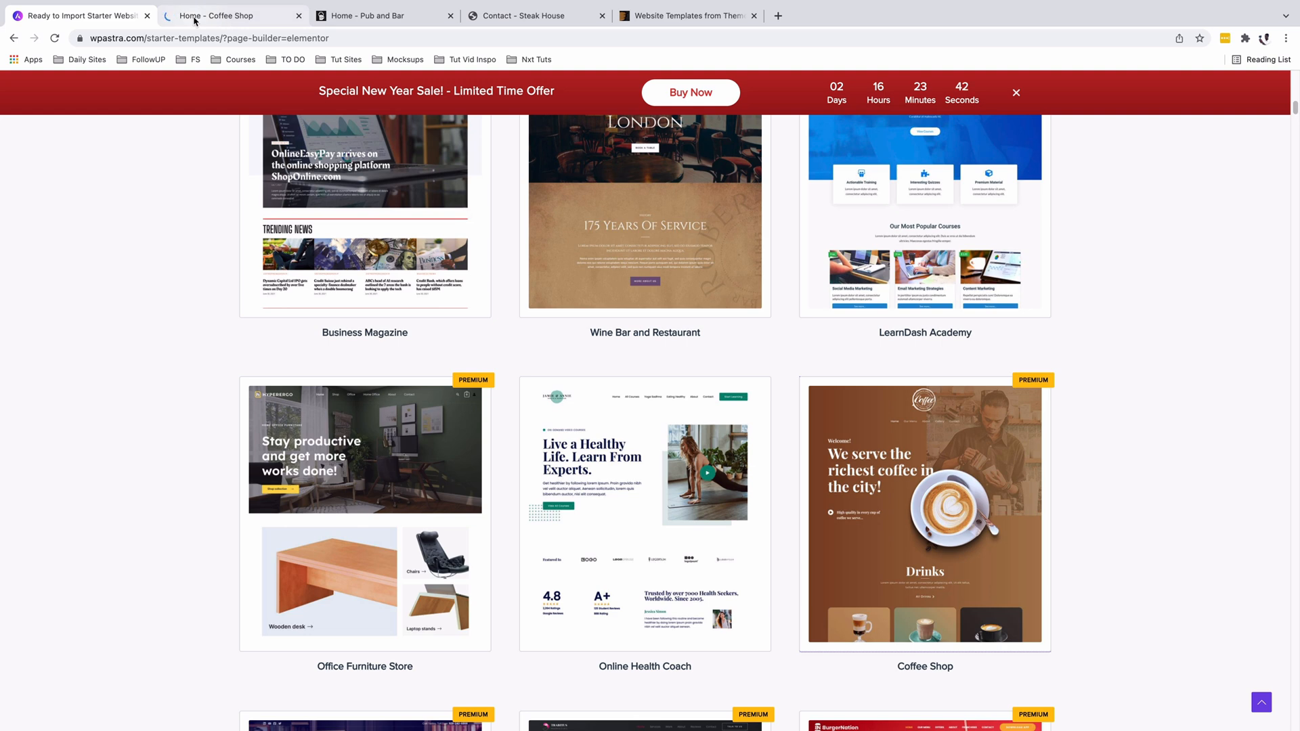
Open Astra's Coffee Shop demo site and scroll through it
click(923, 514)
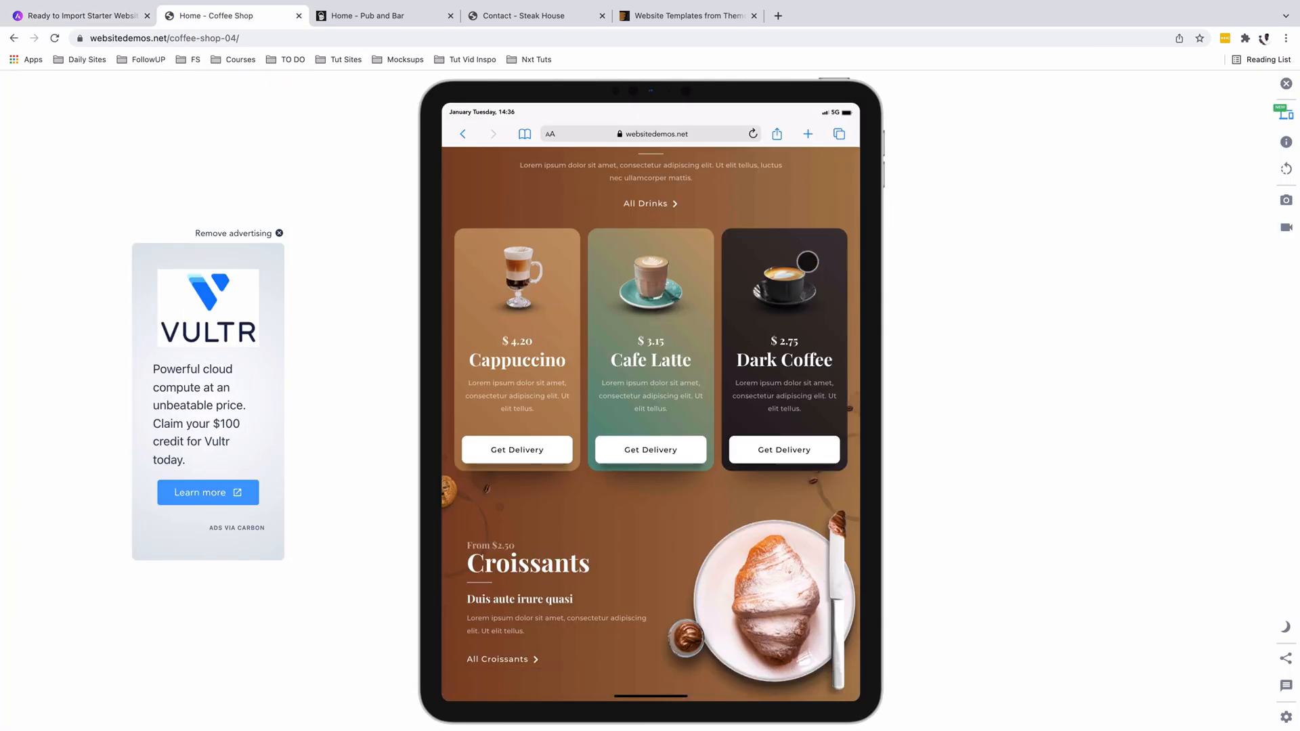
scroll(down, 3)
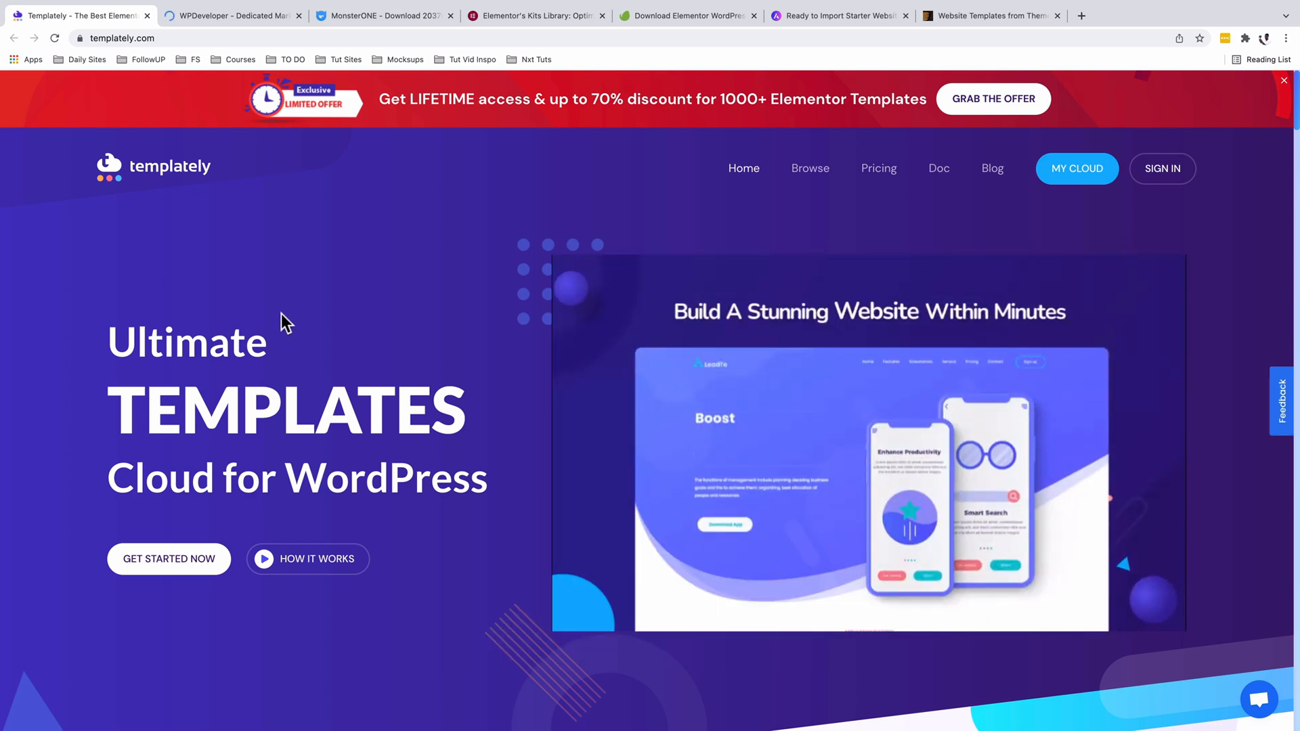
Scroll Templately down to Featured Items and advance the carousel to Jingles and NFTrade
scroll(down, 3)
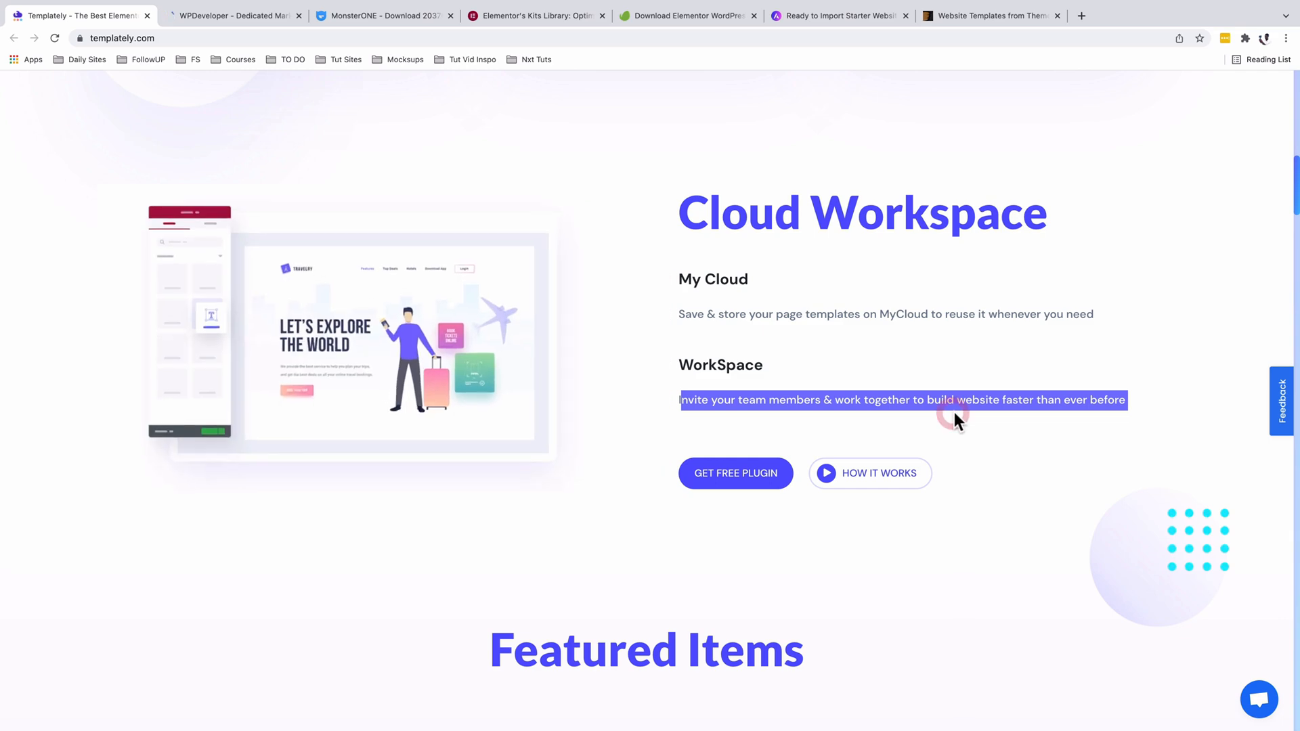
scroll(down, 3)
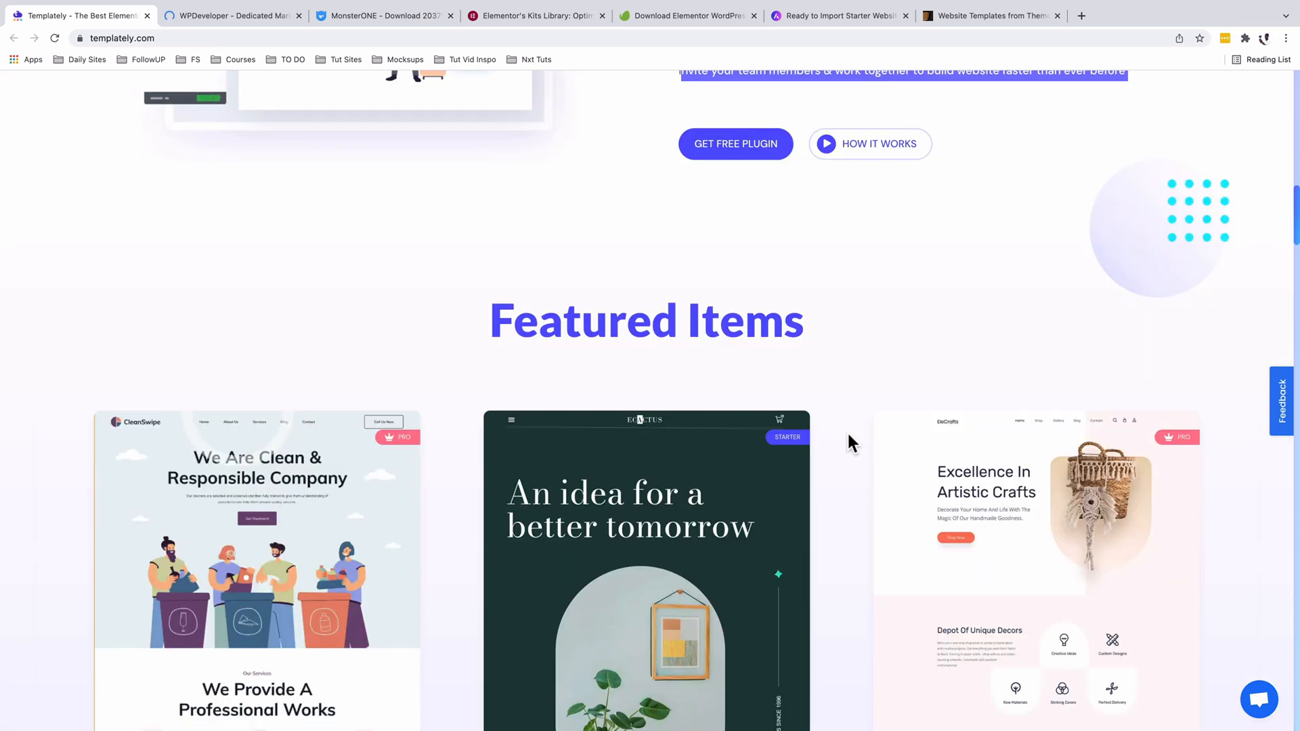
scroll(down, 3)
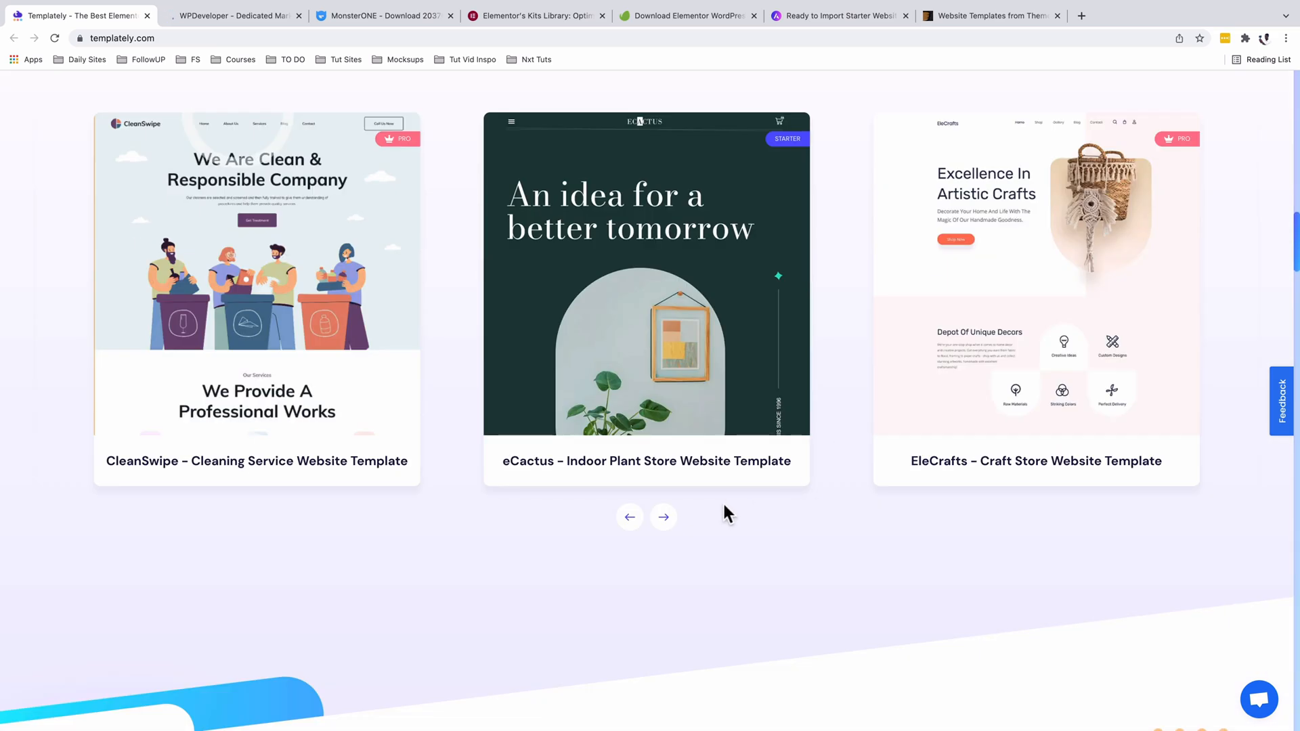
click(664, 517)
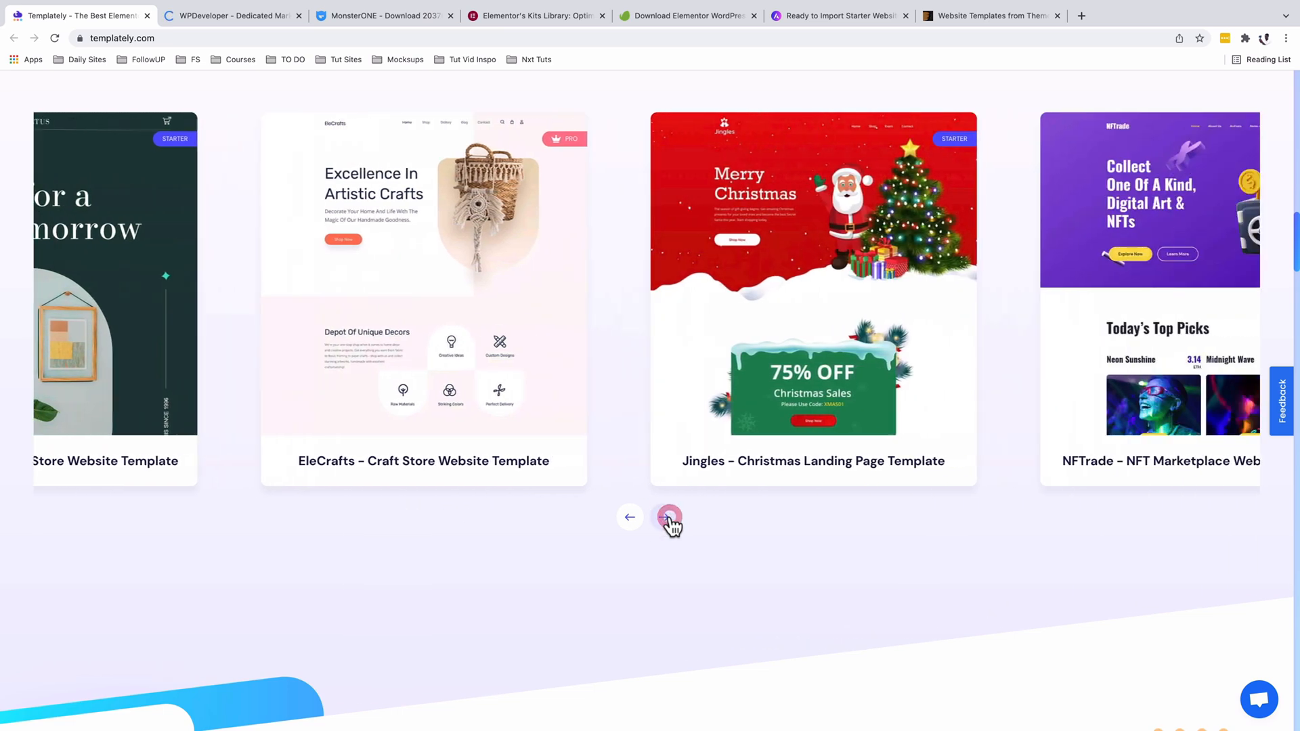
Filter the WordPress Templates library to Block, then Header, showing Nail Atelier and Snapcatch
click(670, 517)
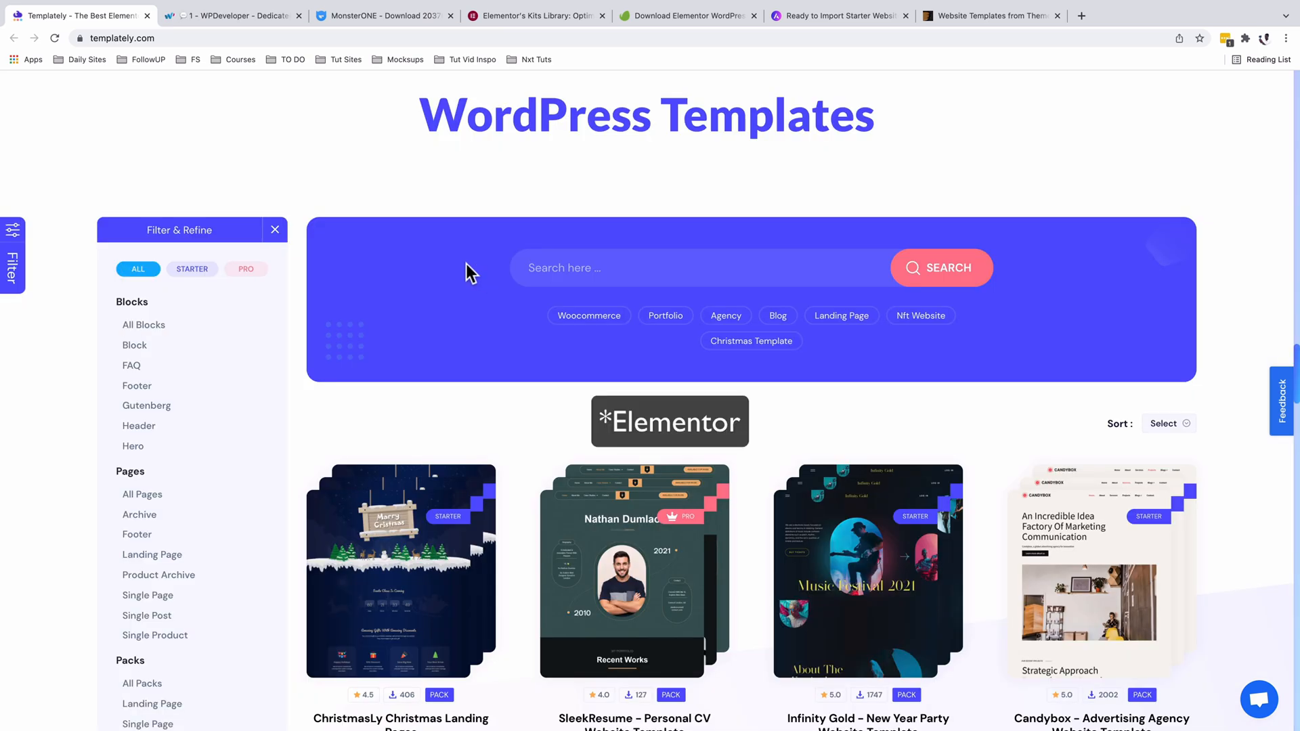
mouse_move(146, 405)
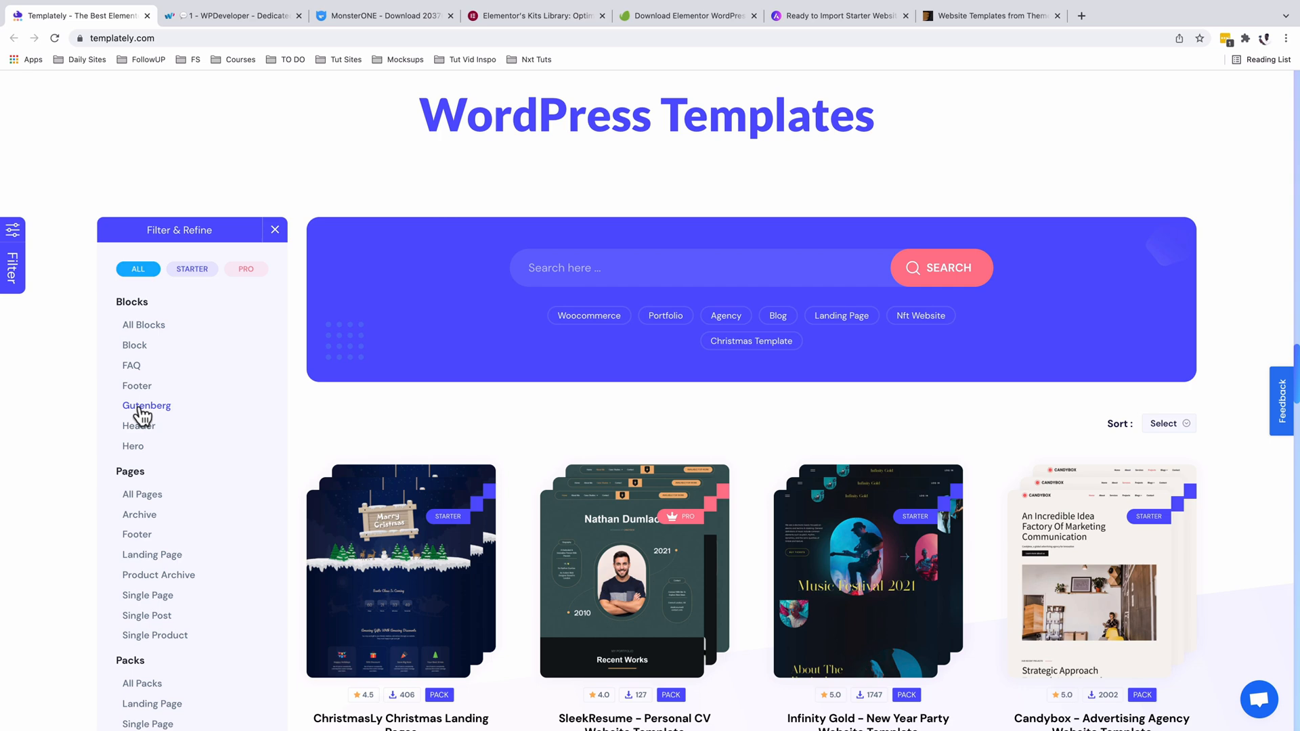
click(133, 345)
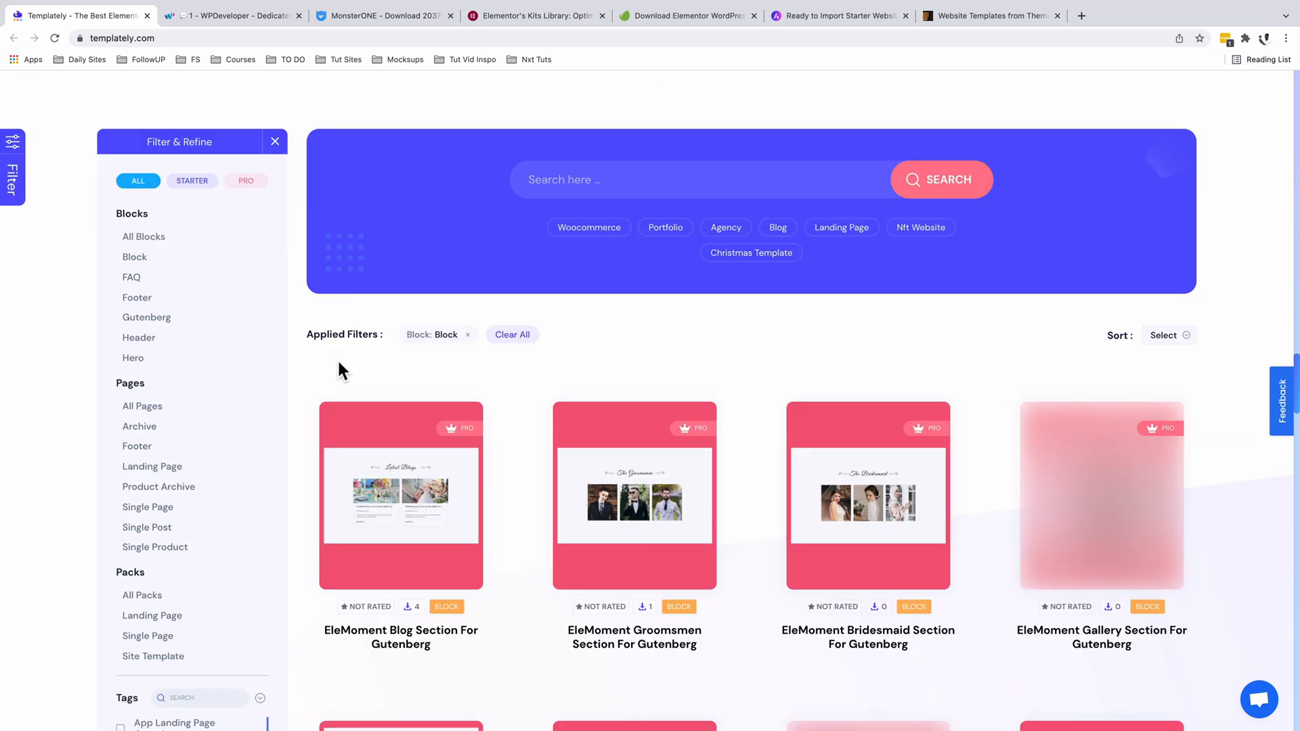
scroll(down, 3)
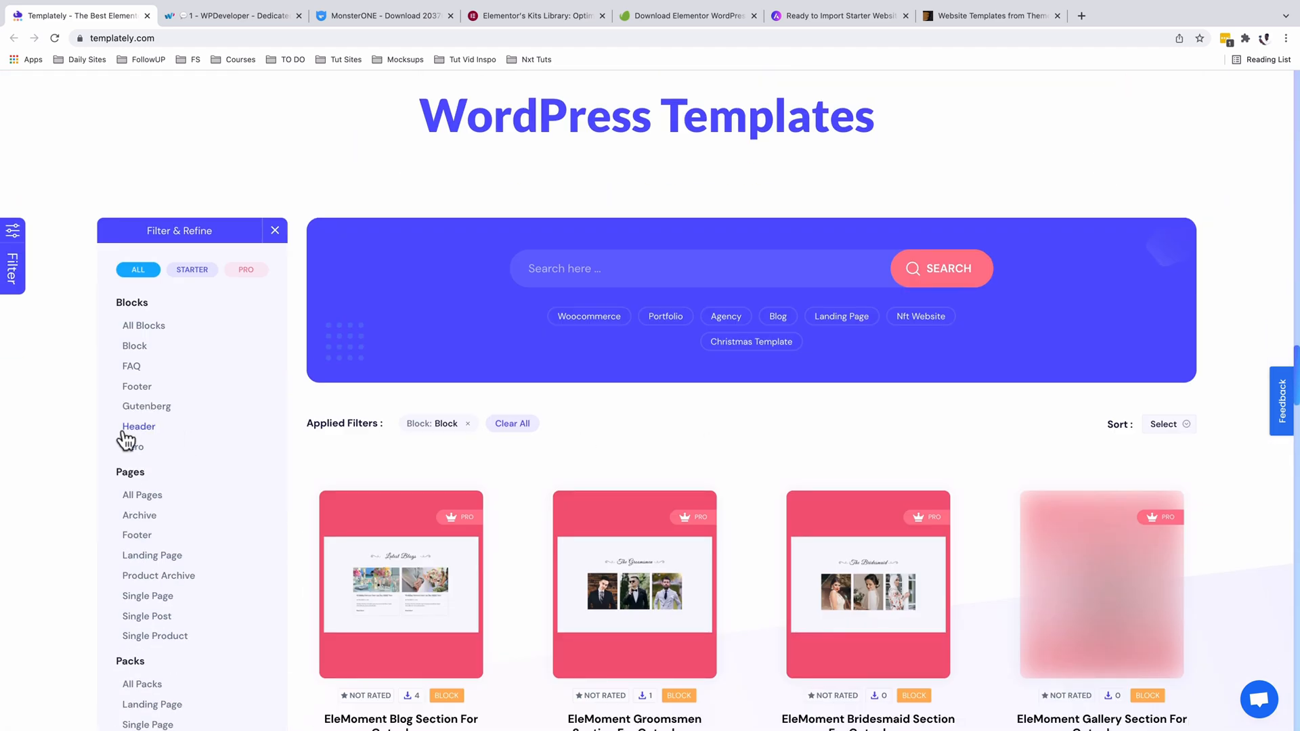
click(138, 426)
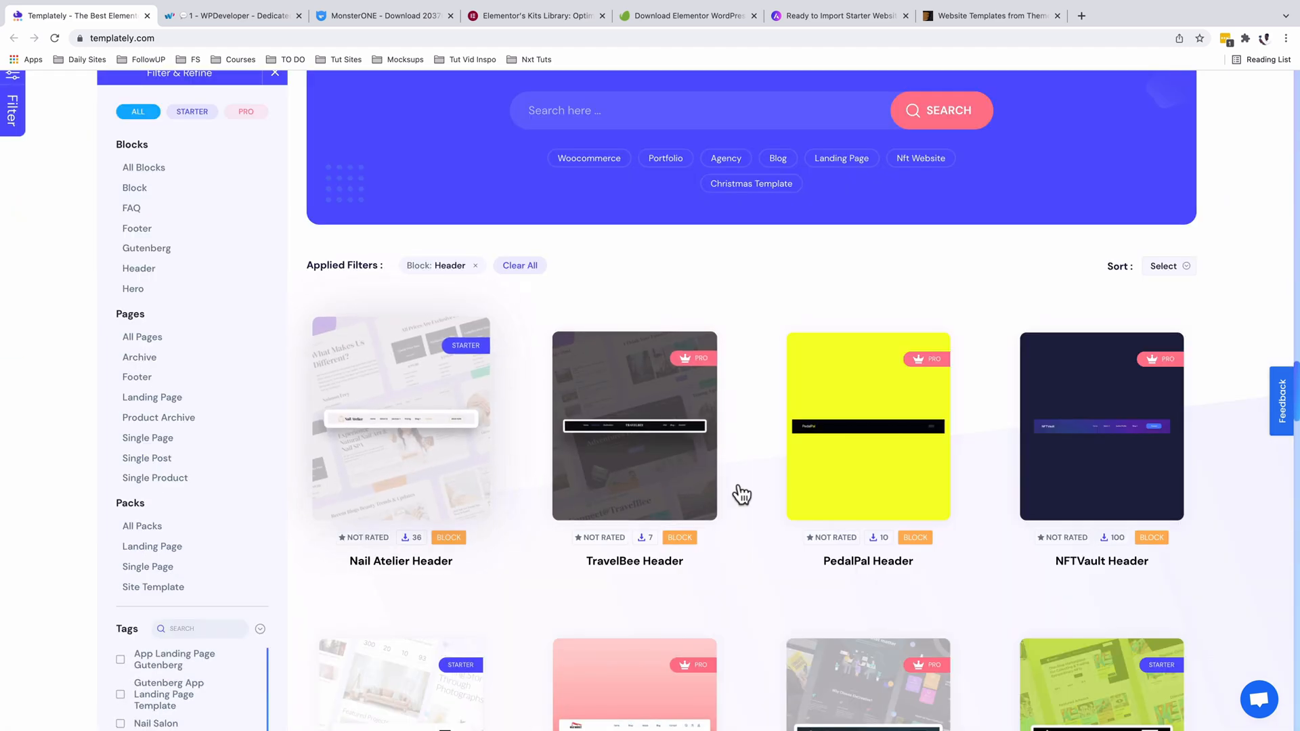
scroll(down, 3)
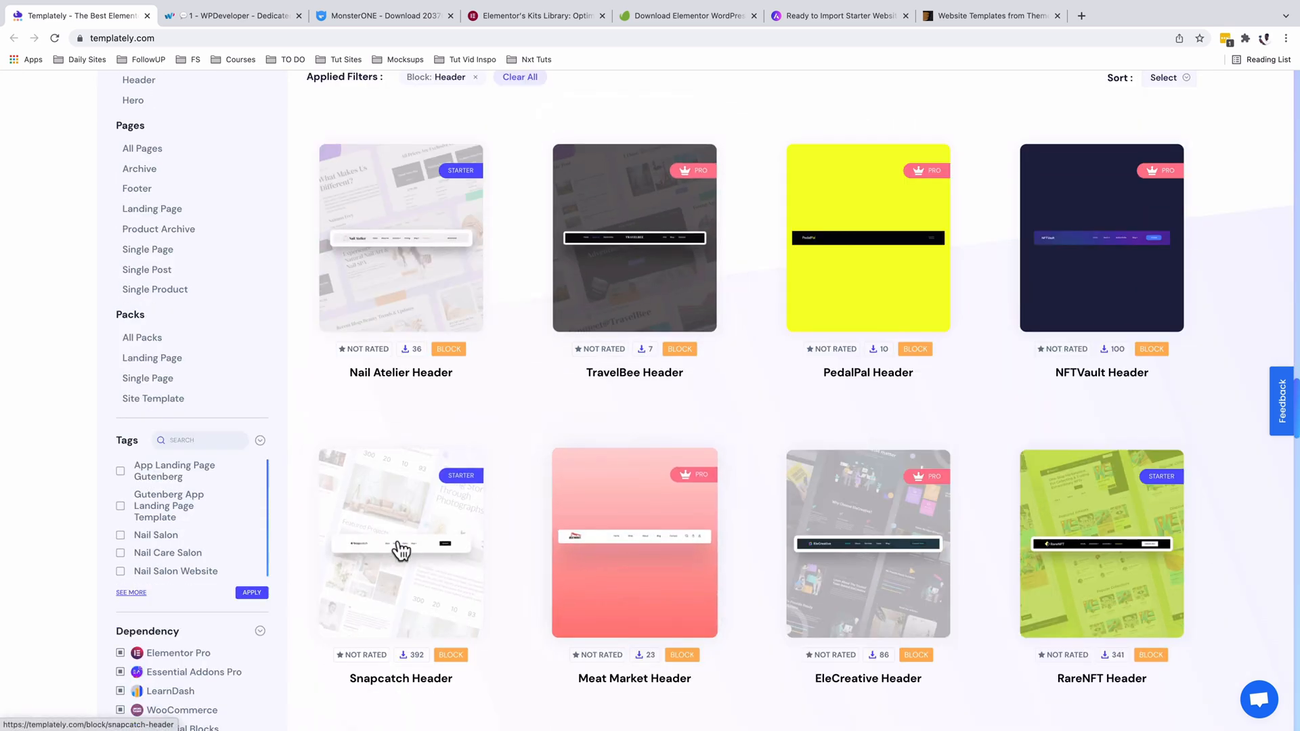
Read the Snapcatch Header description, features and tags, then revisit homepage Featured Items
click(400, 543)
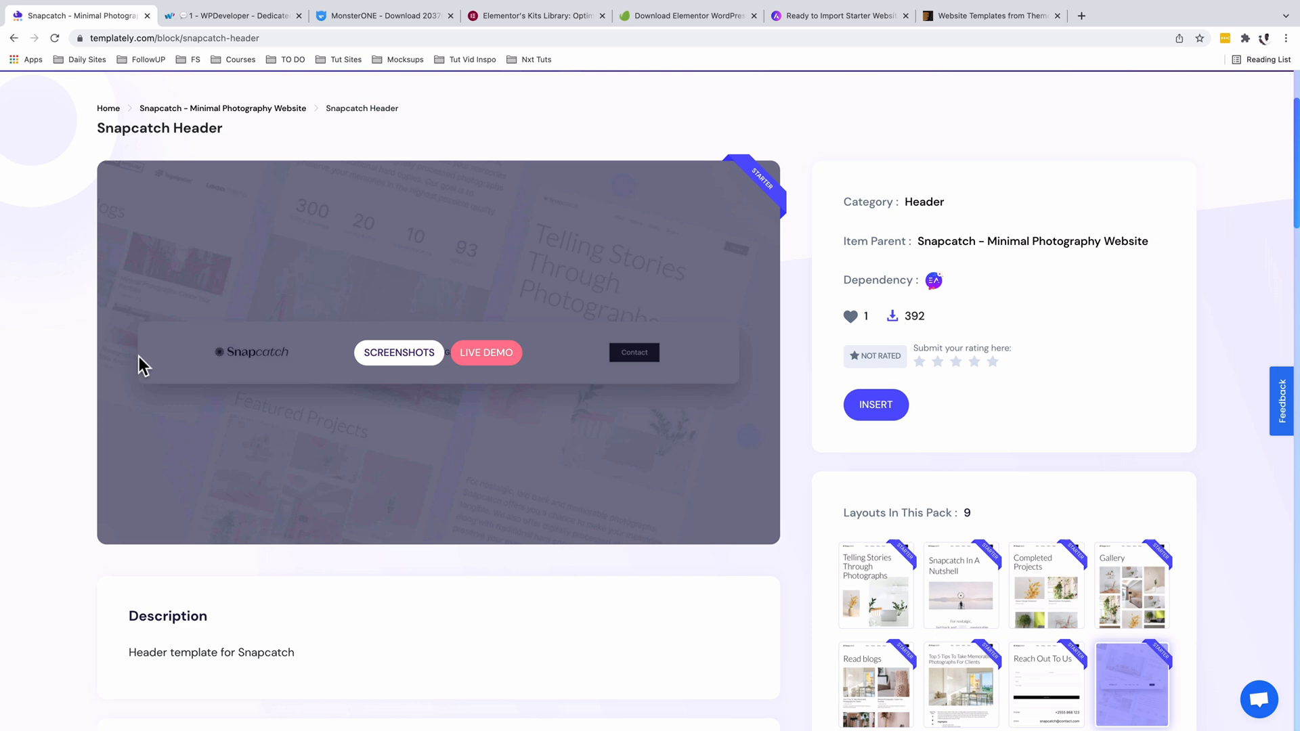
scroll(down, 3)
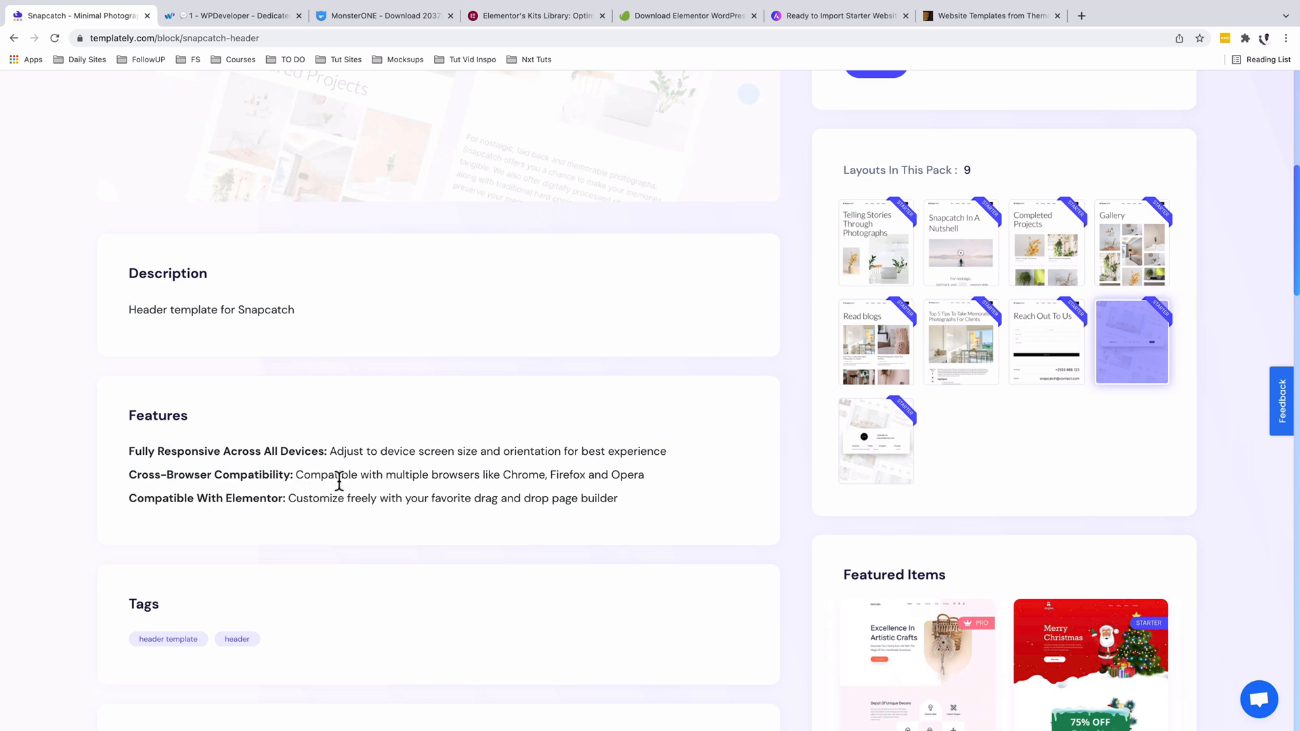
double_click(524, 474)
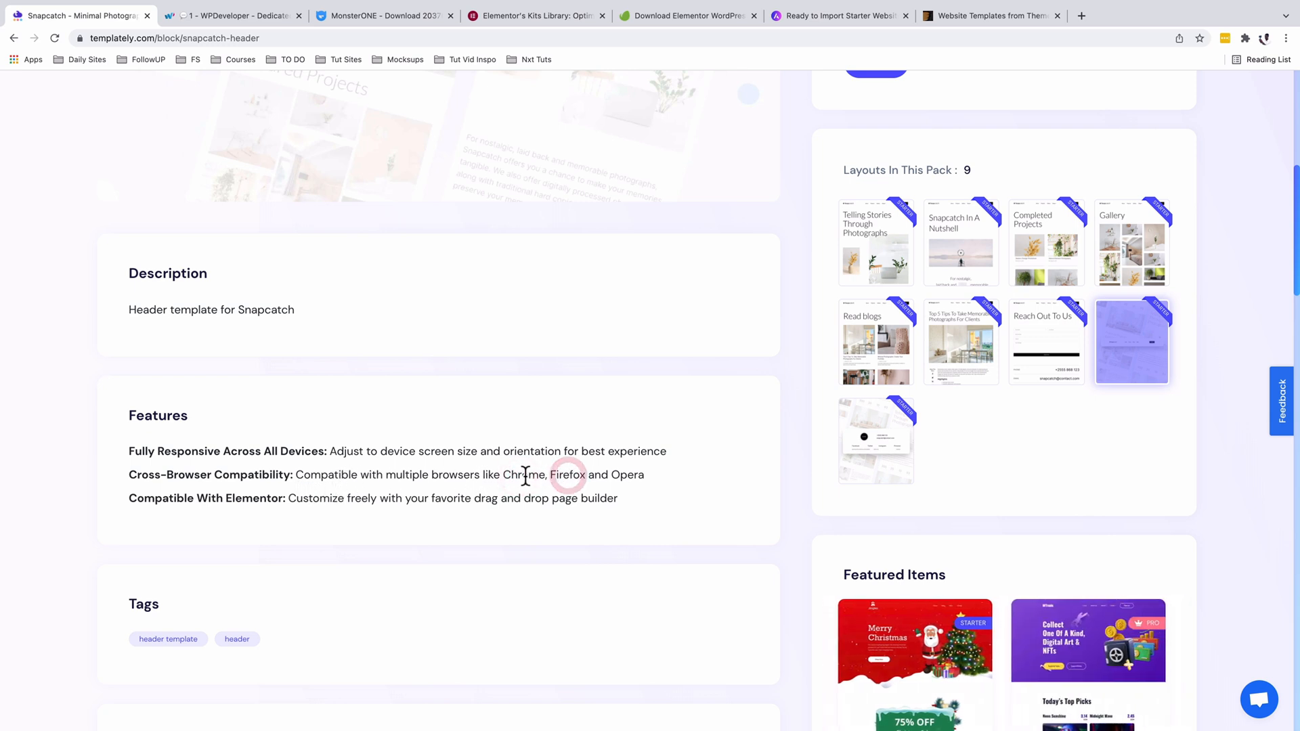
scroll(down, 3)
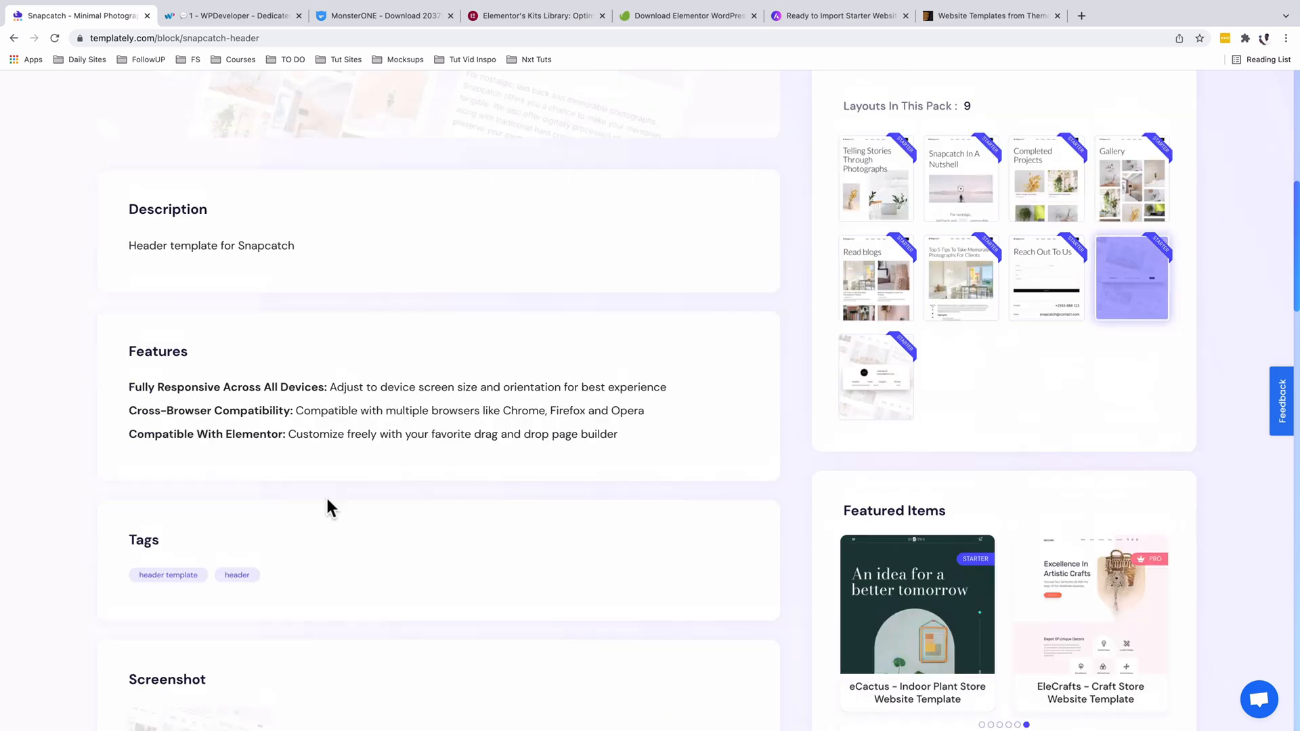
scroll(up, 3)
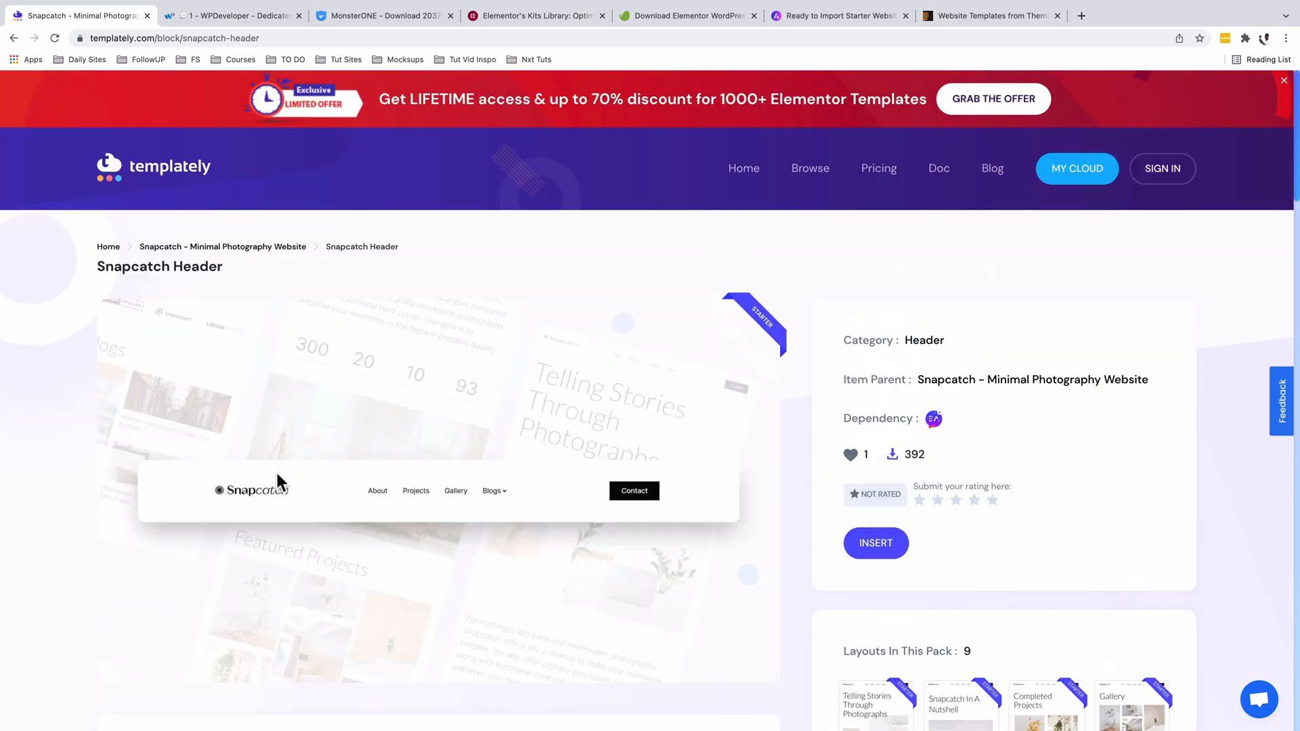
mouse_move(247, 180)
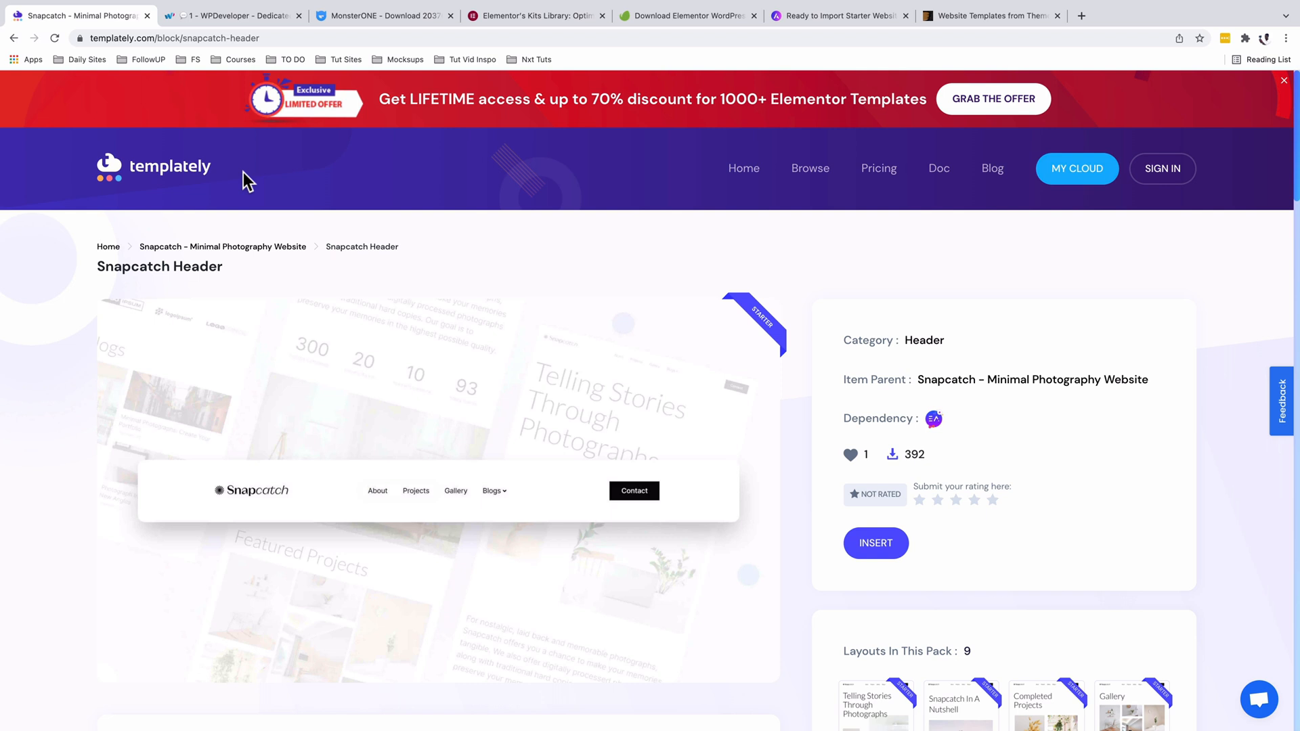
mouse_move(620, 184)
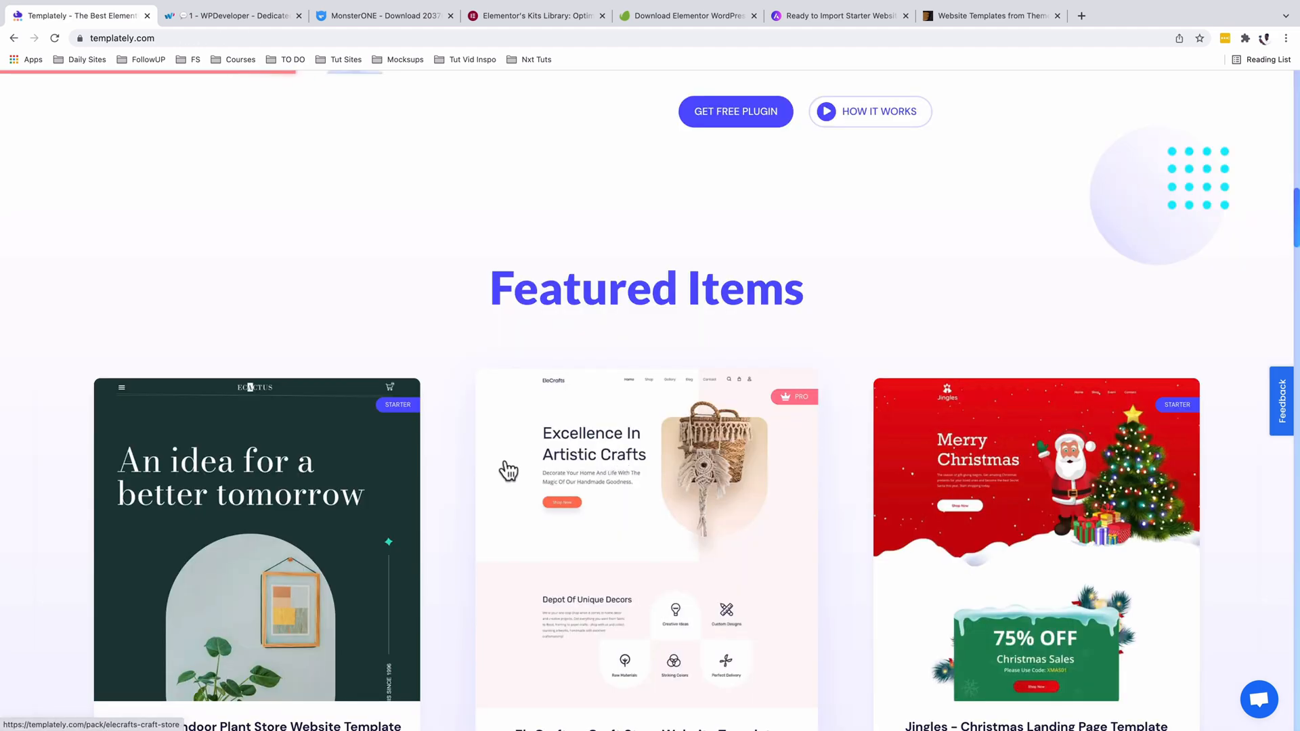
scroll(down, 3)
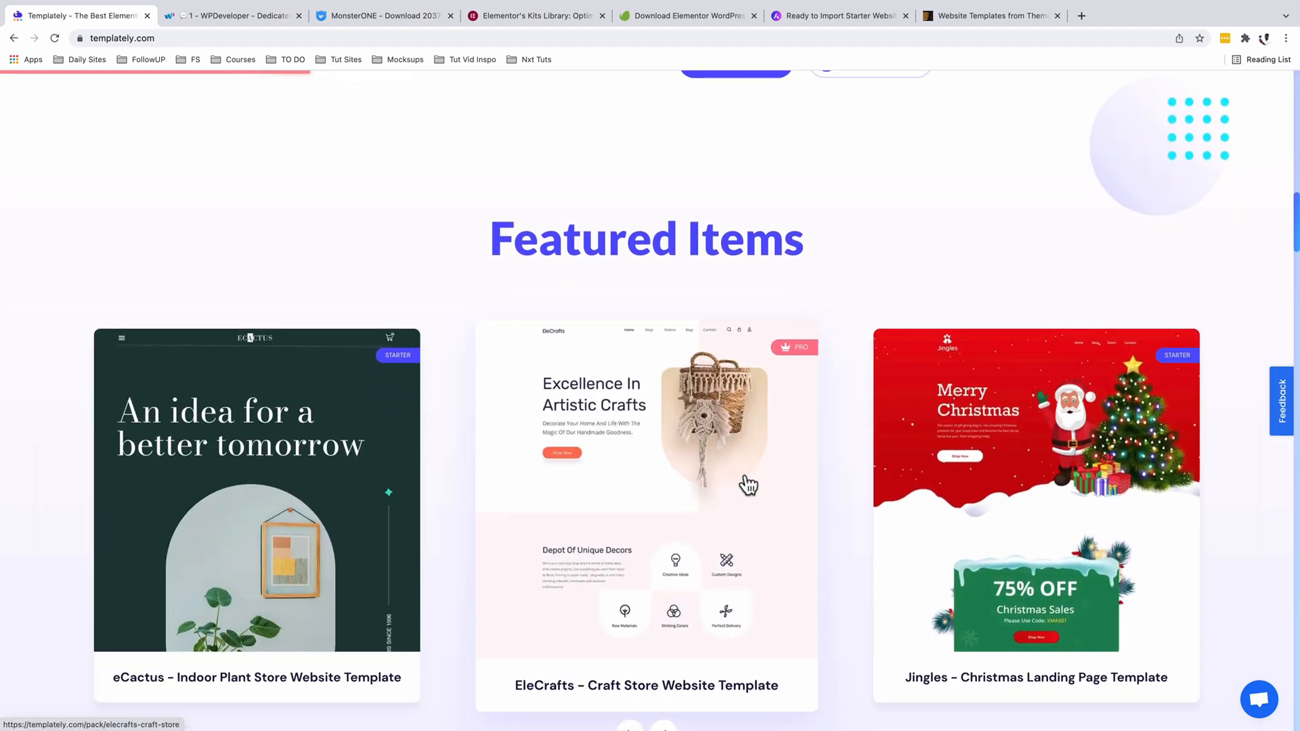
View WPDeveloper's Products menu and Featured WordPress Products, then close the tabs
click(232, 14)
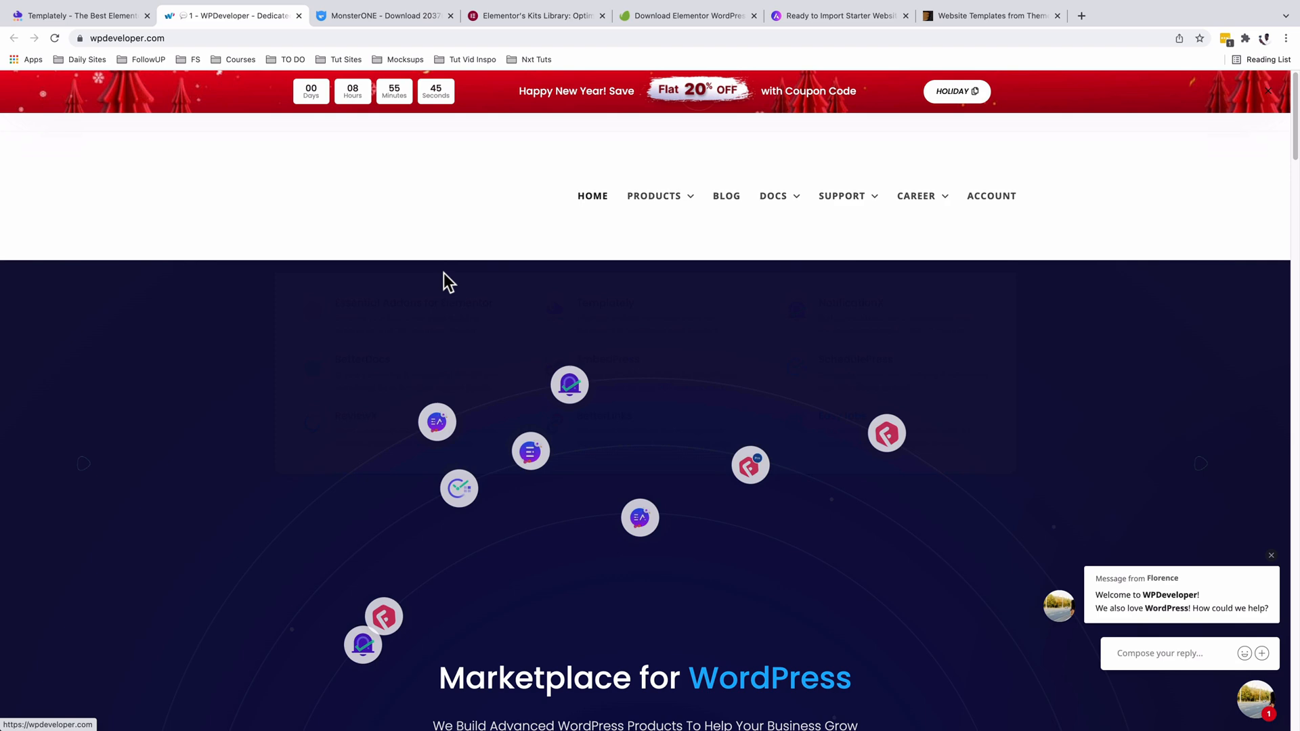
click(654, 196)
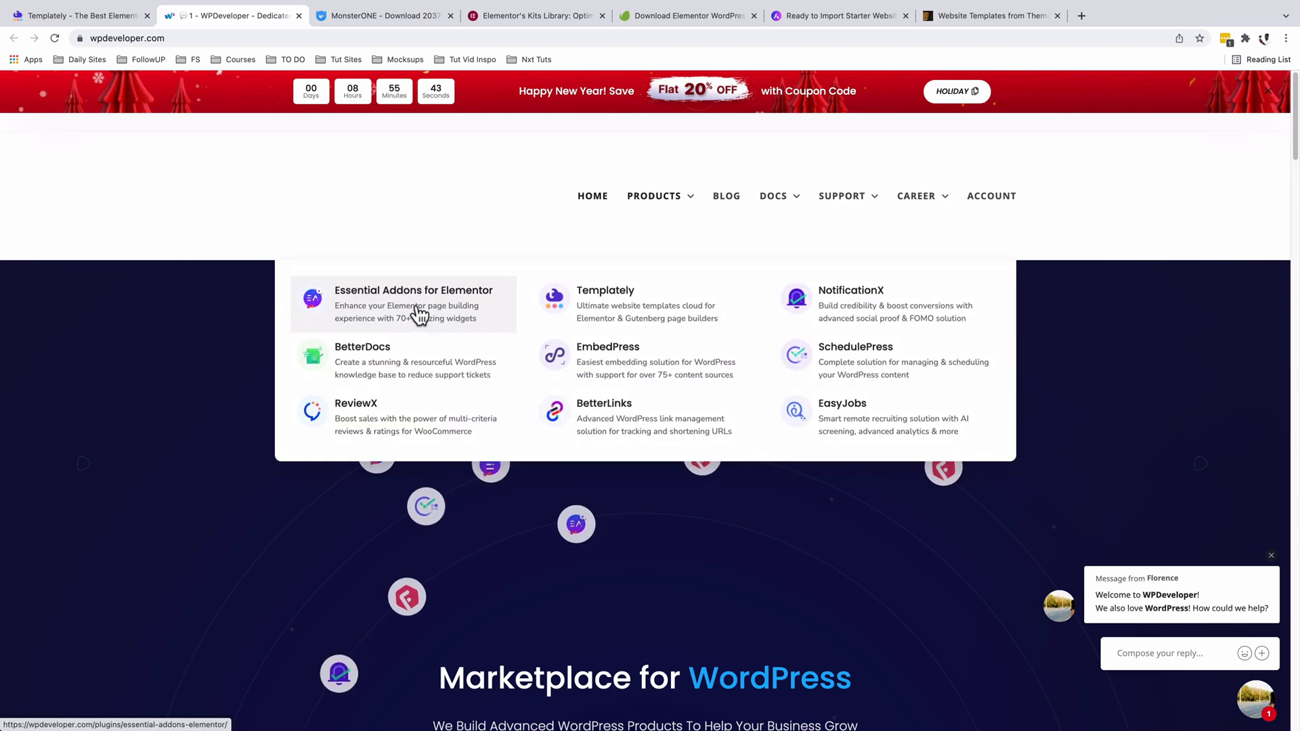
scroll(down, 3)
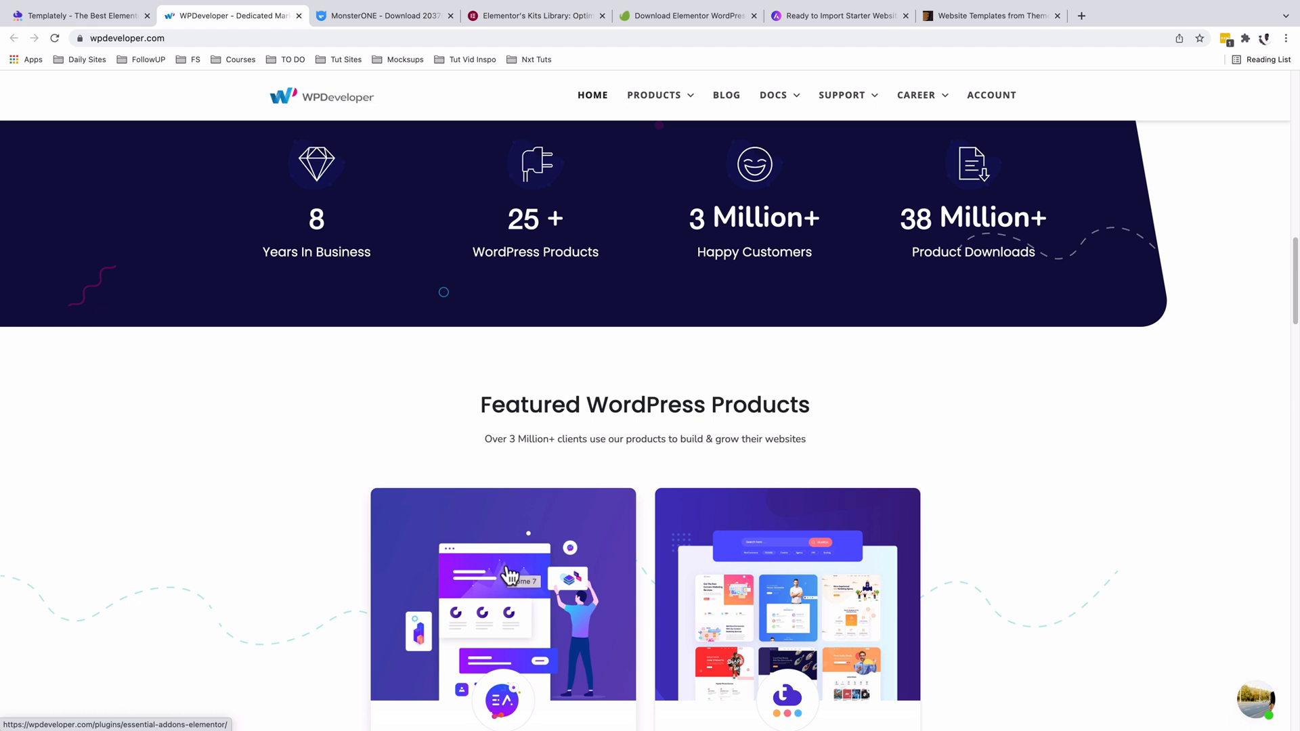
scroll(down, 3)
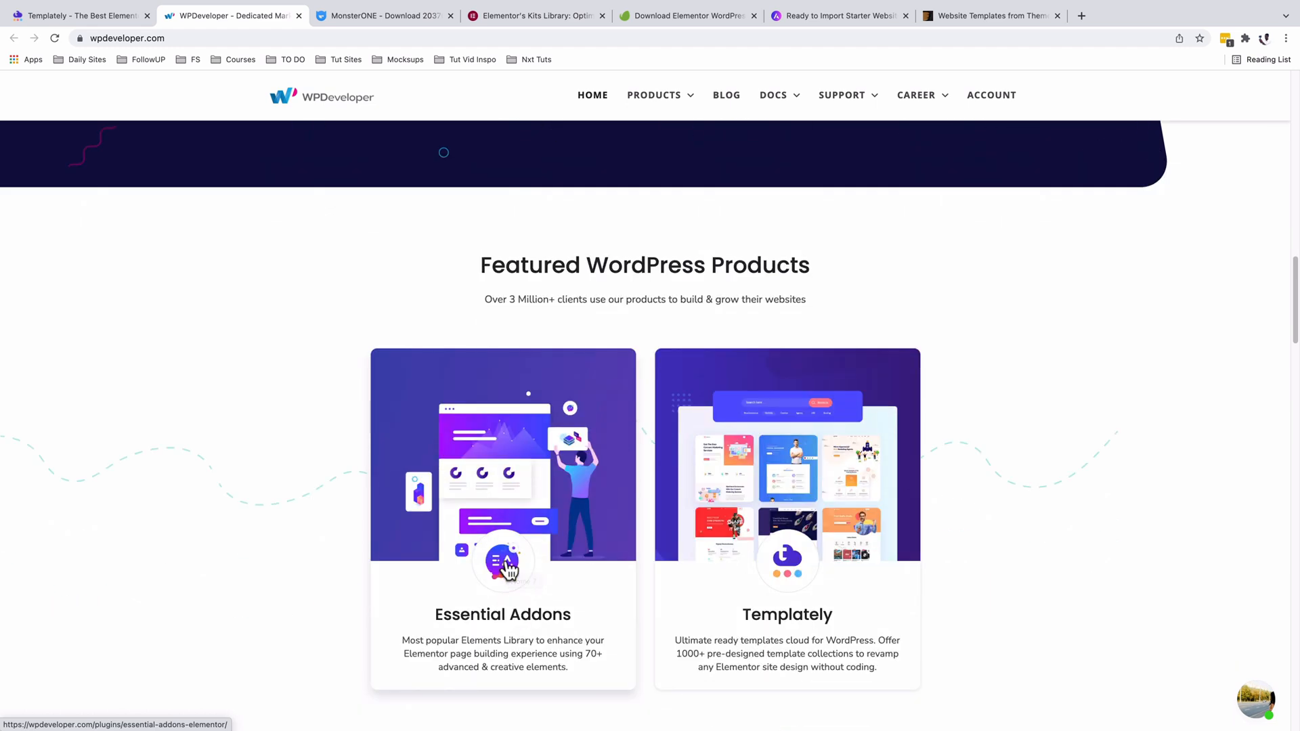
mouse_move(342, 580)
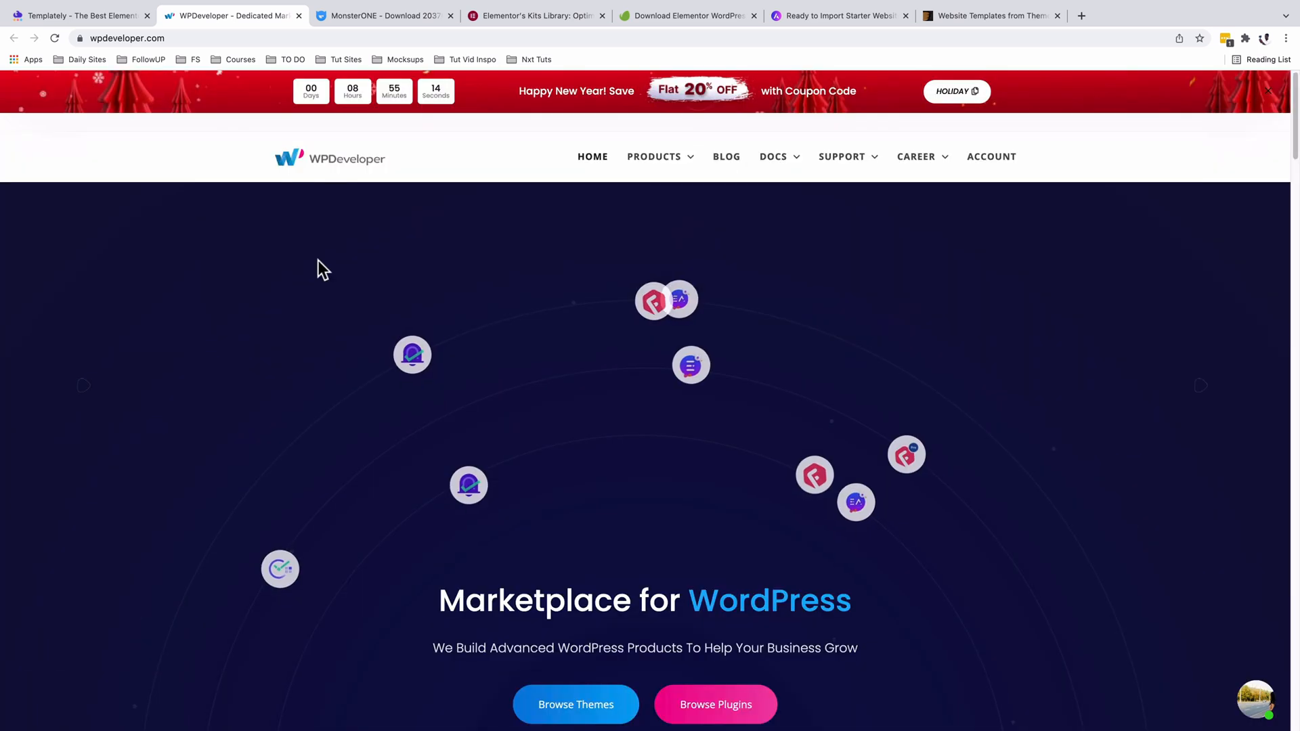
click(78, 15)
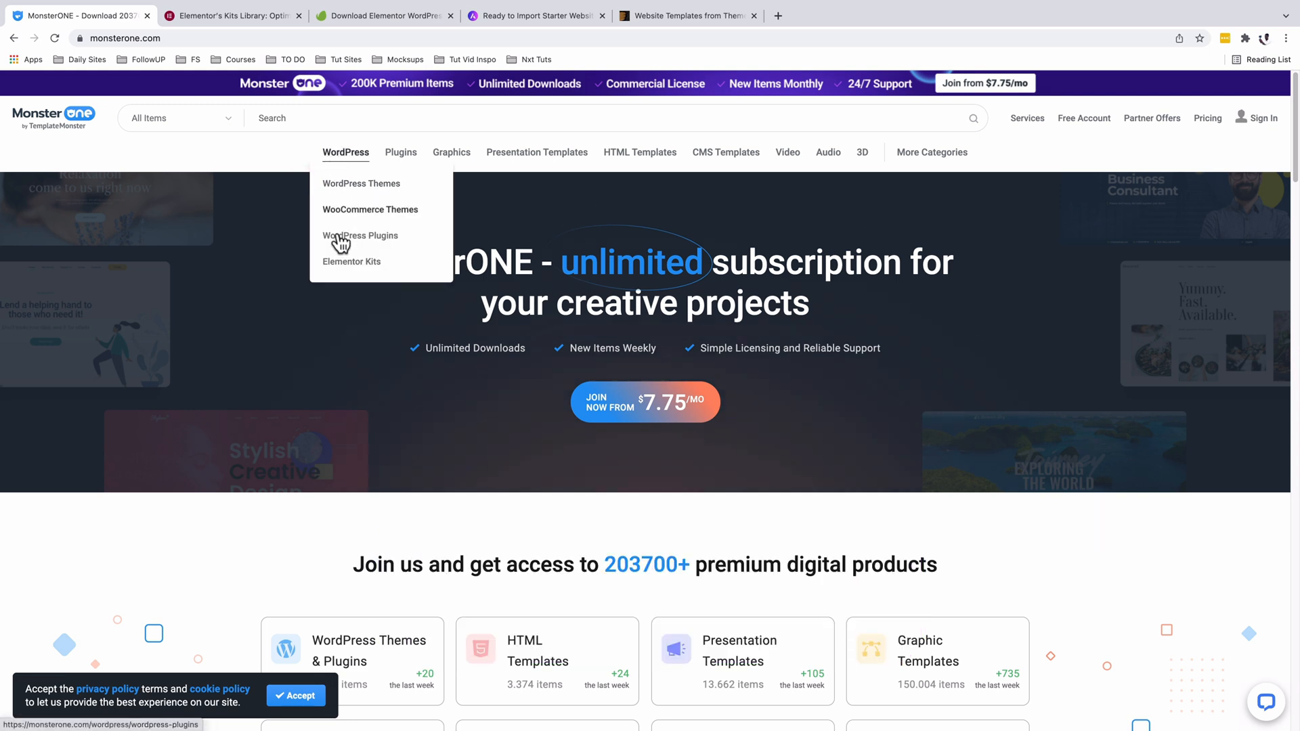
mouse_move(361, 261)
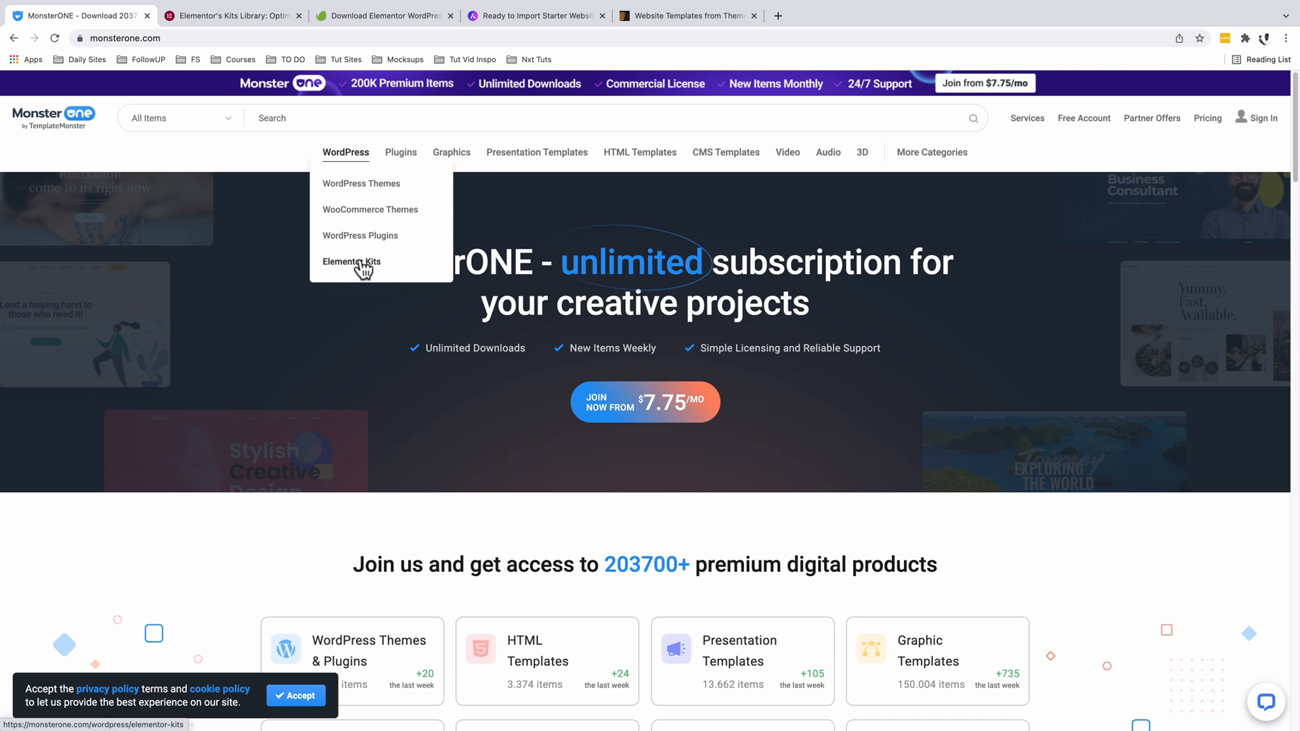
Scroll MonsterONE's Elementor Kits past Dura and Kah to the Appartamo kit
click(352, 262)
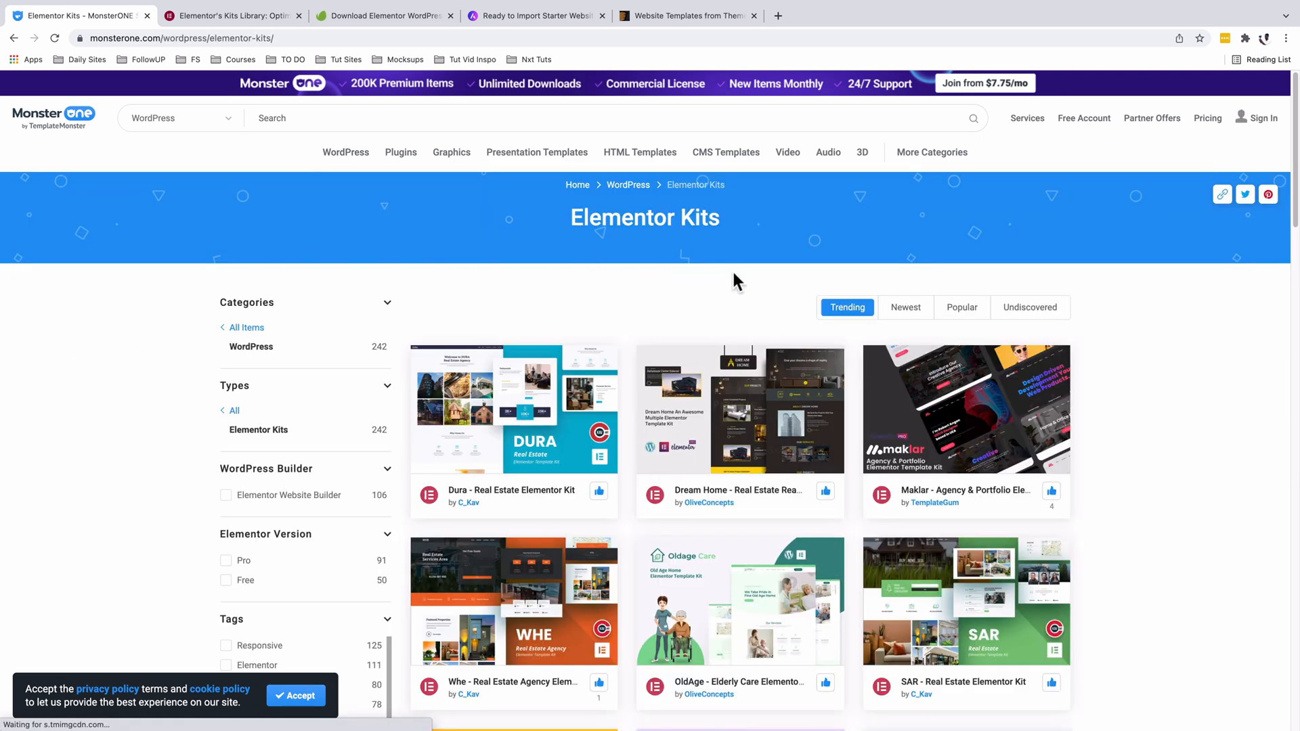
scroll(down, 3)
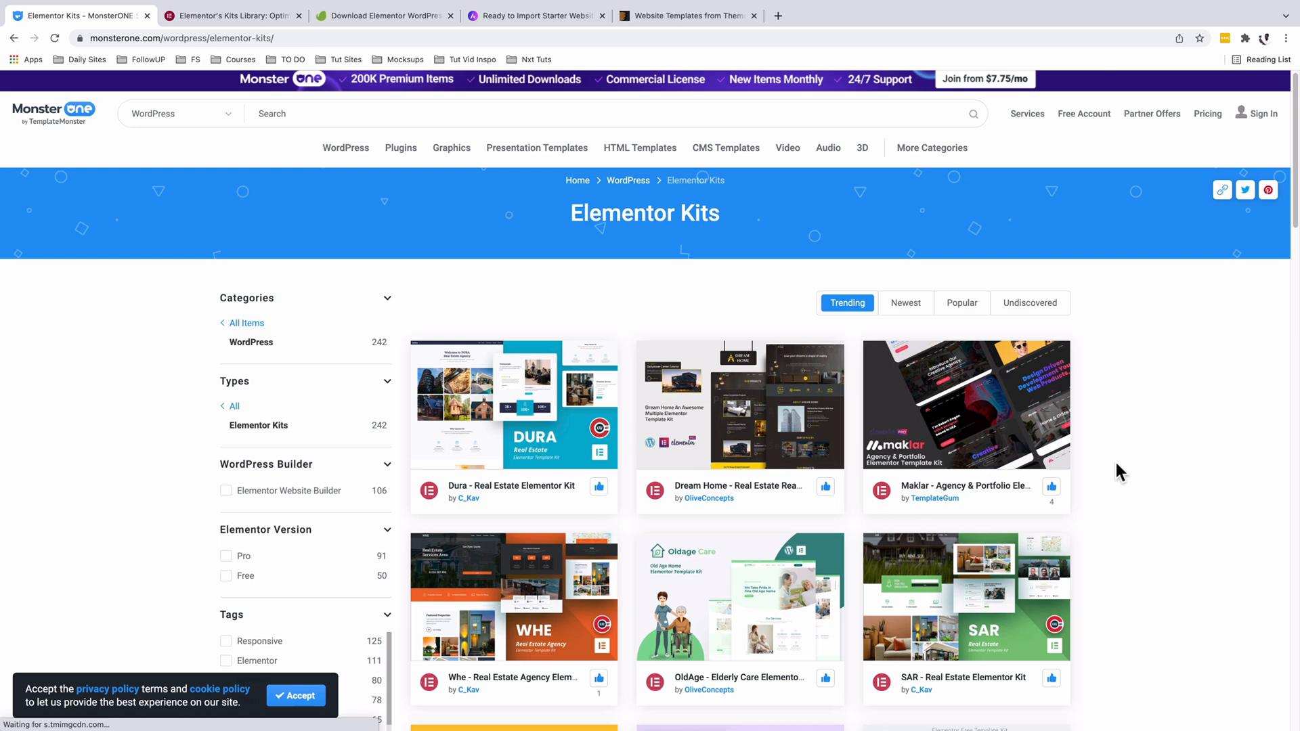
scroll(down, 3)
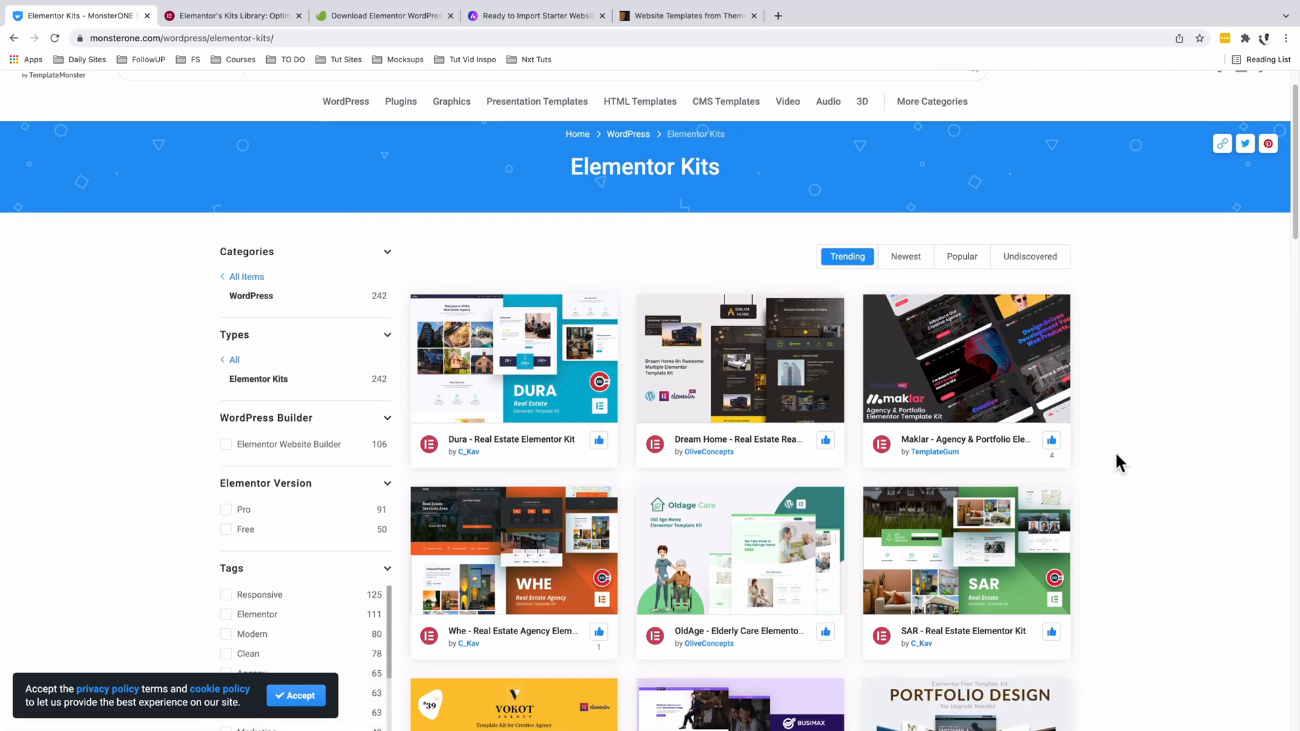
scroll(down, 3)
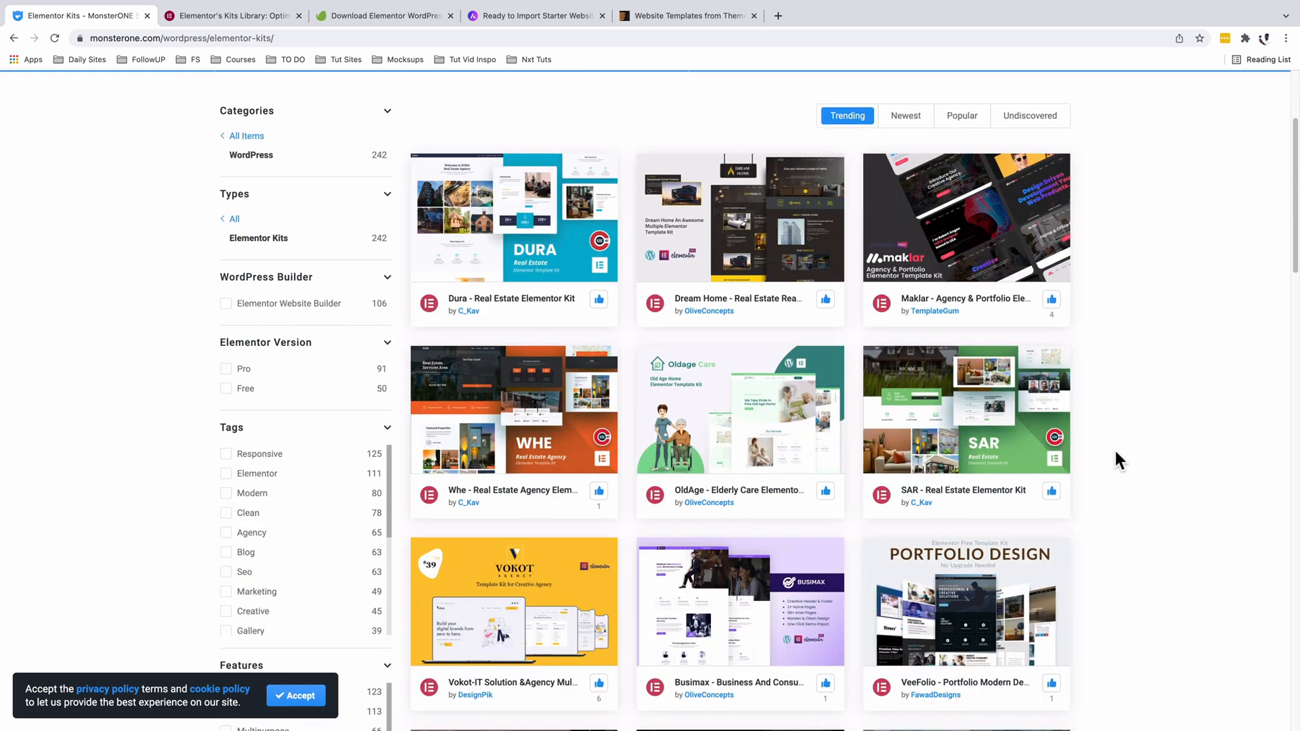
scroll(down, 3)
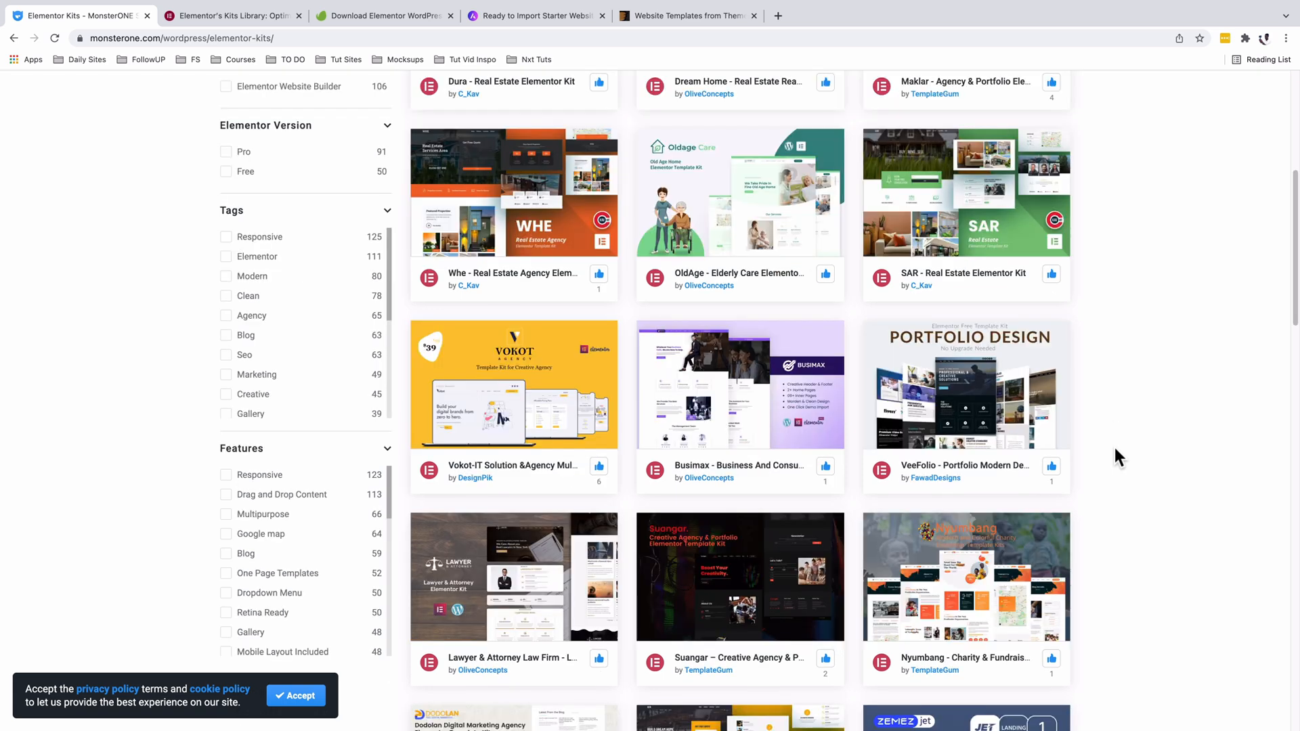
scroll(down, 3)
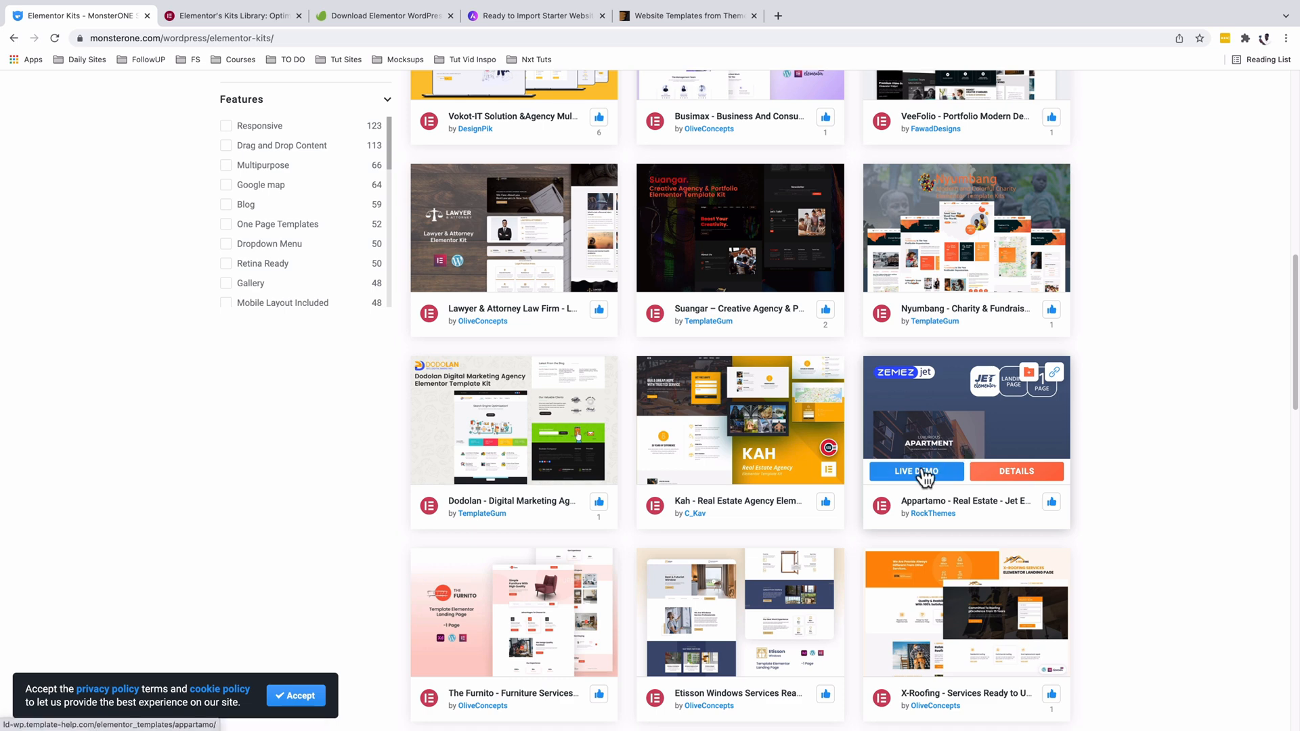
Scroll the Appartamo live demo through stats, description, gallery and agent profile
click(915, 471)
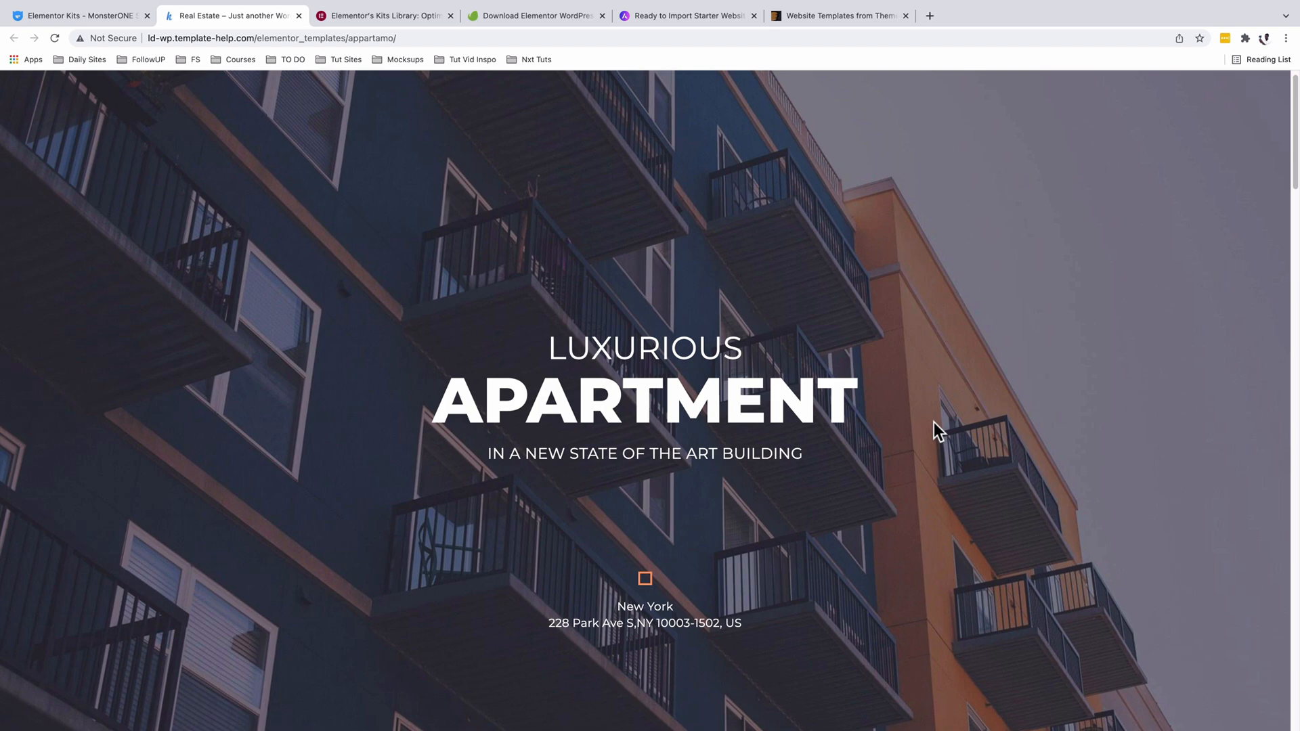
scroll(down, 3)
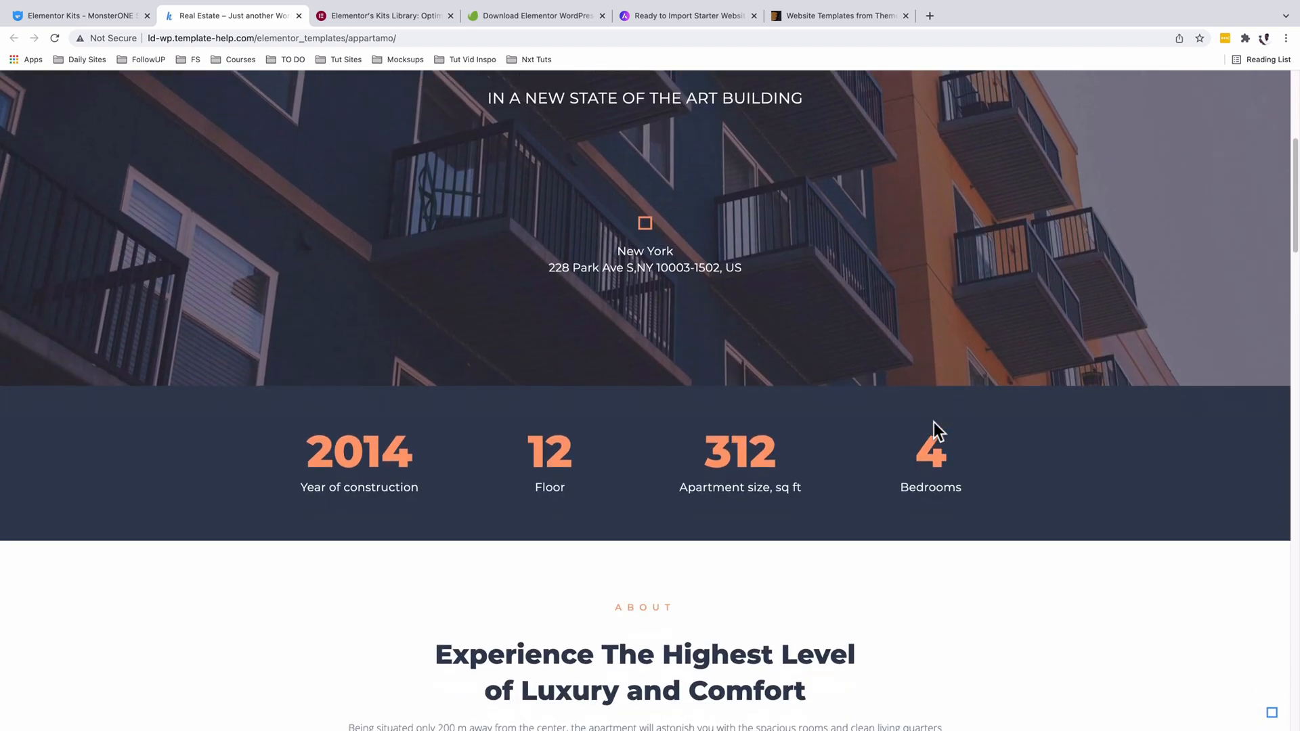
scroll(down, 3)
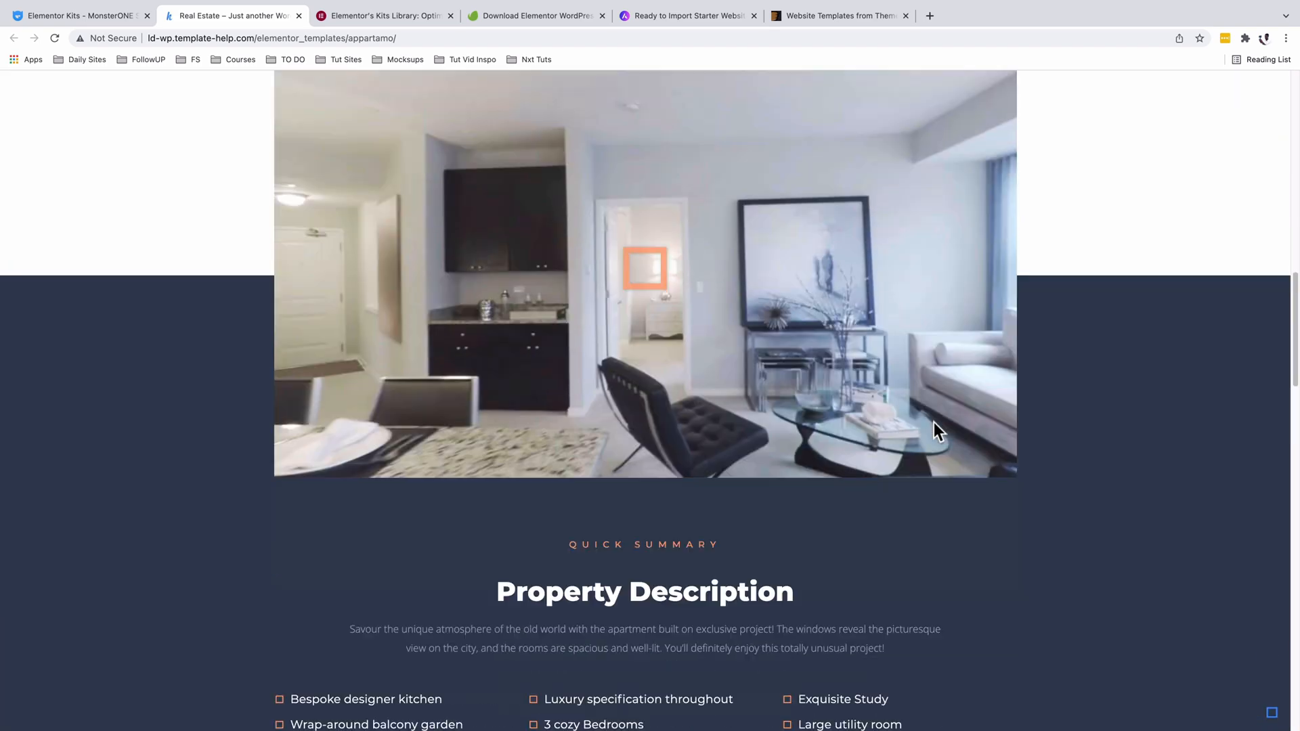
scroll(down, 3)
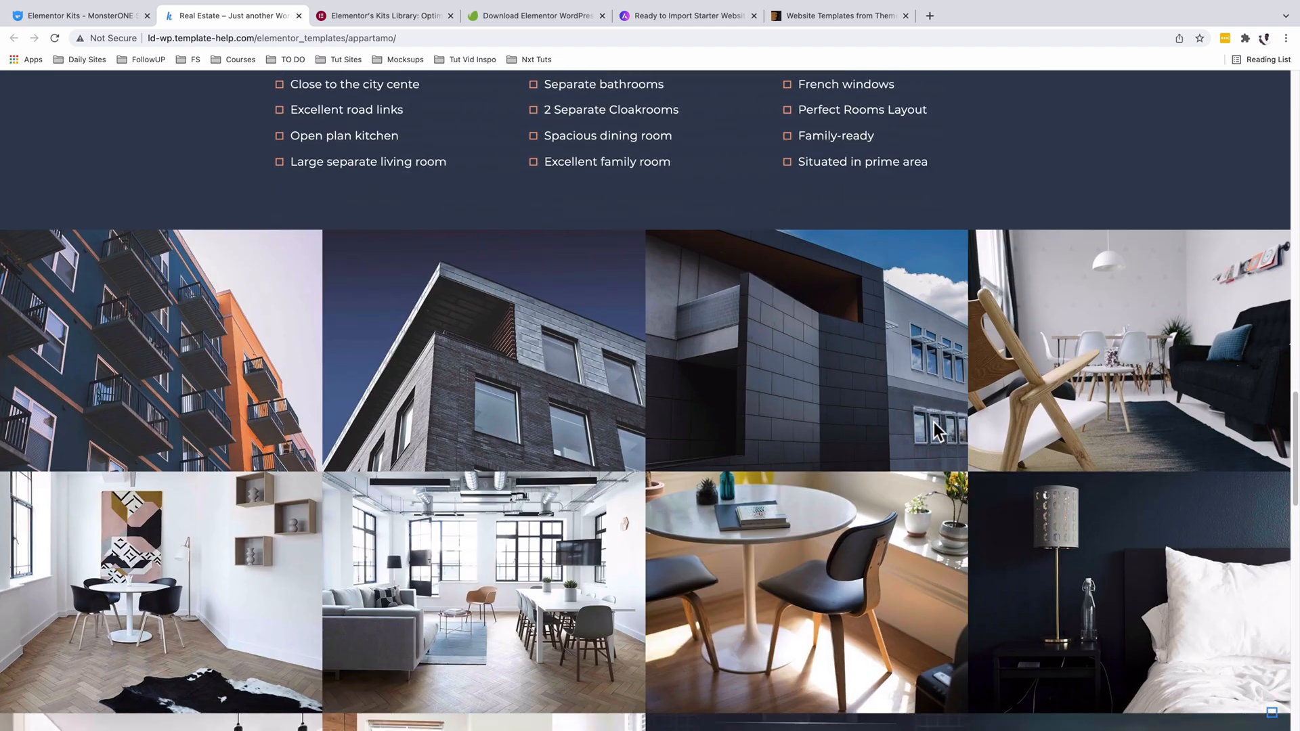
scroll(down, 3)
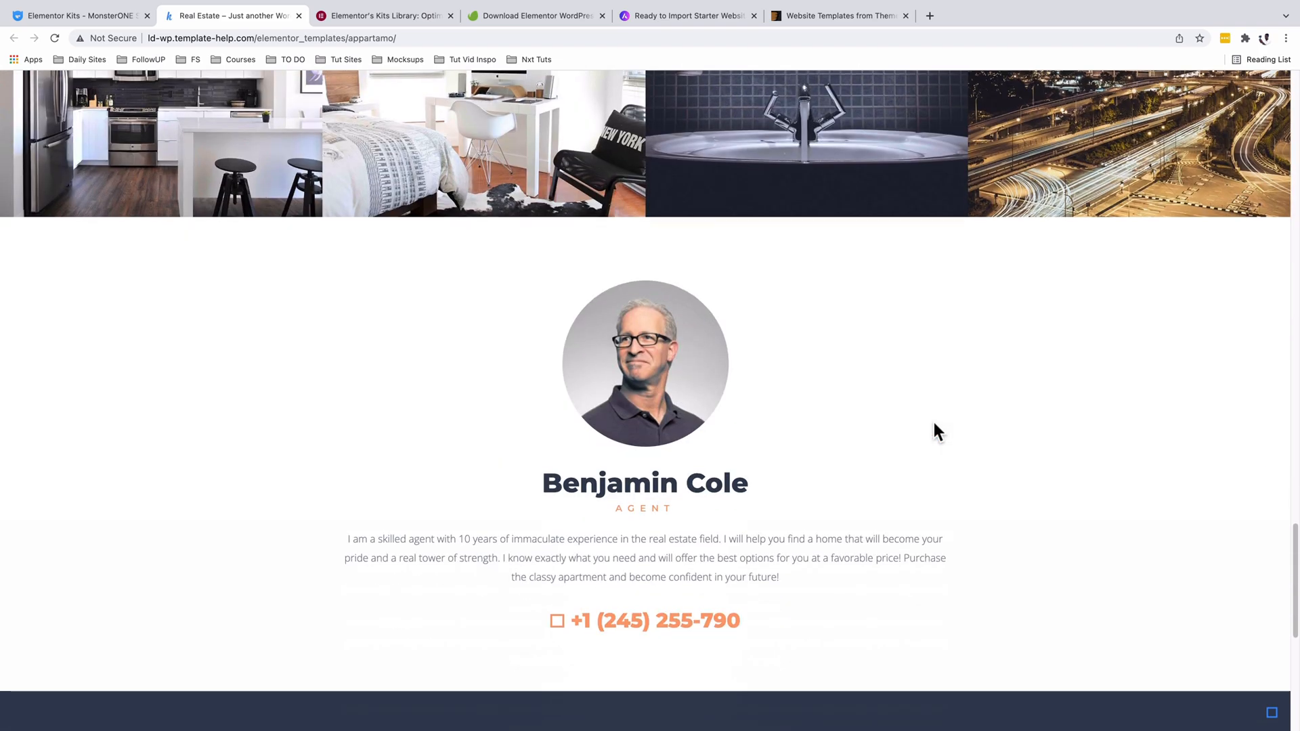
scroll(down, 3)
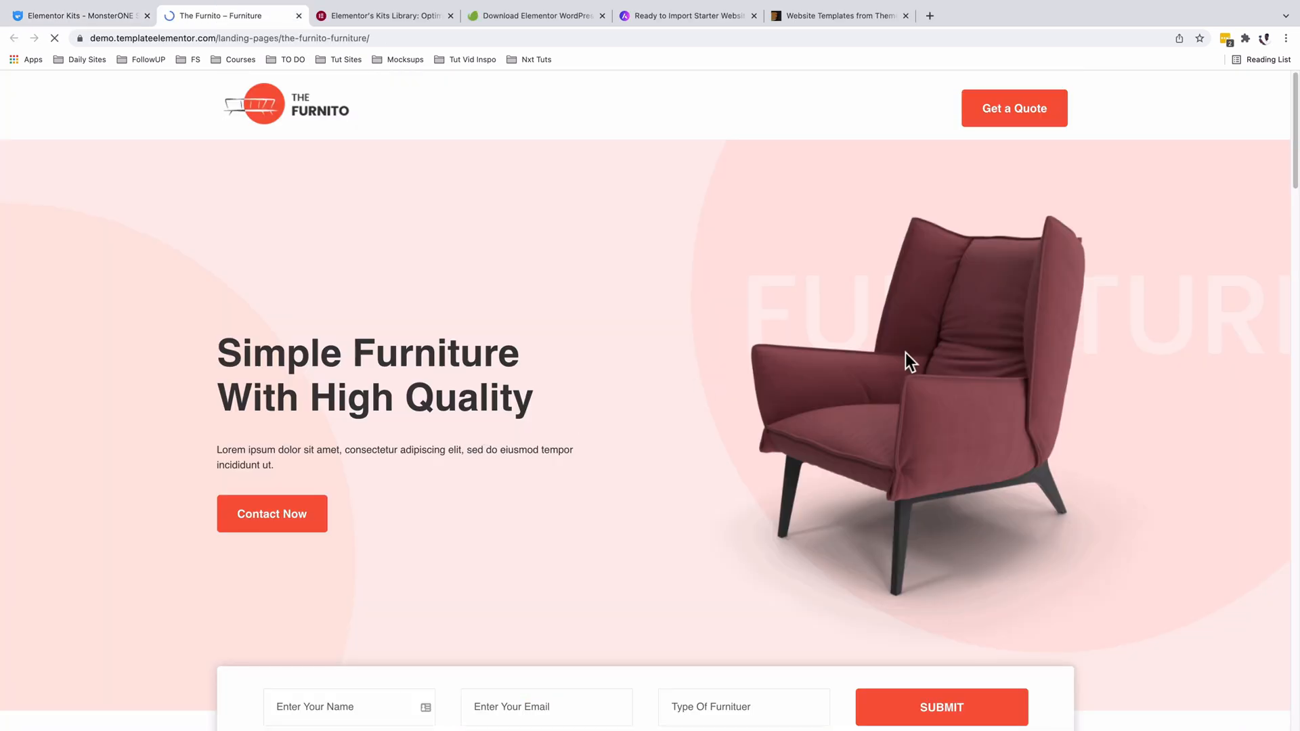
mouse_move(1081, 365)
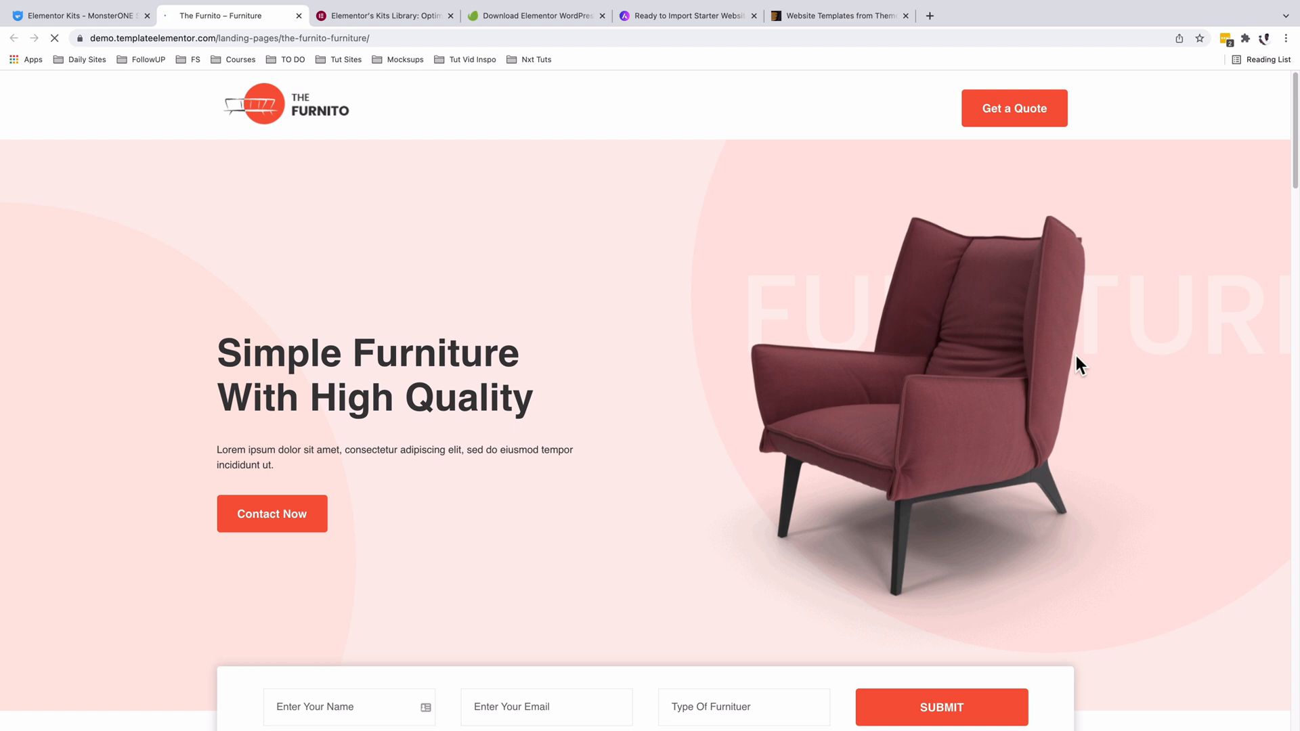
mouse_move(565, 129)
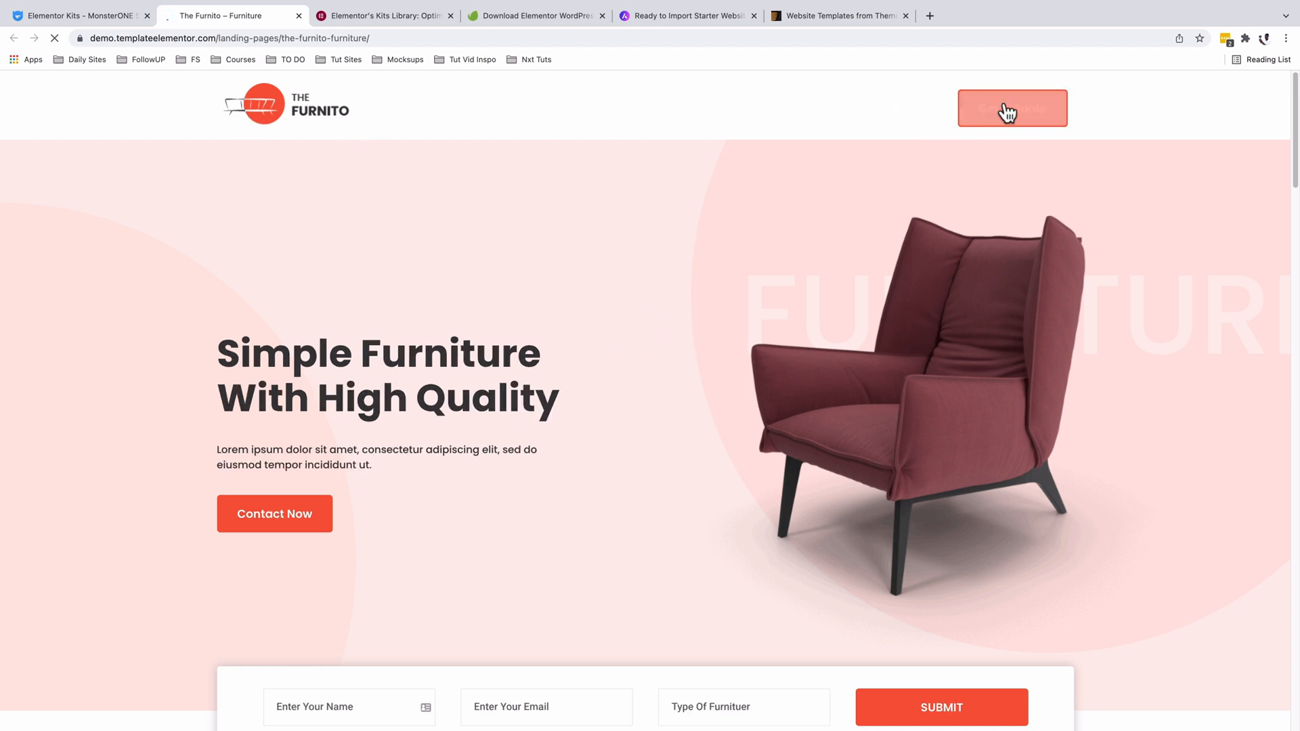
mouse_move(535, 419)
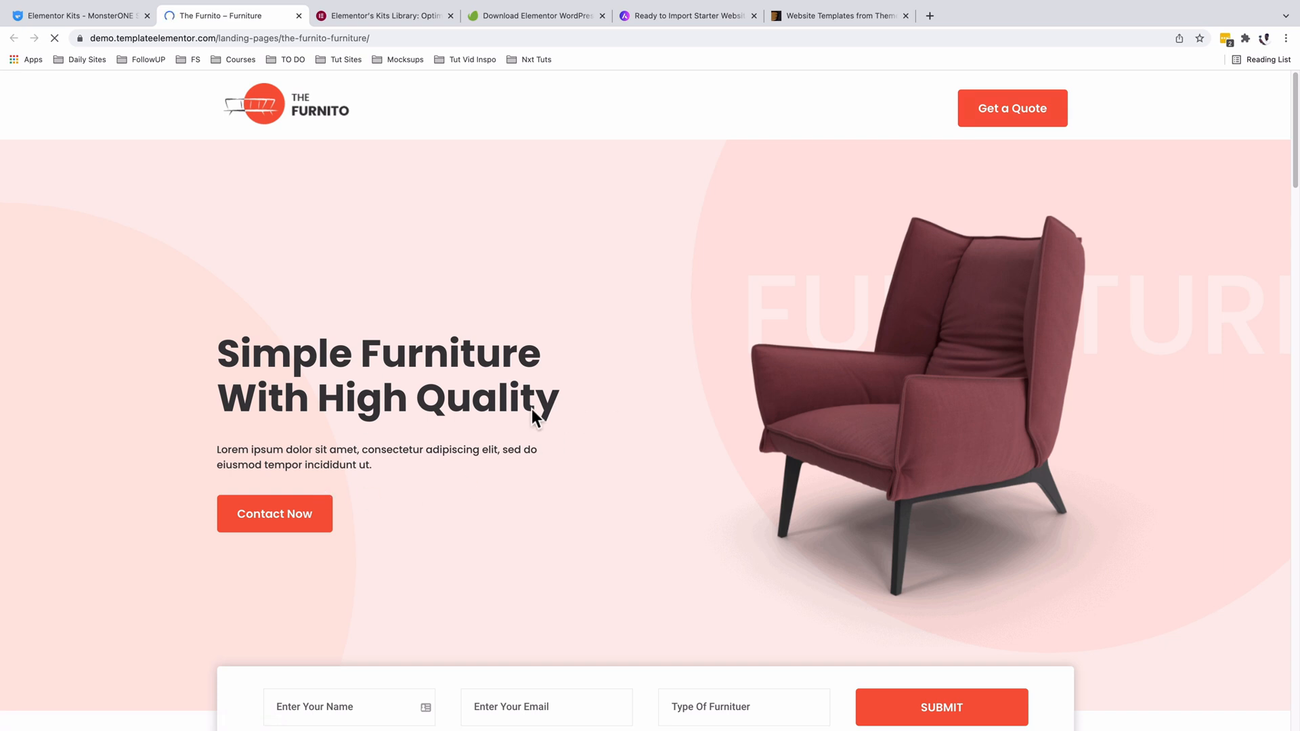
Try The Furnito's furniture type field and scroll through projects and testimonials to the newsletter footer
scroll(down, 3)
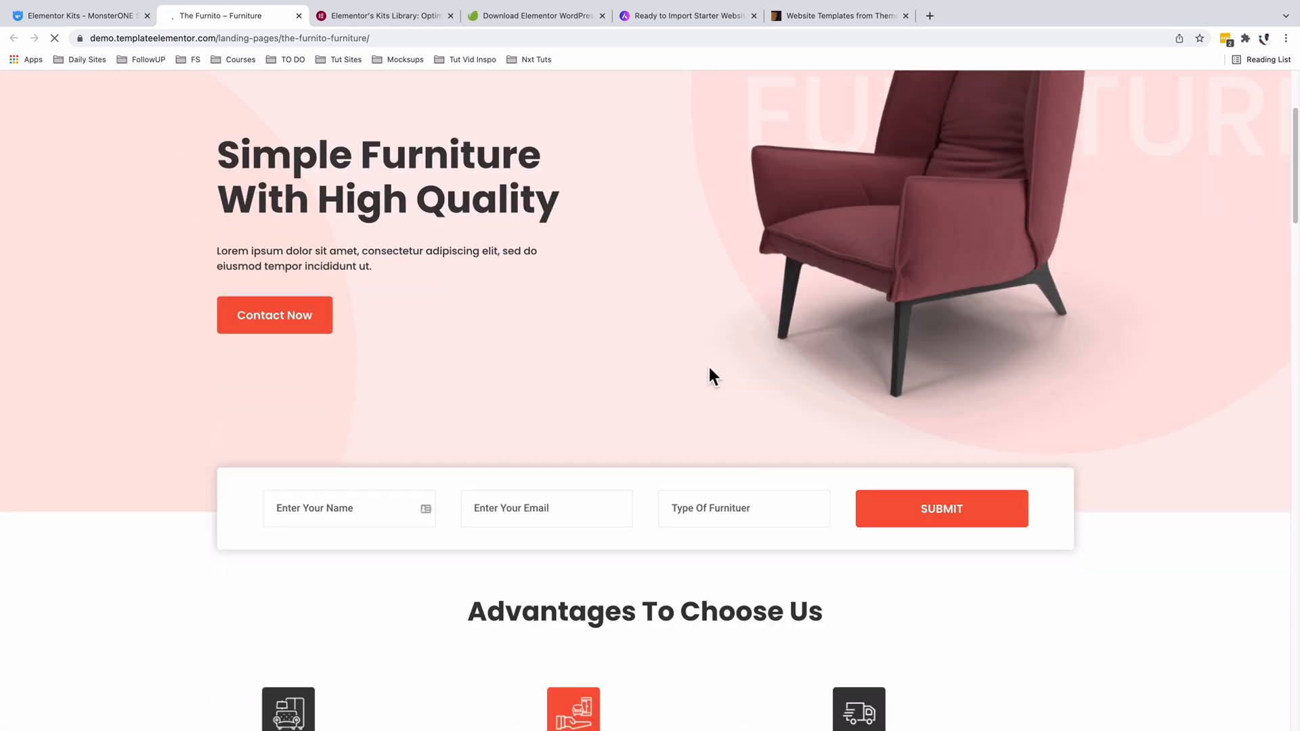
click(705, 508)
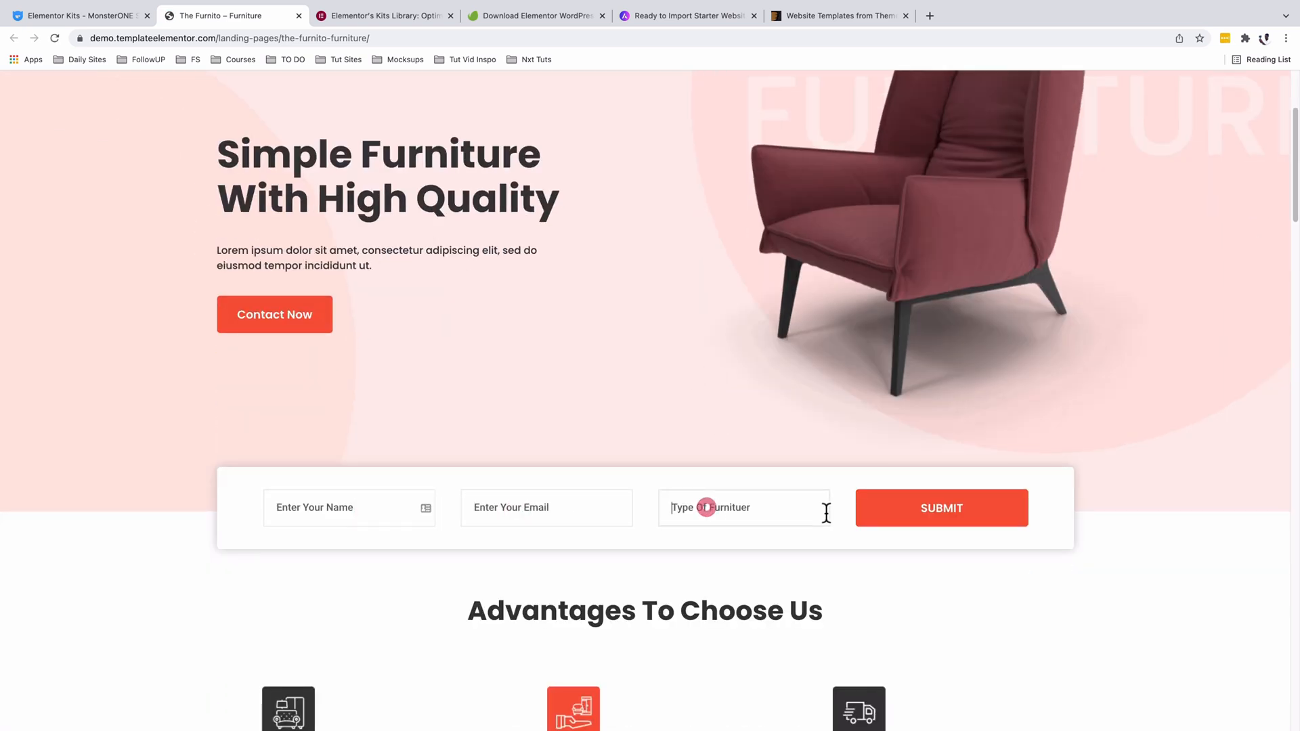
scroll(down, 3)
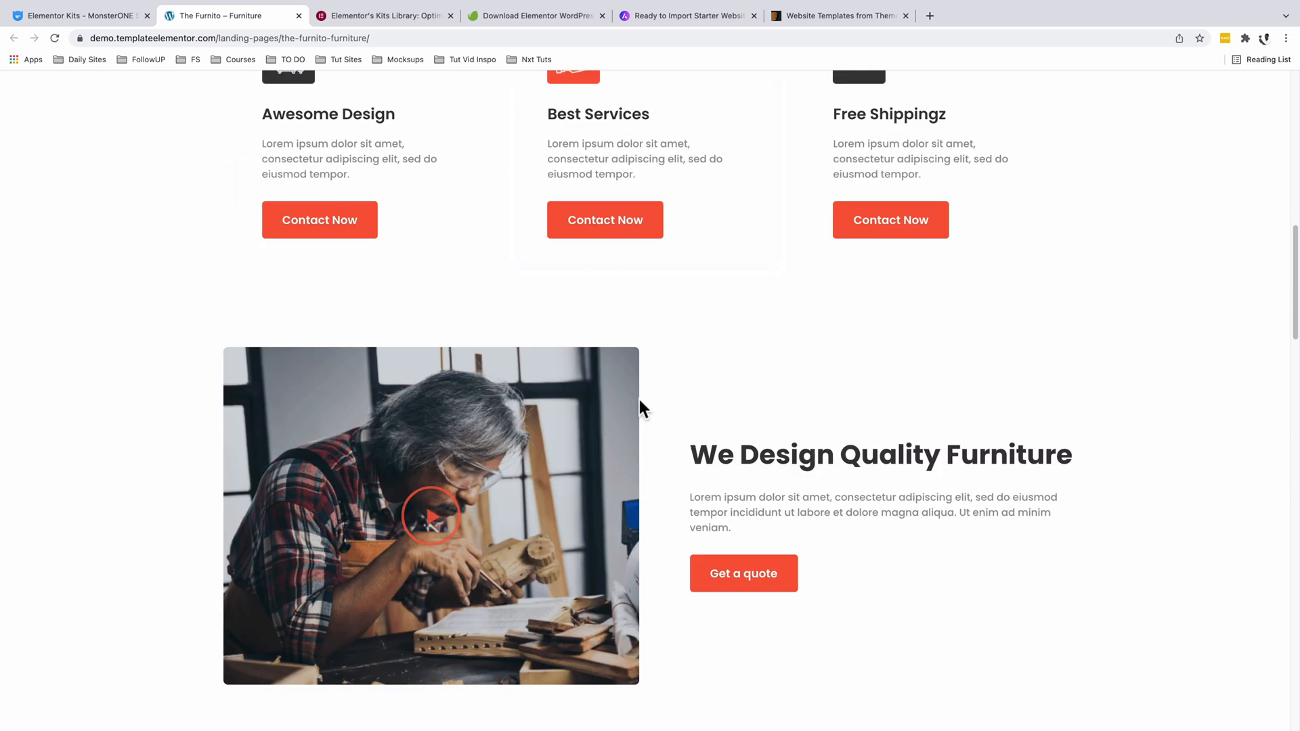
scroll(down, 3)
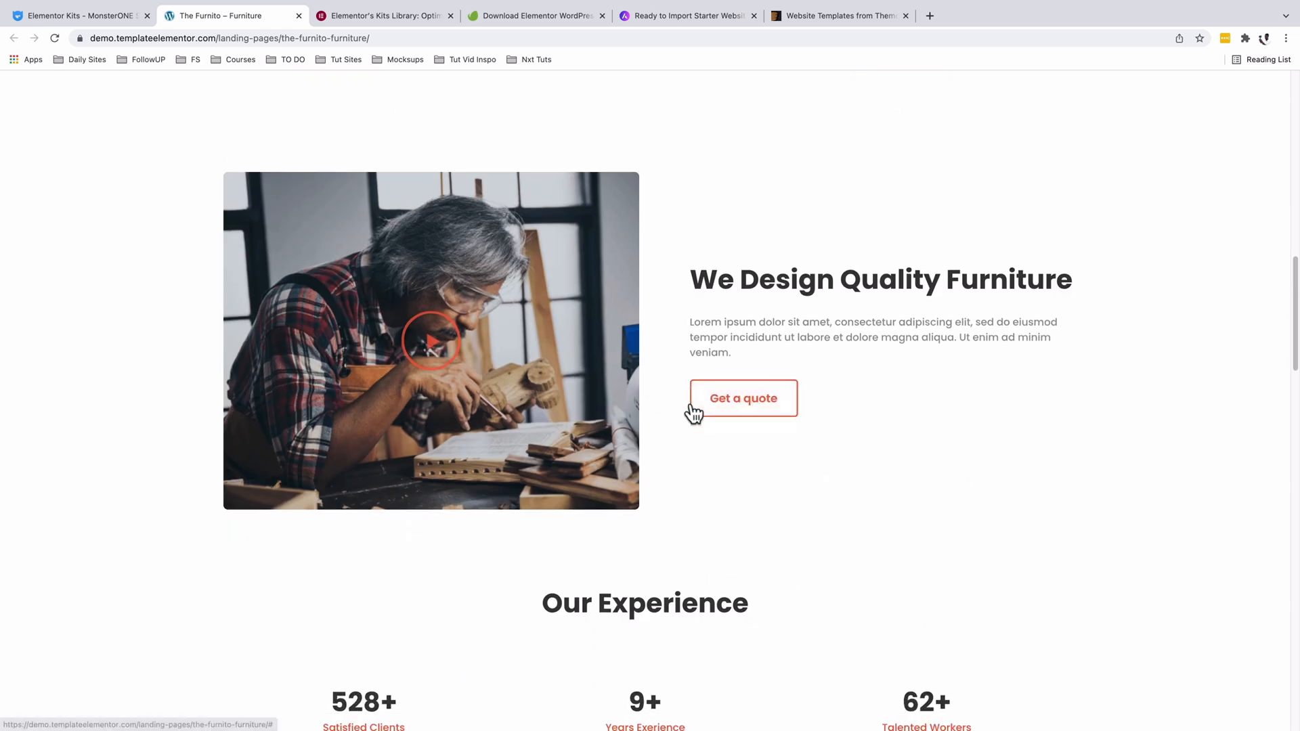
scroll(down, 3)
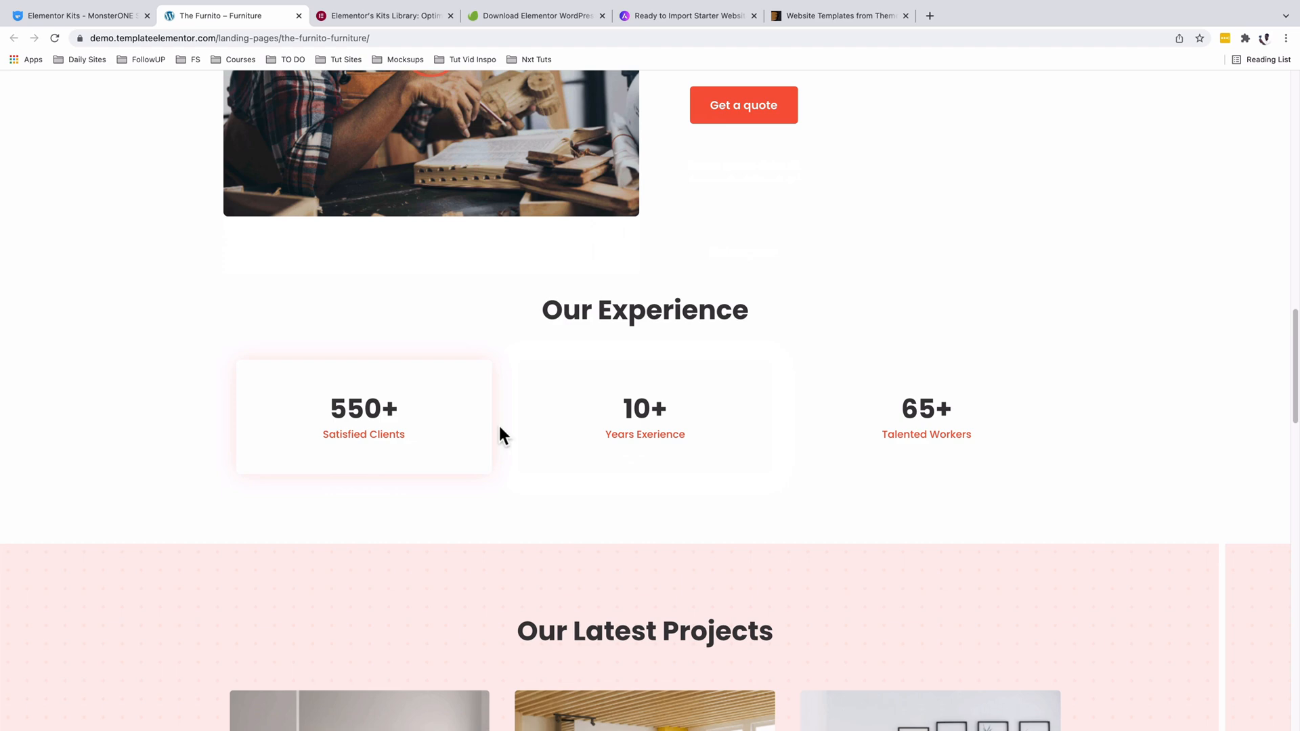
scroll(down, 3)
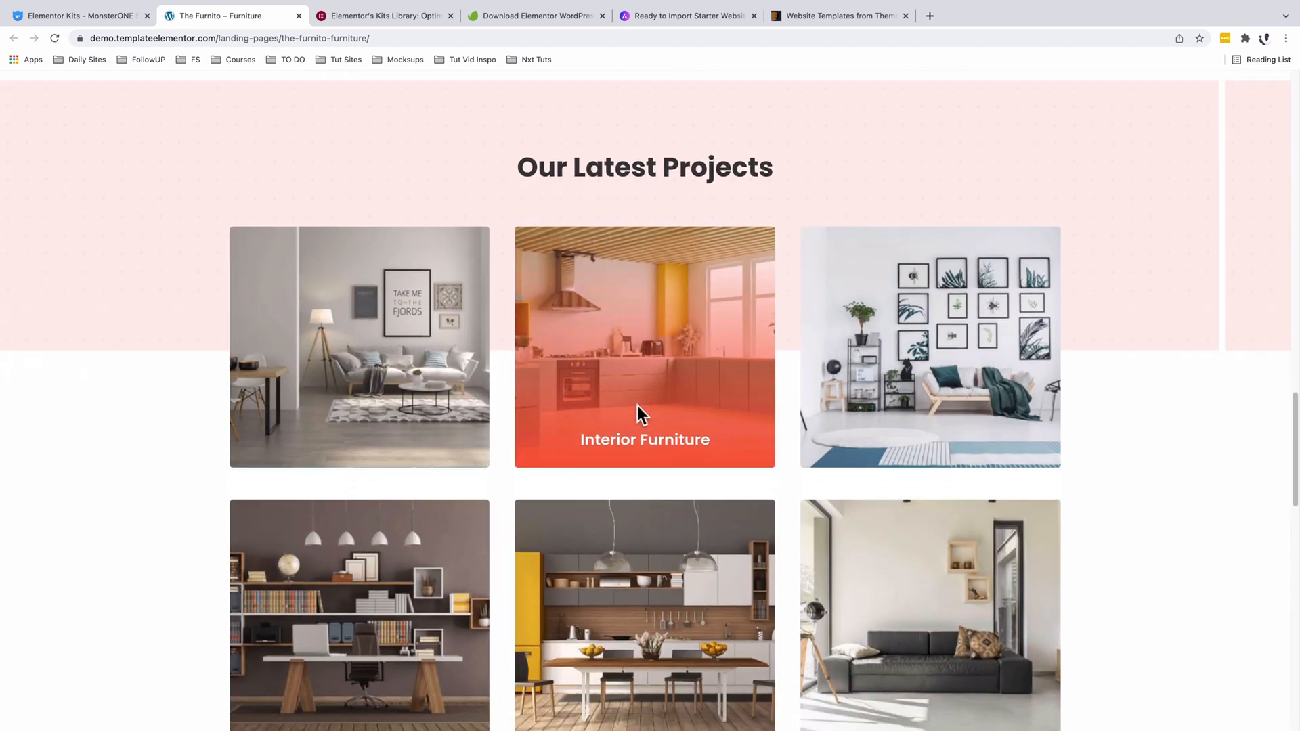
scroll(down, 3)
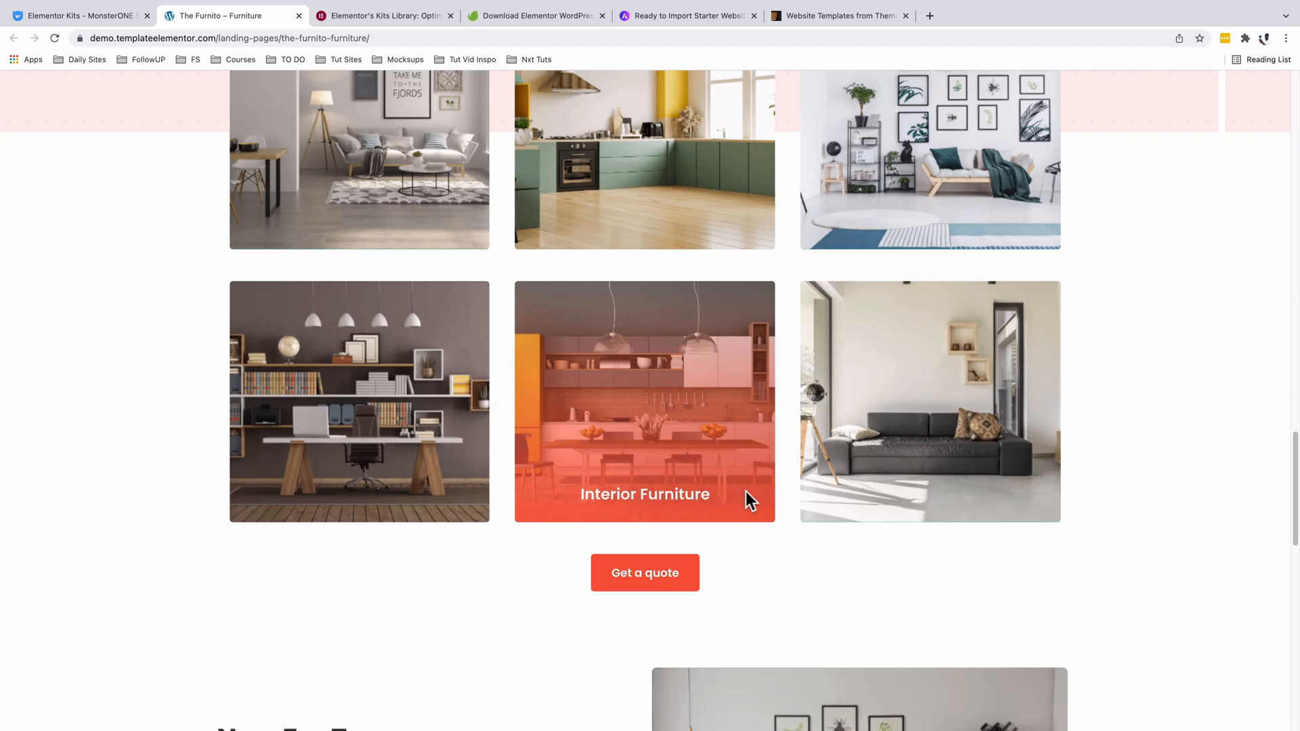
scroll(down, 3)
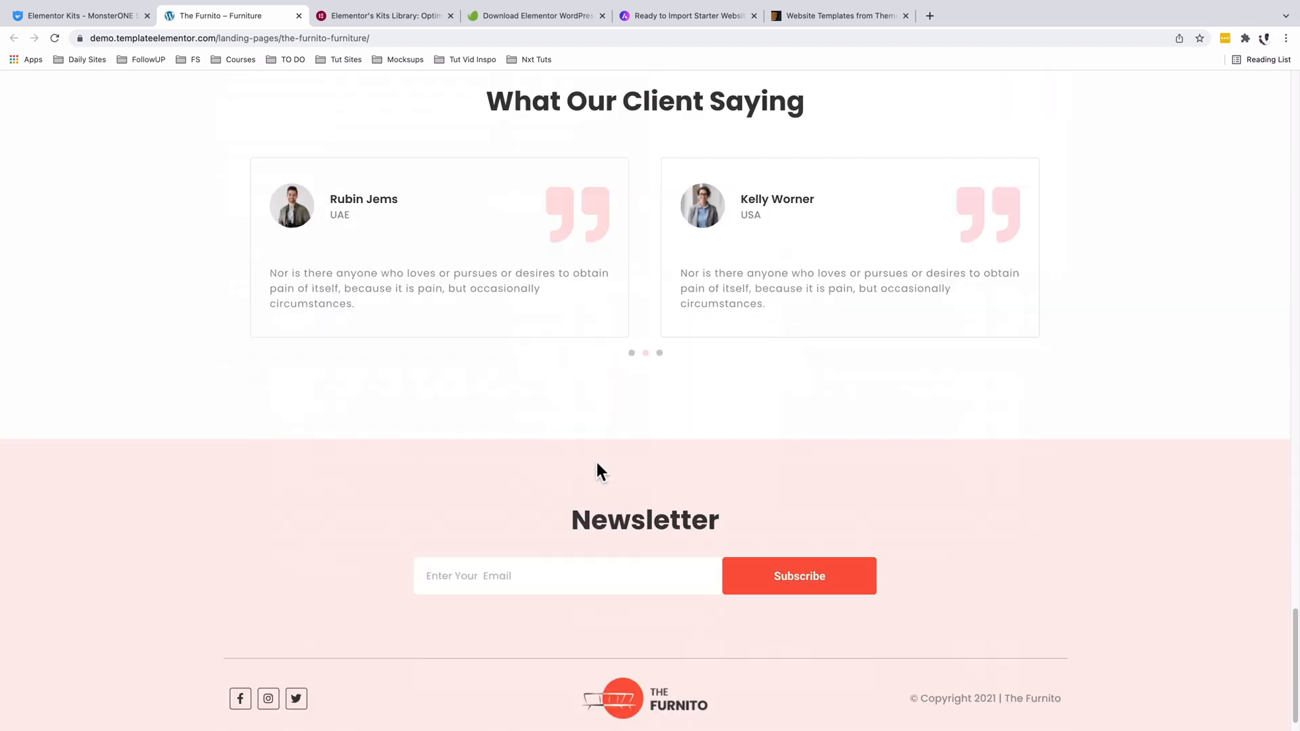
scroll(down, 3)
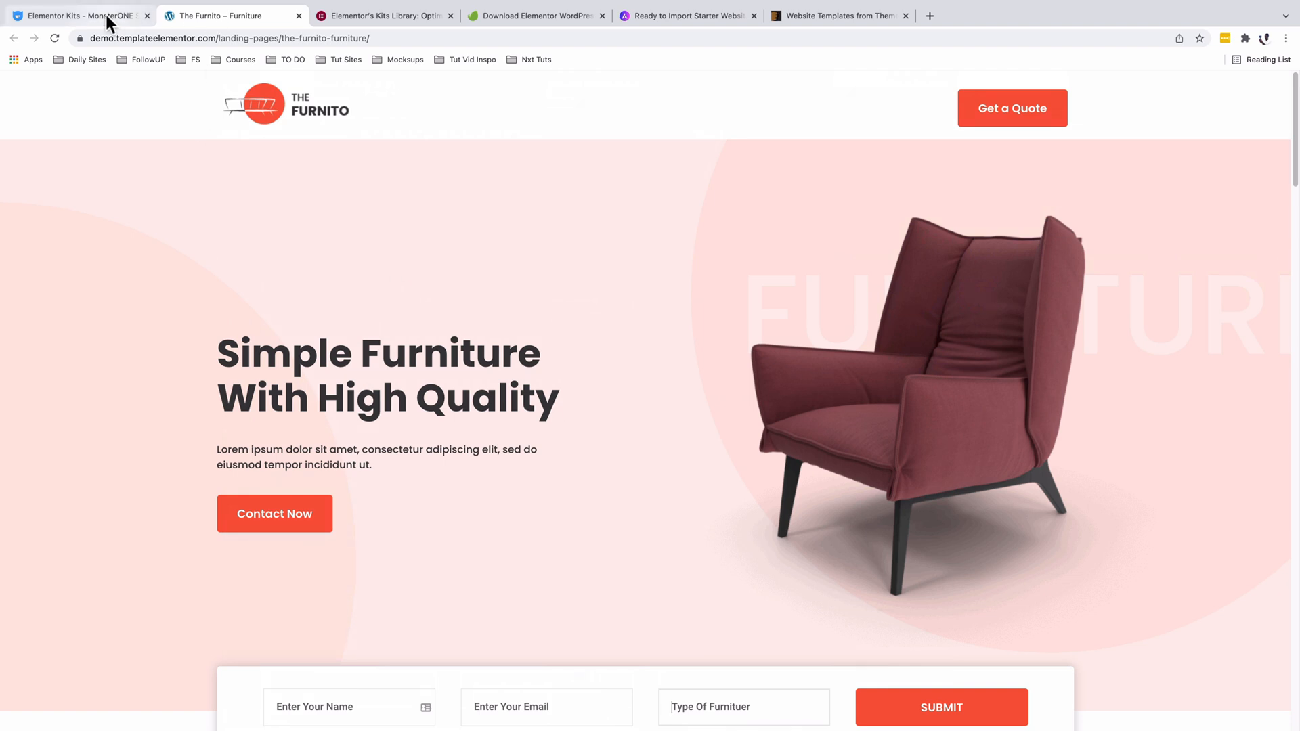
Back on MonsterONE's kit listing, open the EraPlus insurance kit's live demo
click(79, 15)
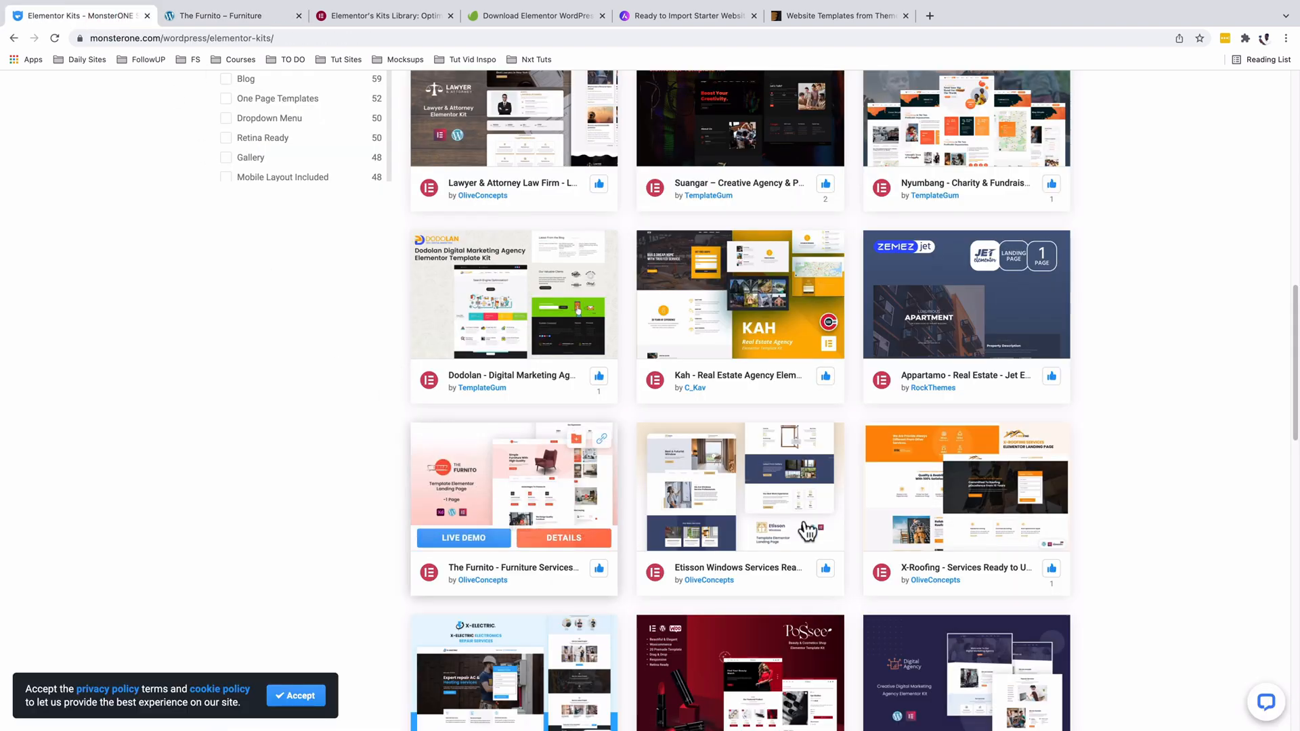
mouse_move(1142, 541)
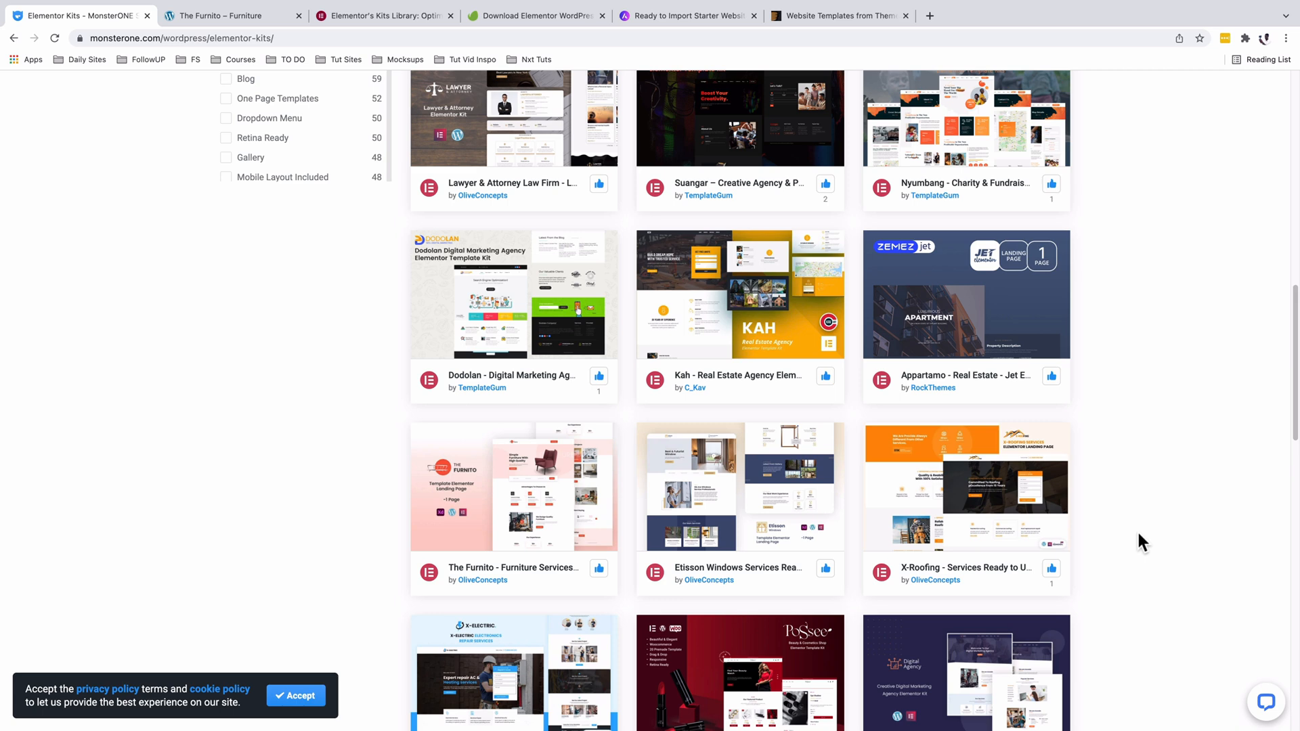
scroll(down, 3)
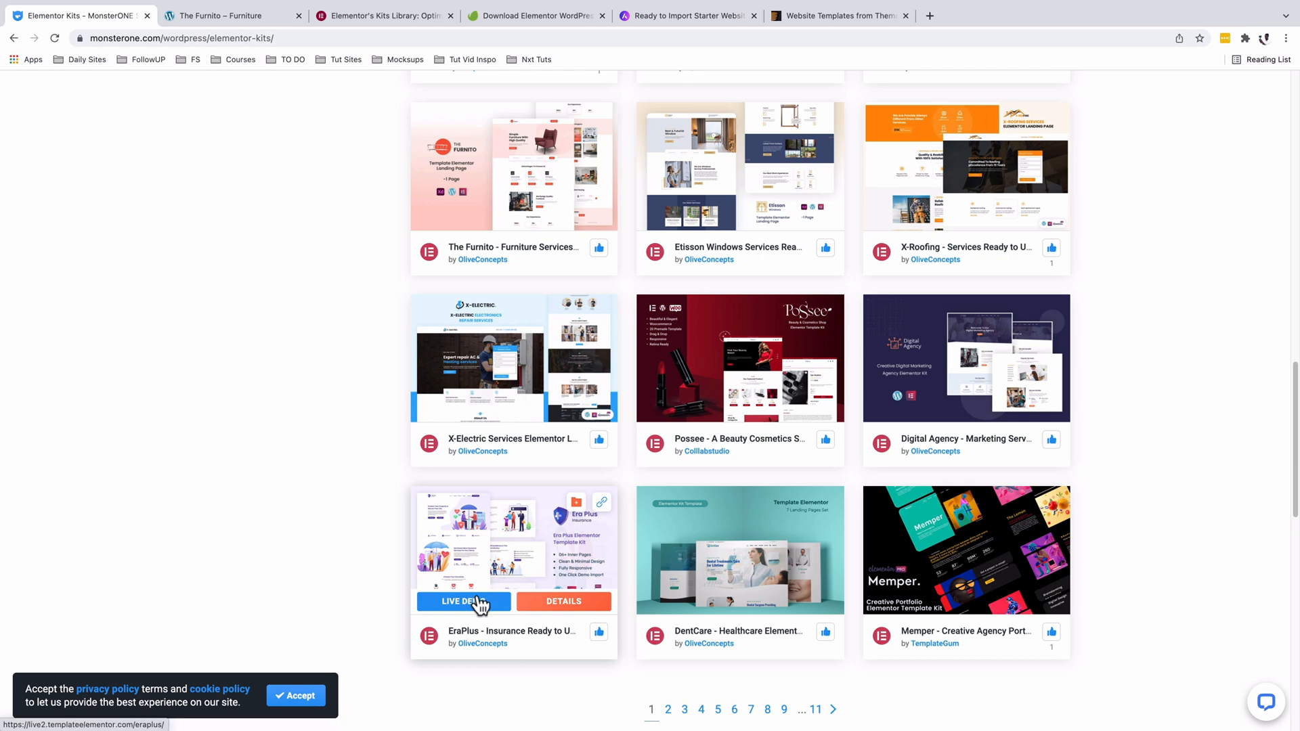
click(462, 601)
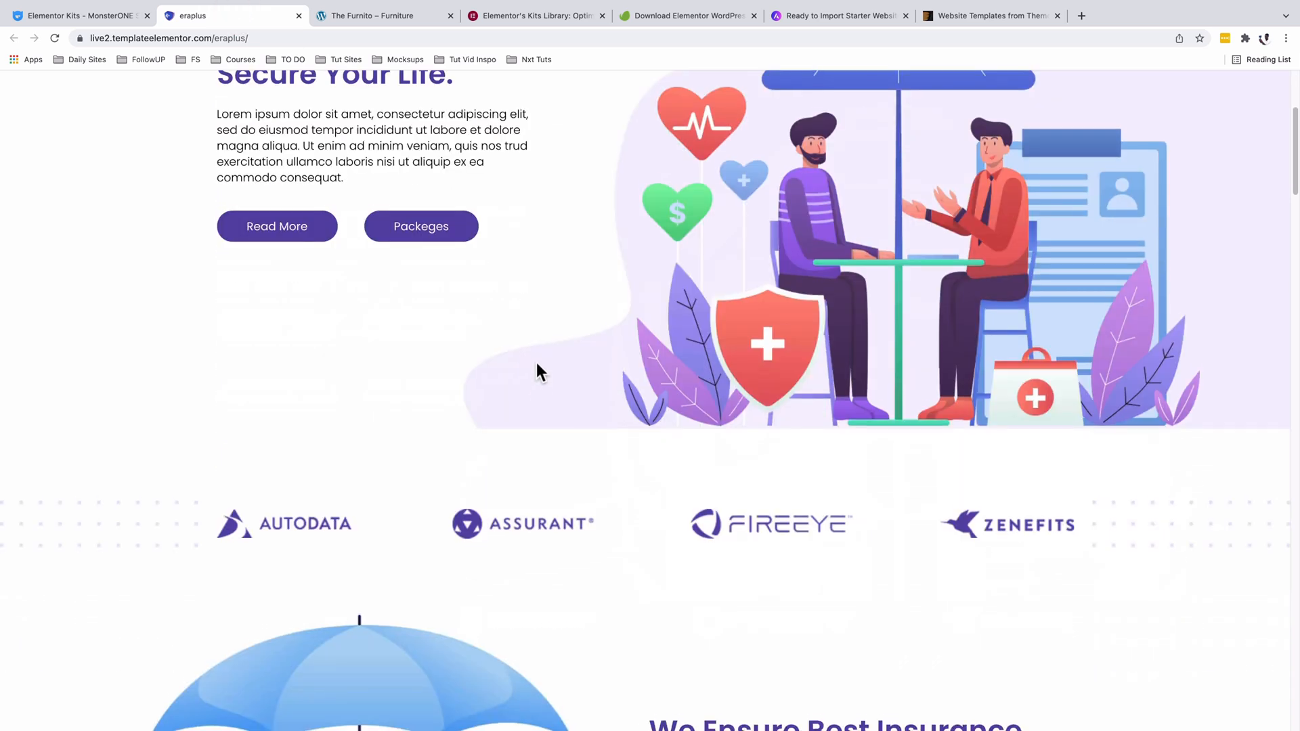
View EraPlus's Home 2 and About Us pages, then return to MonsterONE
scroll(down, 3)
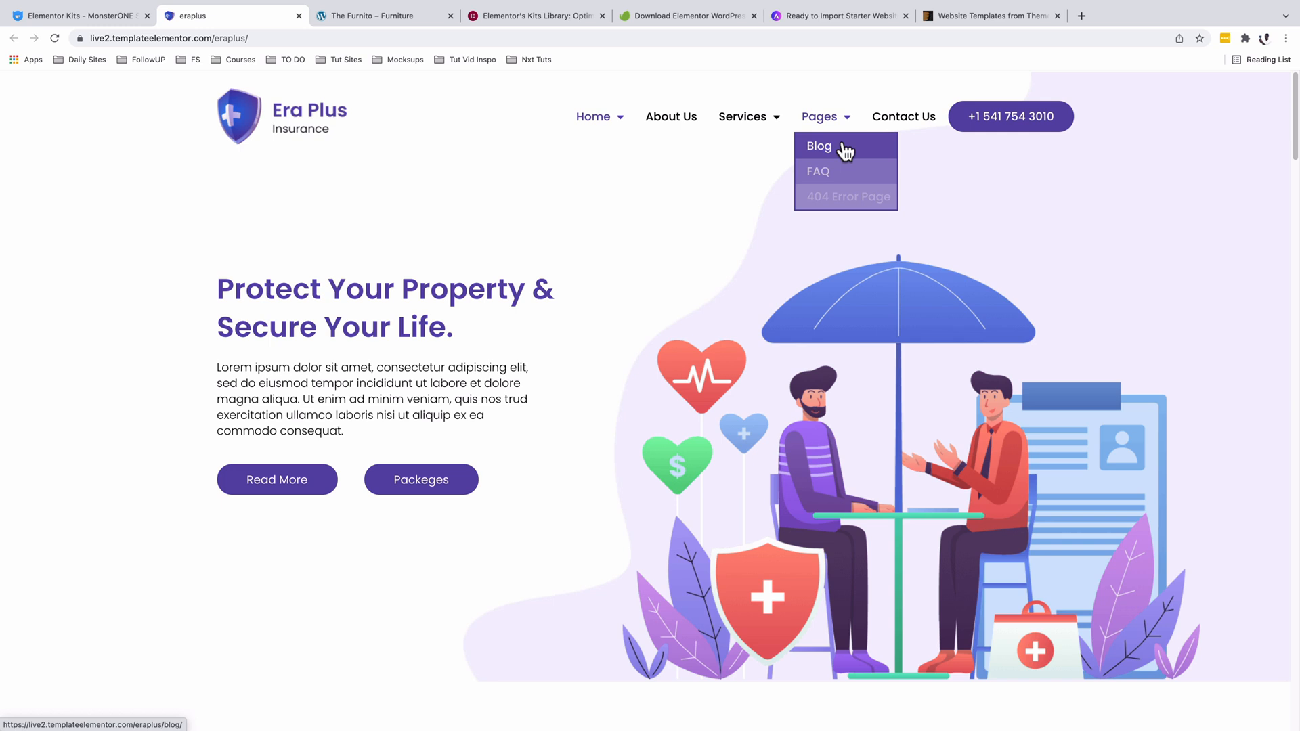
mouse_move(594, 116)
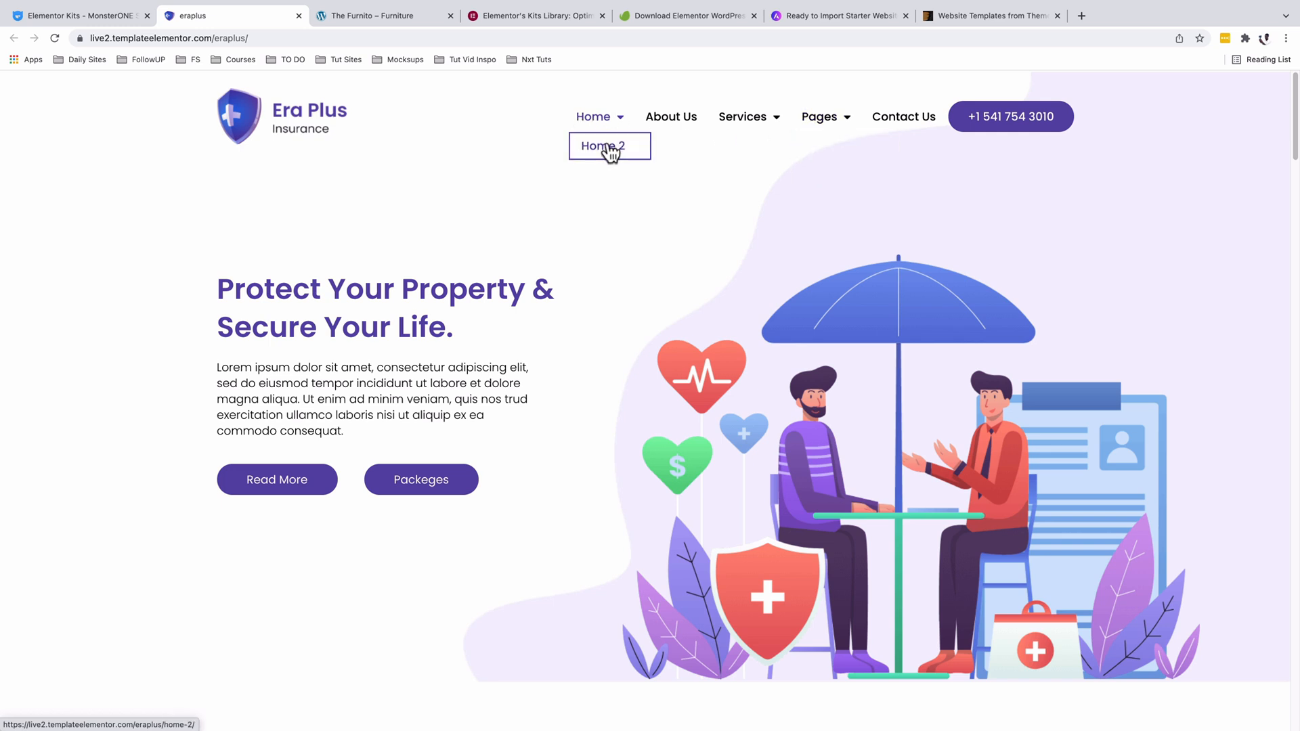
click(604, 147)
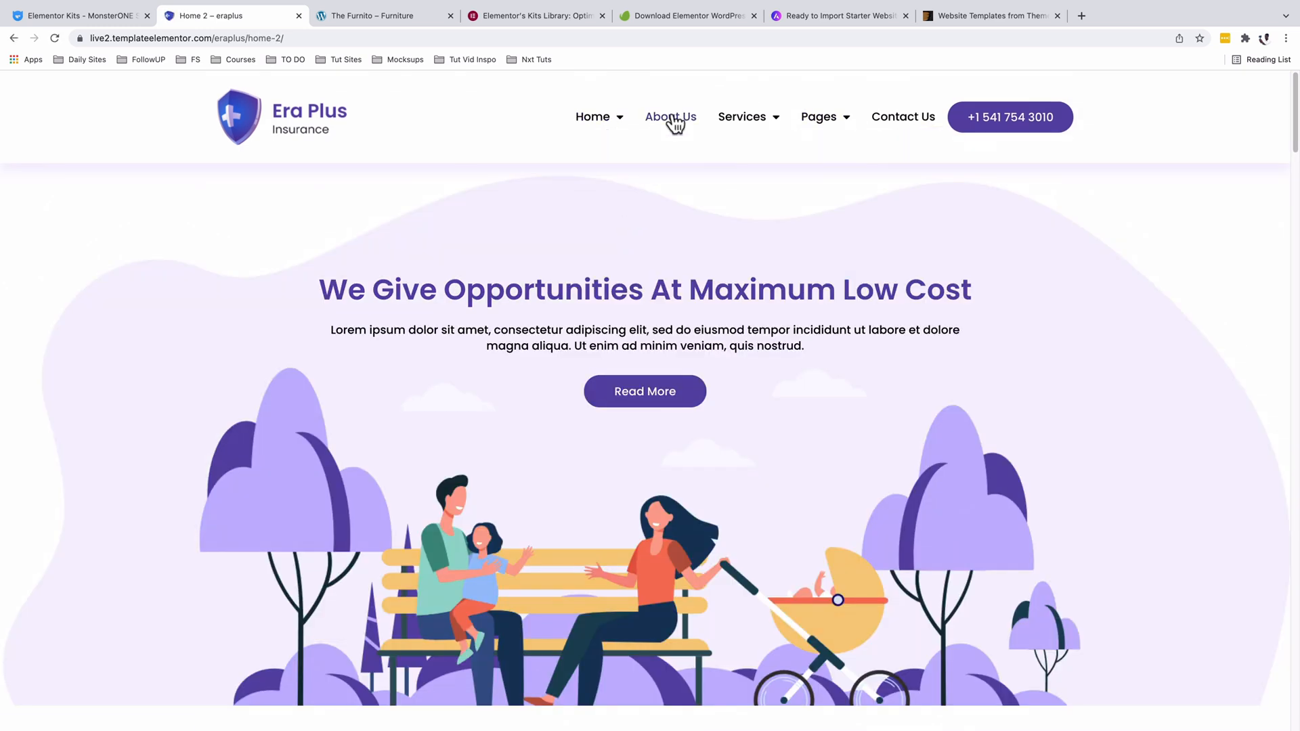
click(669, 116)
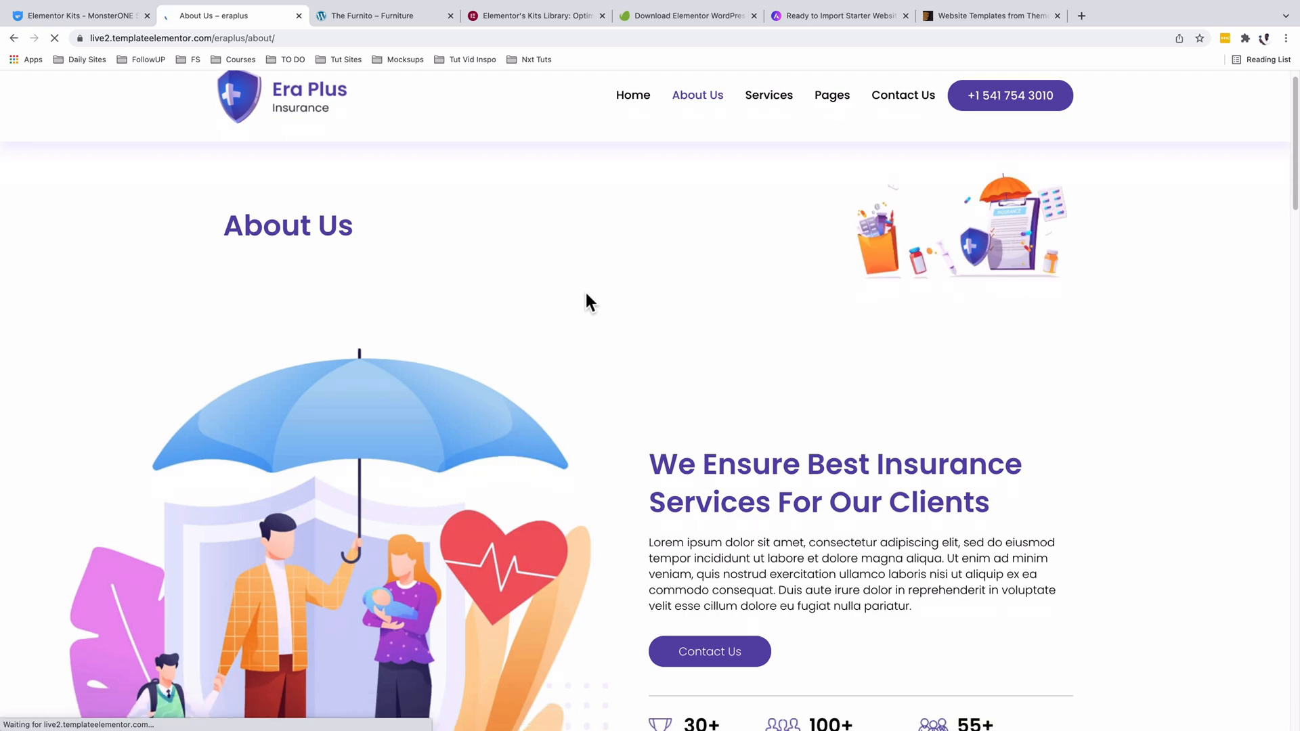
scroll(down, 3)
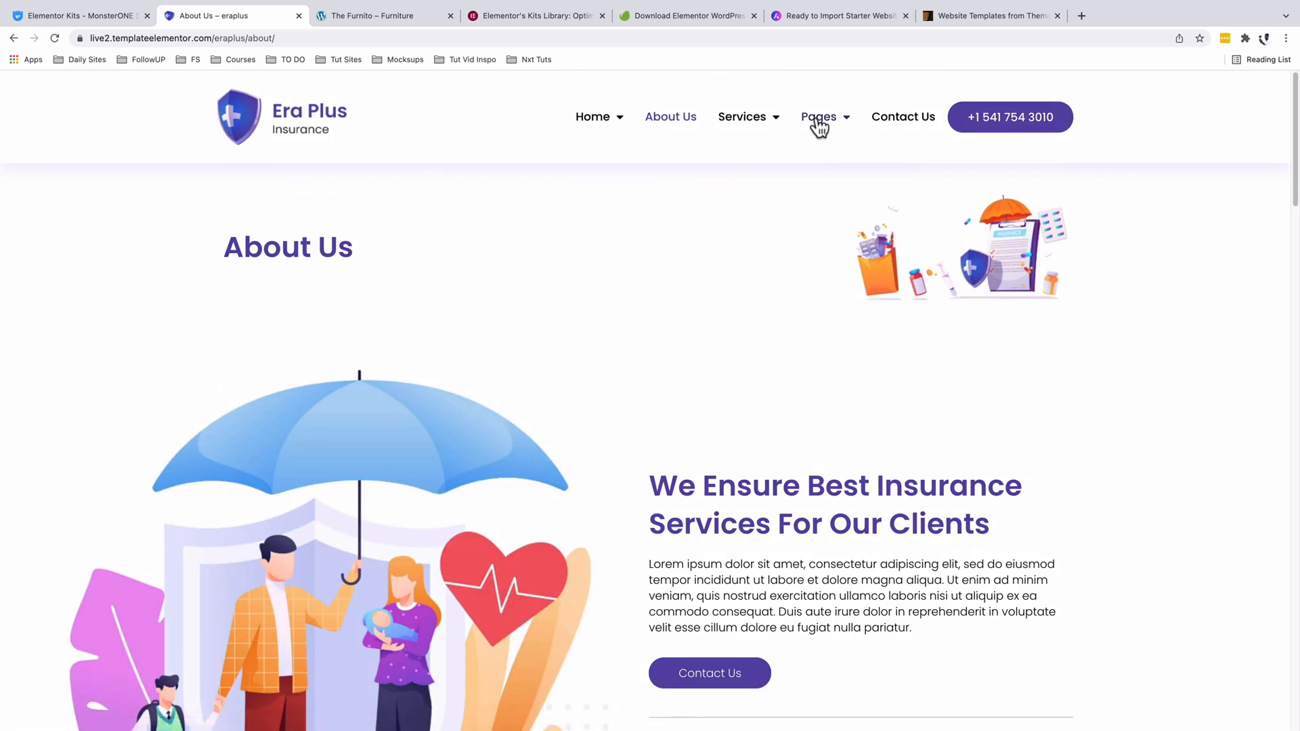
click(74, 15)
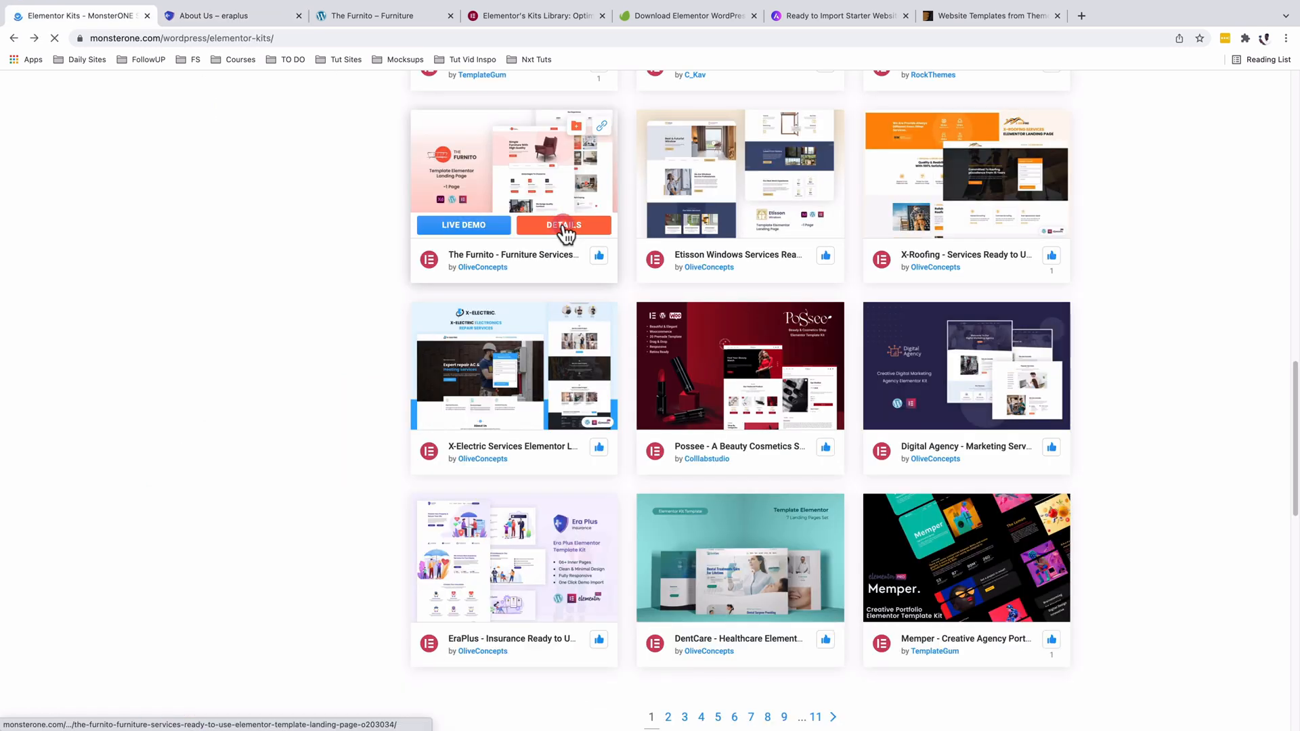
Try twice to open The Furnito kit's DETAILS from its card
click(563, 225)
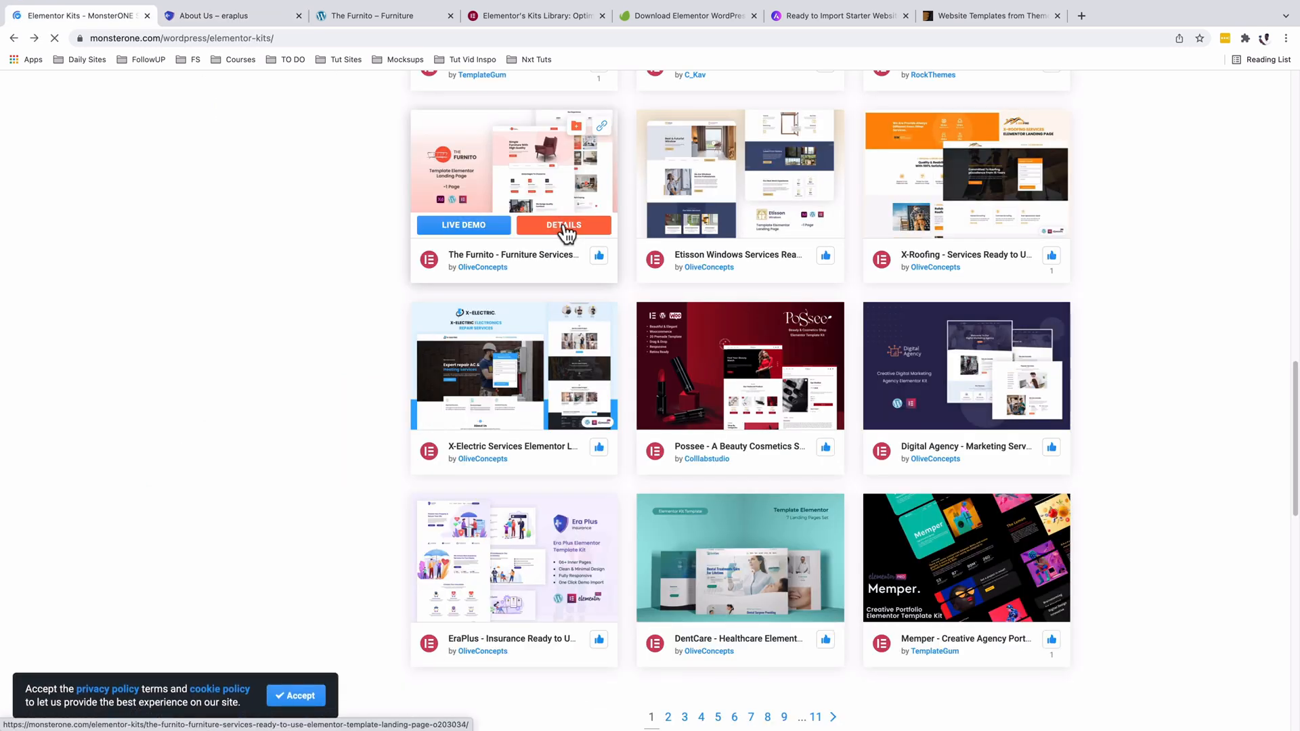
click(563, 225)
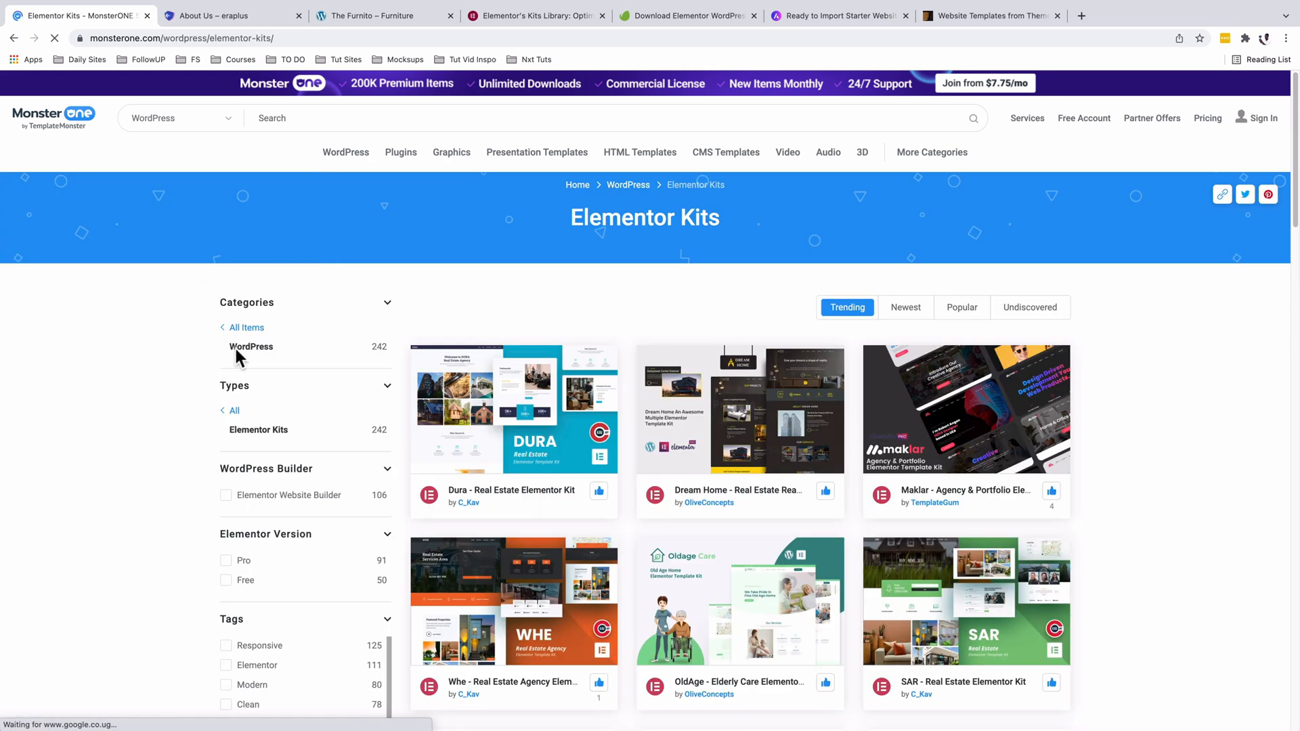
Switch to the Elementor Kits Library tab and scroll down toward its category list
click(74, 15)
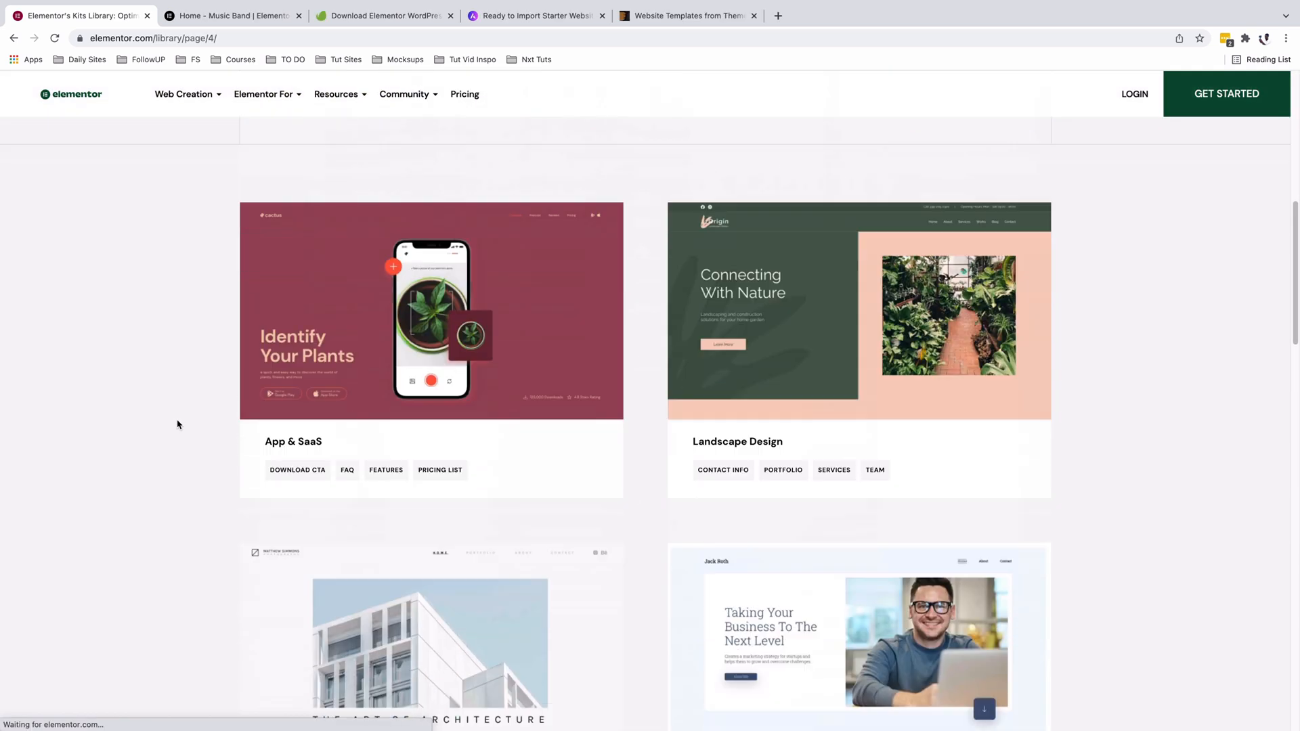
scroll(down, 3)
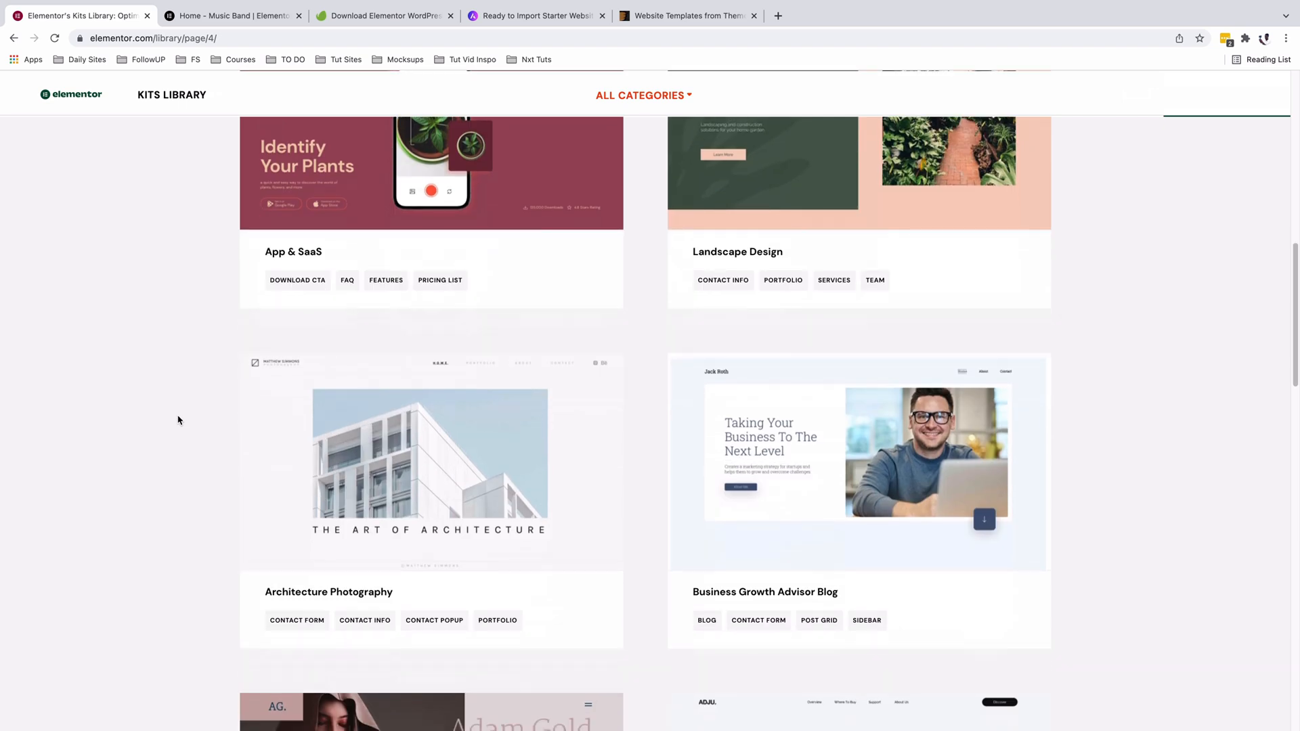
scroll(down, 3)
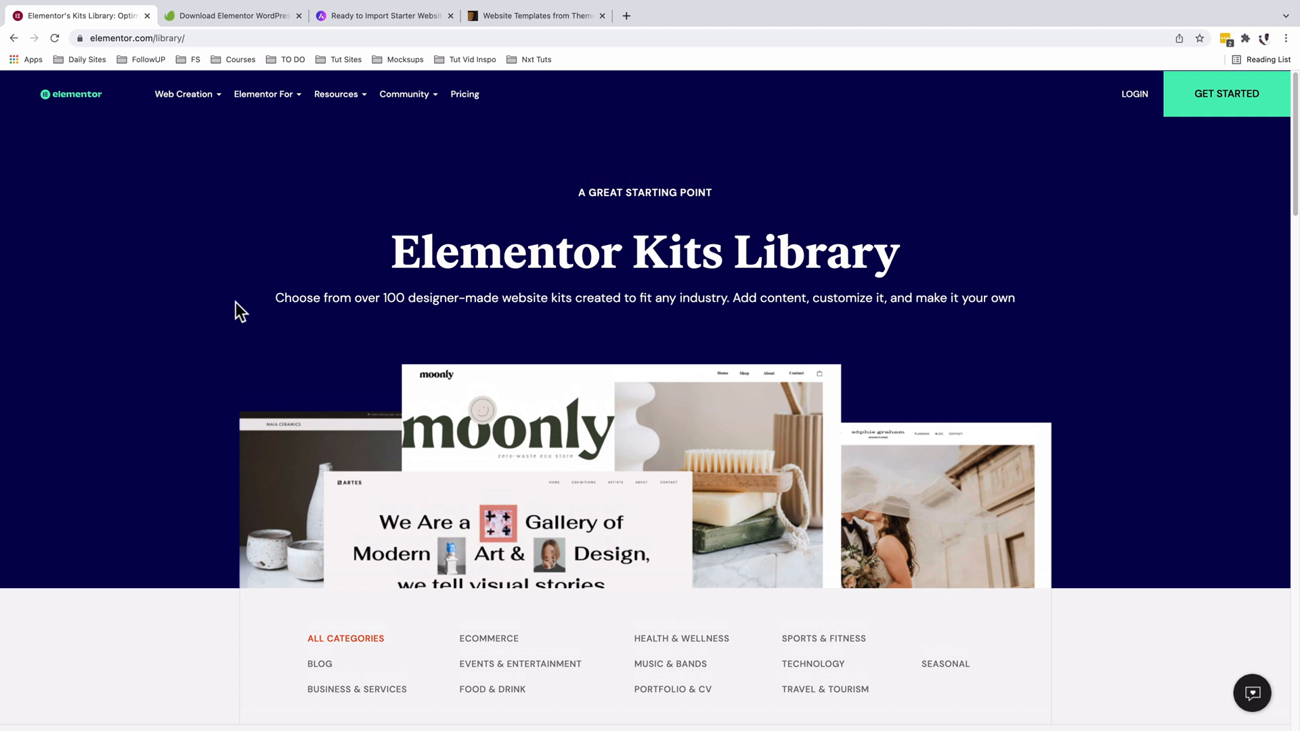
Scroll down to the category links and pick Music & Bands
scroll(down, 3)
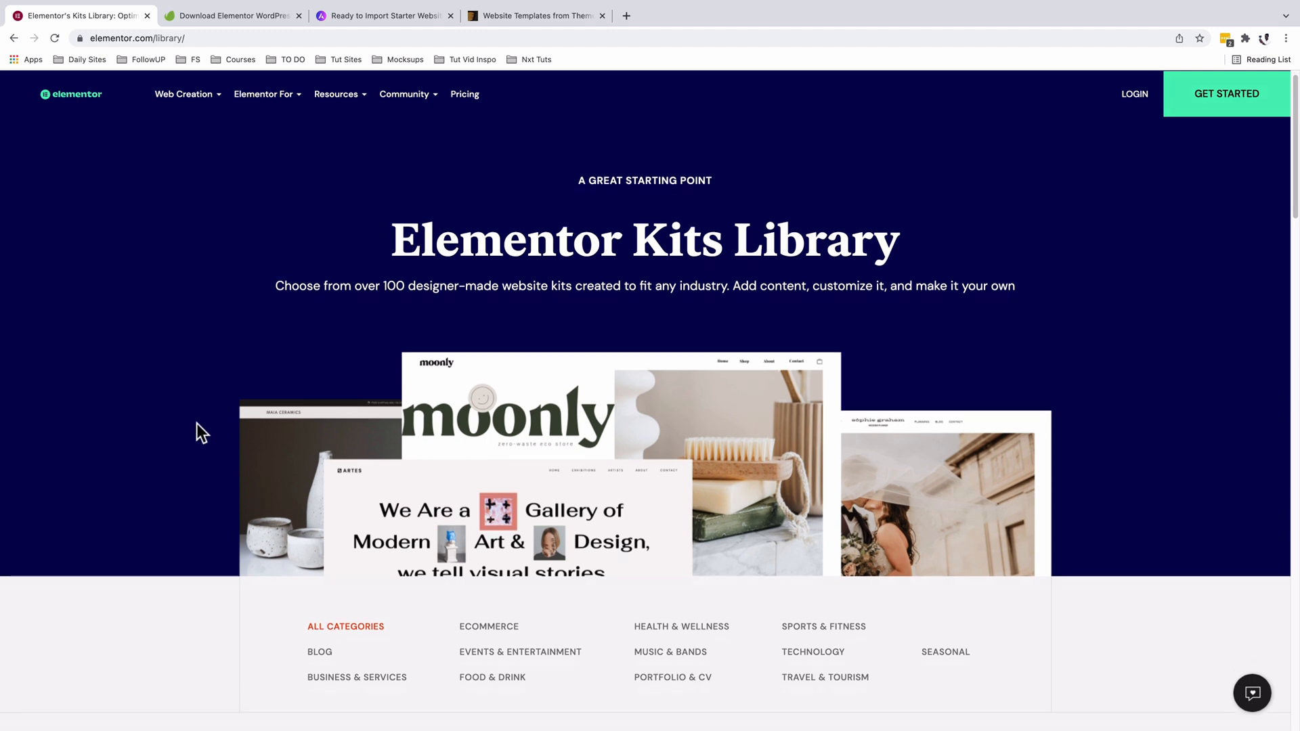
scroll(down, 3)
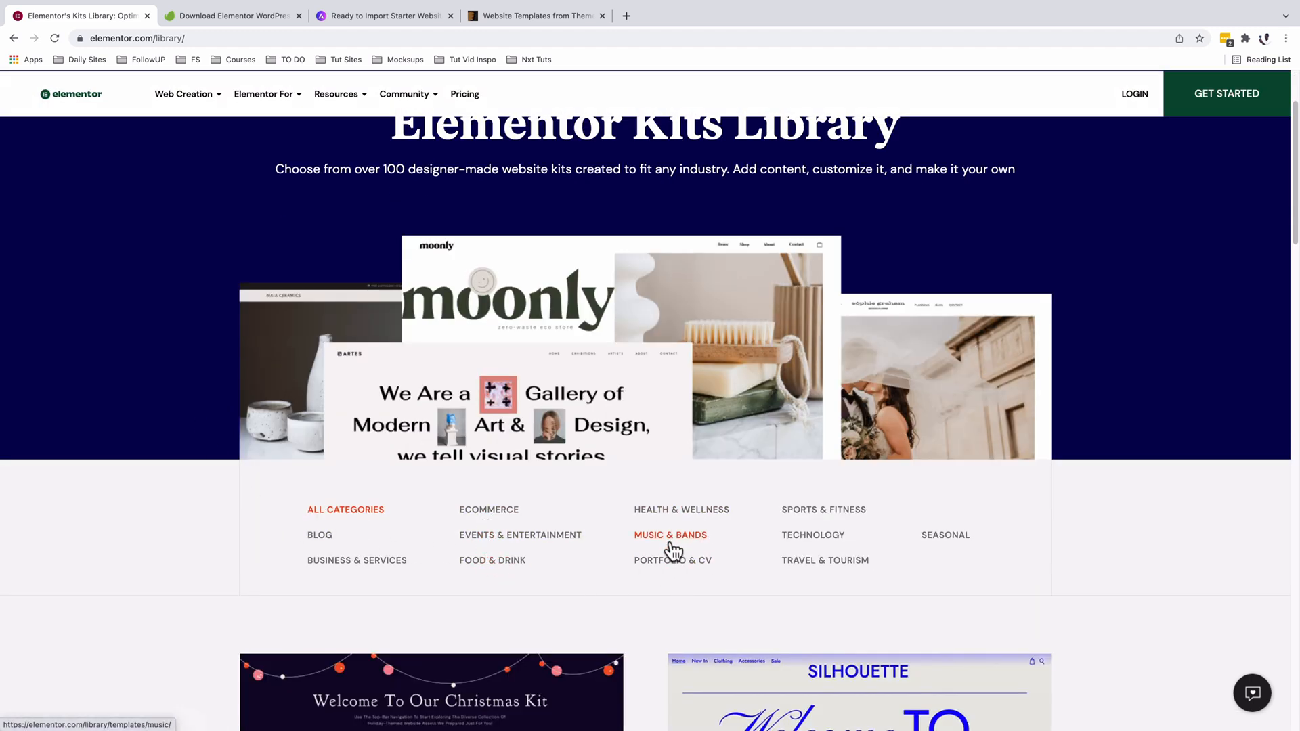
scroll(down, 3)
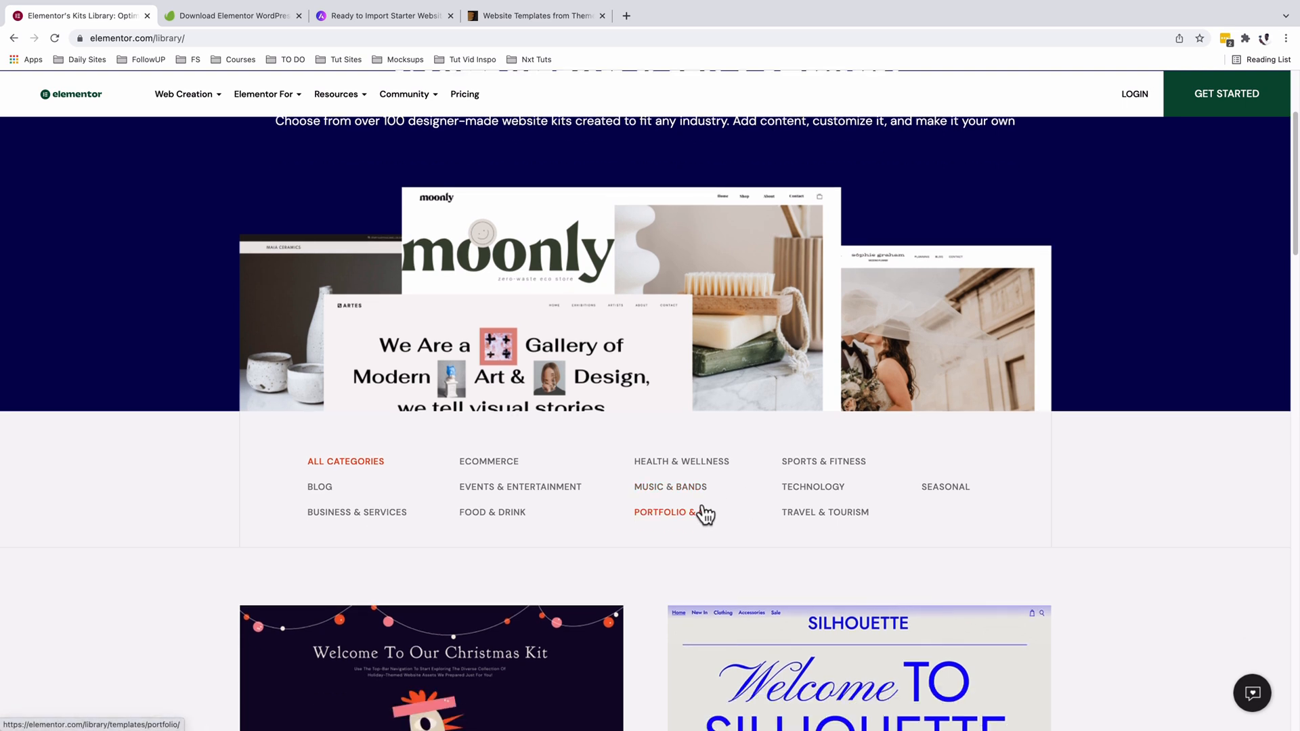
click(670, 487)
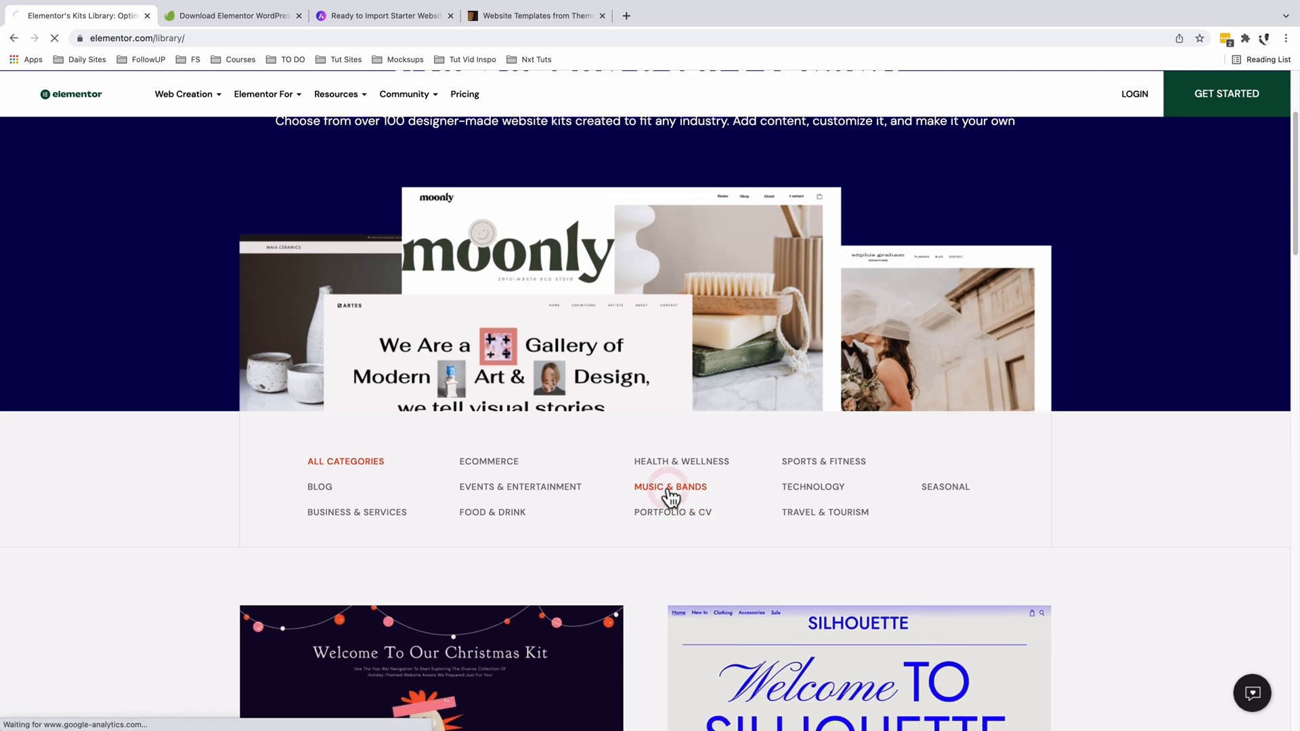
click(669, 487)
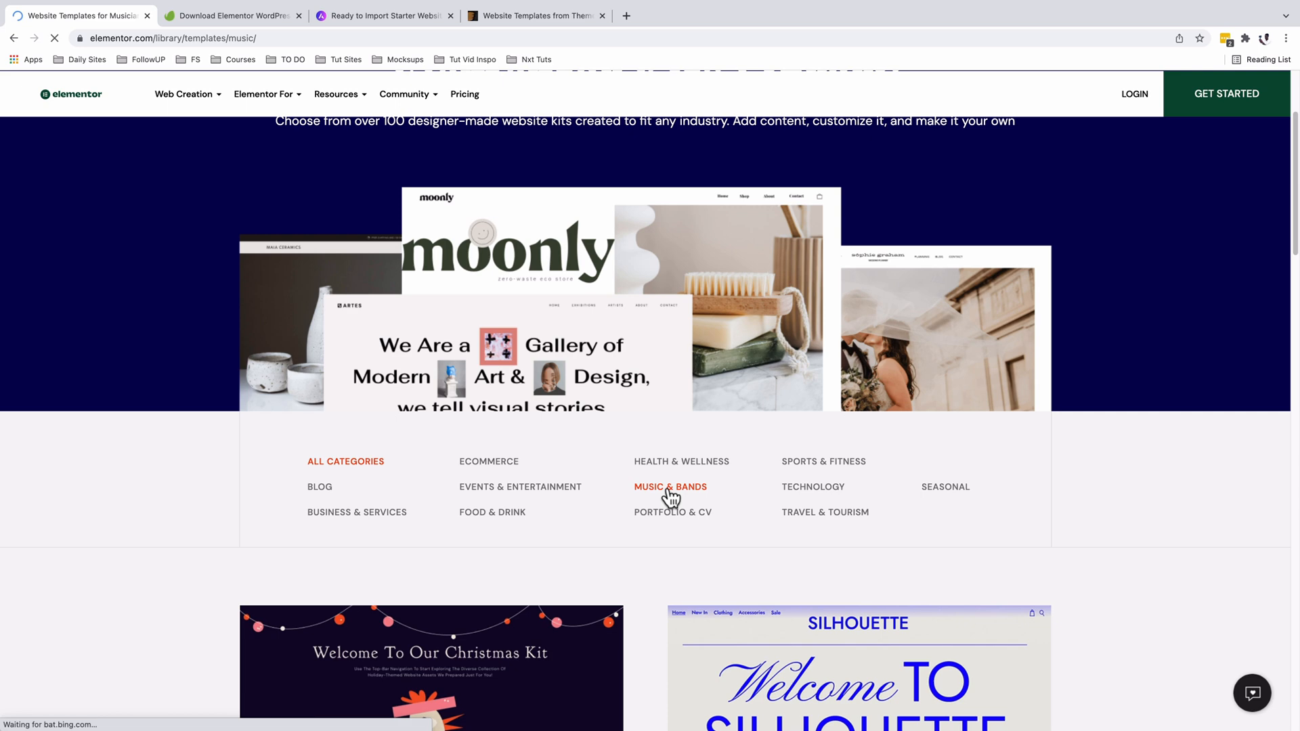
click(670, 487)
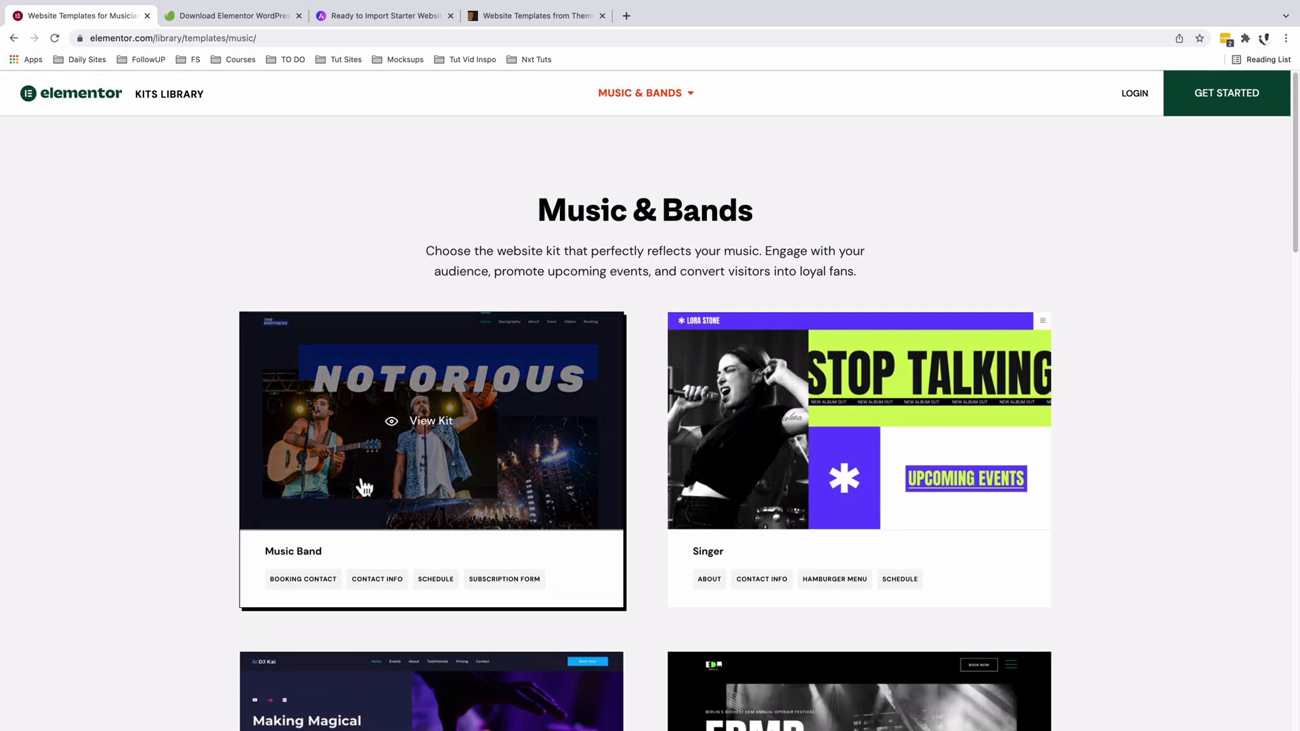
Open the Music Band kit, launch View Demo, and scroll toward Upcoming Tours
click(432, 422)
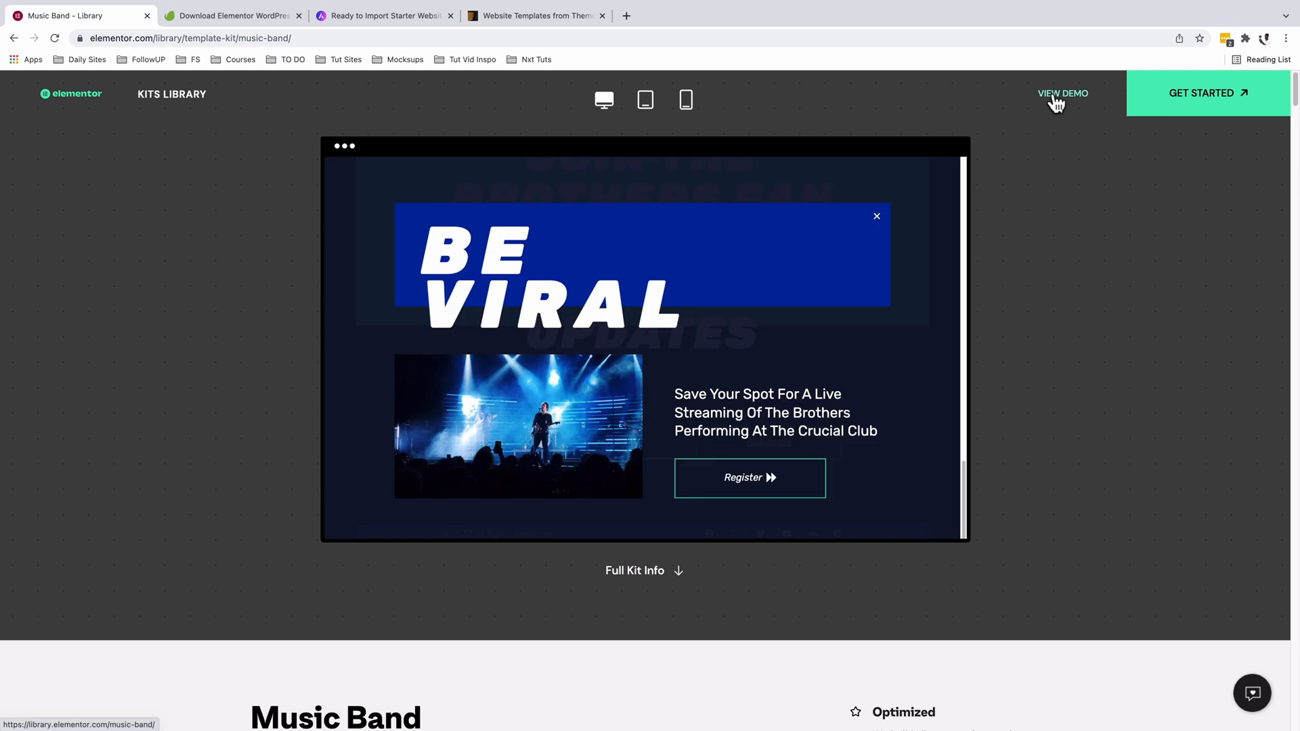
click(1064, 93)
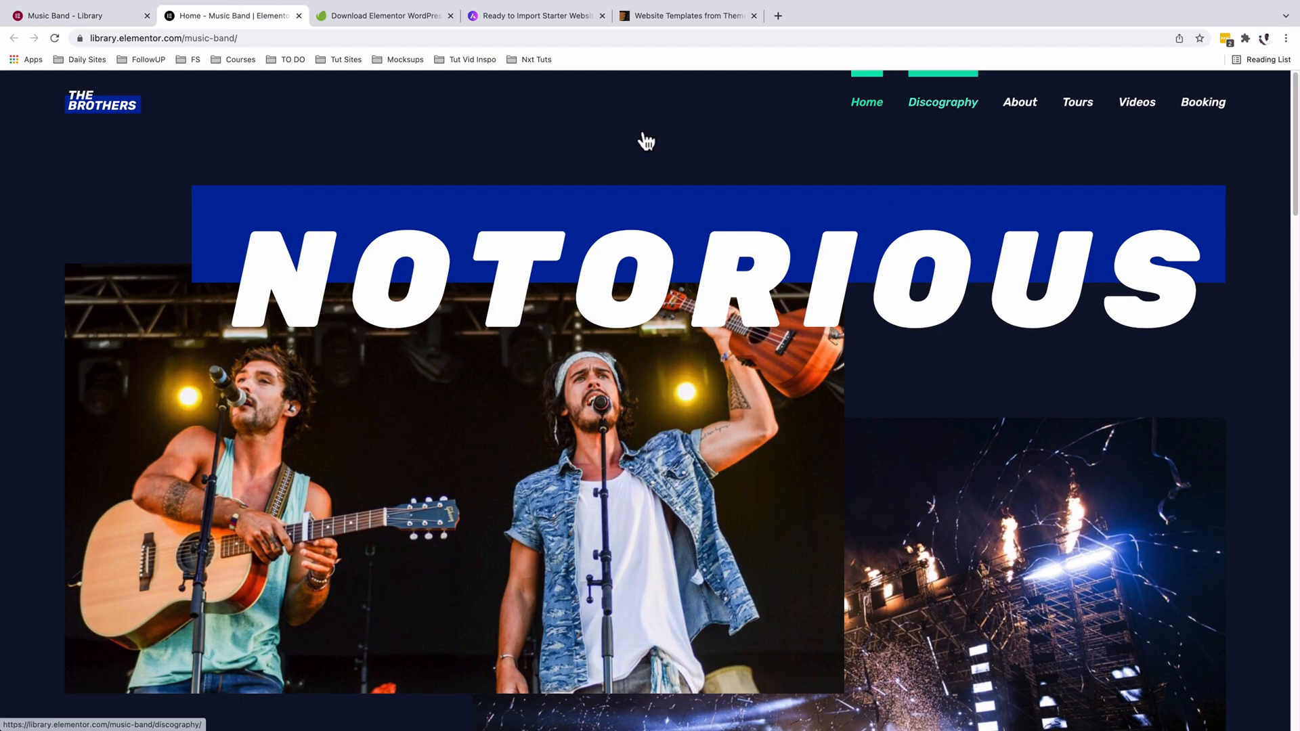
scroll(down, 3)
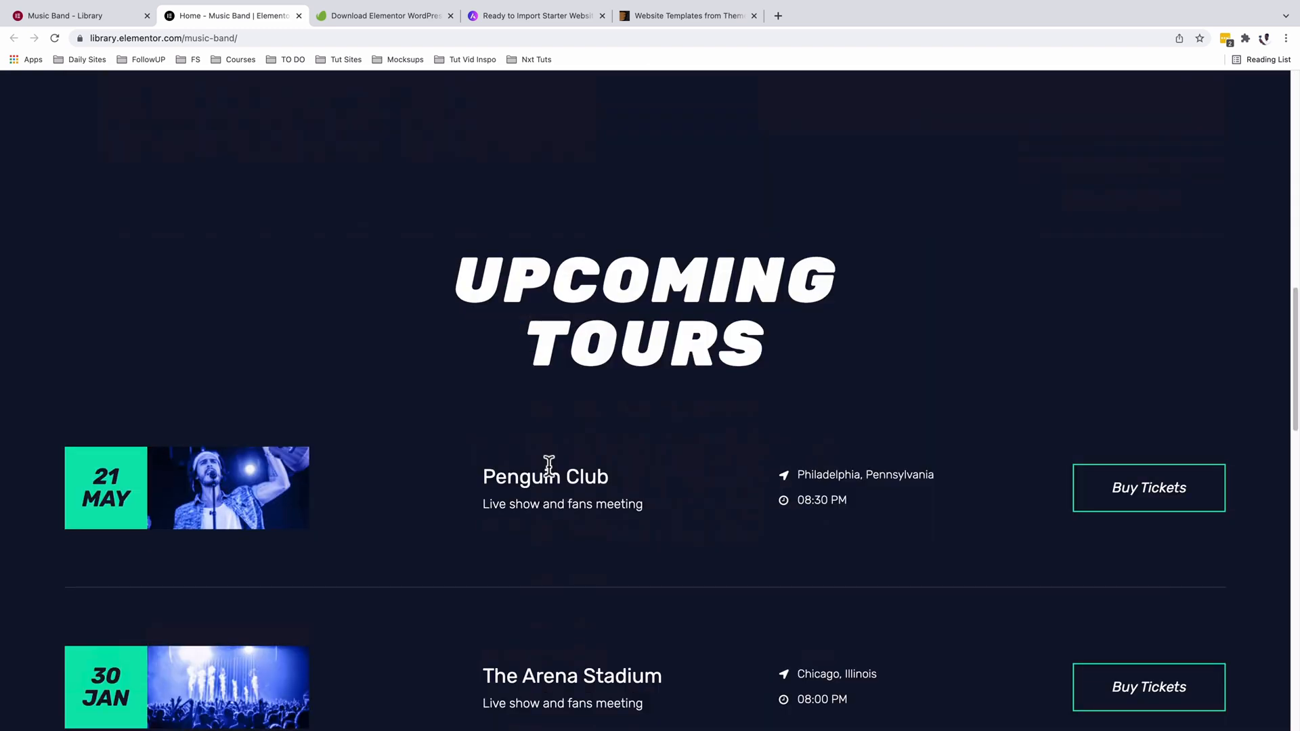
scroll(down, 3)
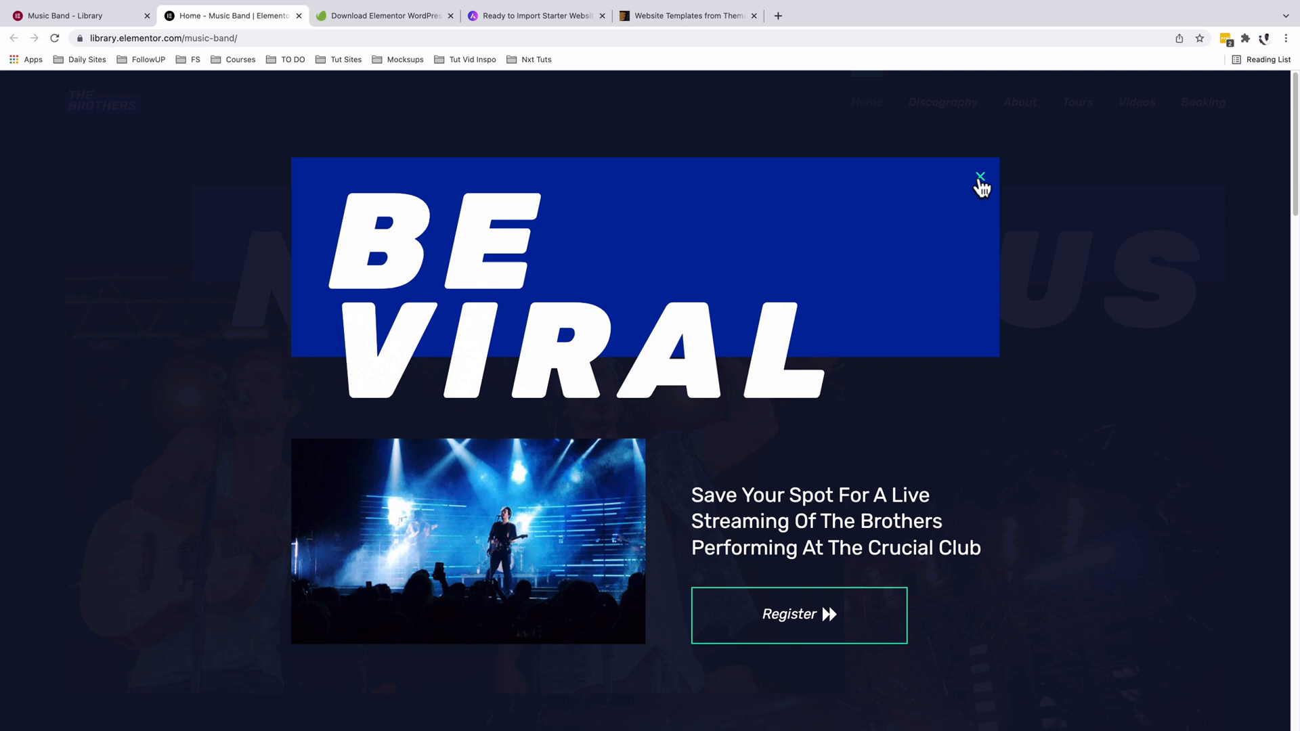
mouse_move(979, 191)
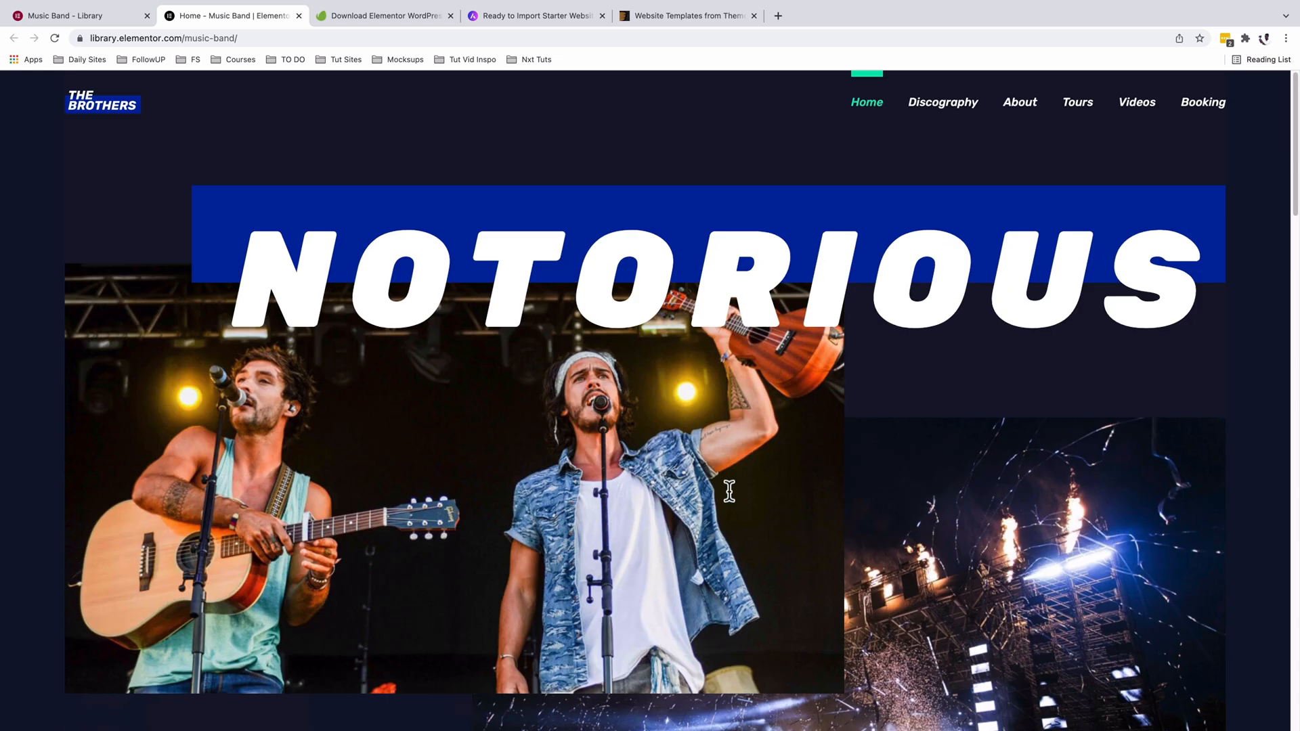
mouse_move(360, 417)
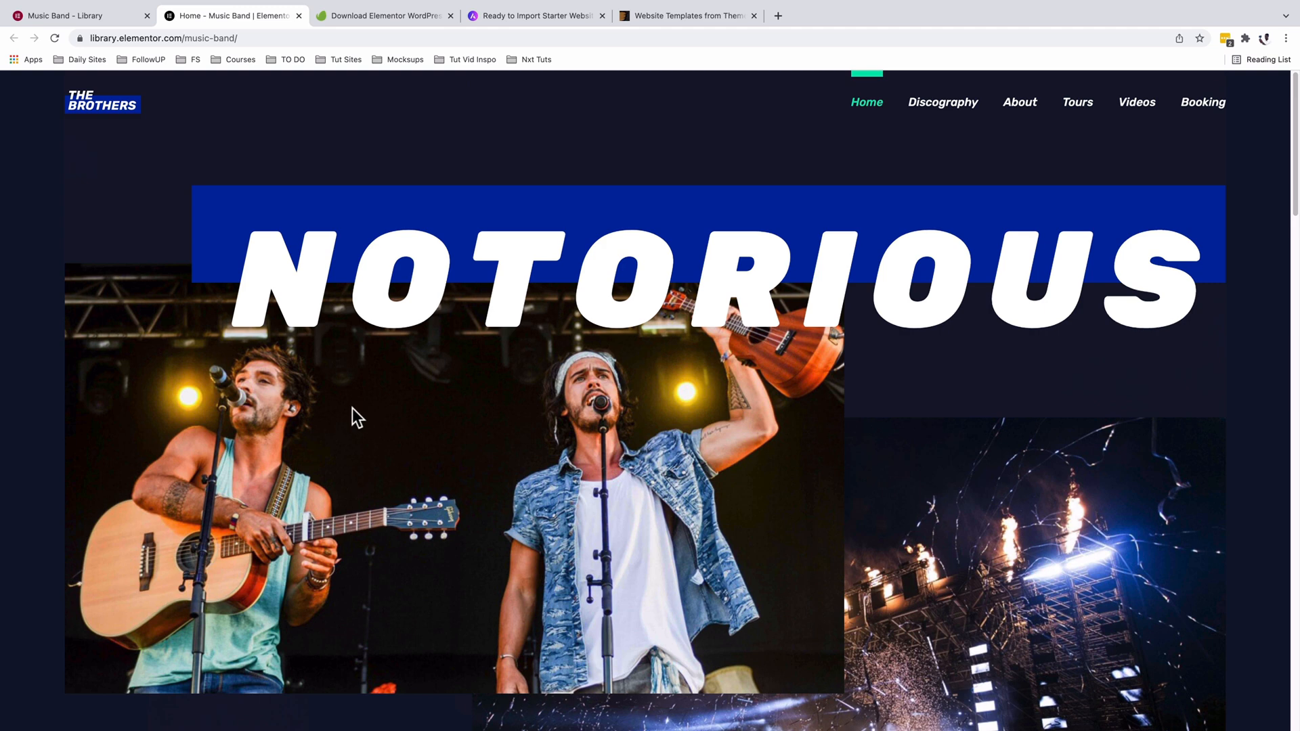
Return to the Kits Library tab, then open and scroll through page 4
click(79, 15)
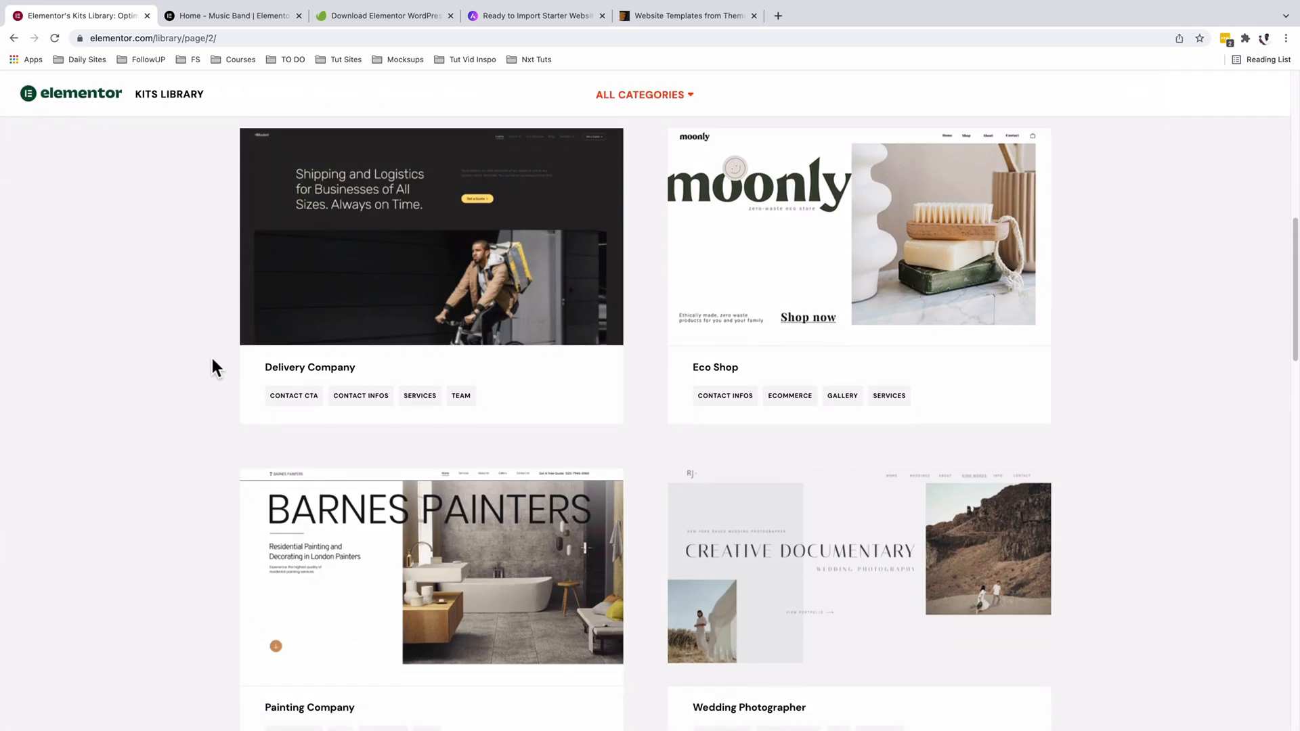
scroll(down, 3)
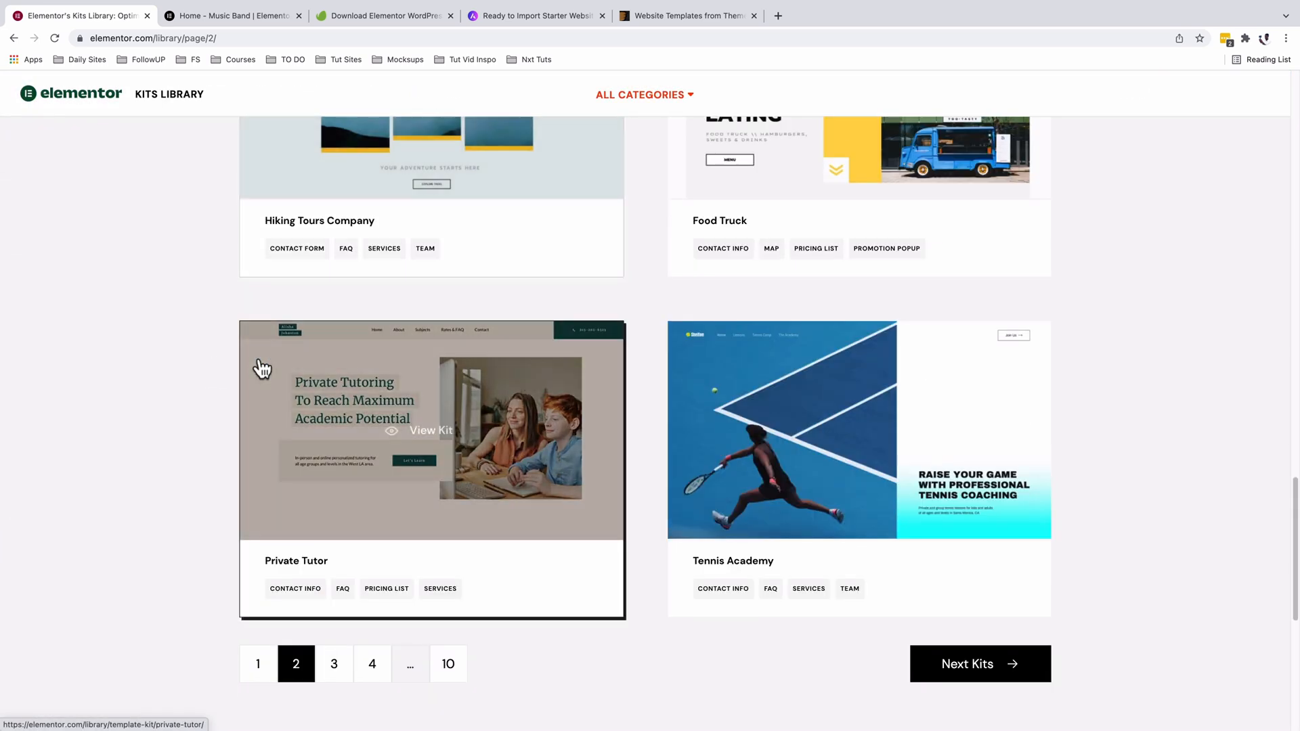
scroll(down, 3)
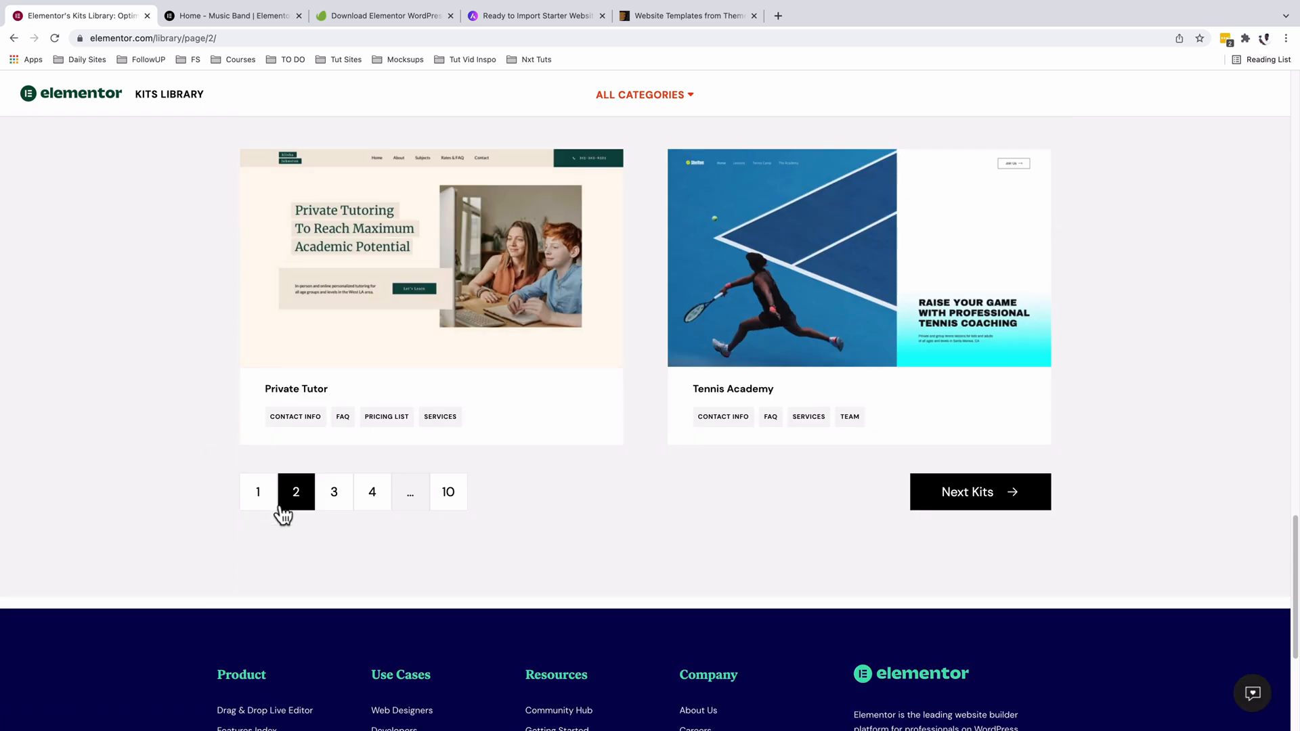
click(372, 491)
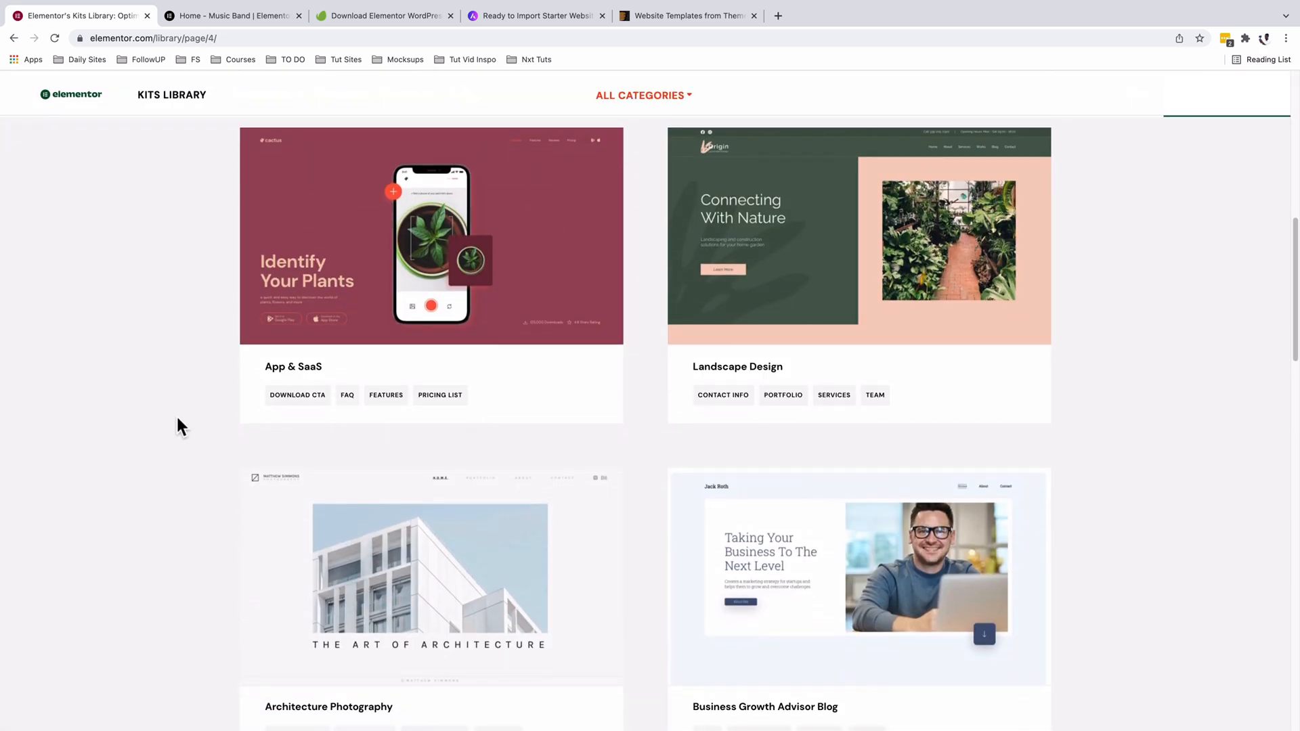
scroll(down, 3)
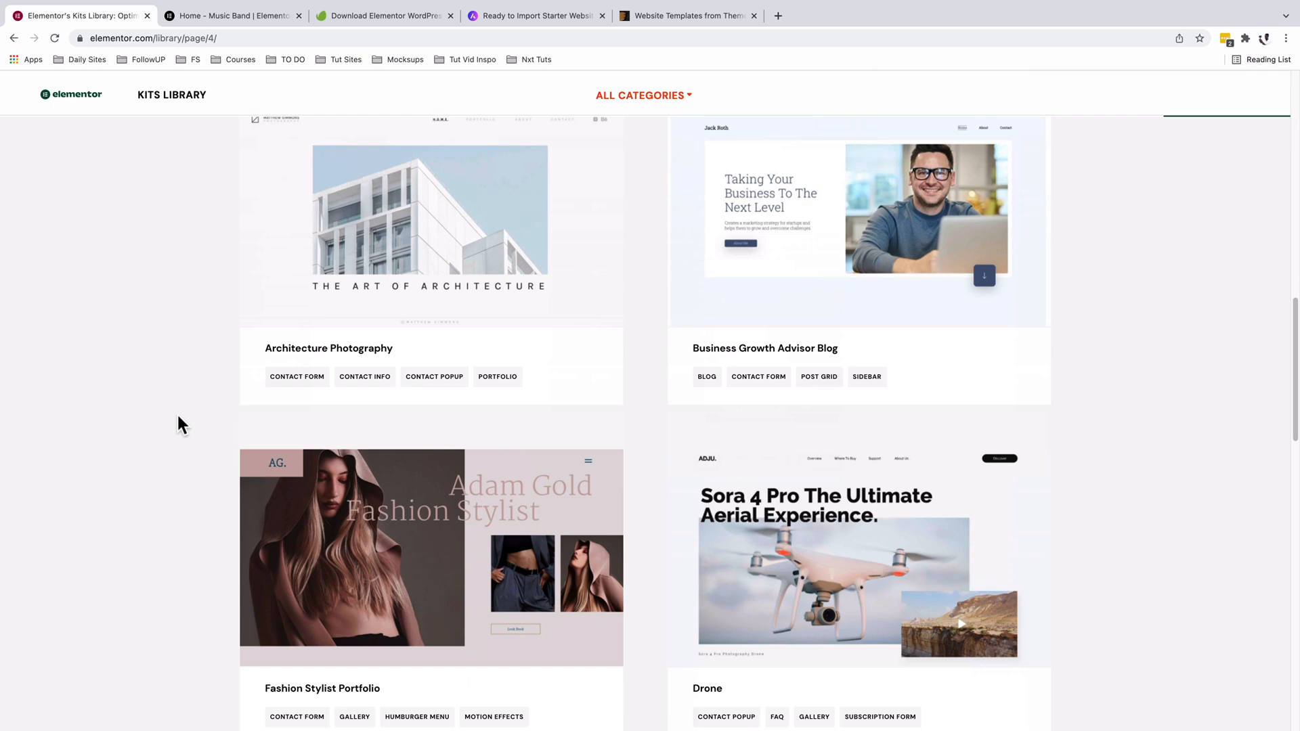
scroll(down, 3)
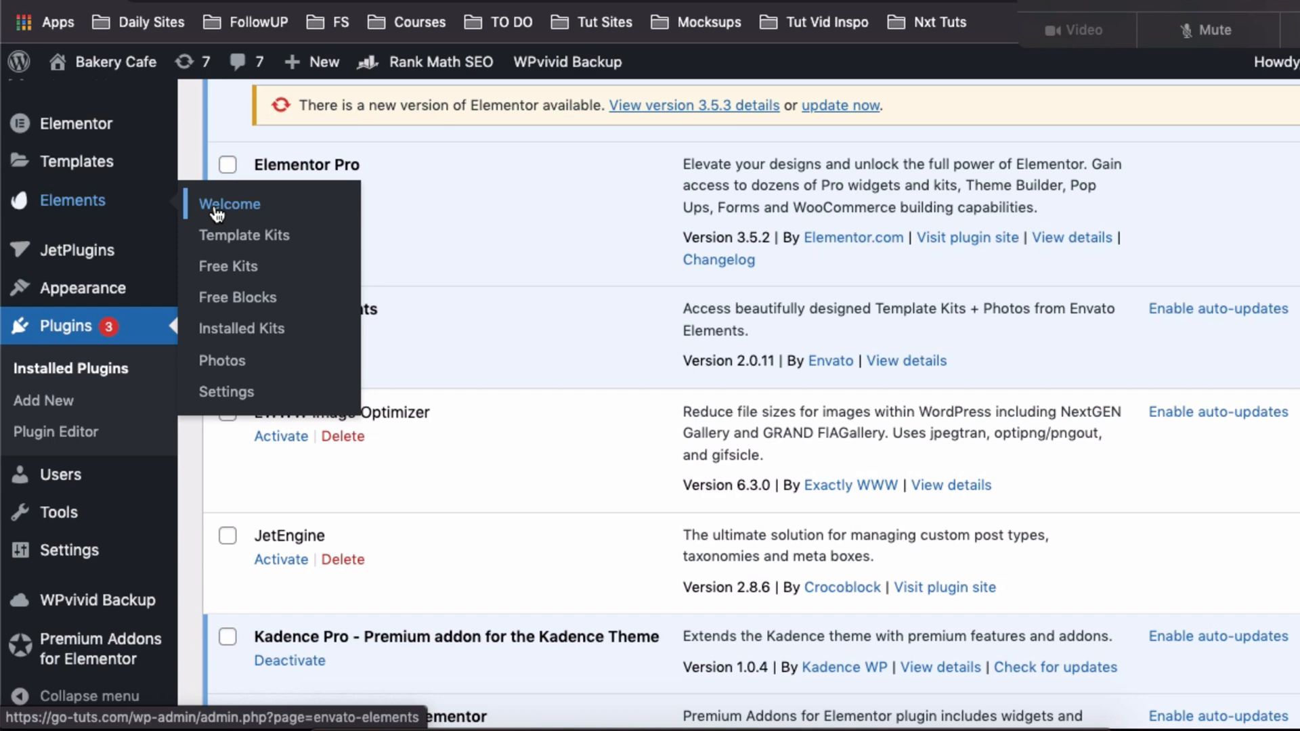
Open Elements > Template Kits in WordPress and scroll the Premium Template Kits grid
click(229, 204)
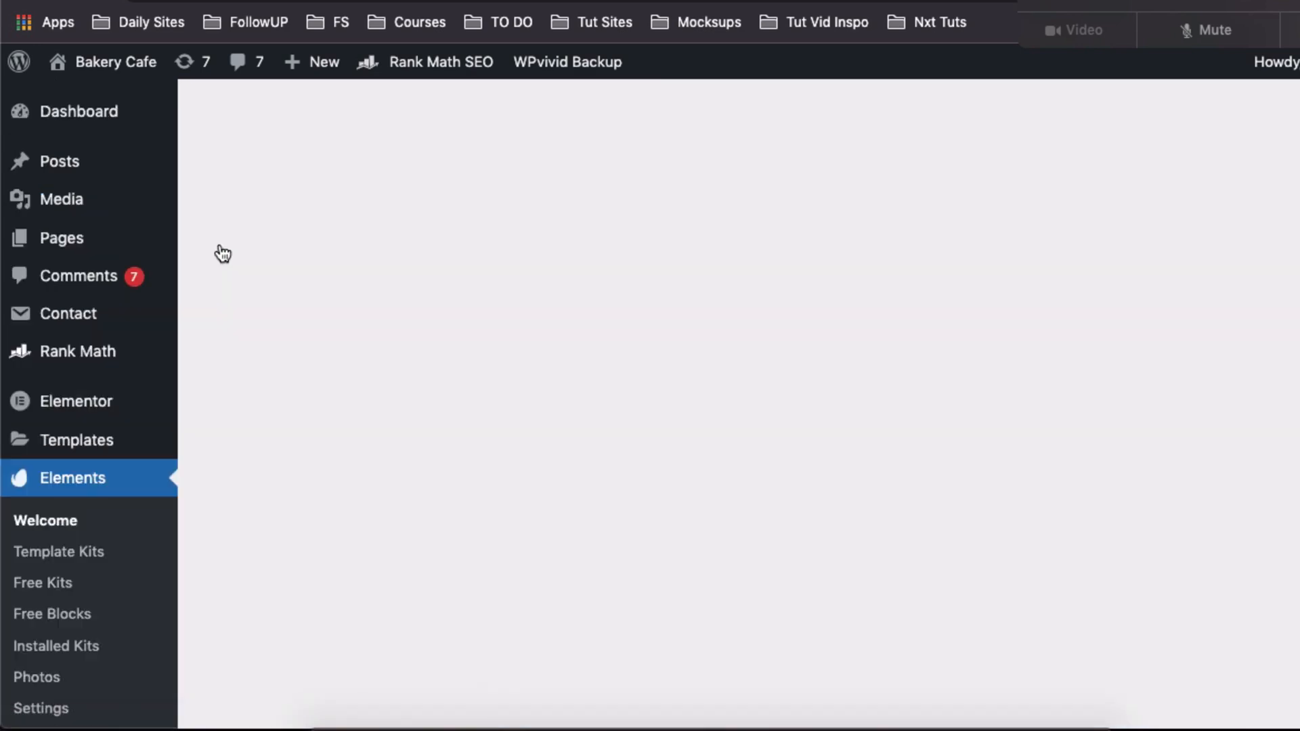
click(59, 551)
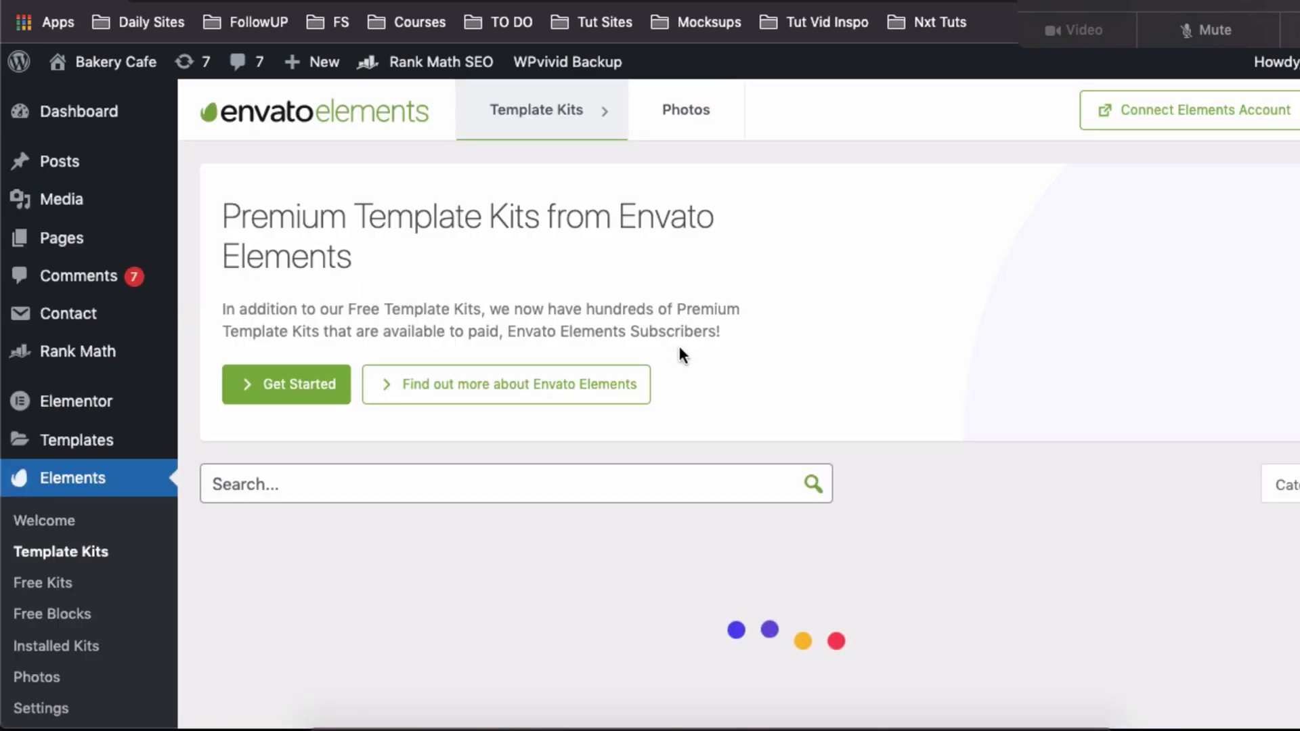
scroll(down, 3)
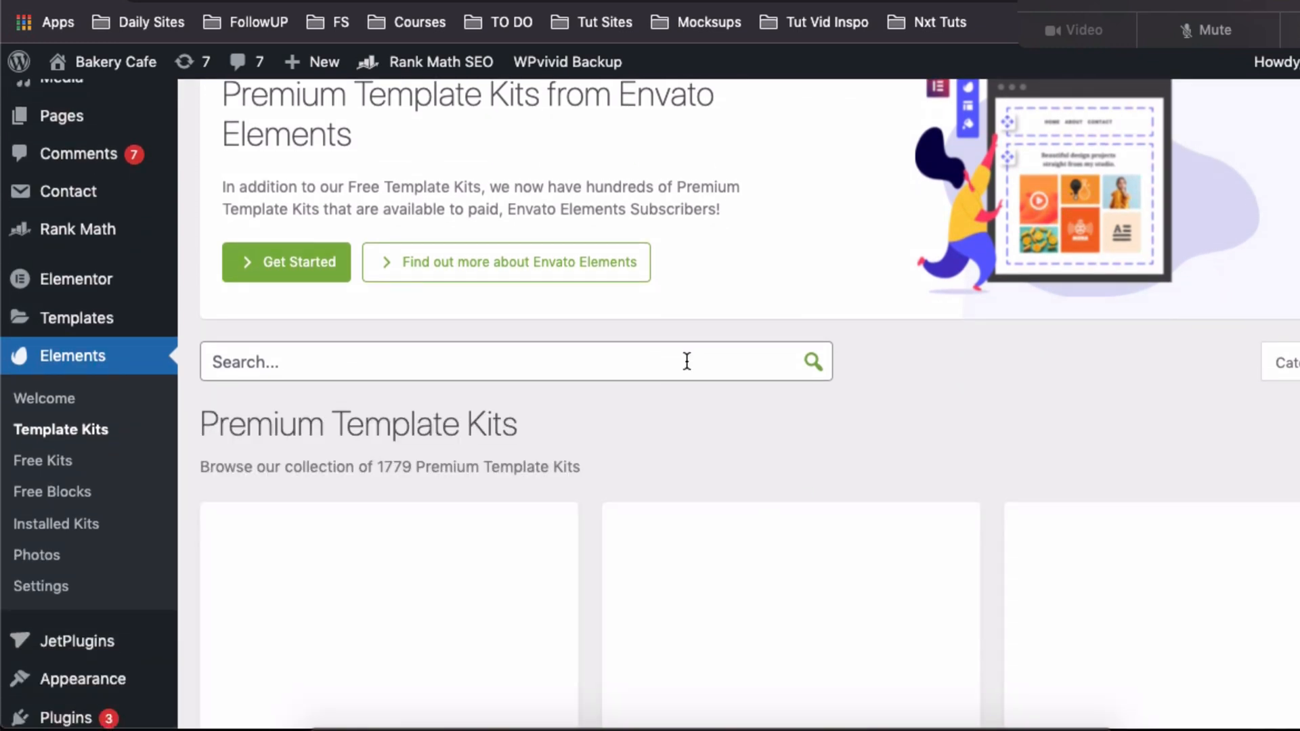
scroll(down, 3)
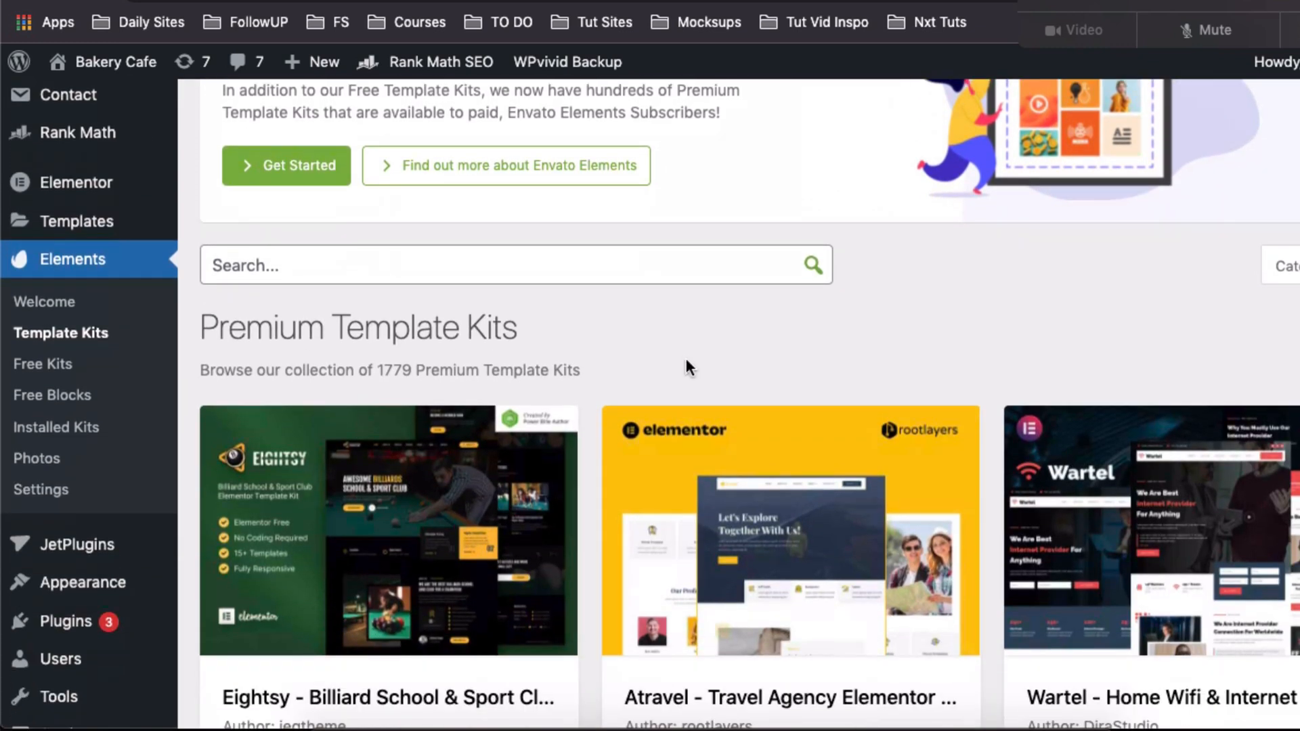
scroll(down, 3)
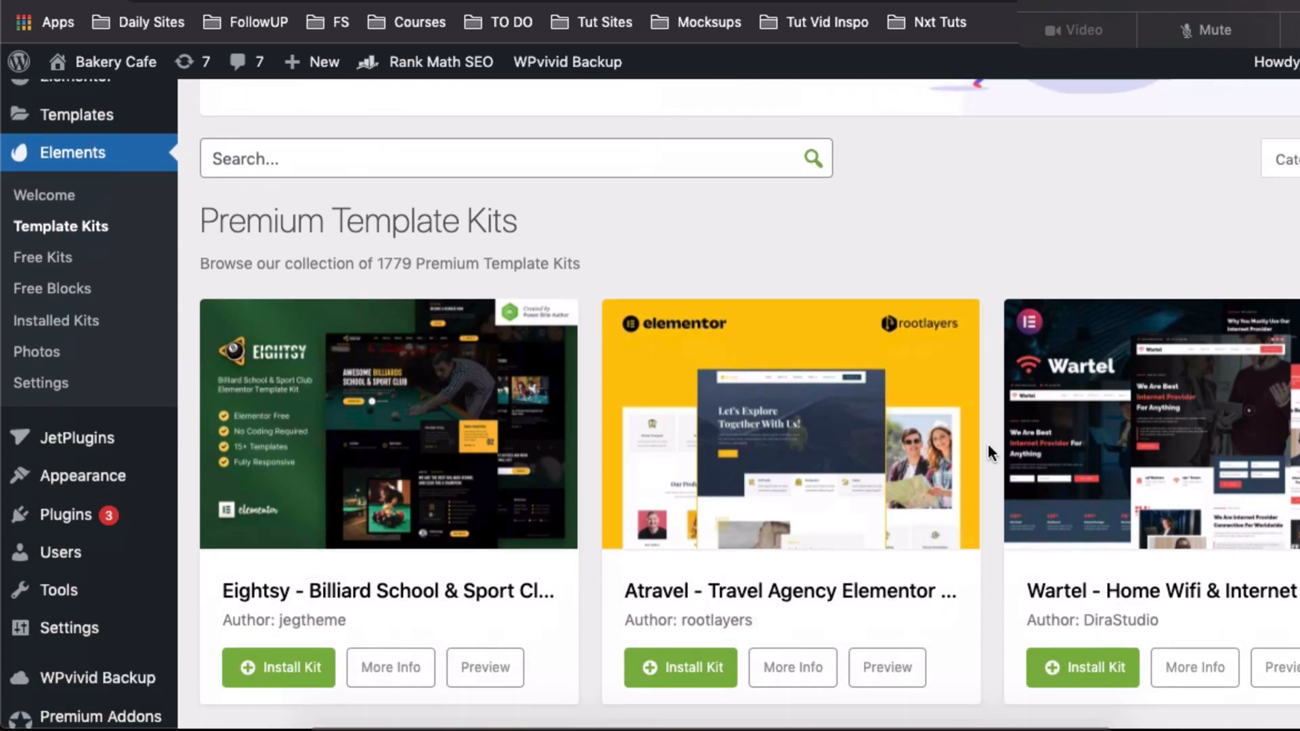
scroll(down, 3)
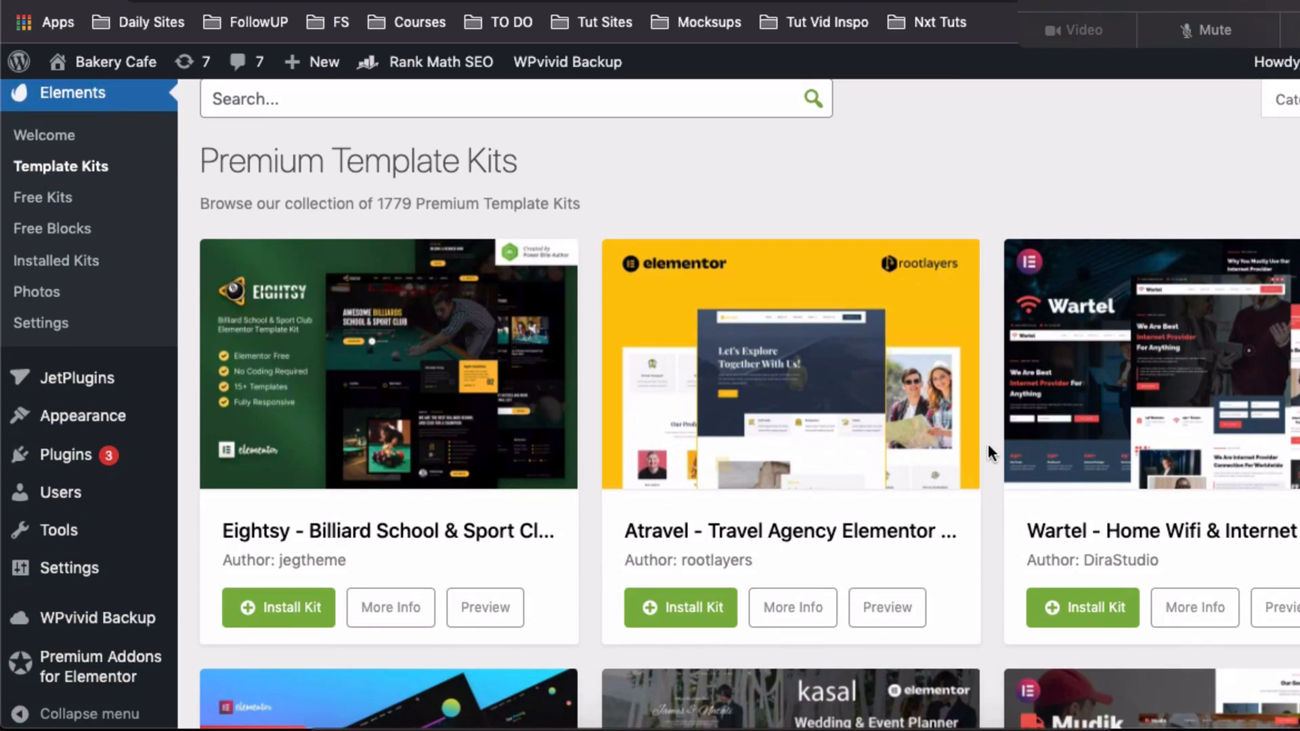
scroll(down, 3)
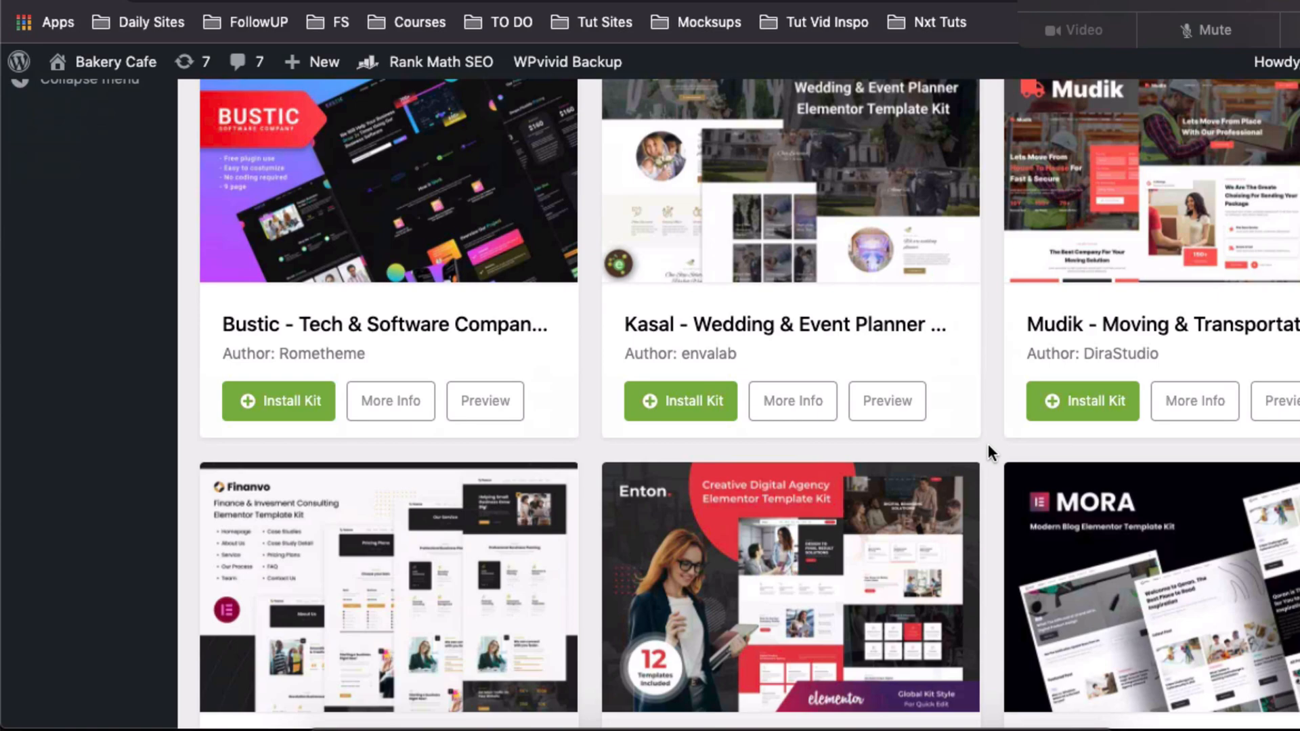
scroll(down, 3)
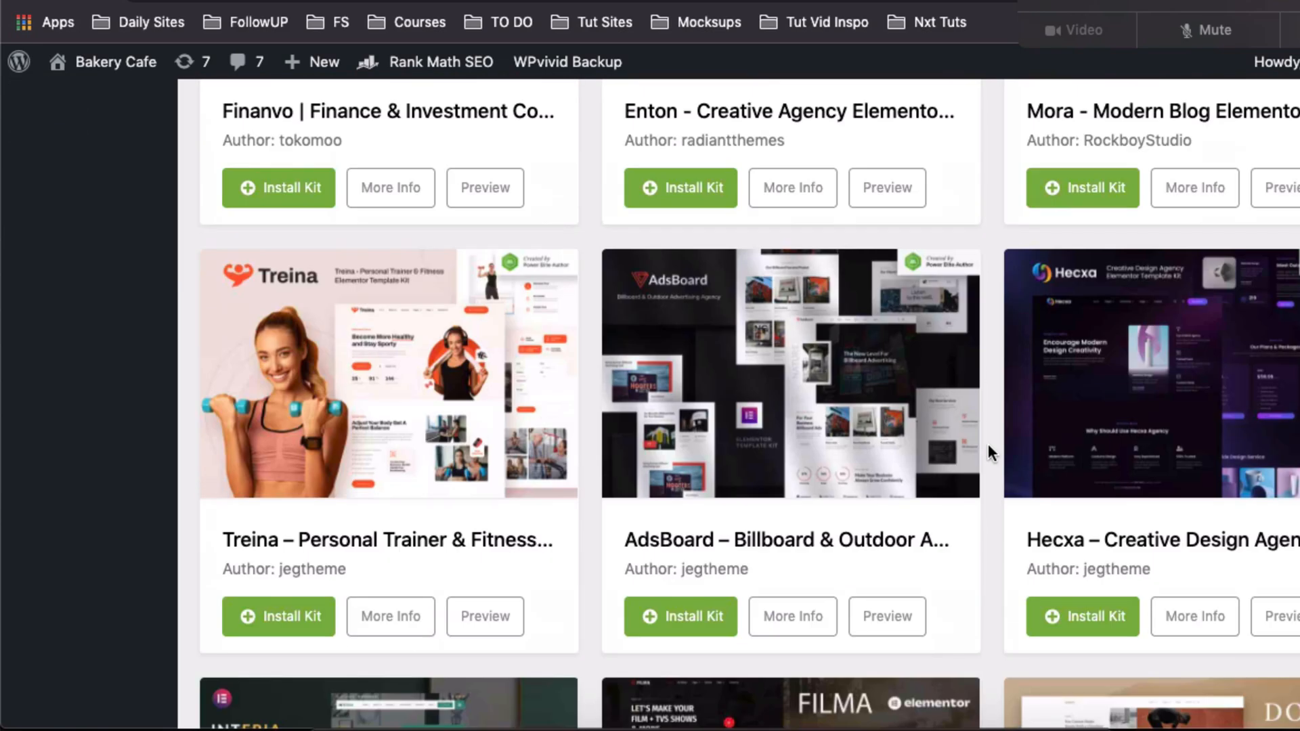
scroll(down, 3)
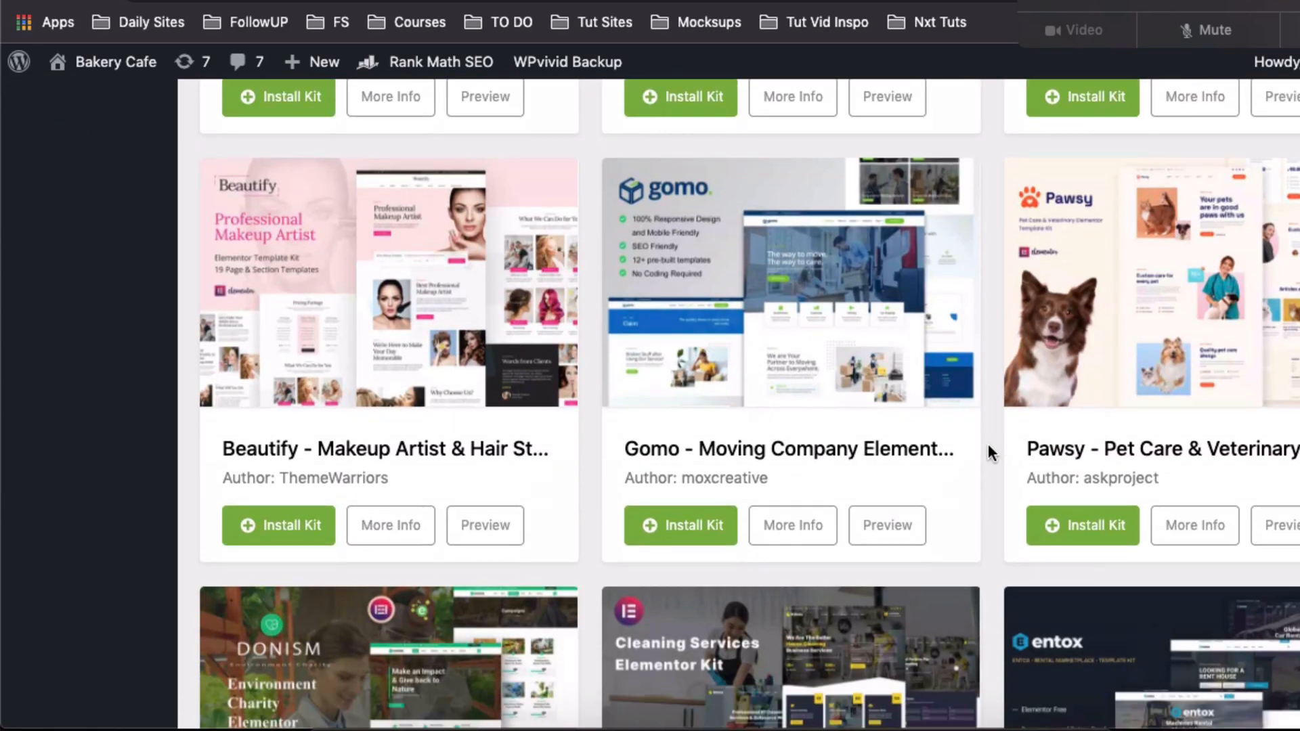
scroll(up, 3)
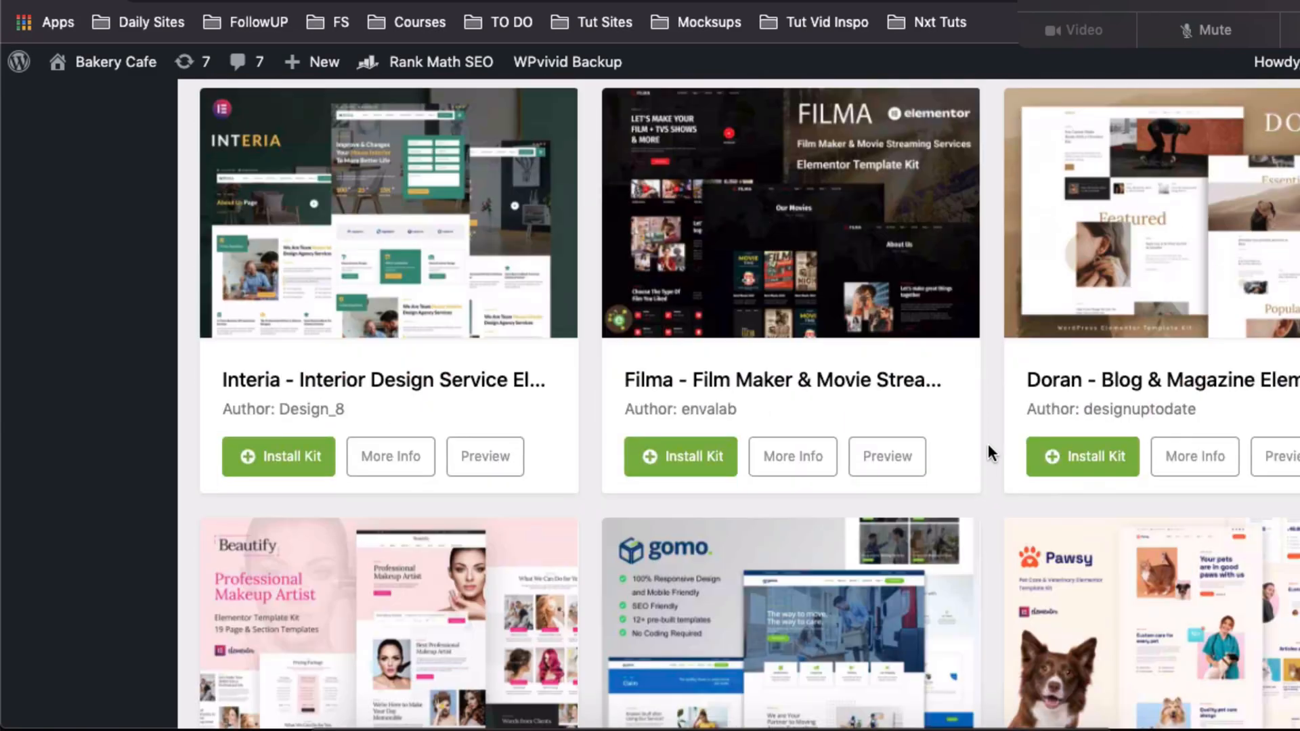
scroll(down, 3)
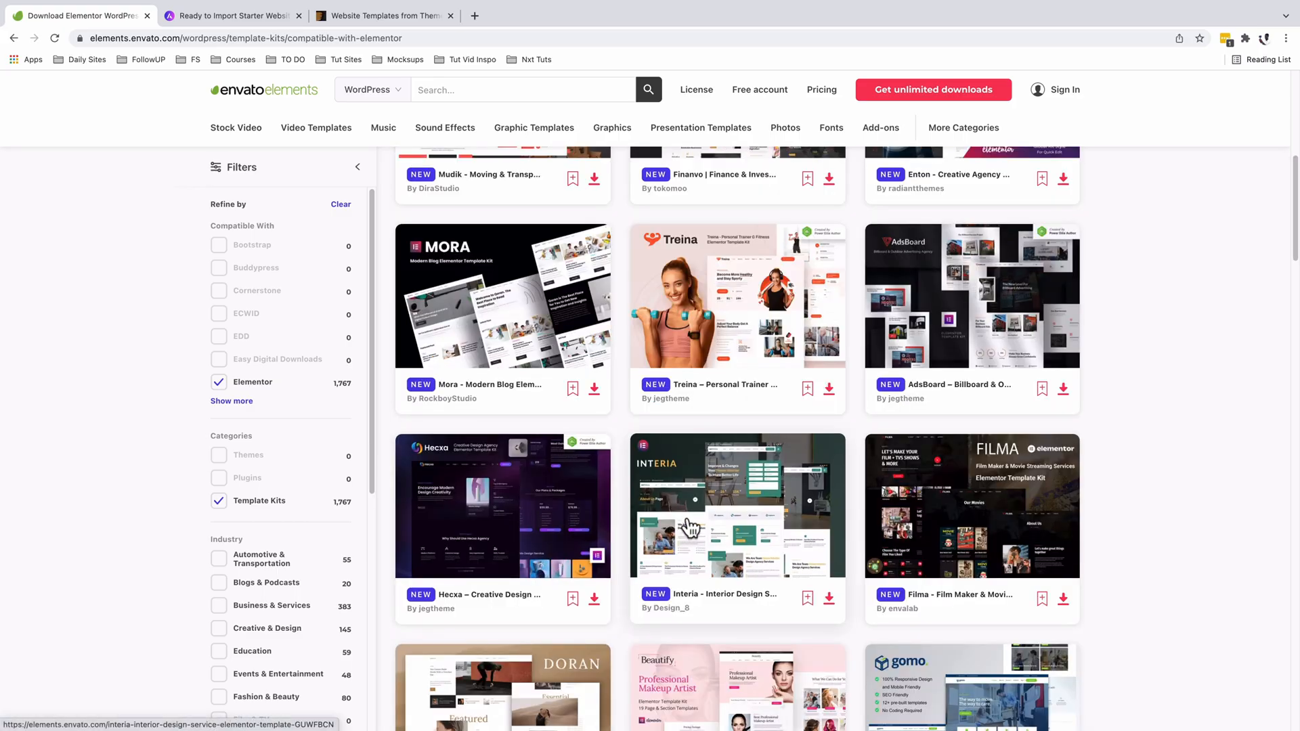
Scroll the Elementor kits grid and open the Krativa – Creative & Digital Agency kit
scroll(down, 3)
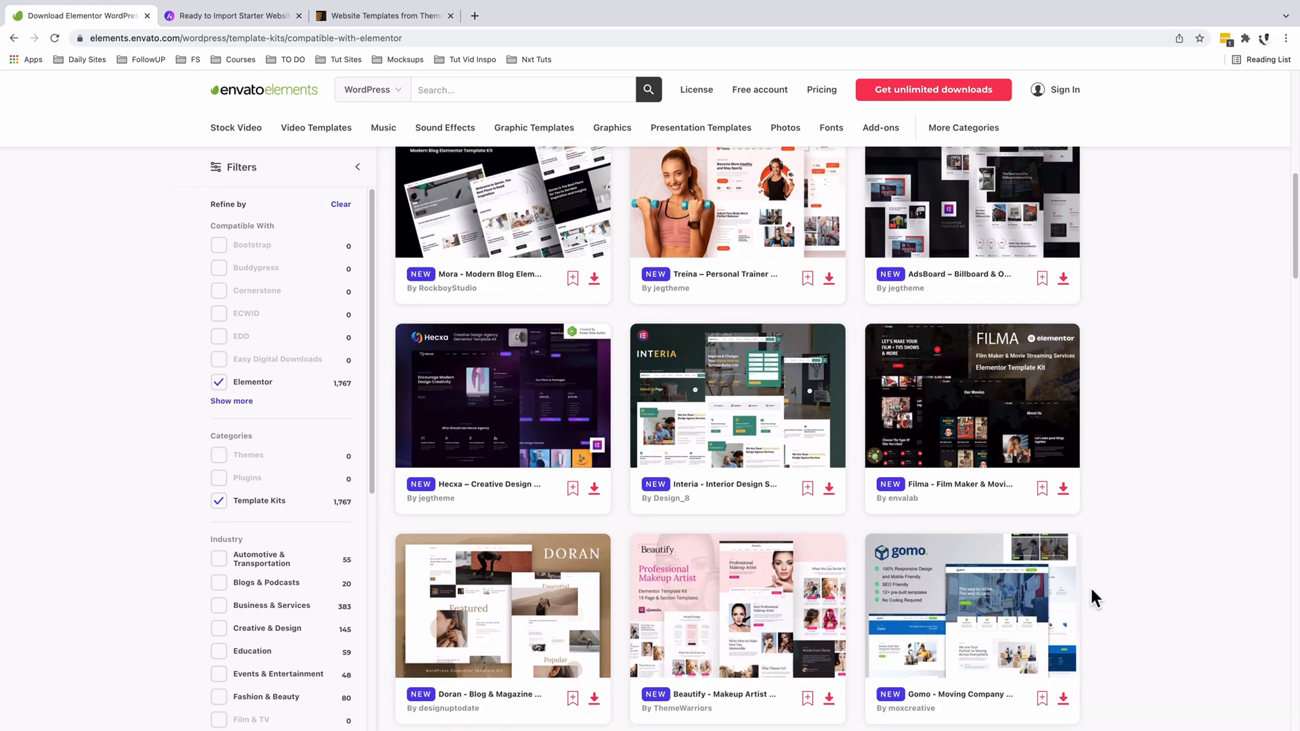
scroll(down, 3)
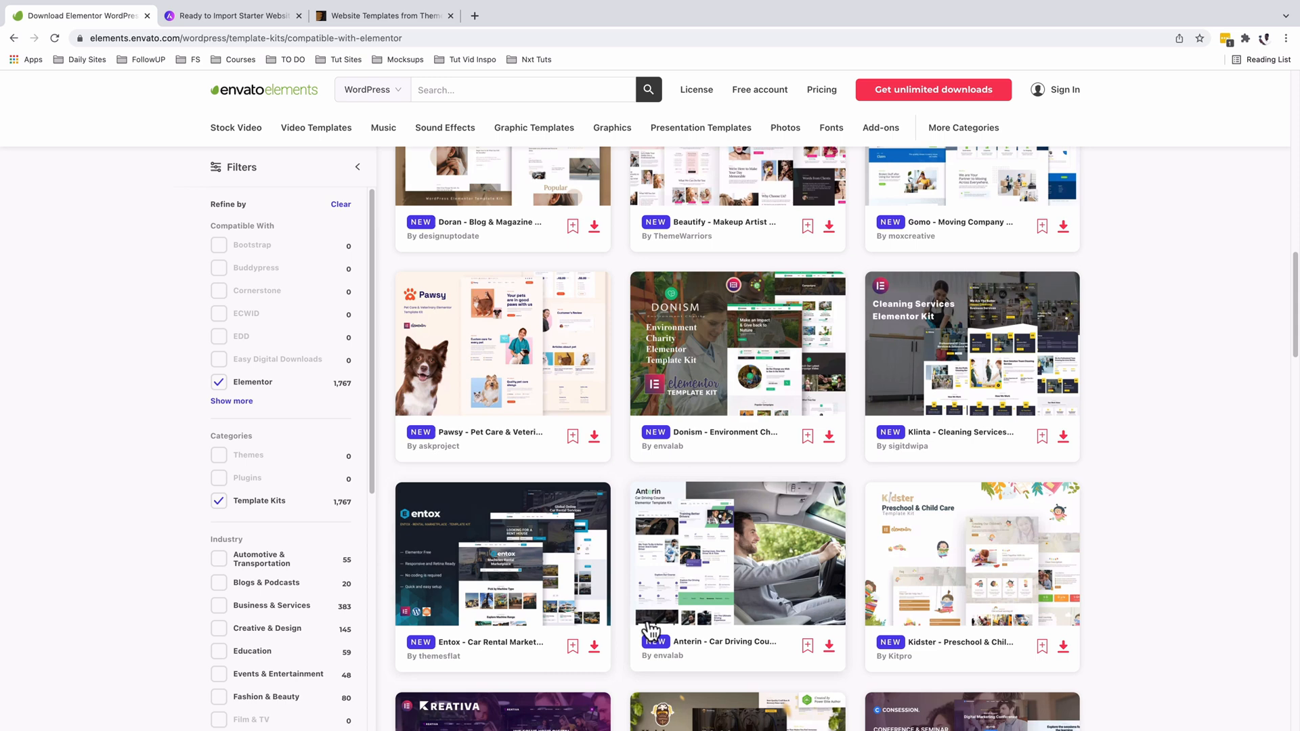
scroll(down, 3)
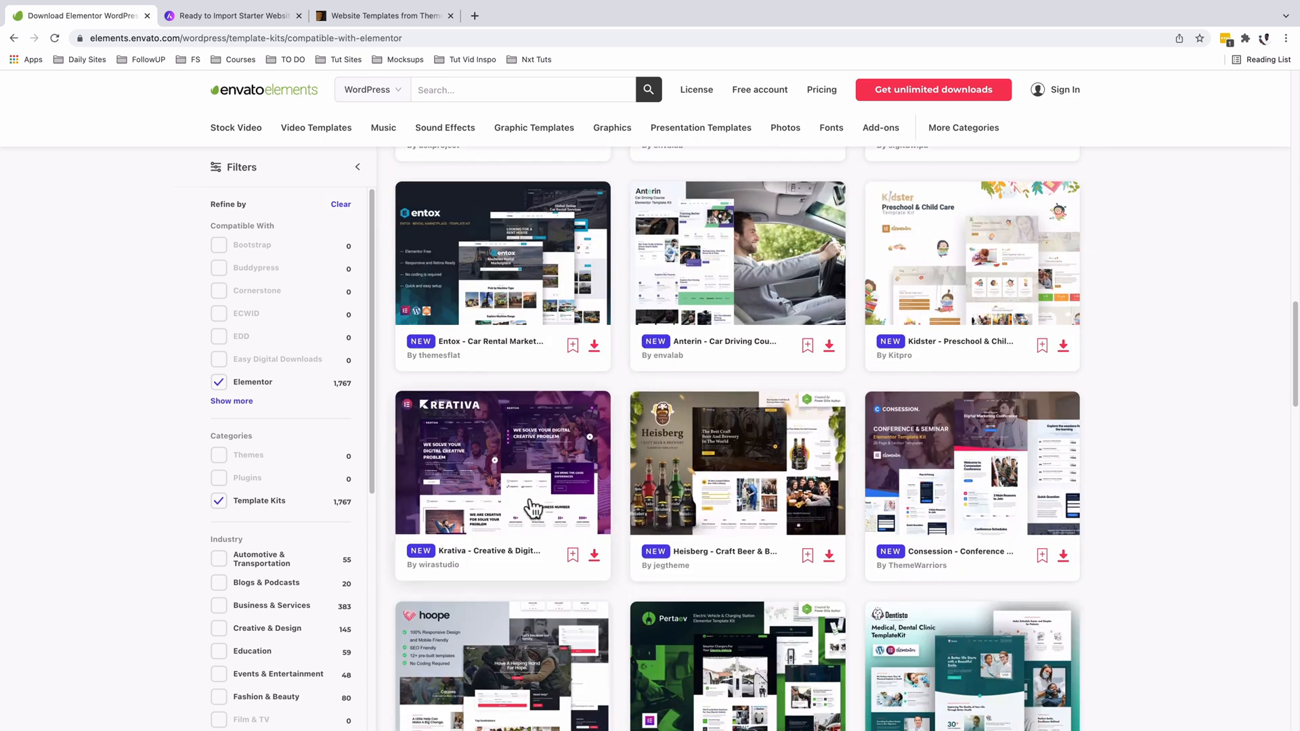
click(502, 462)
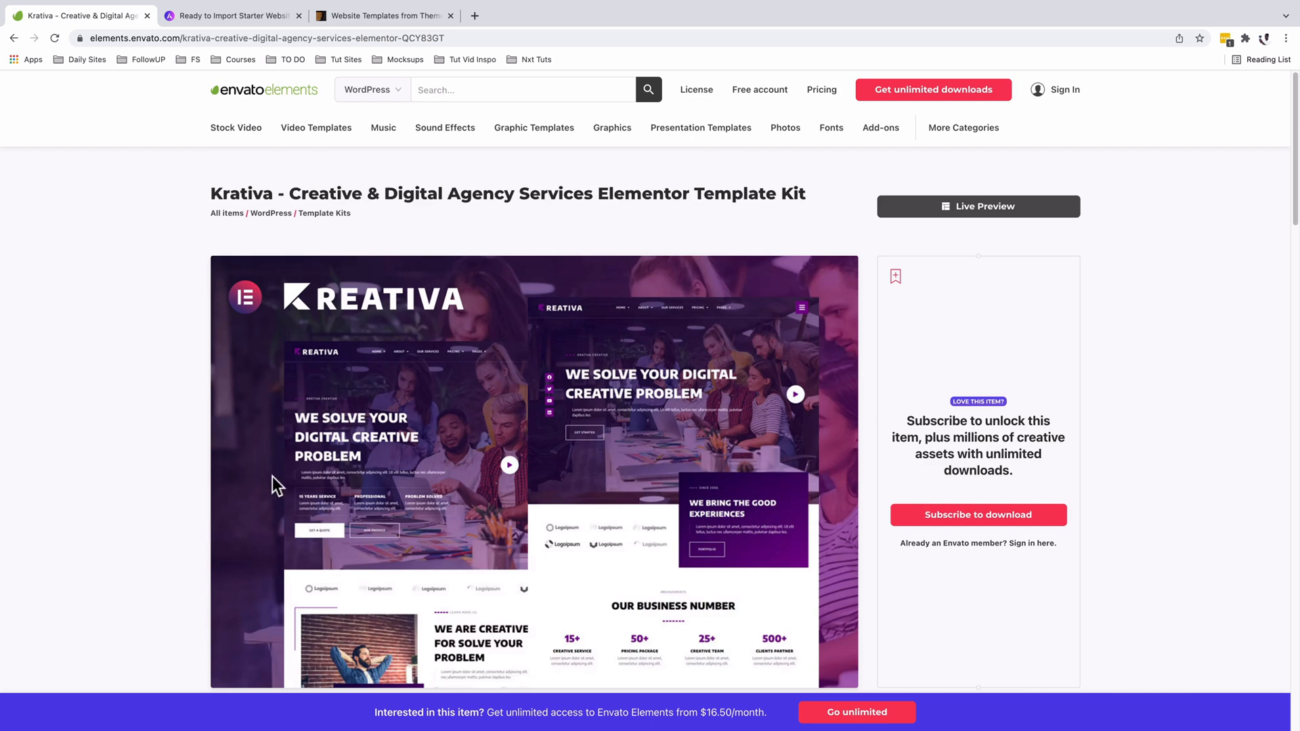
scroll(down, 3)
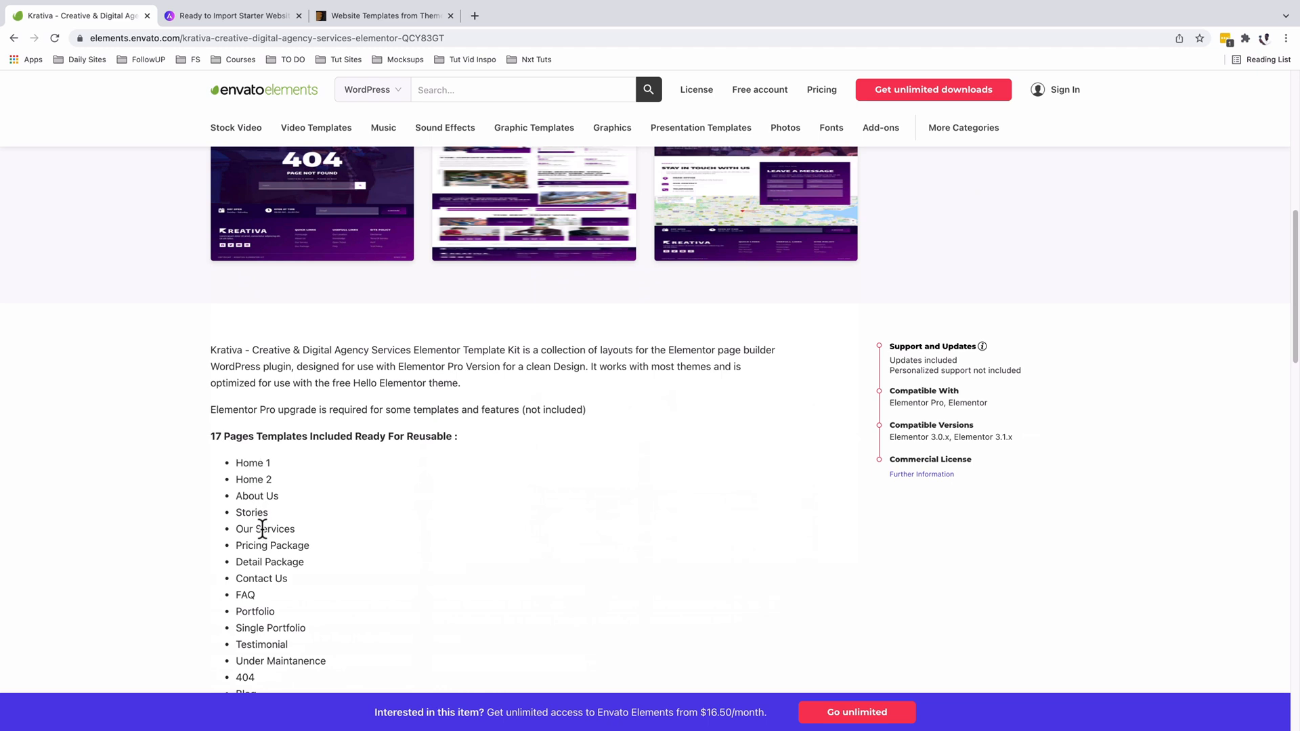
scroll(down, 3)
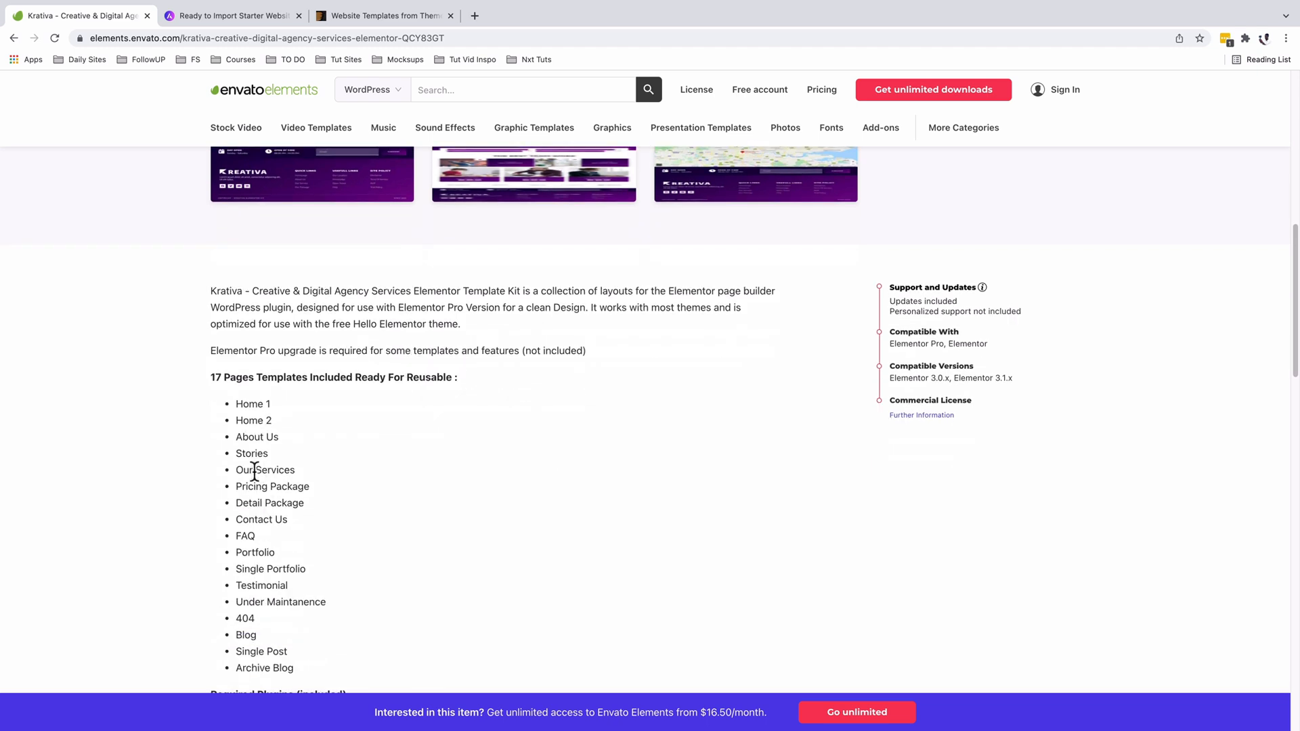
mouse_move(281, 585)
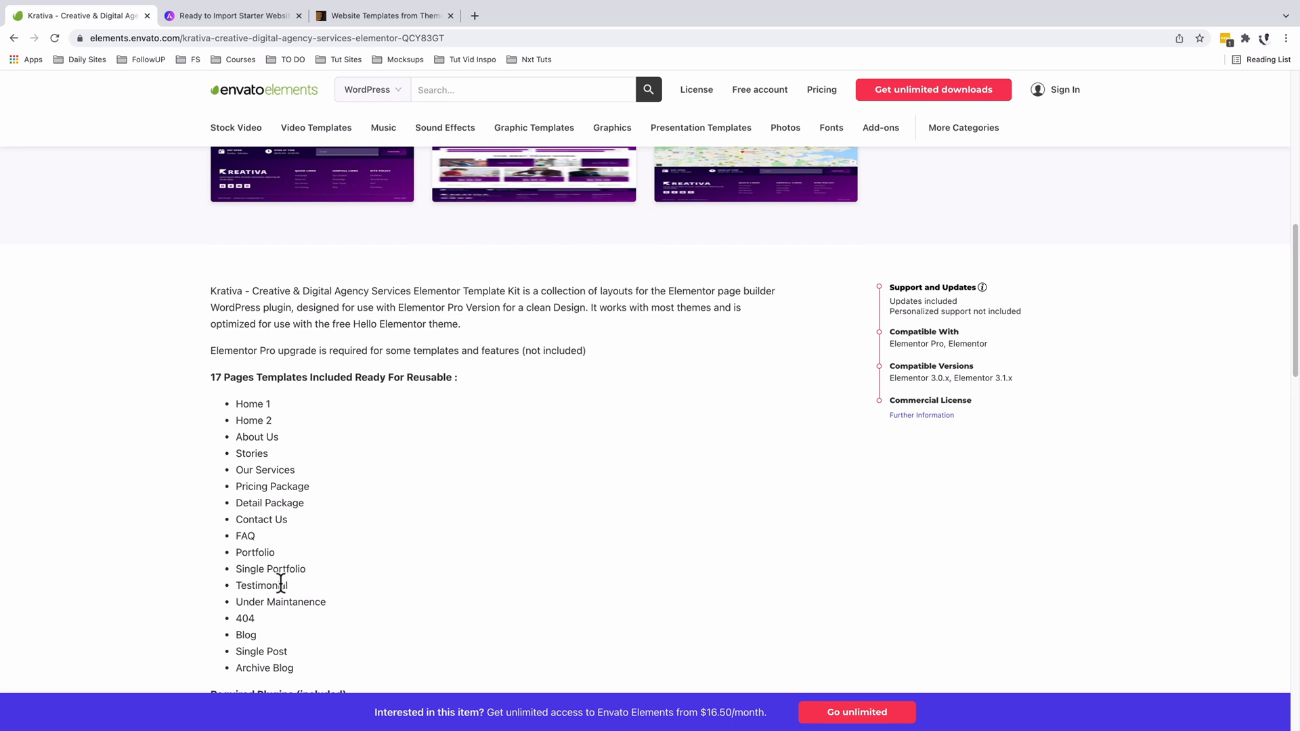
scroll(down, 3)
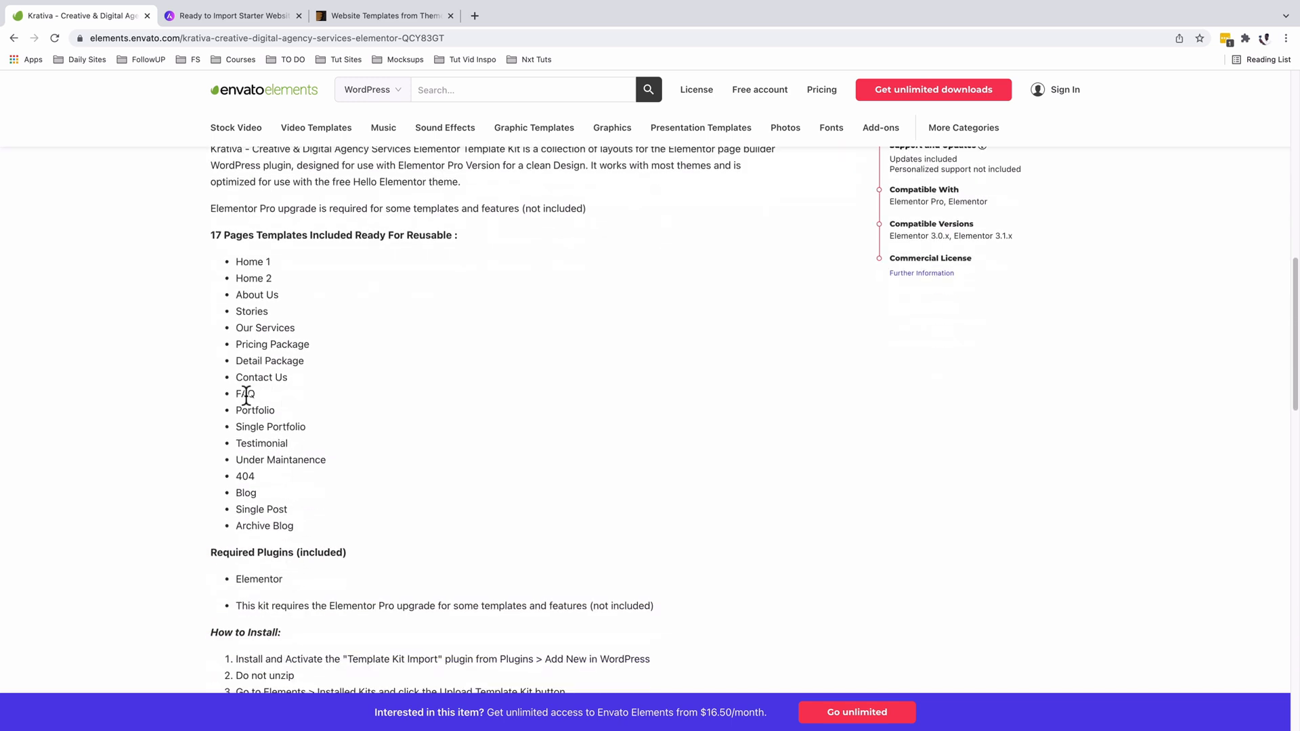
scroll(down, 3)
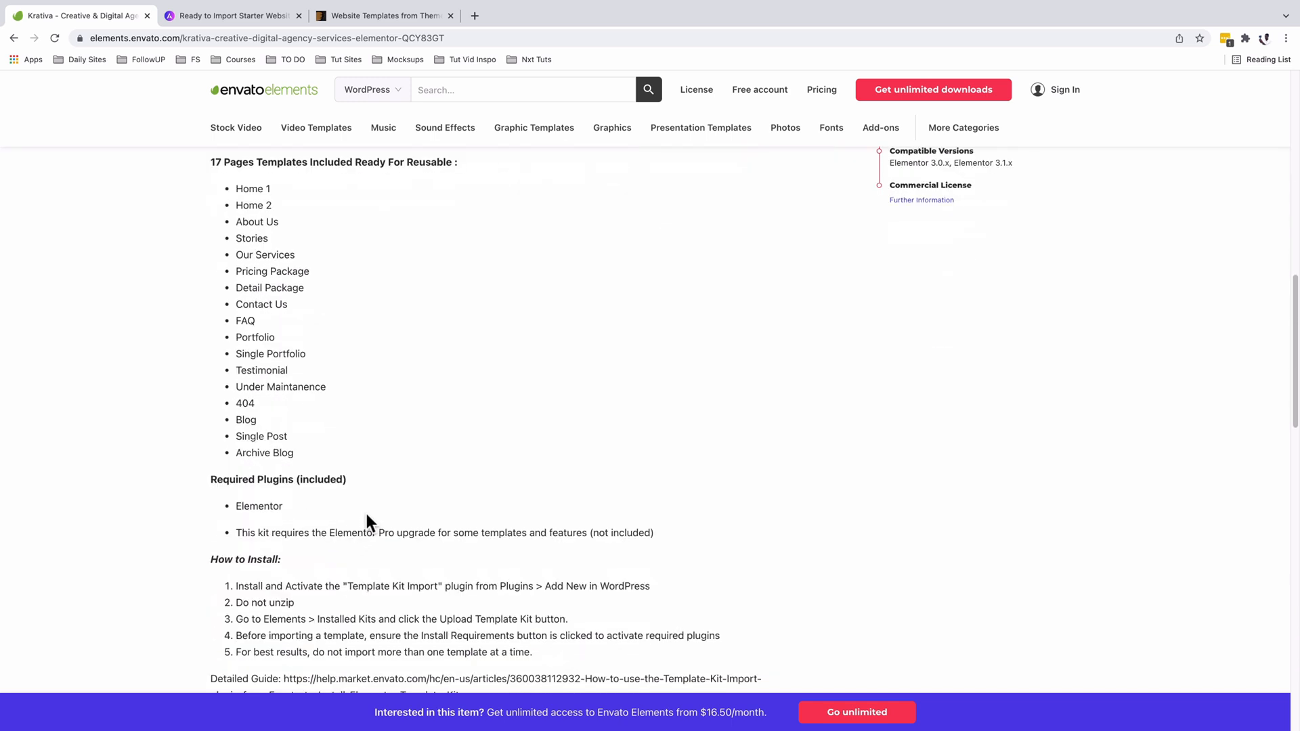
double_click(259, 506)
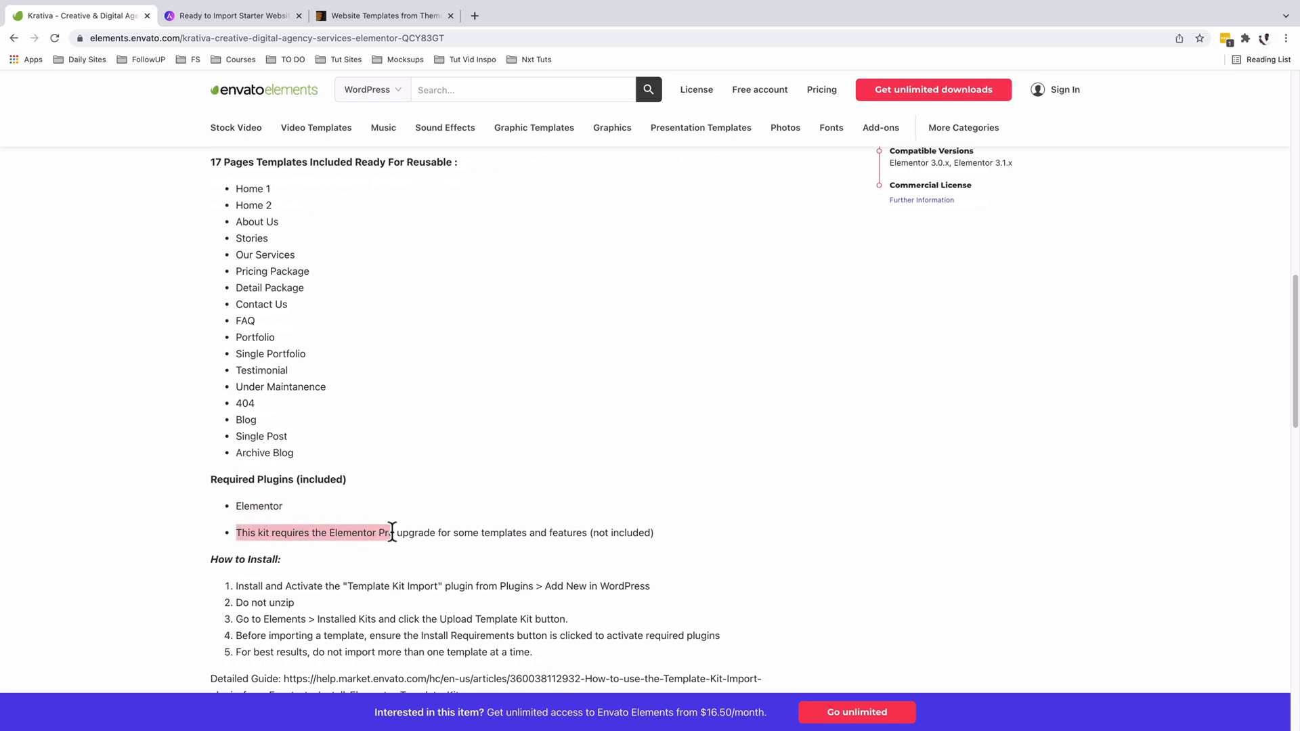
mouse_move(532, 532)
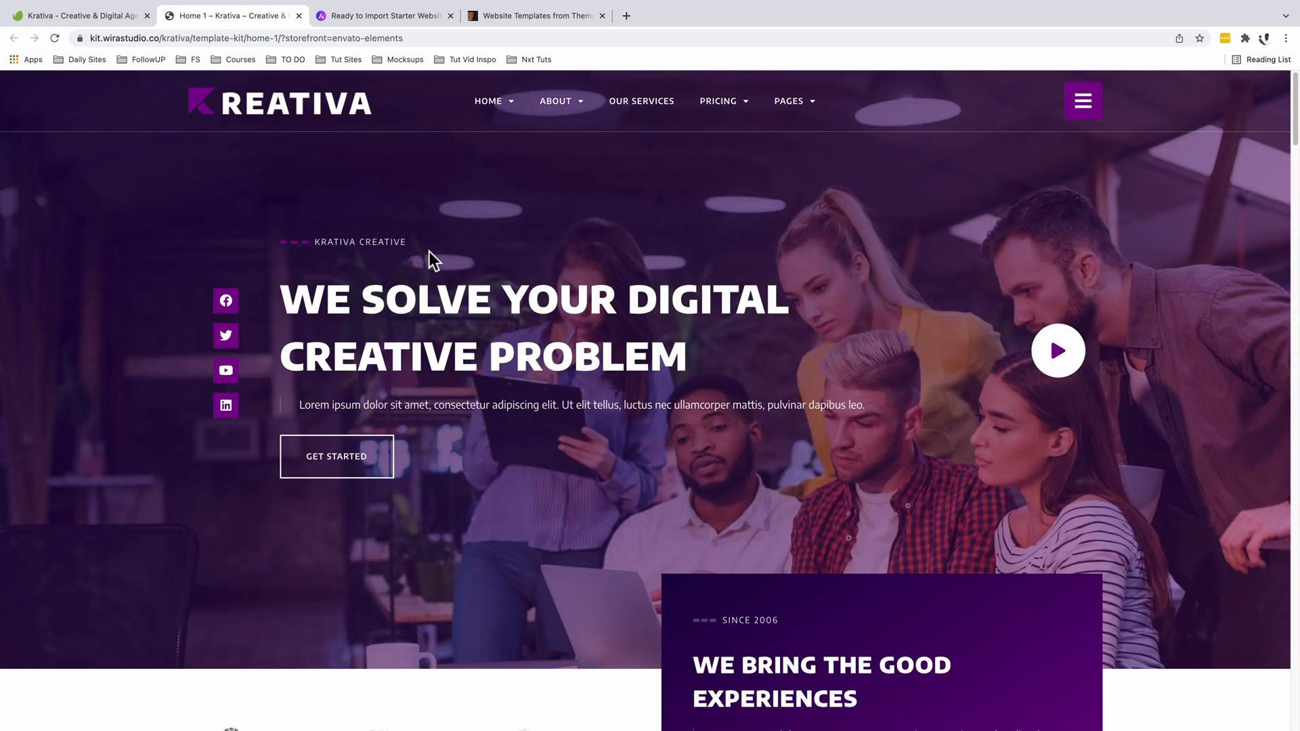
mouse_move(91, 107)
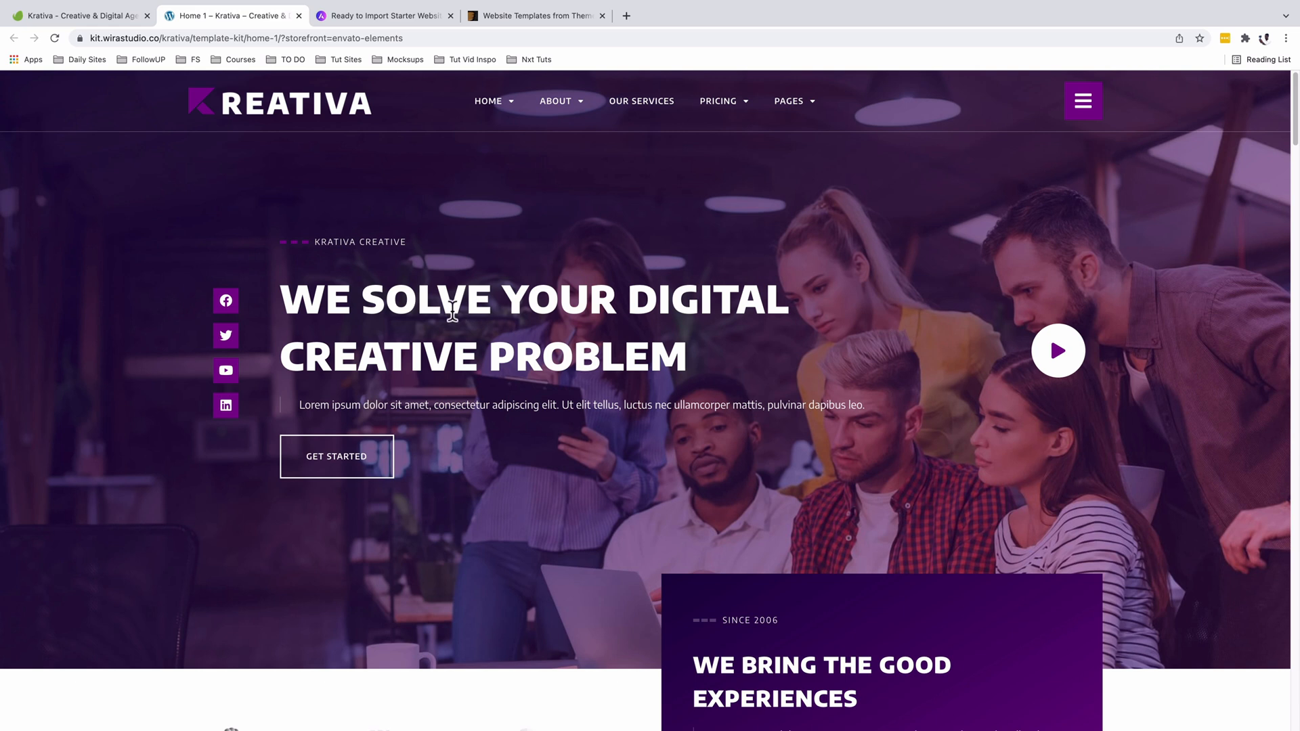
mouse_move(491, 358)
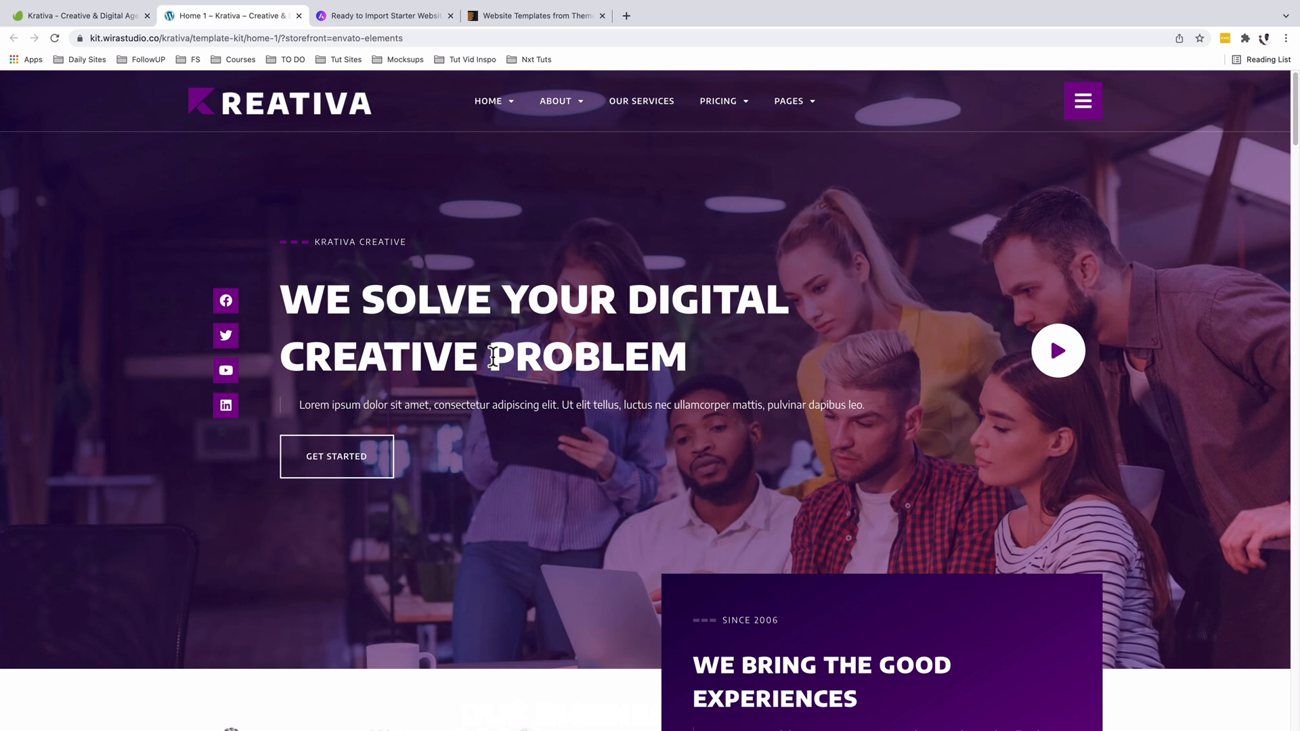
Scroll the Krativa Home 1 demo through portfolio, testimonials and articles, then close the quotation panel
scroll(down, 3)
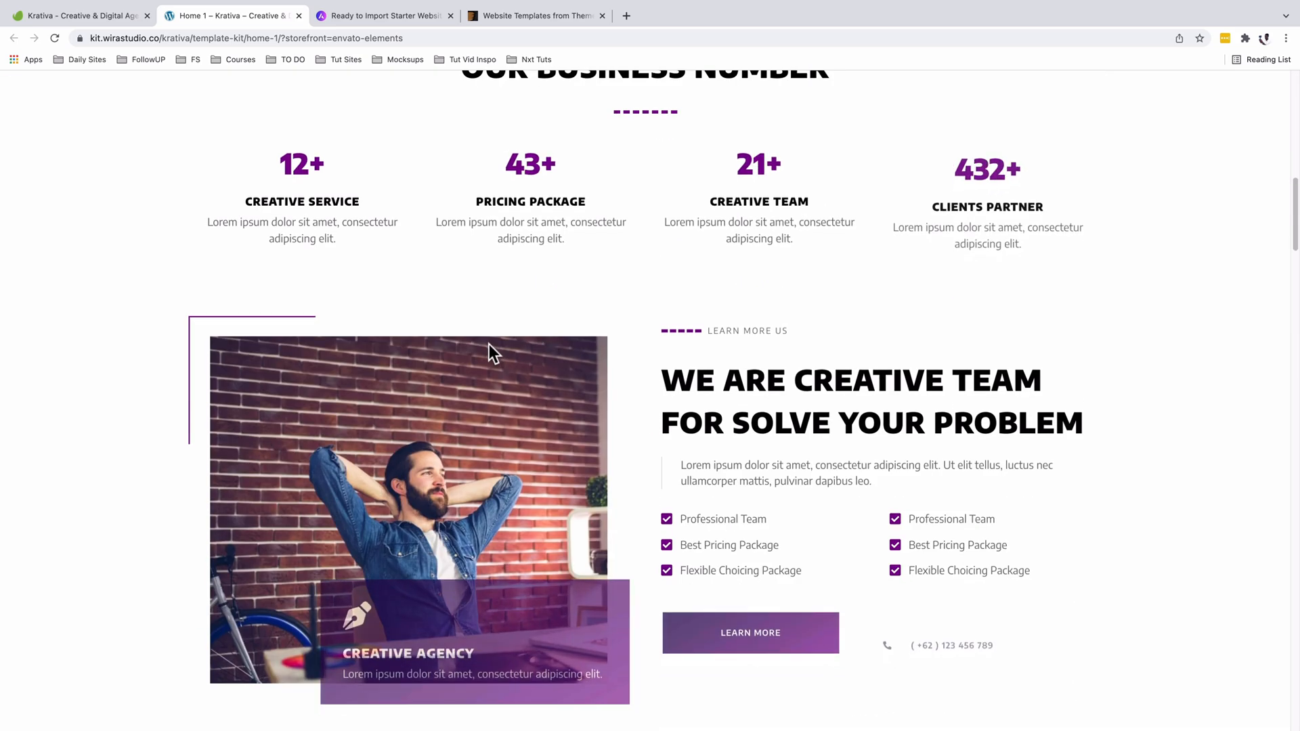
scroll(down, 3)
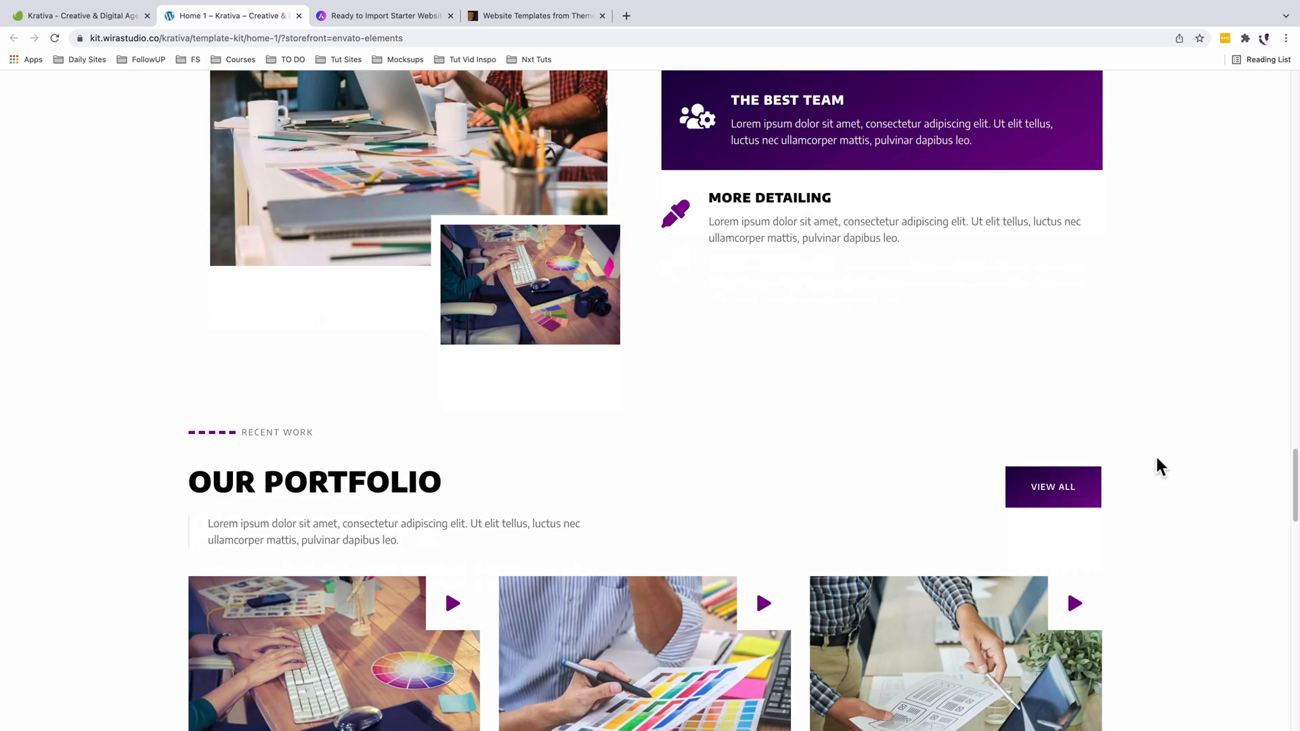
scroll(down, 3)
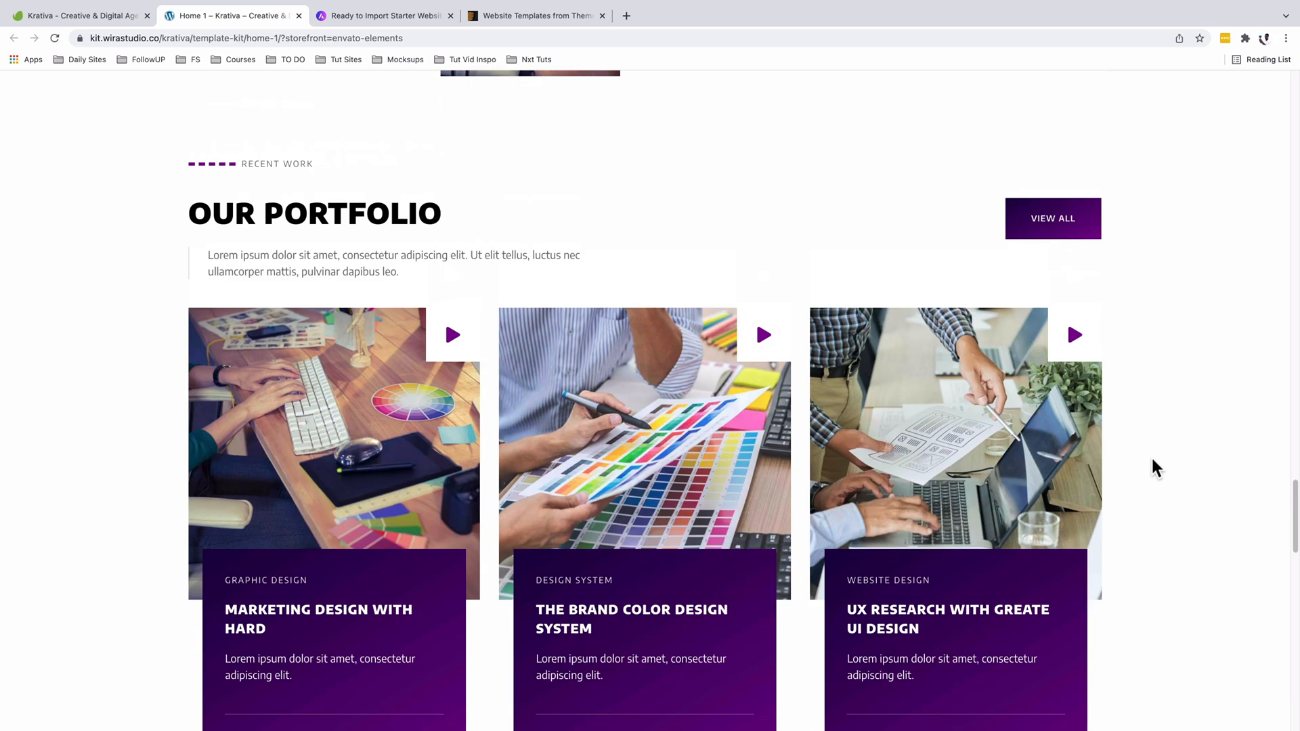
scroll(down, 3)
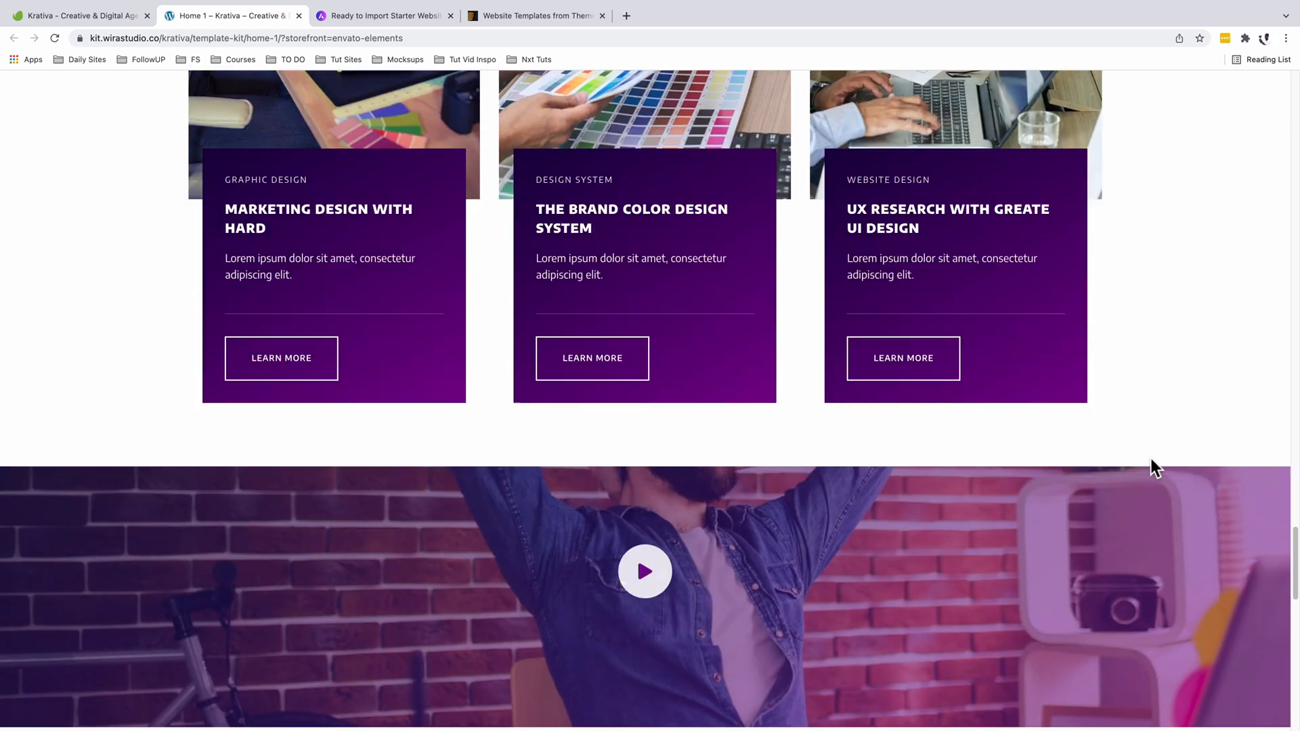
scroll(down, 3)
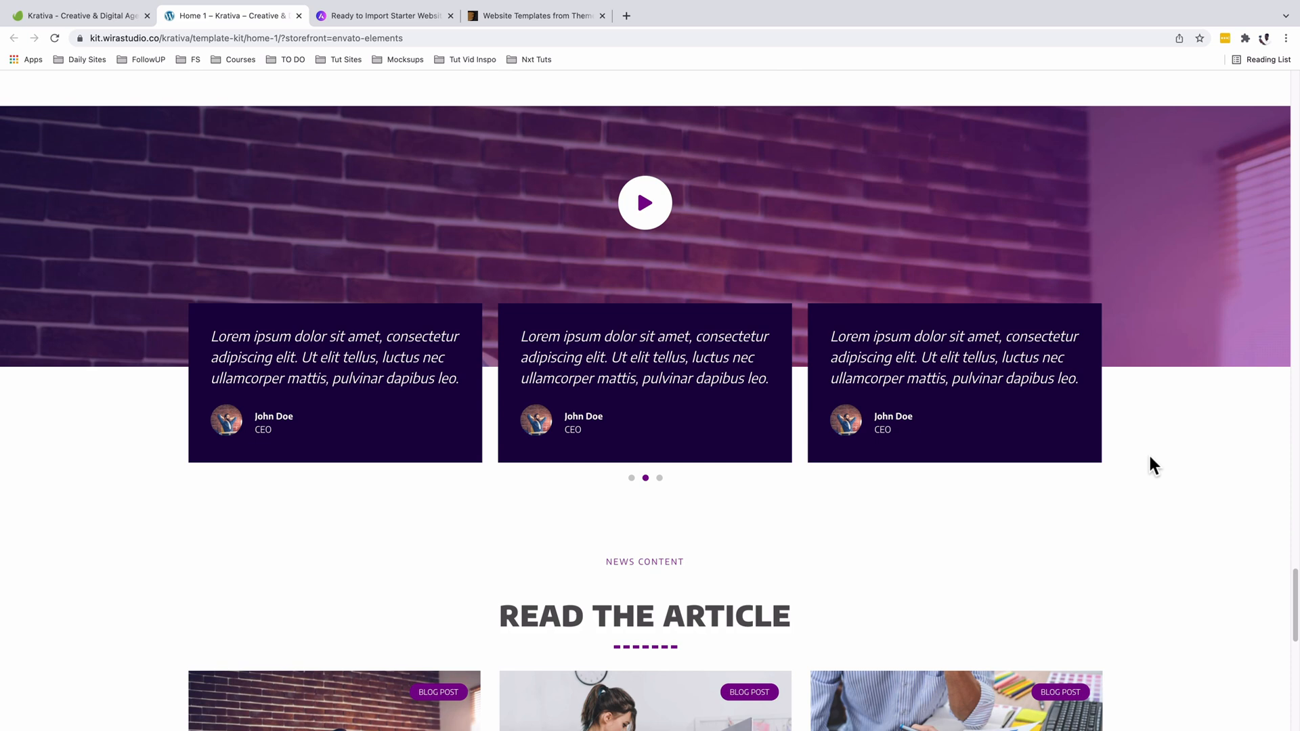
scroll(down, 3)
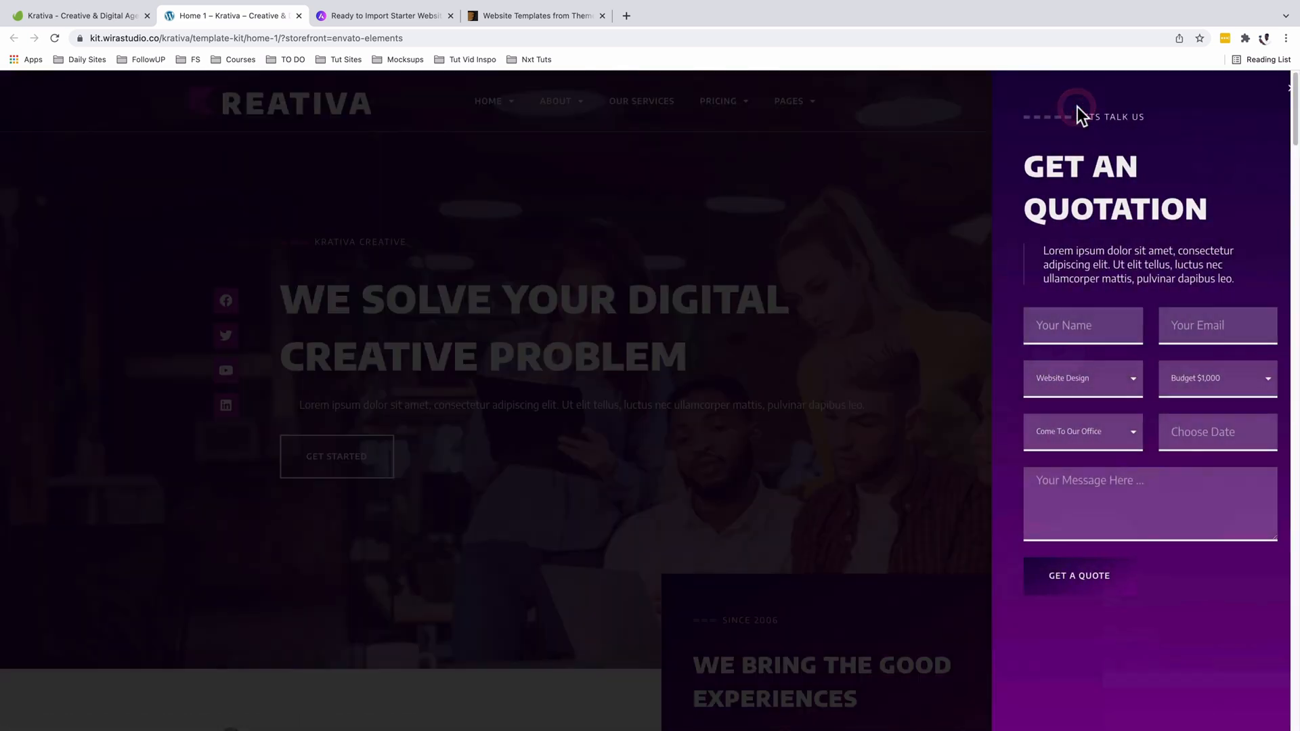
click(1080, 101)
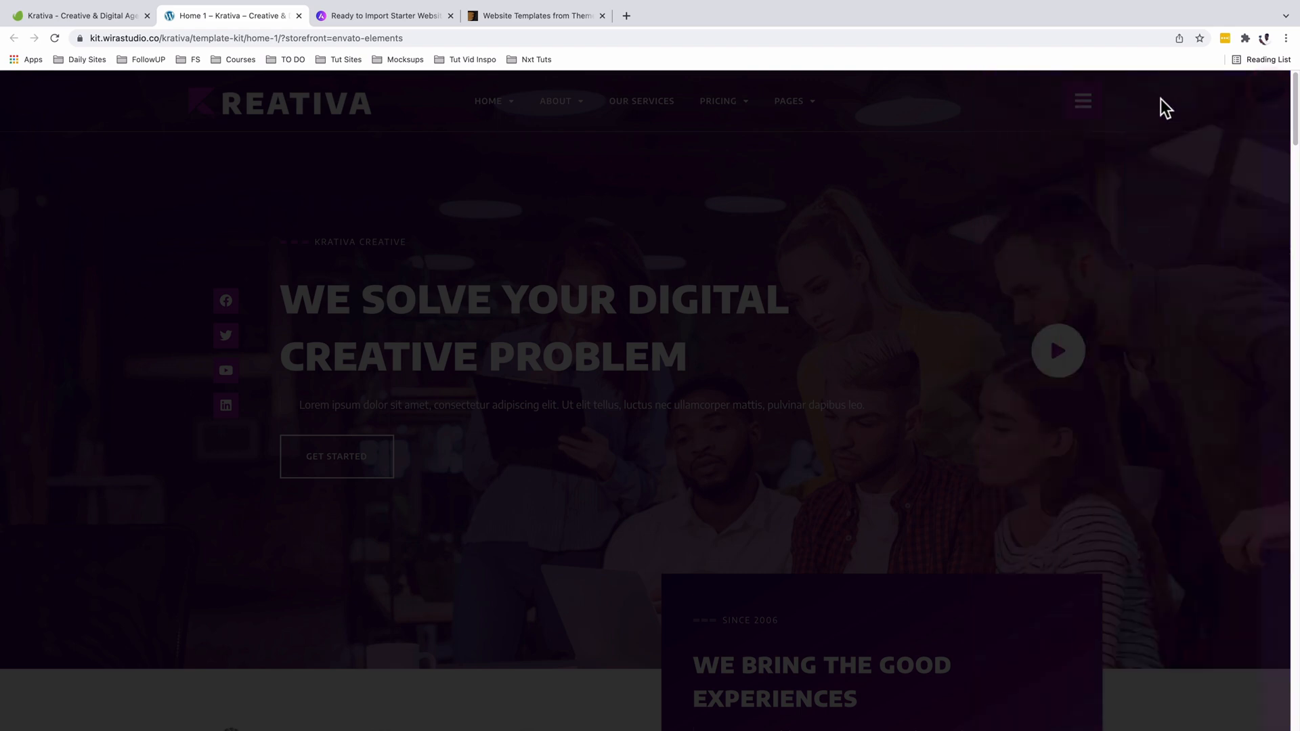
click(1082, 101)
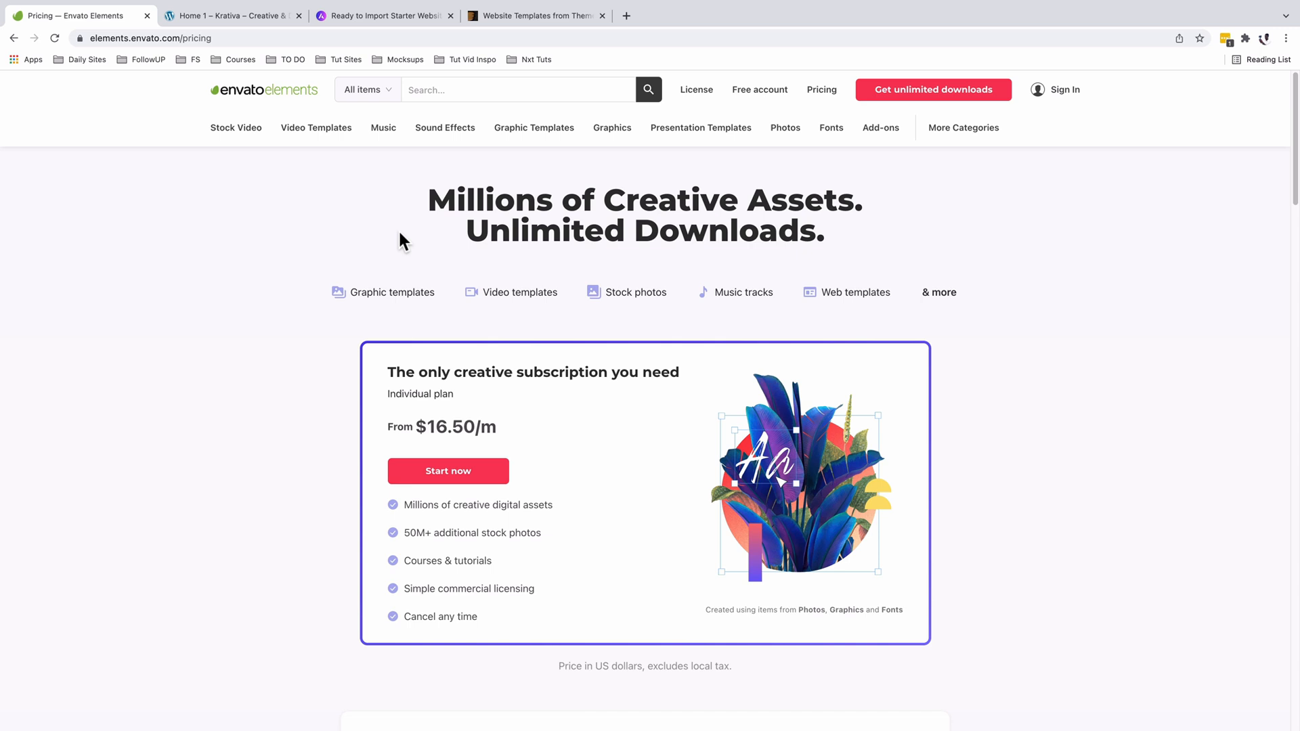
mouse_move(395, 254)
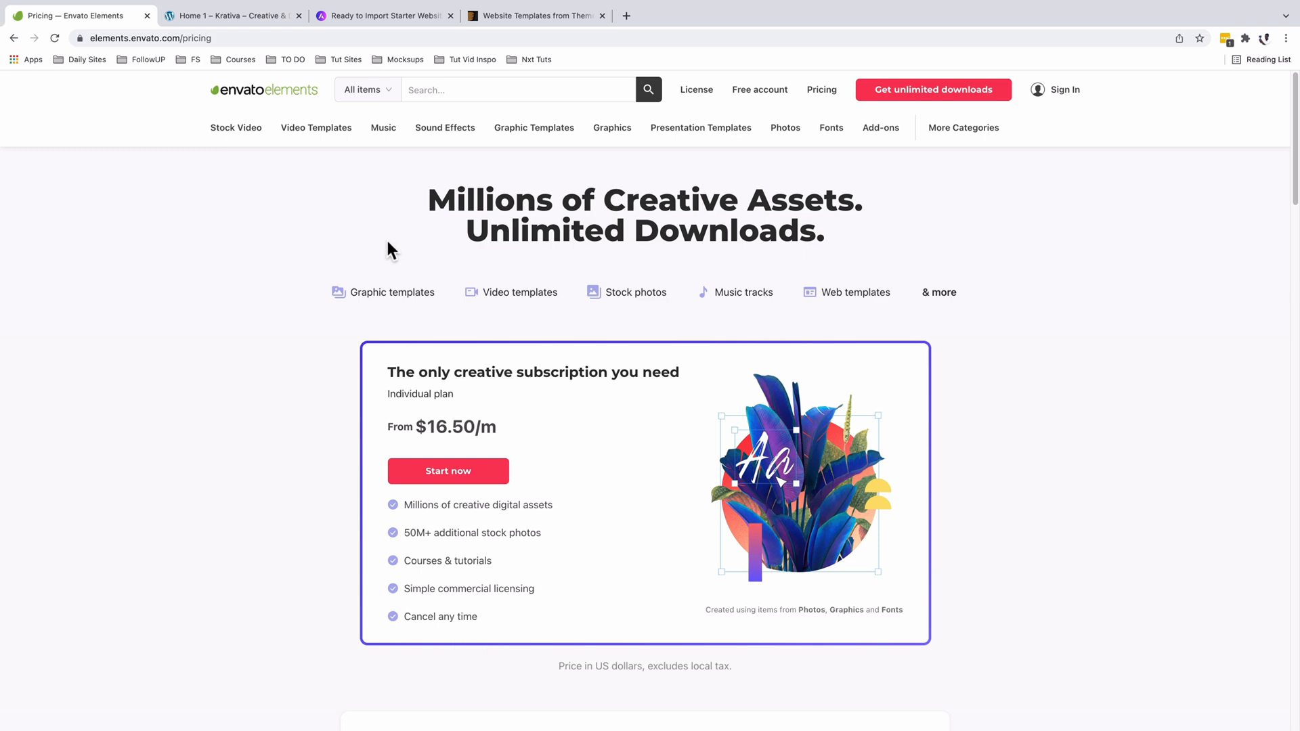
mouse_move(400, 260)
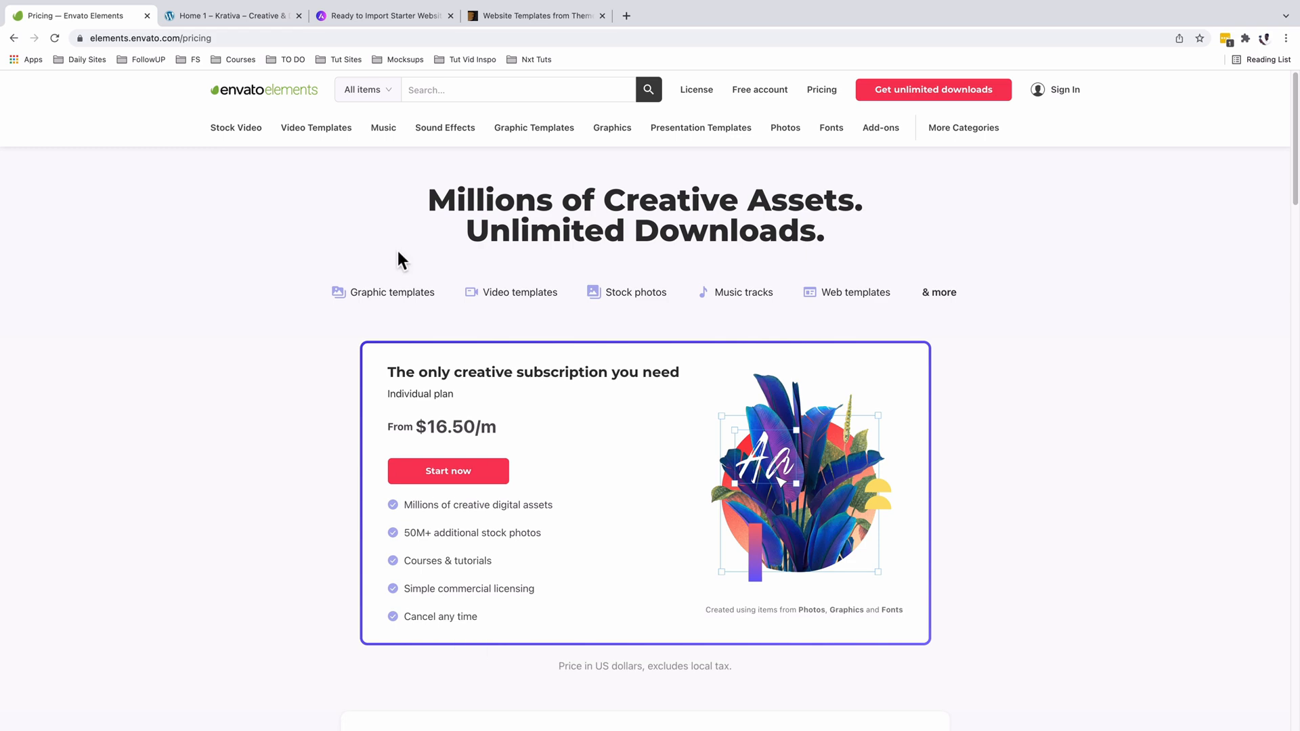
Switch back to the Envato Elements tab
click(147, 15)
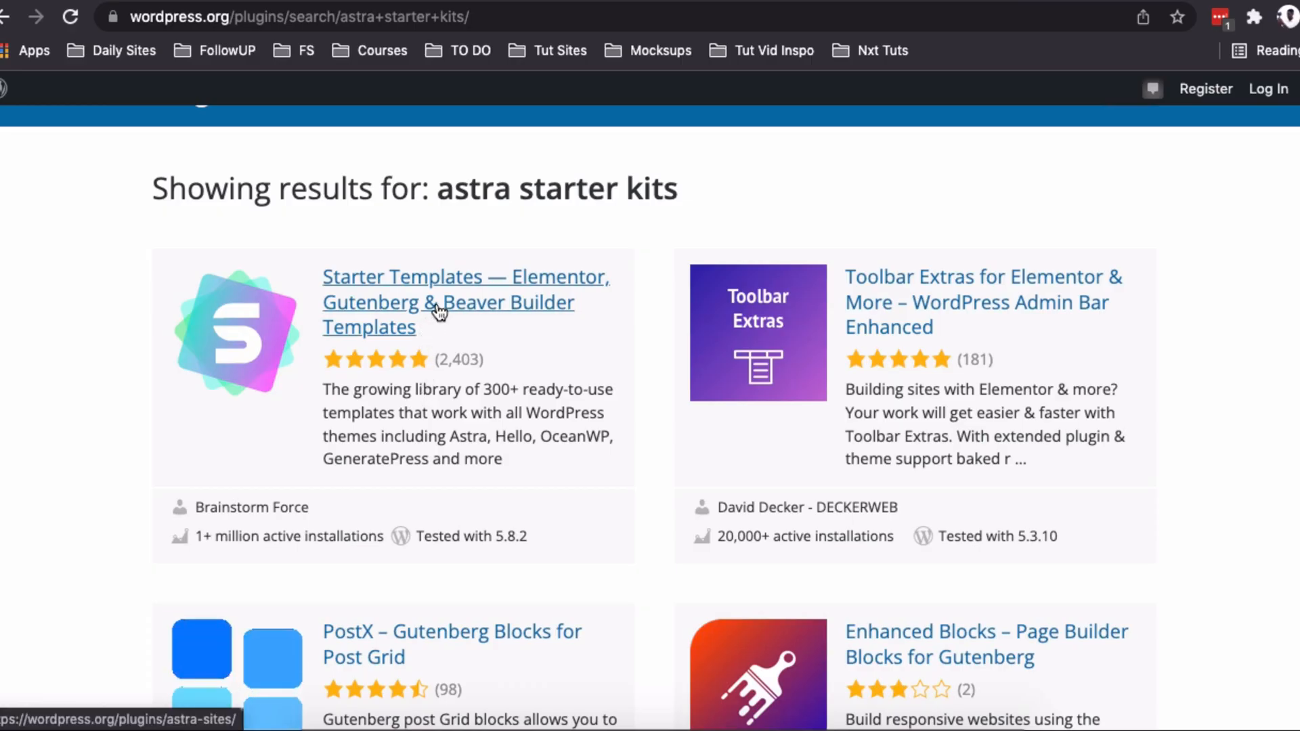
Open the Starter Templates — Elementor, Gutenberg & Beaver Builder plugin page and scroll to Description
click(465, 277)
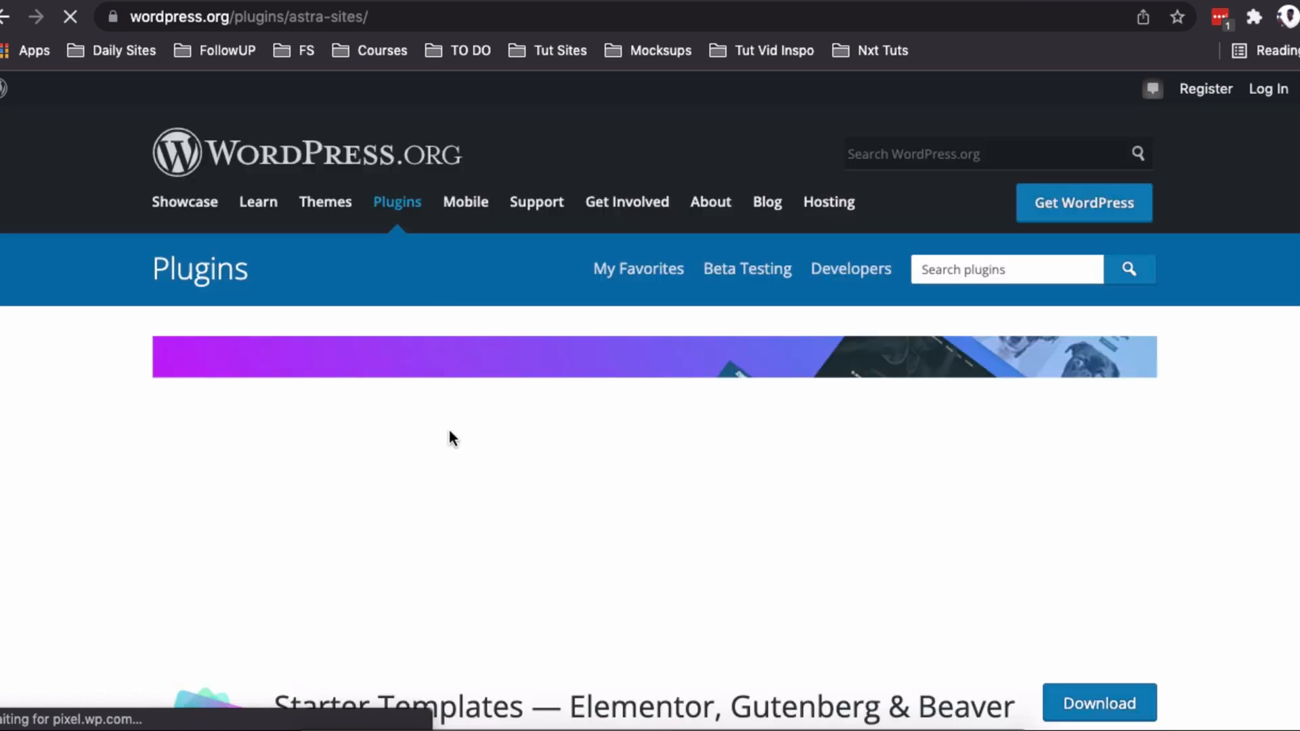
scroll(down, 3)
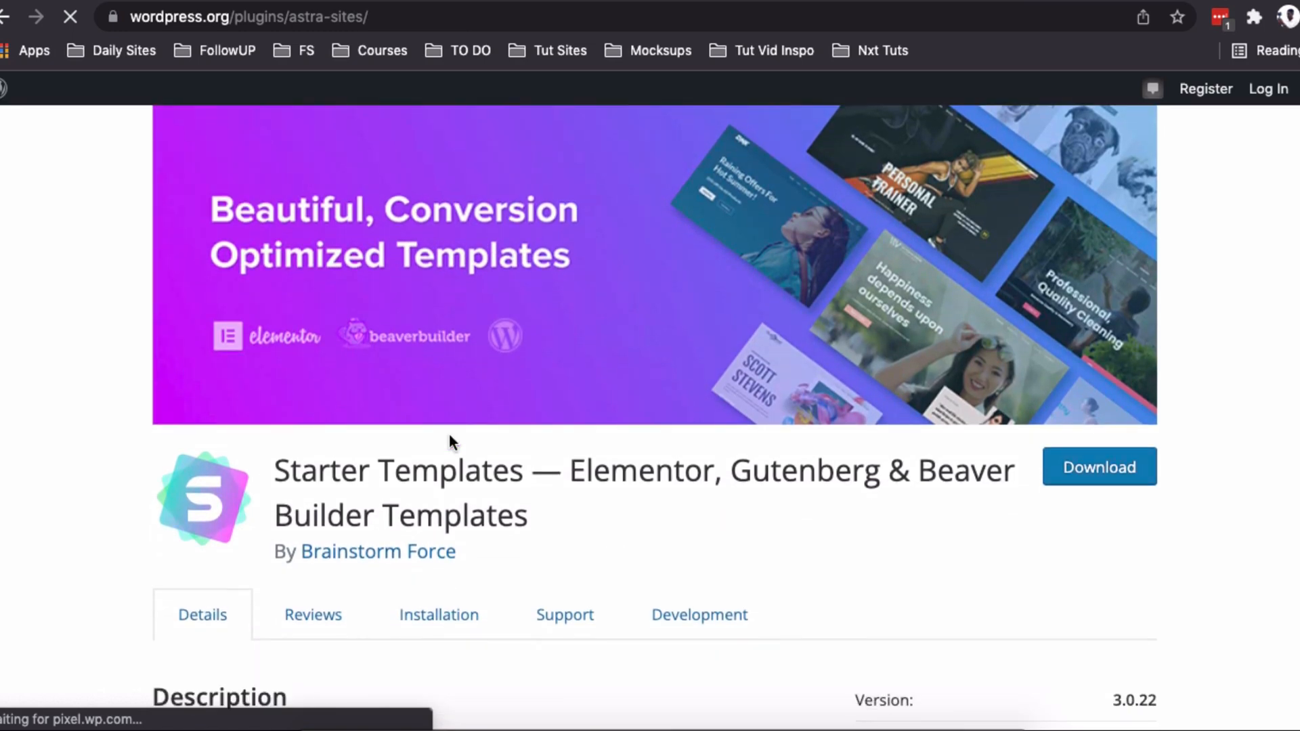
scroll(down, 3)
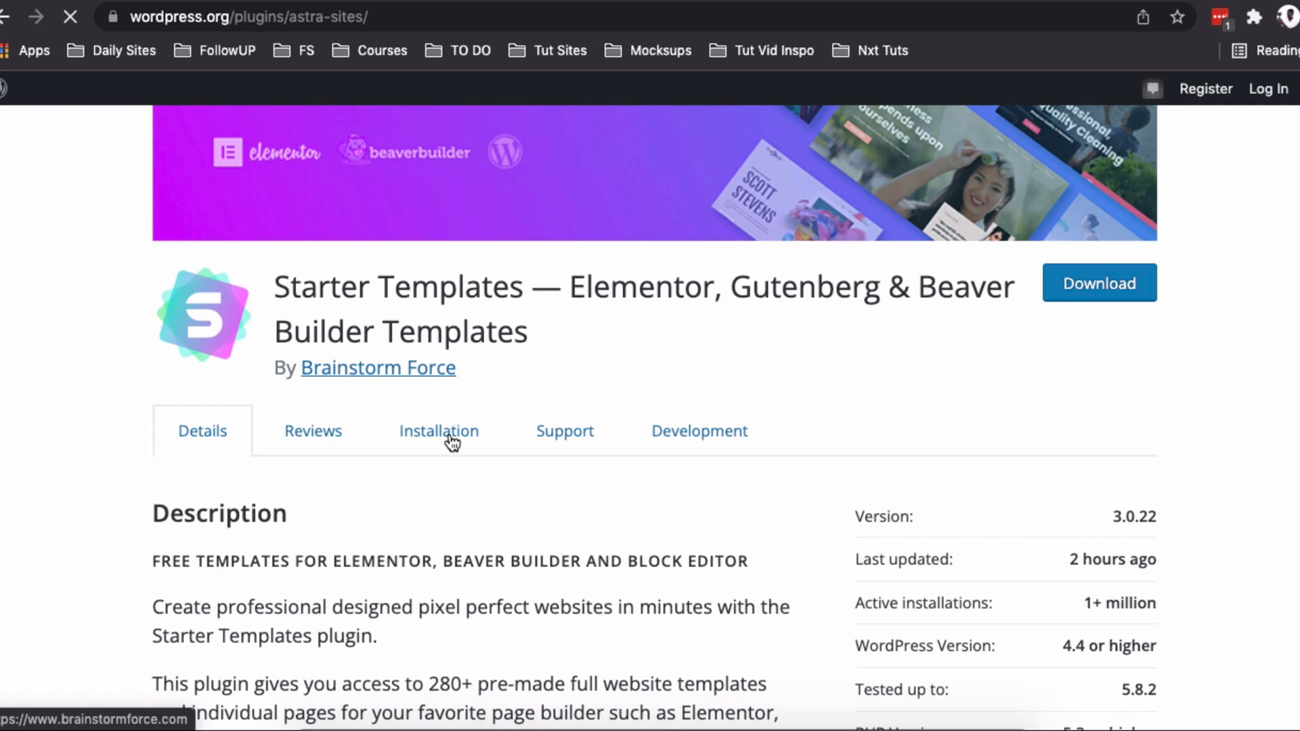
scroll(down, 3)
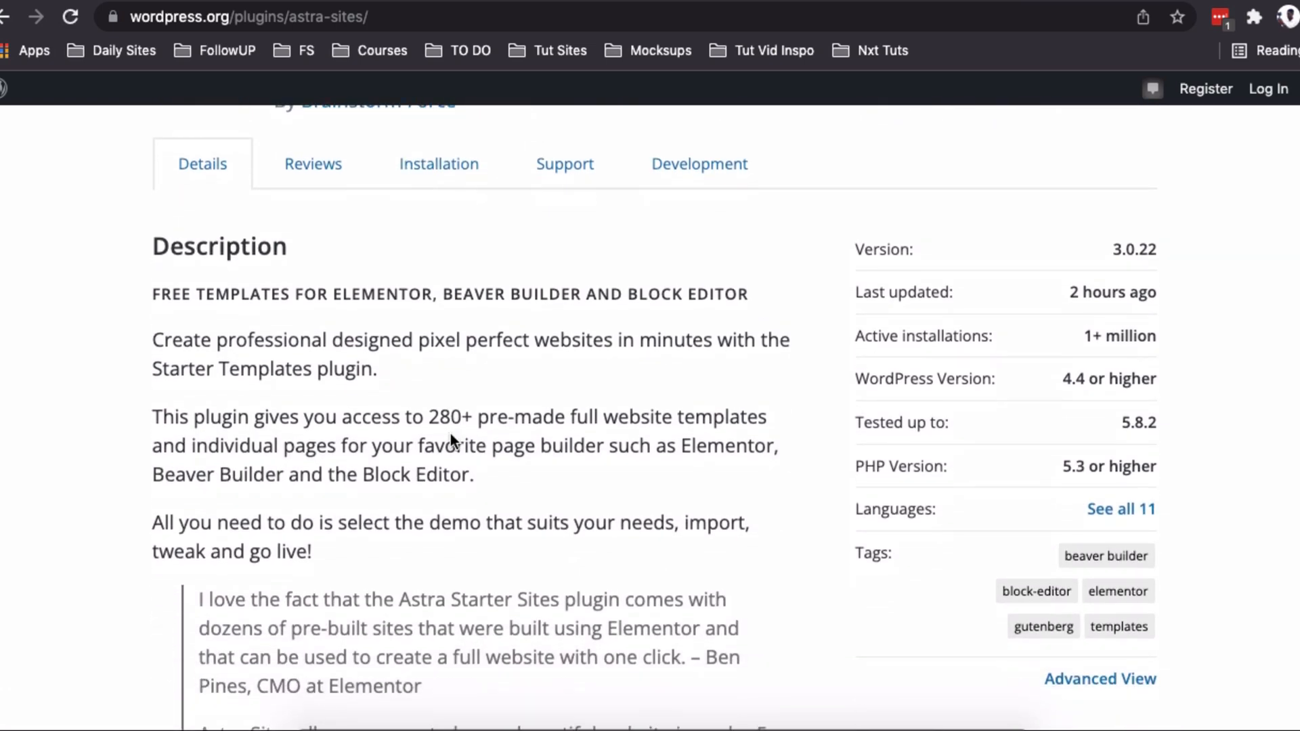
scroll(down, 3)
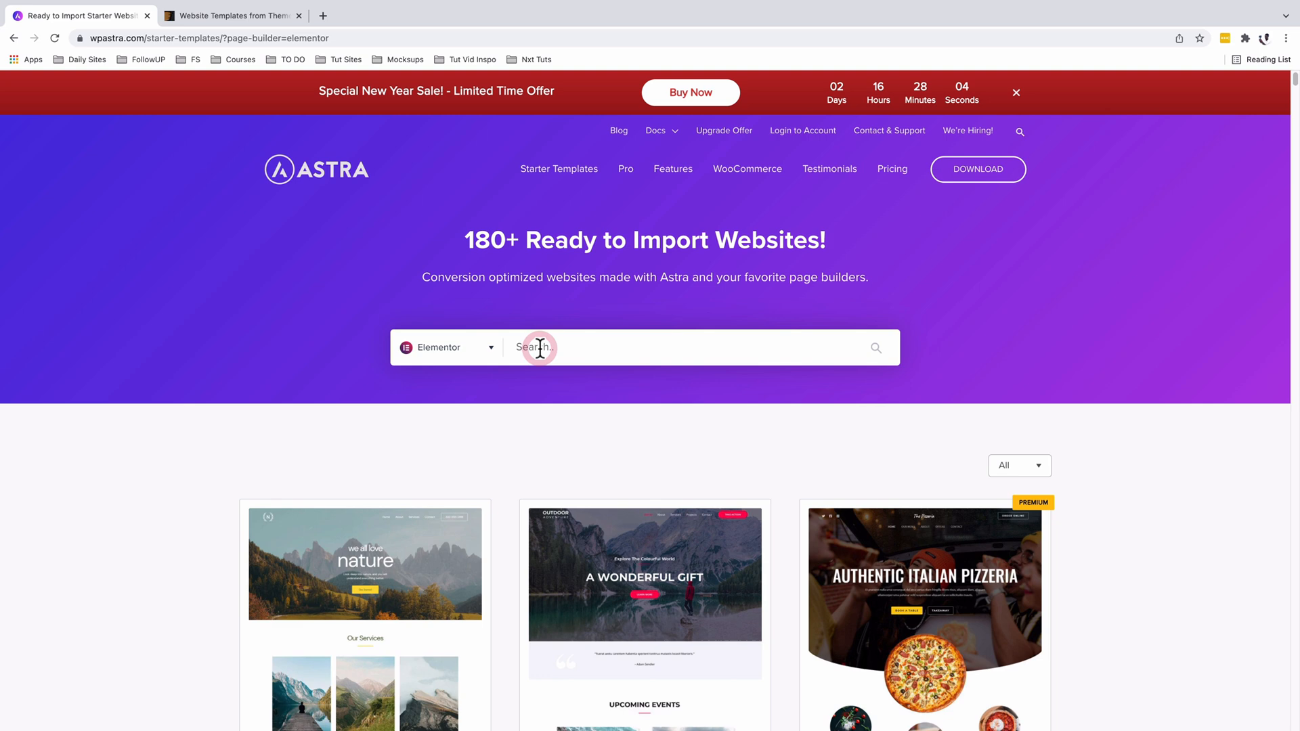
Search Astra Starter Templates for 'hotel' and open the Steak House full demo site
text(hotel)
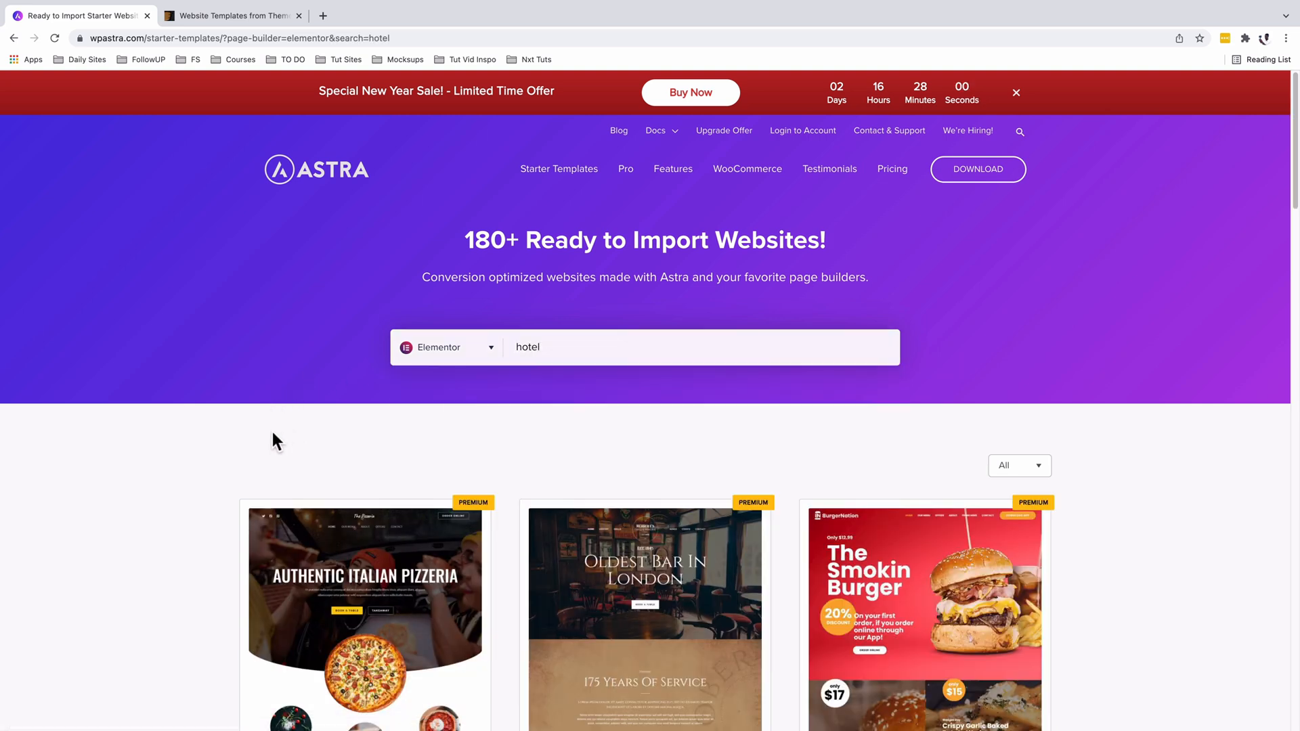
scroll(down, 3)
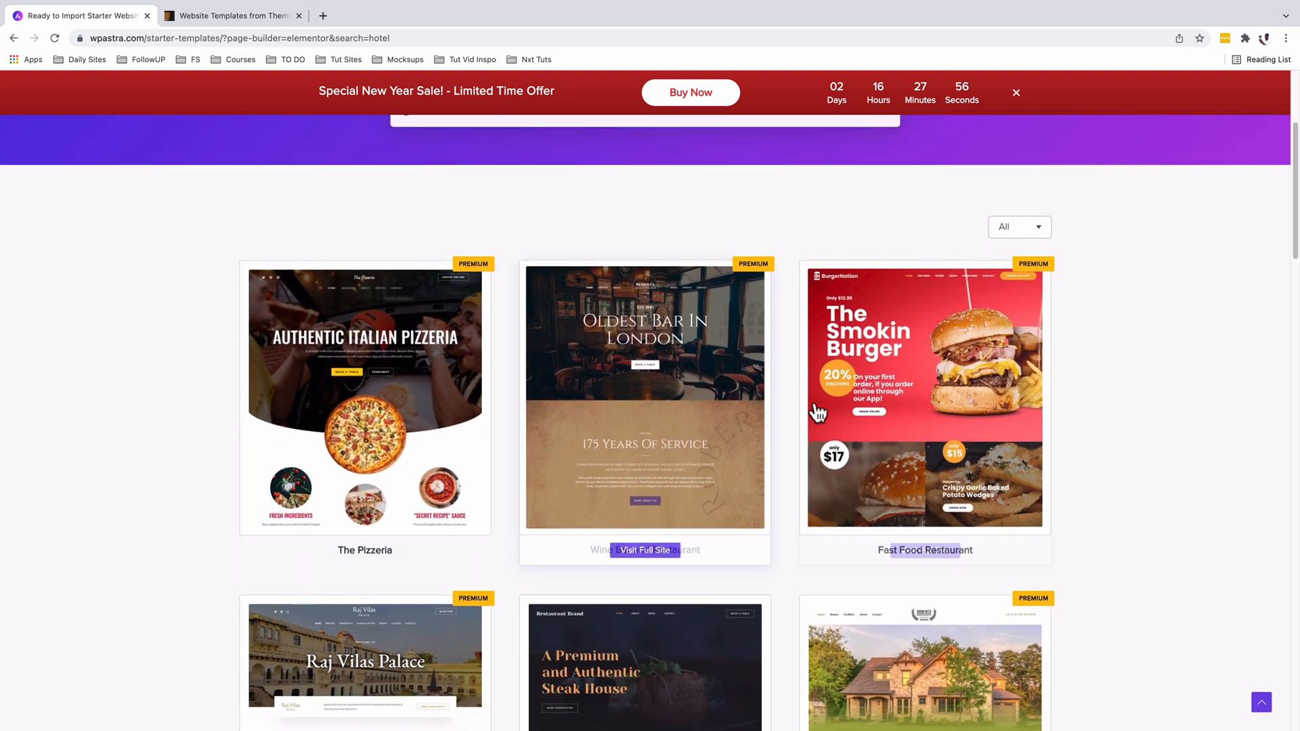
scroll(down, 3)
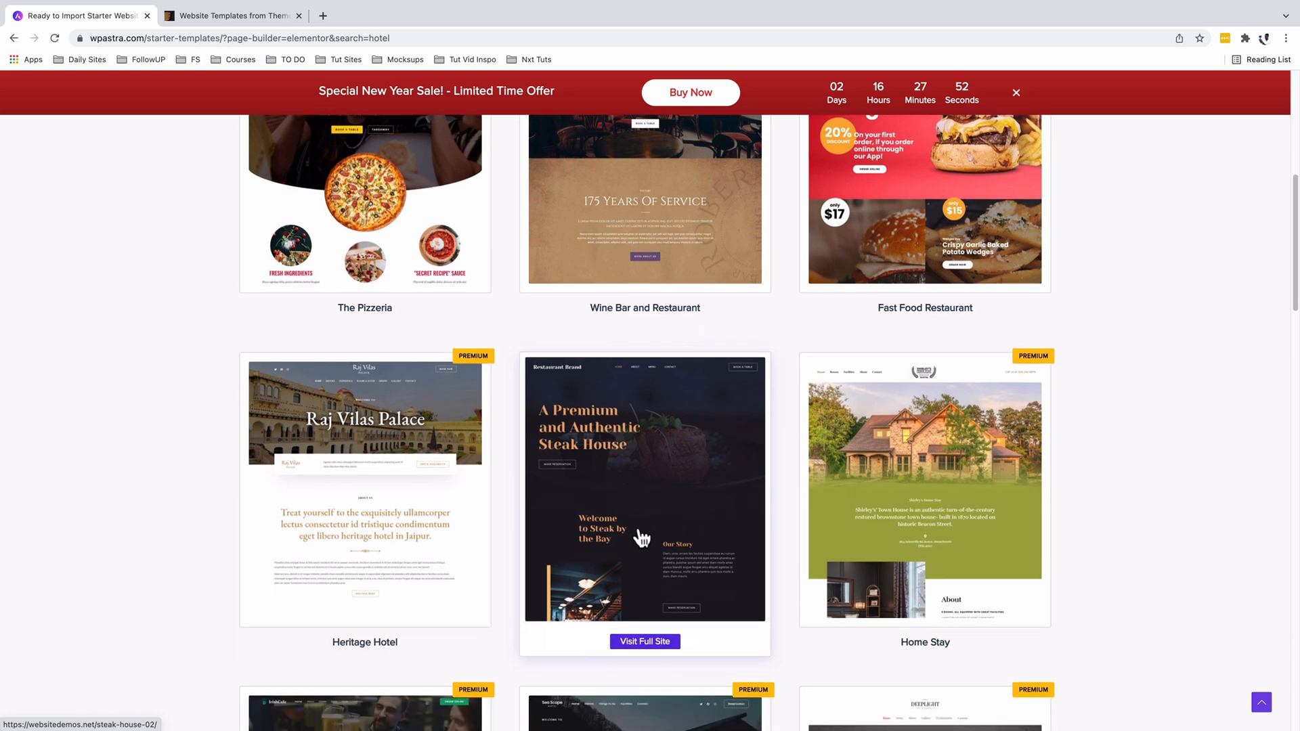
mouse_move(636, 537)
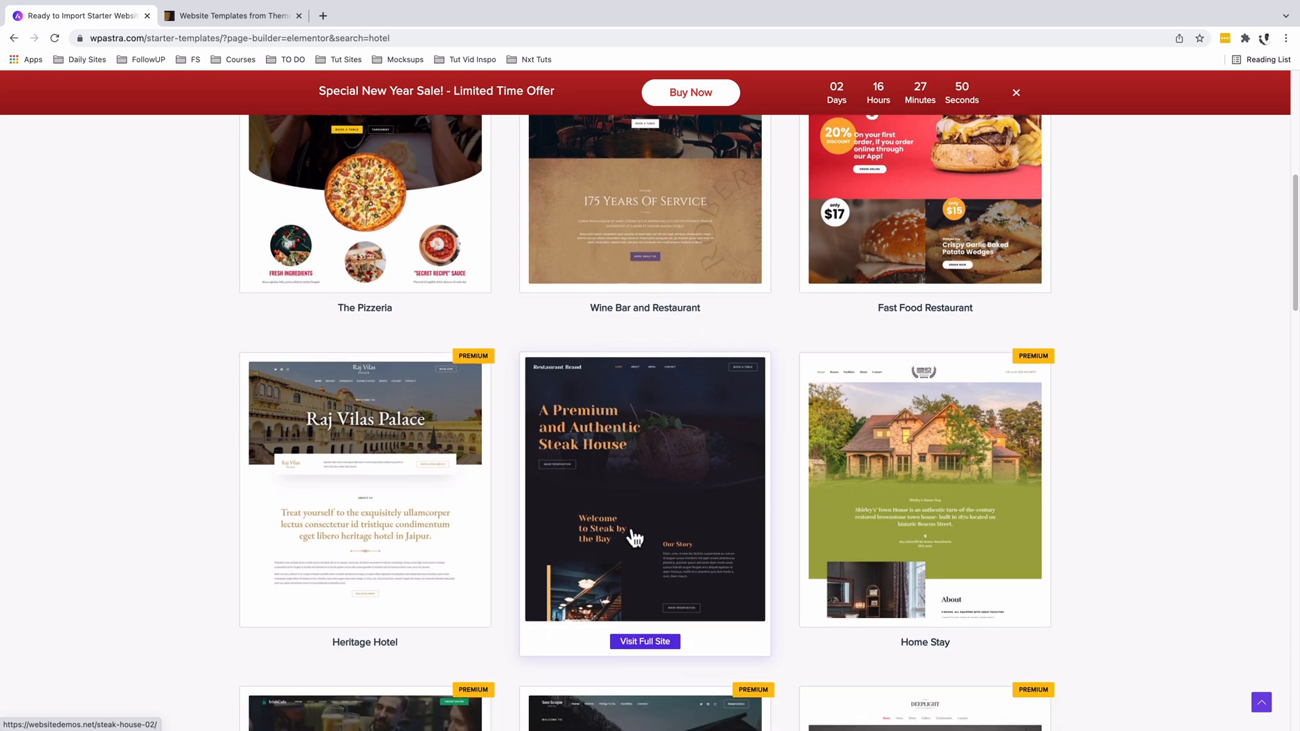
click(644, 642)
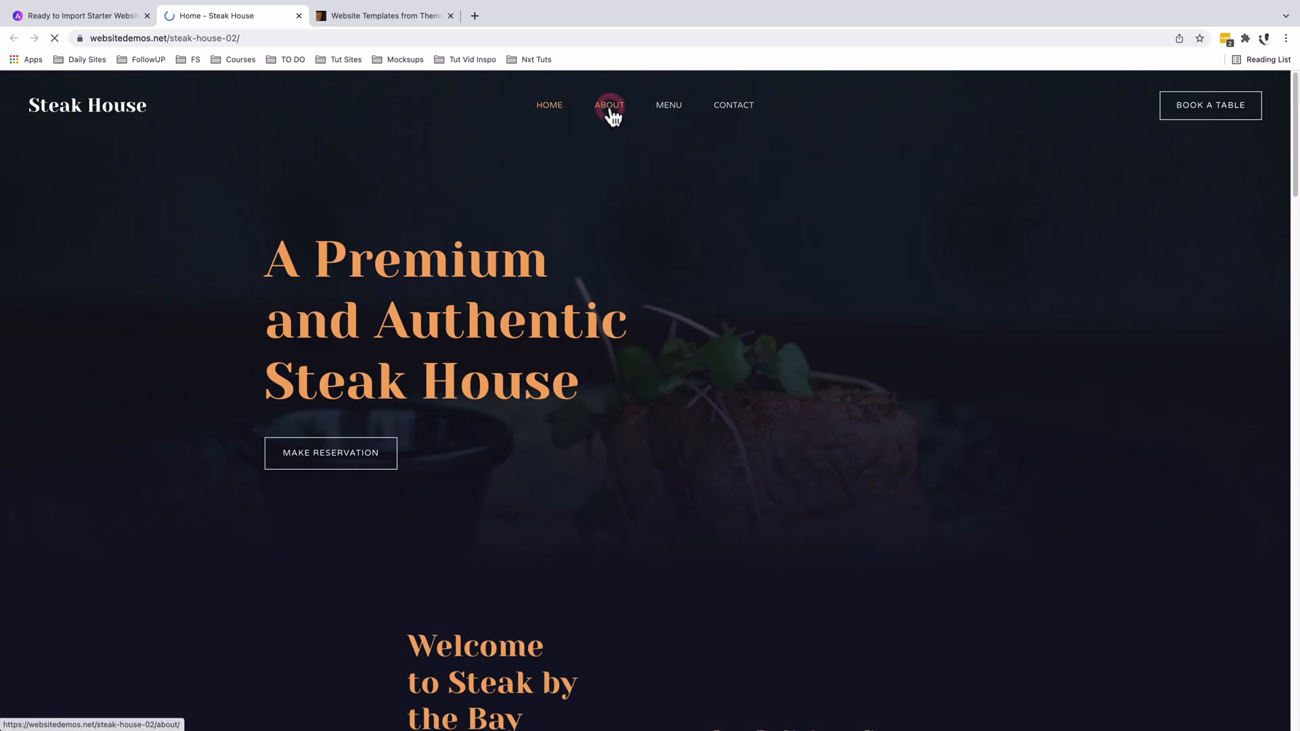
Browse the Steak House demo's About page
click(608, 104)
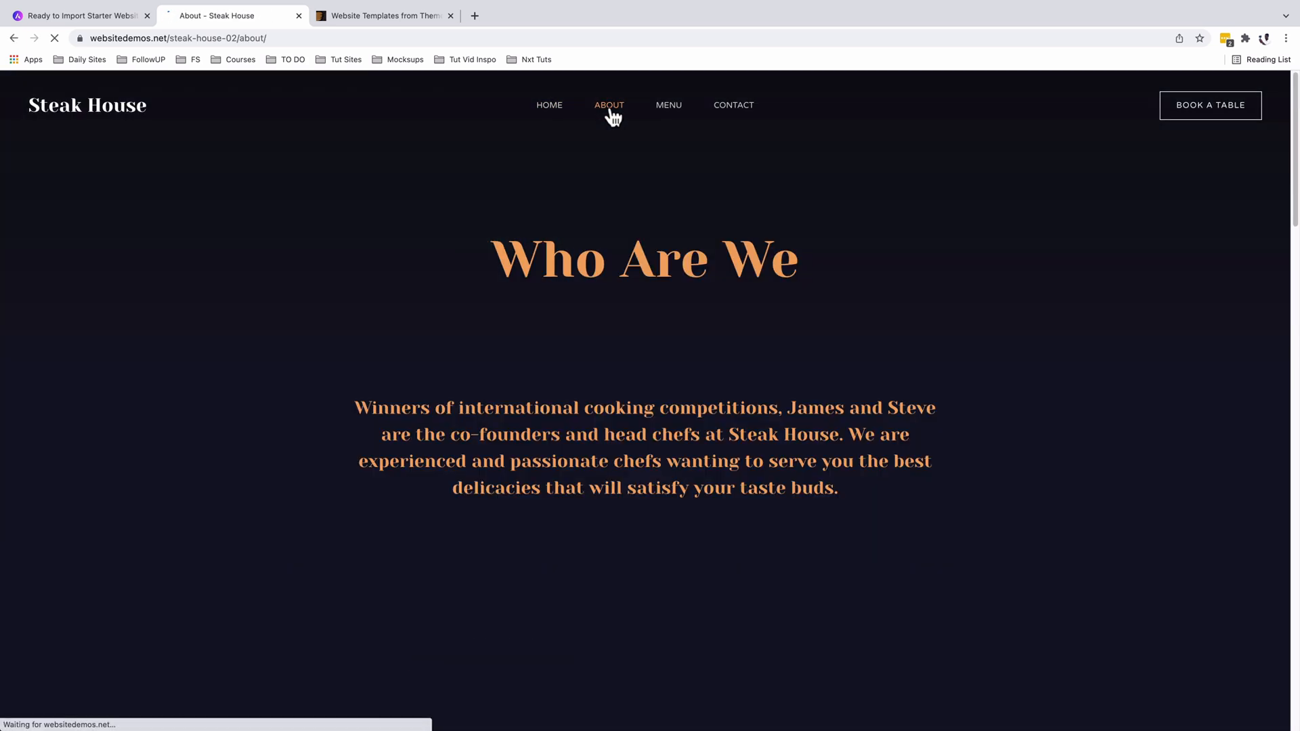
scroll(down, 3)
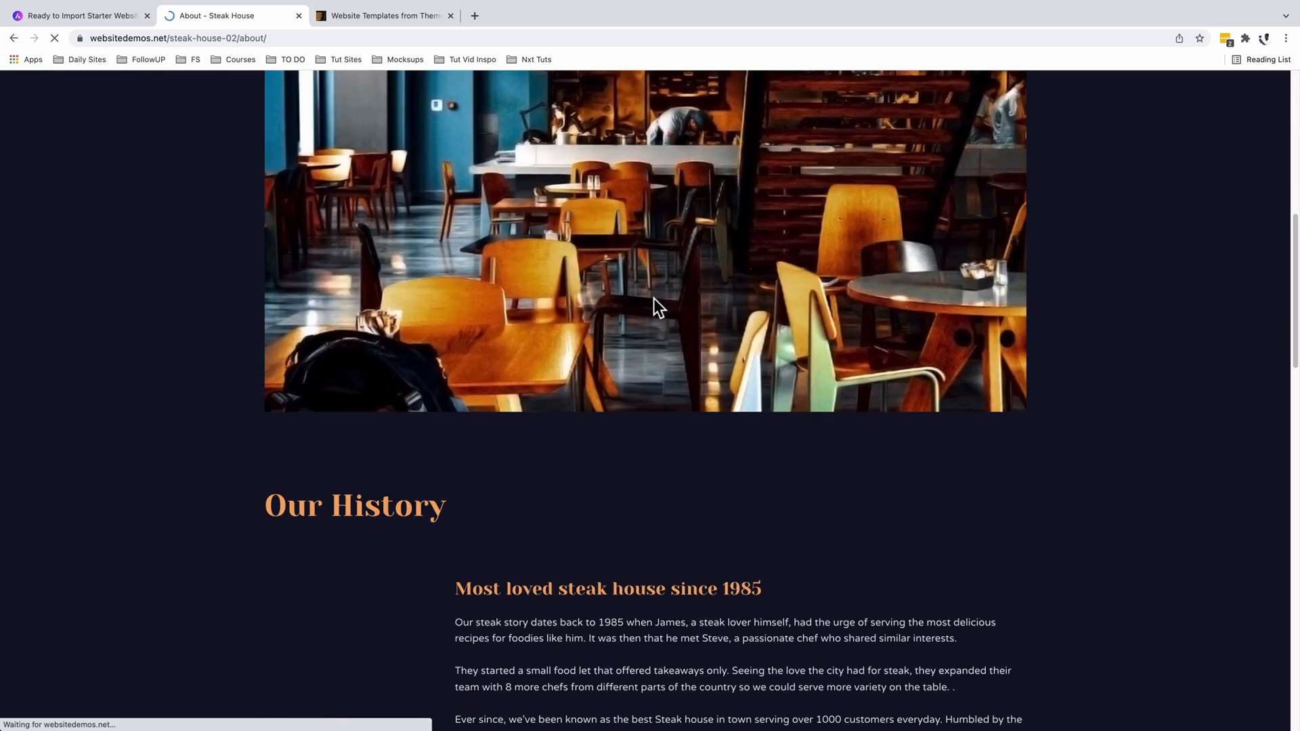
scroll(down, 3)
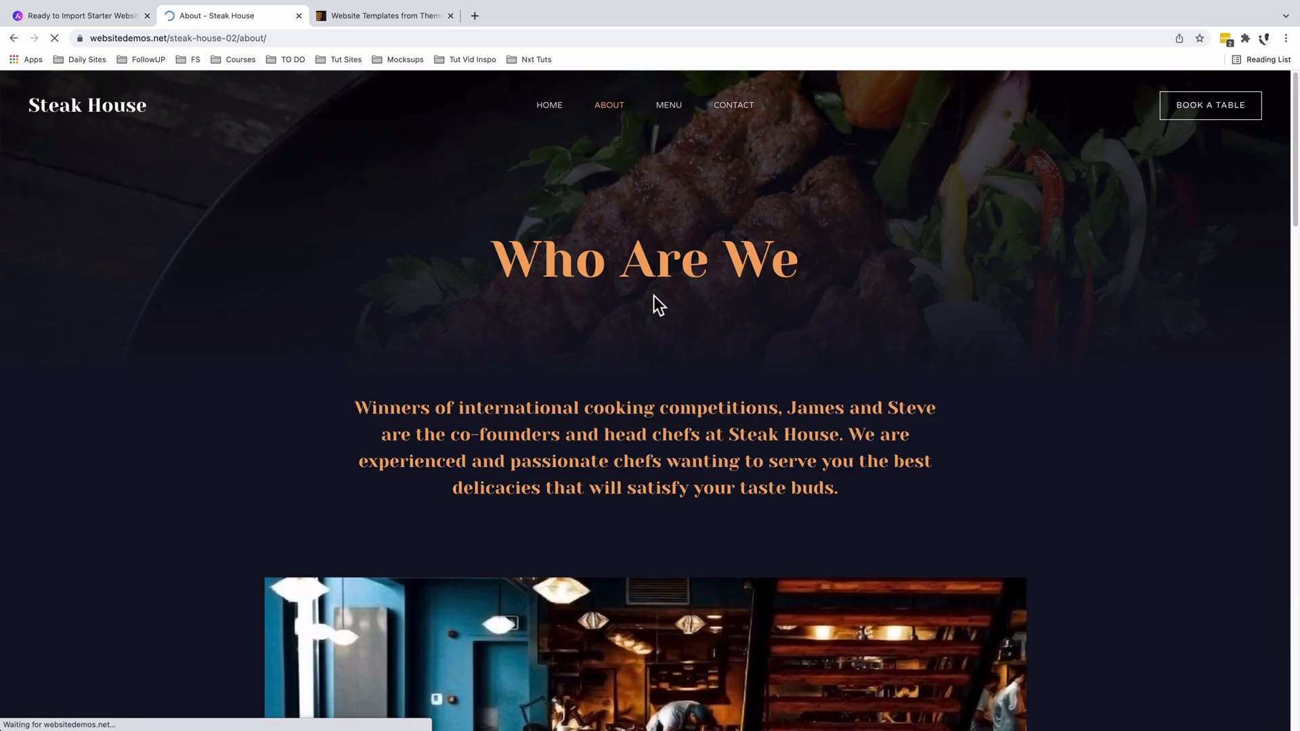
Scroll the Menu page through its steaks and desserts
click(669, 104)
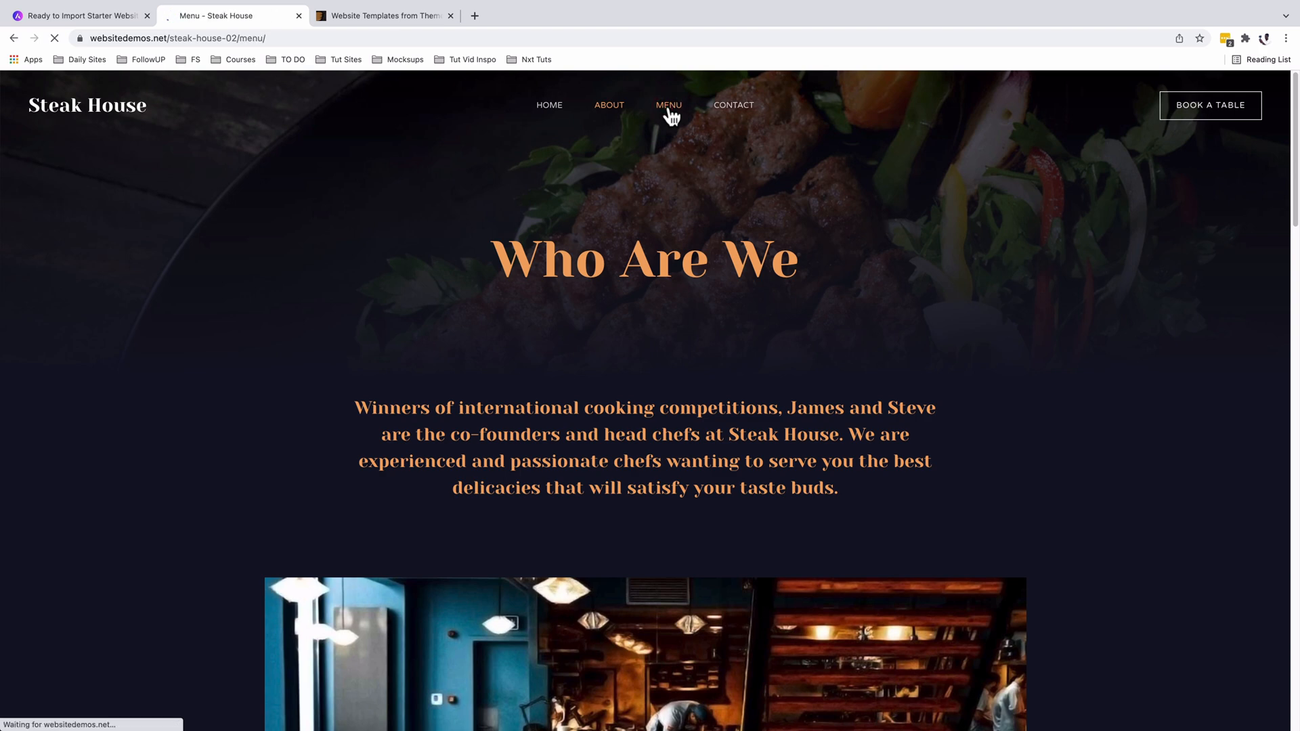
click(668, 104)
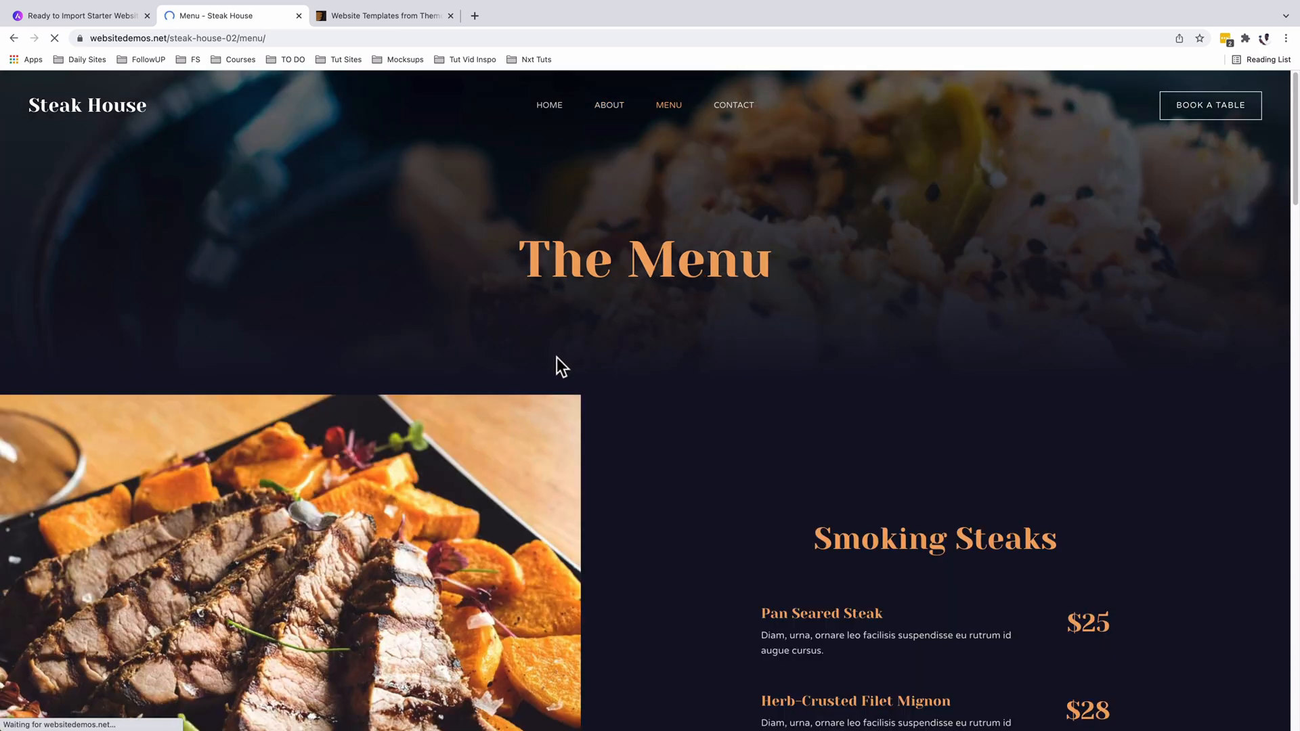
mouse_move(656, 441)
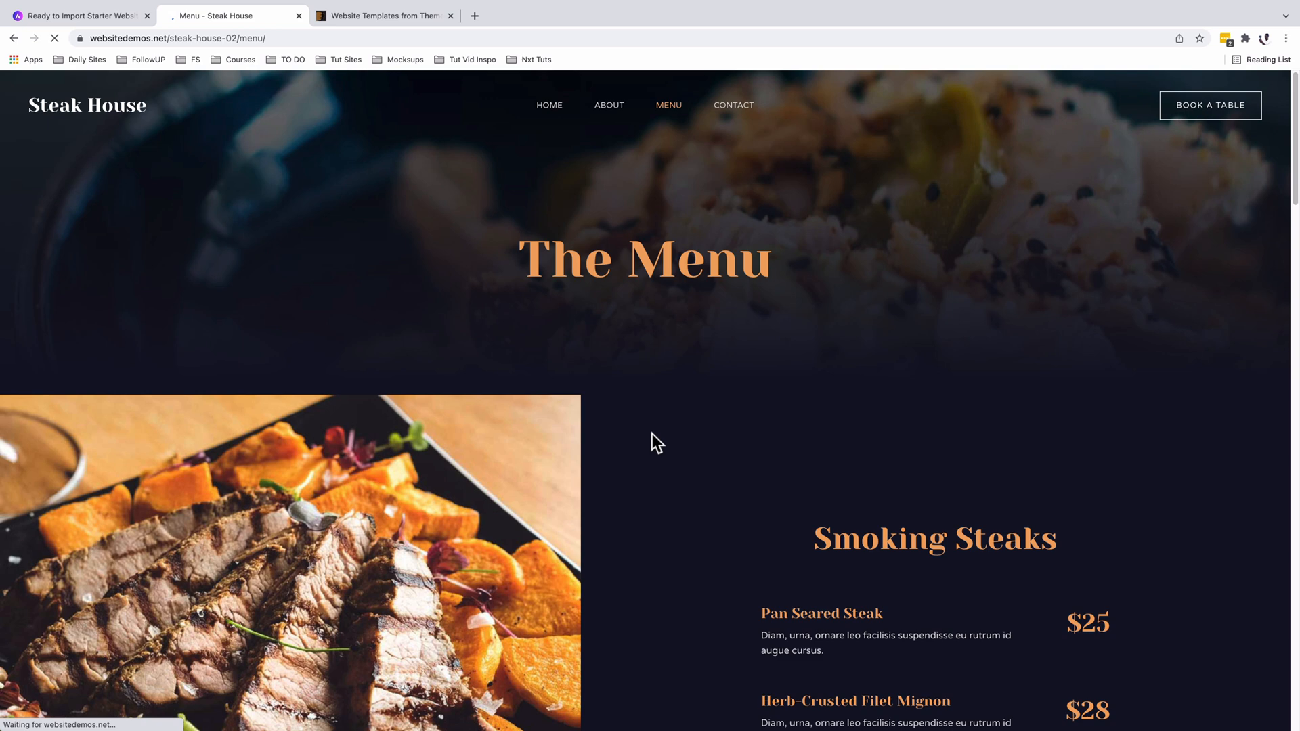
scroll(down, 3)
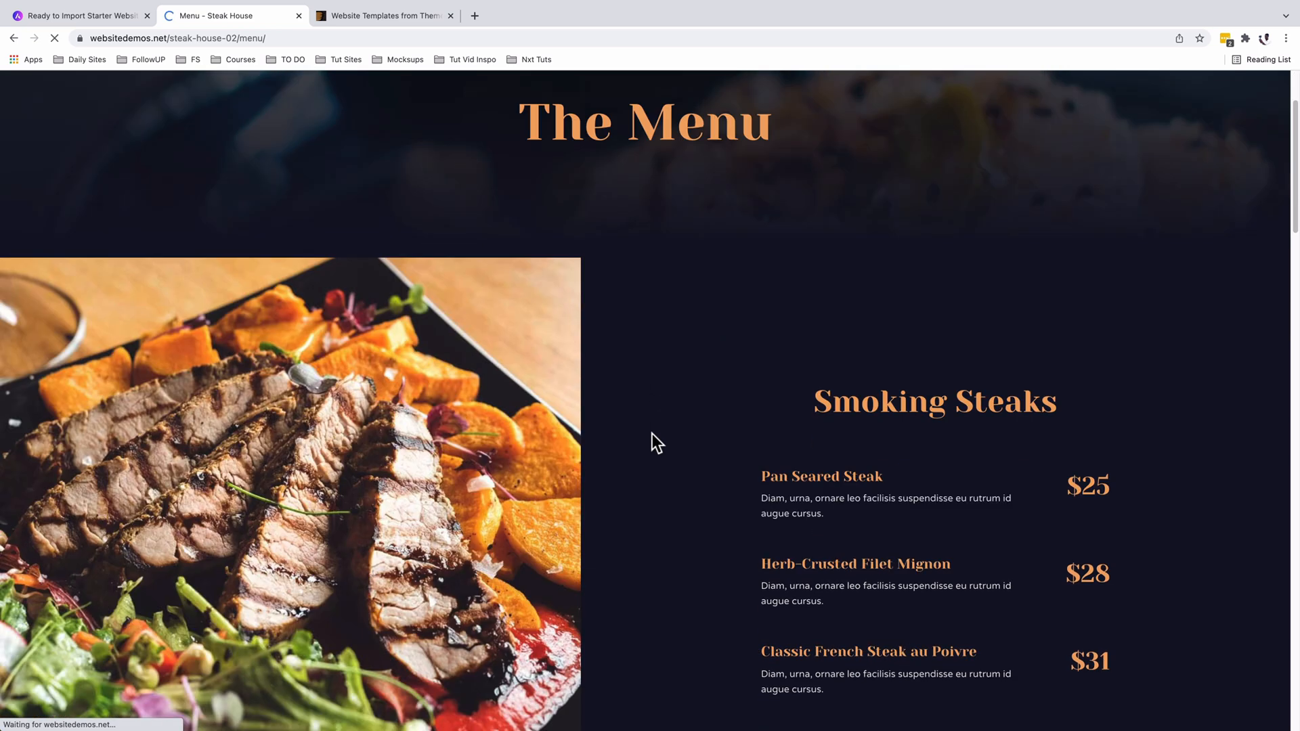
scroll(down, 3)
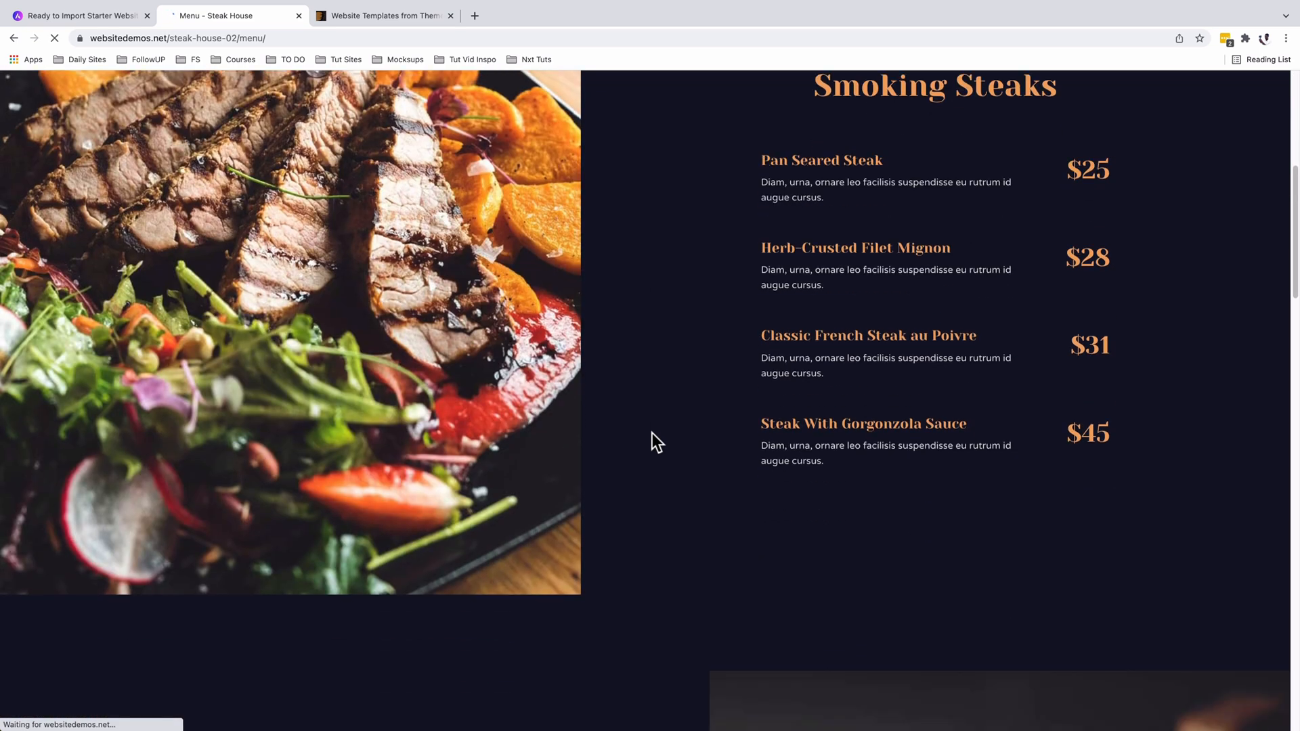
scroll(down, 3)
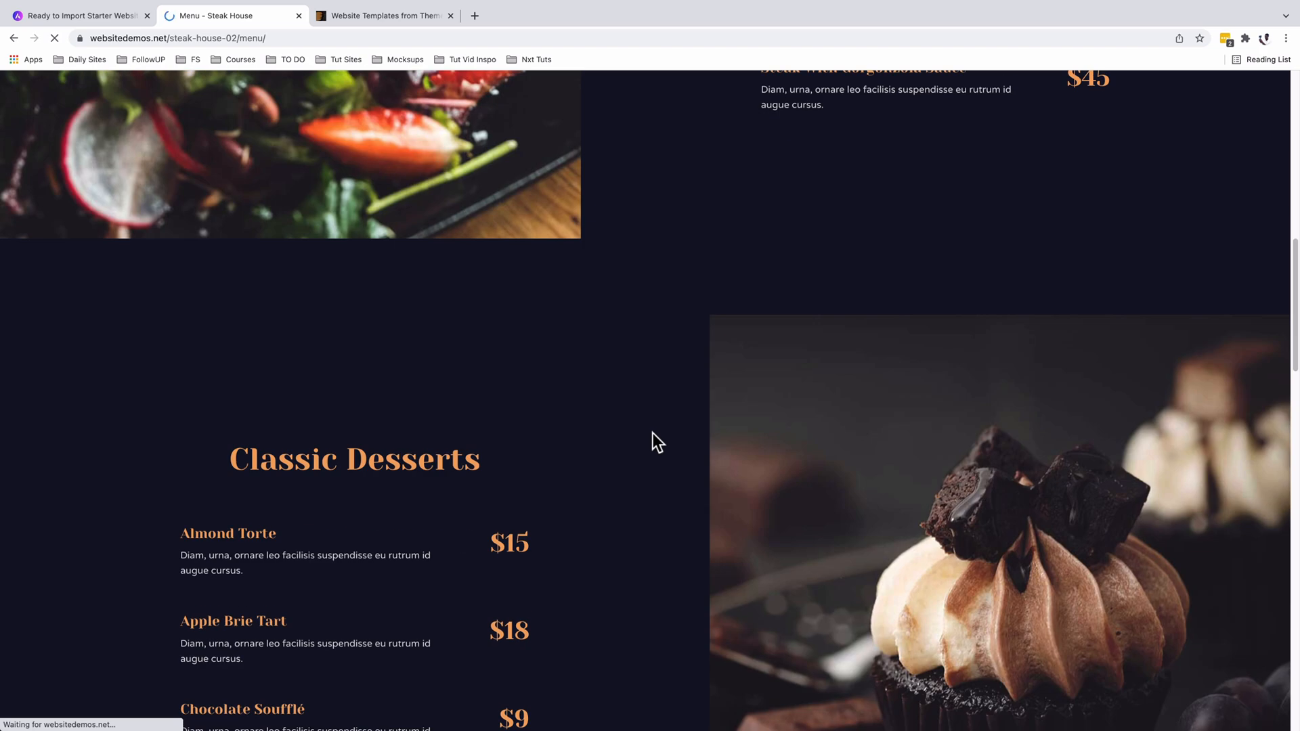
Open the Get In Touch contact page with its form and map
click(733, 106)
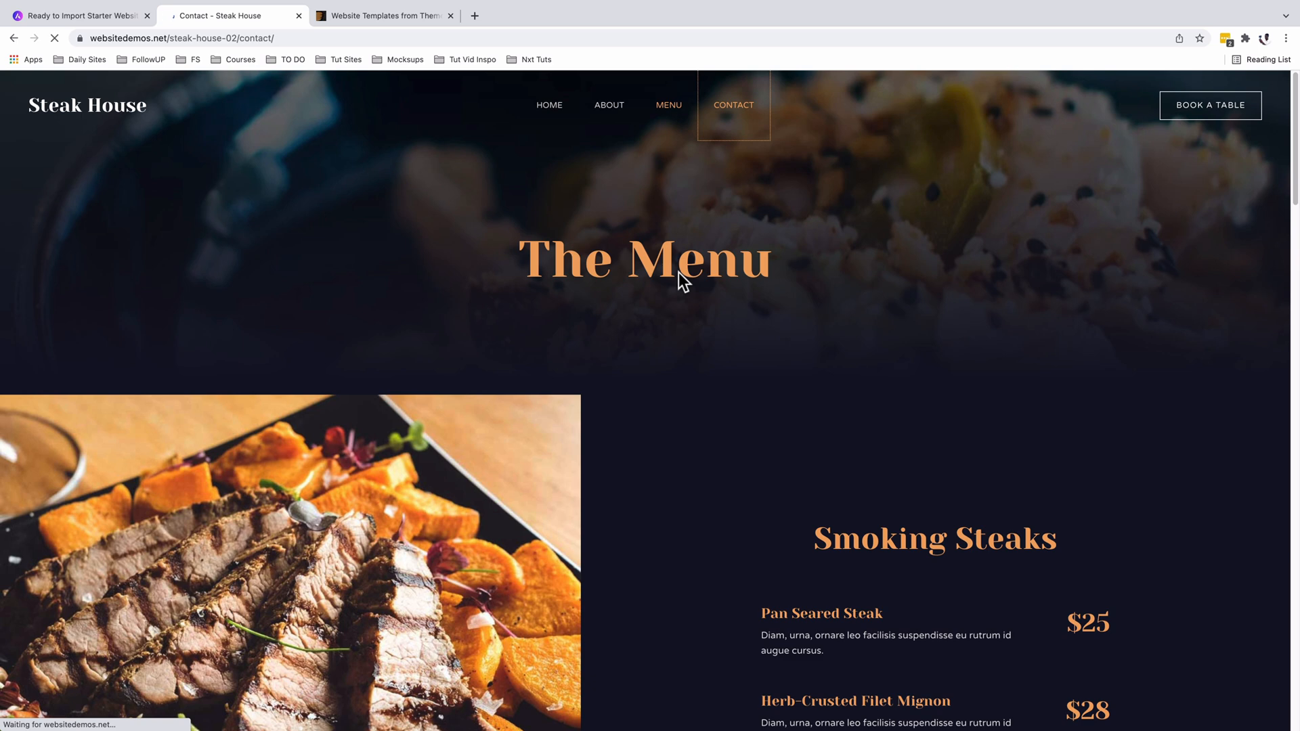
click(732, 106)
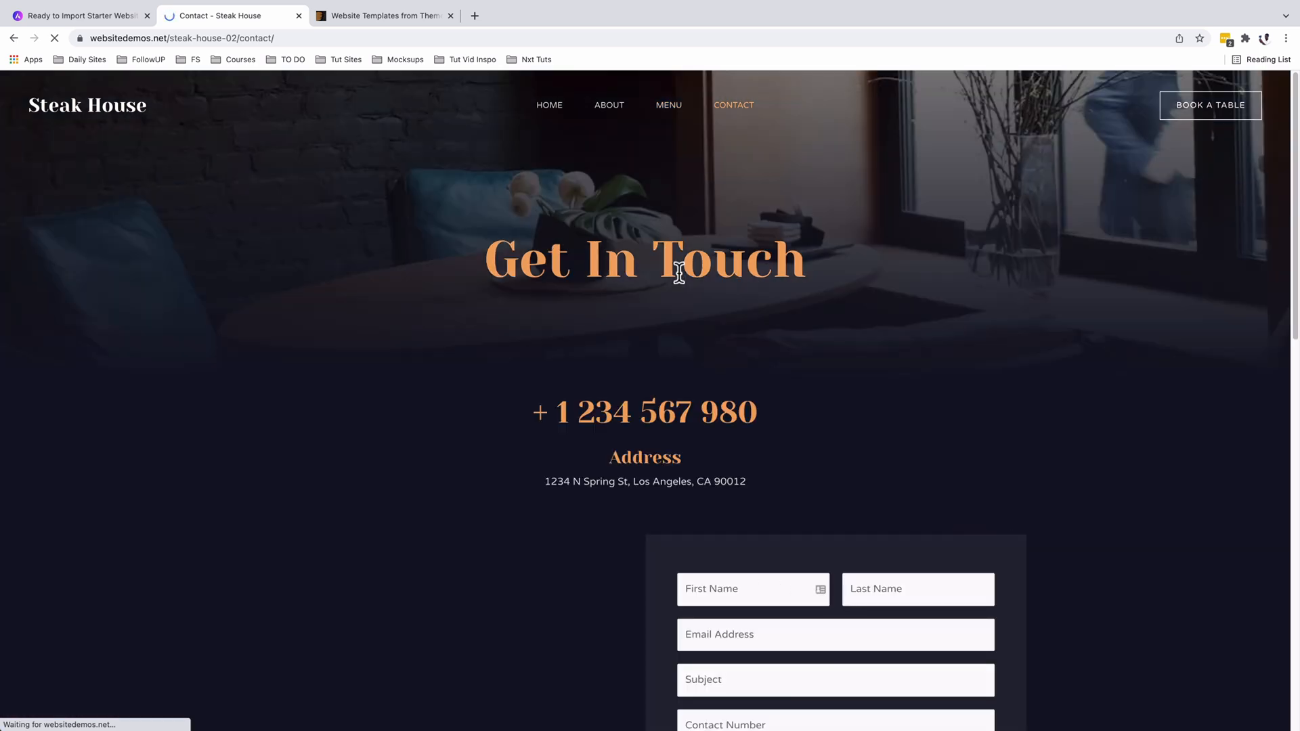
scroll(down, 3)
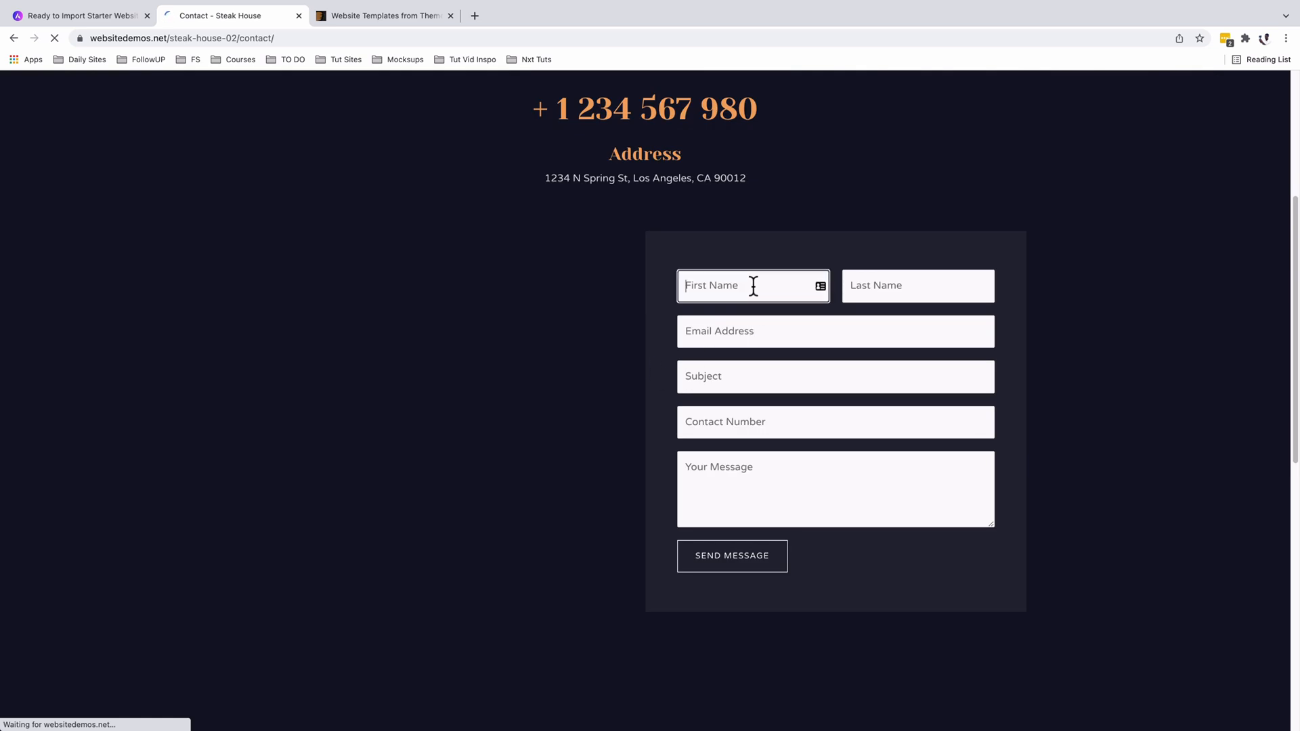
click(835, 376)
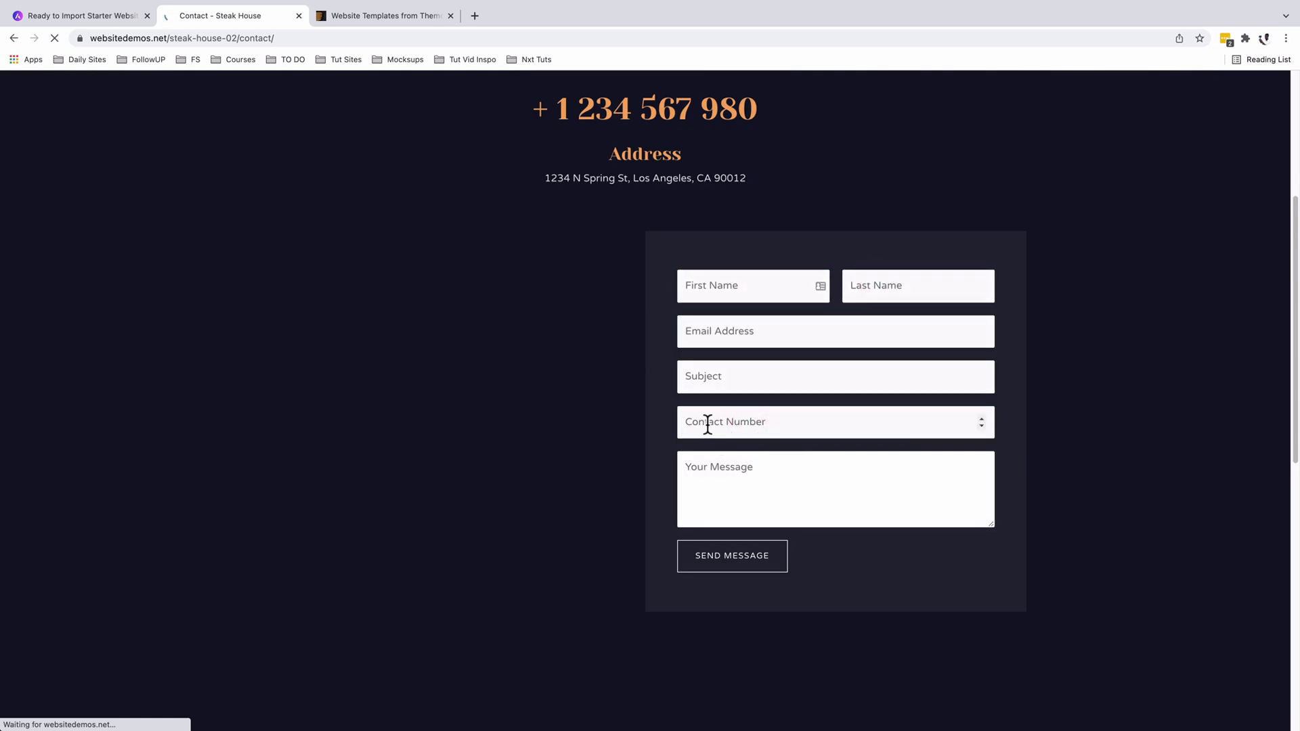
click(742, 285)
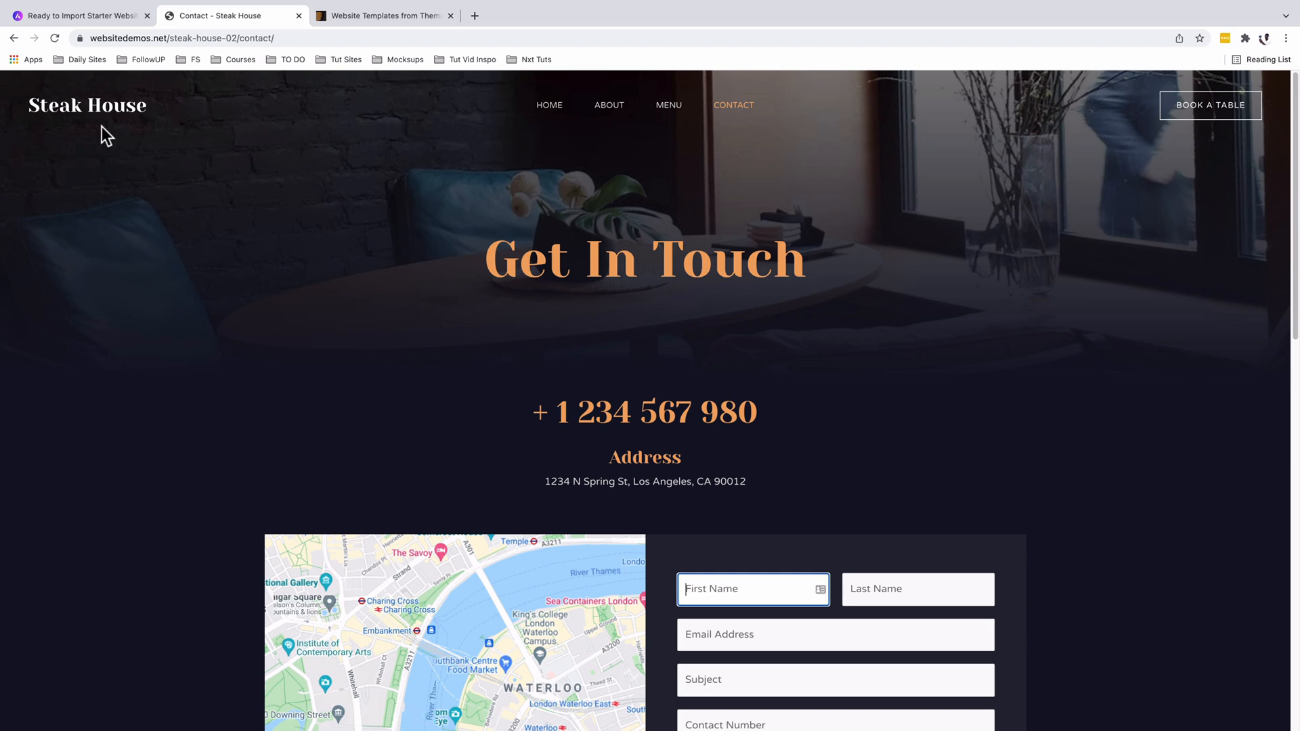
Open the Irish Cafe demo from the Astra gallery and scroll its homepage
click(79, 15)
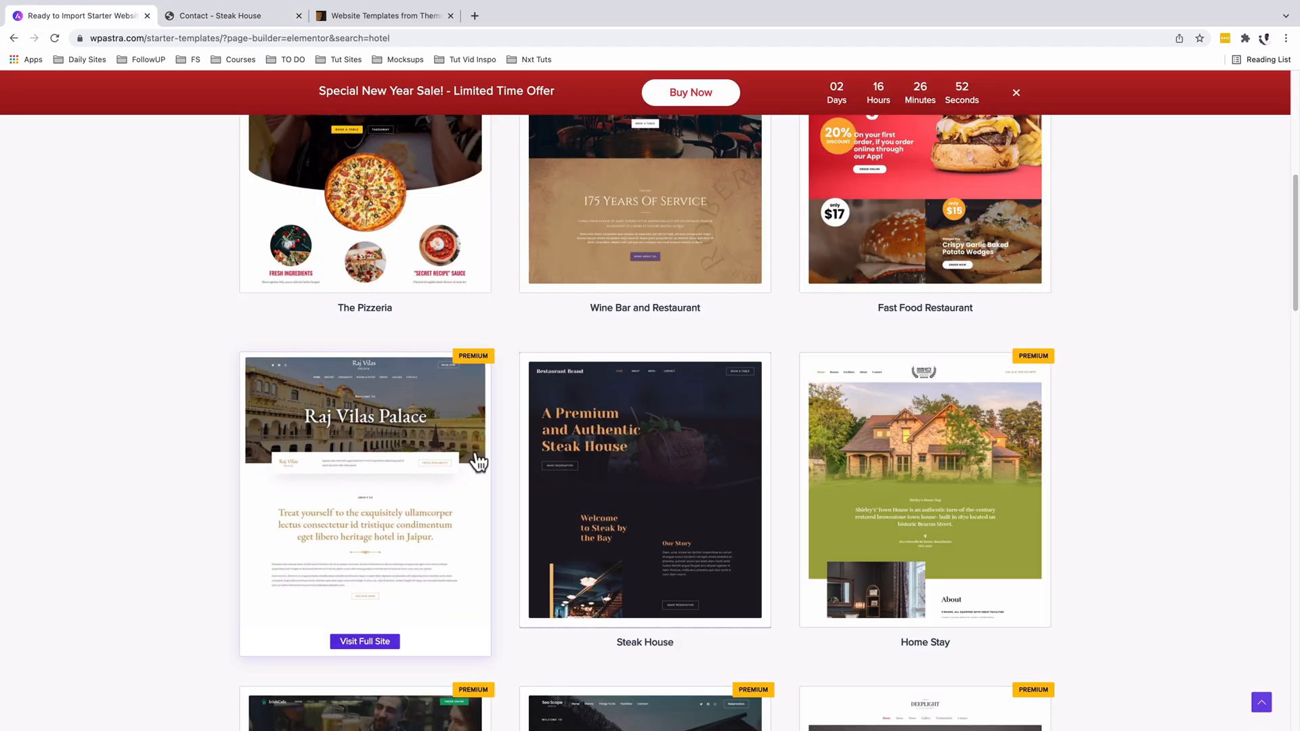
scroll(down, 3)
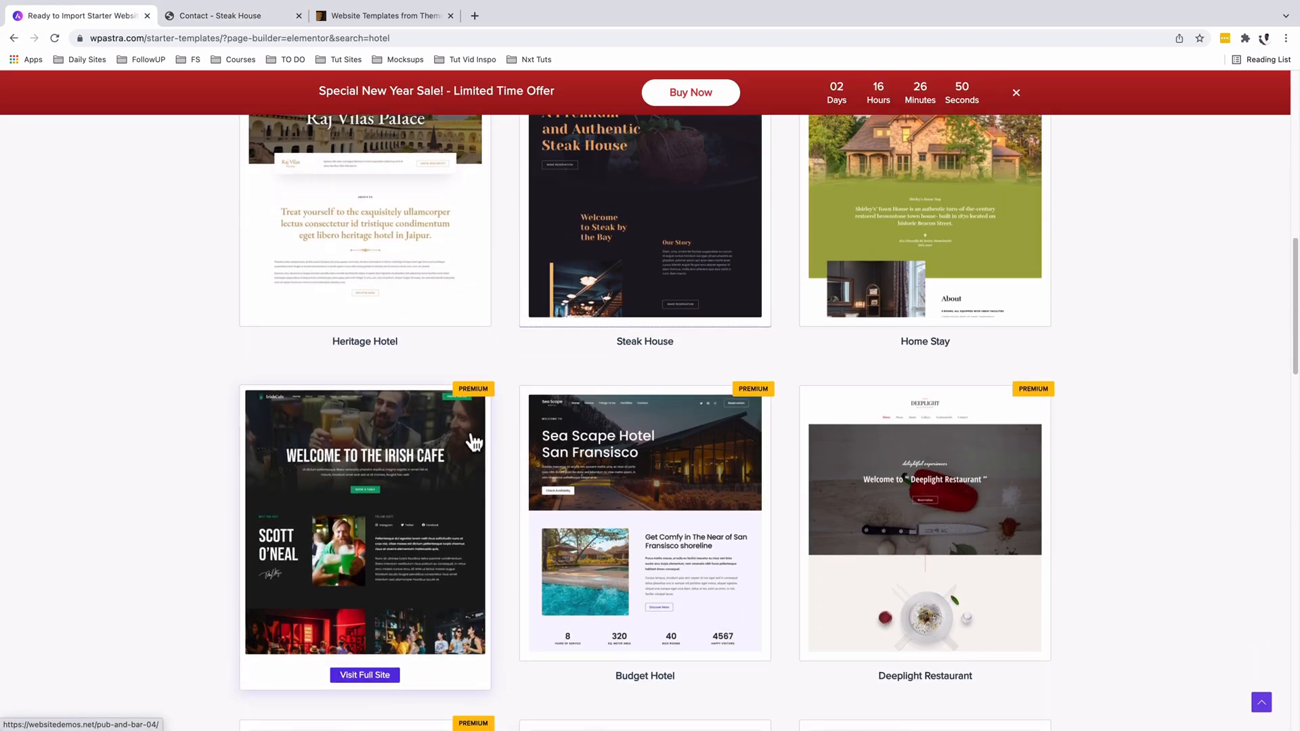
click(365, 674)
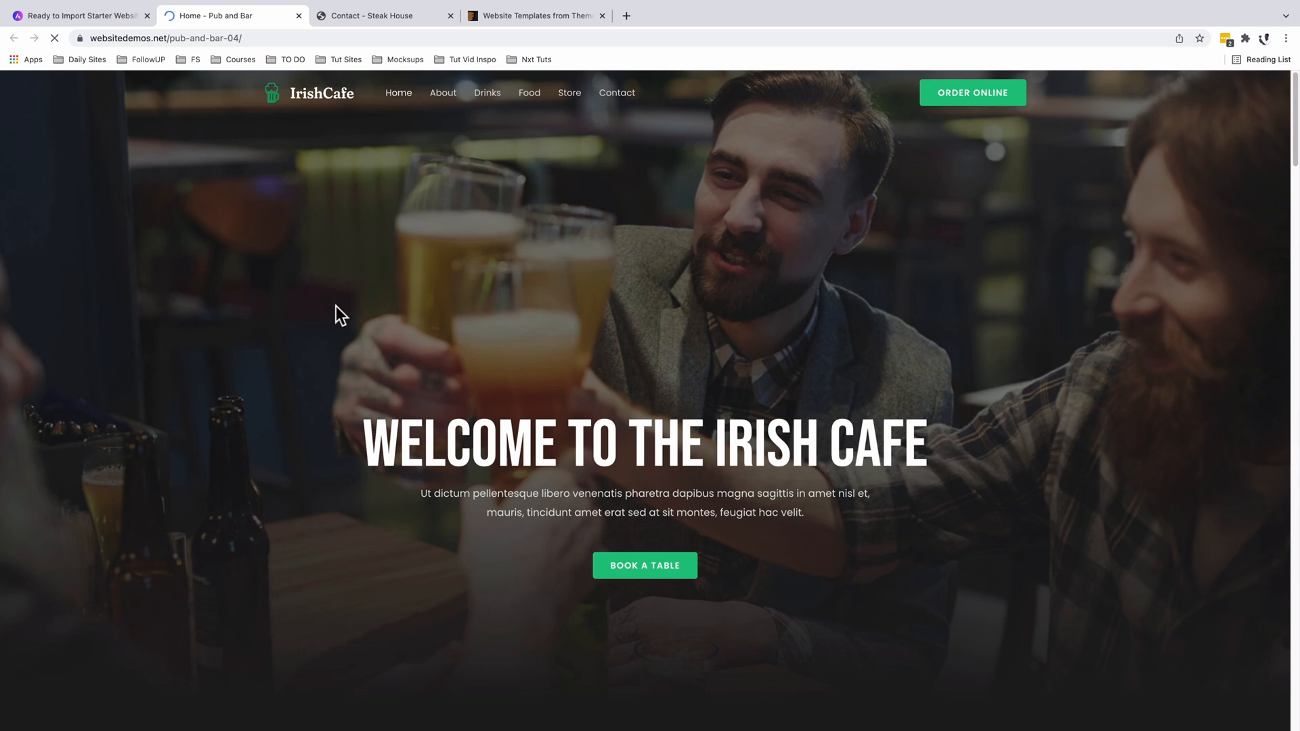
scroll(down, 3)
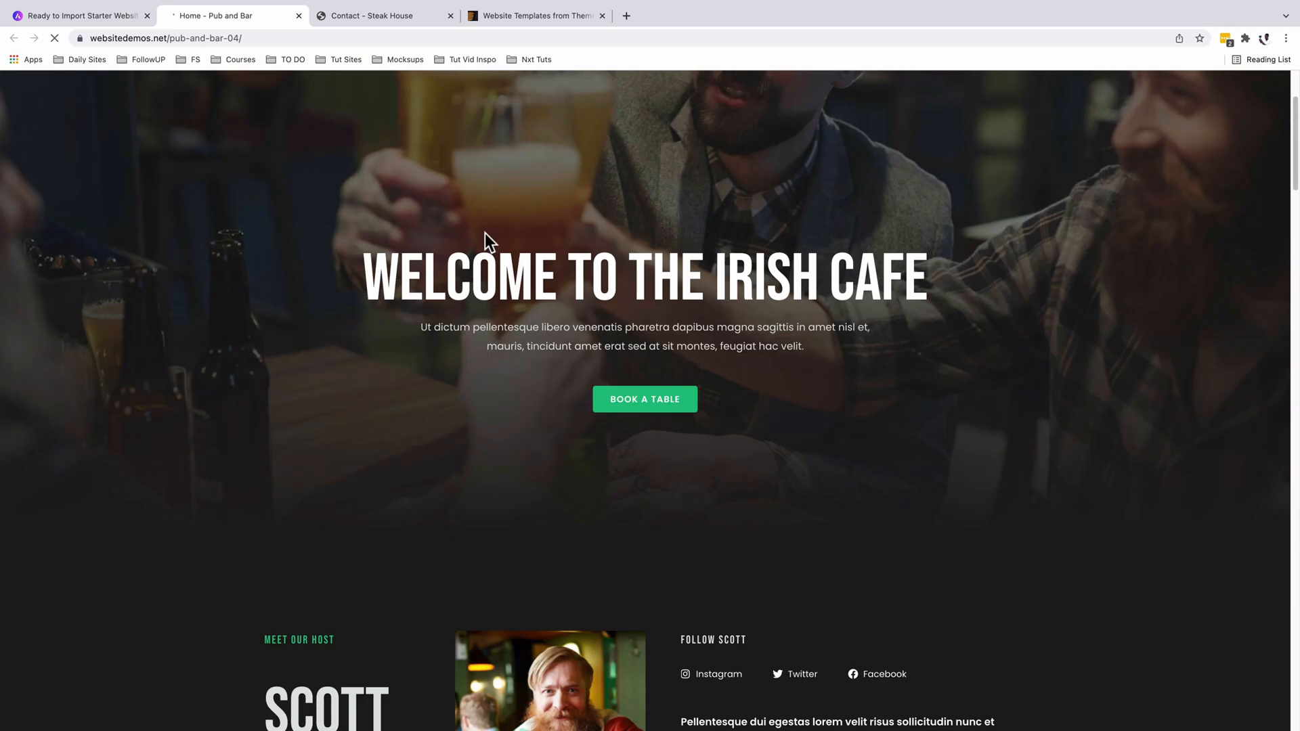
scroll(down, 3)
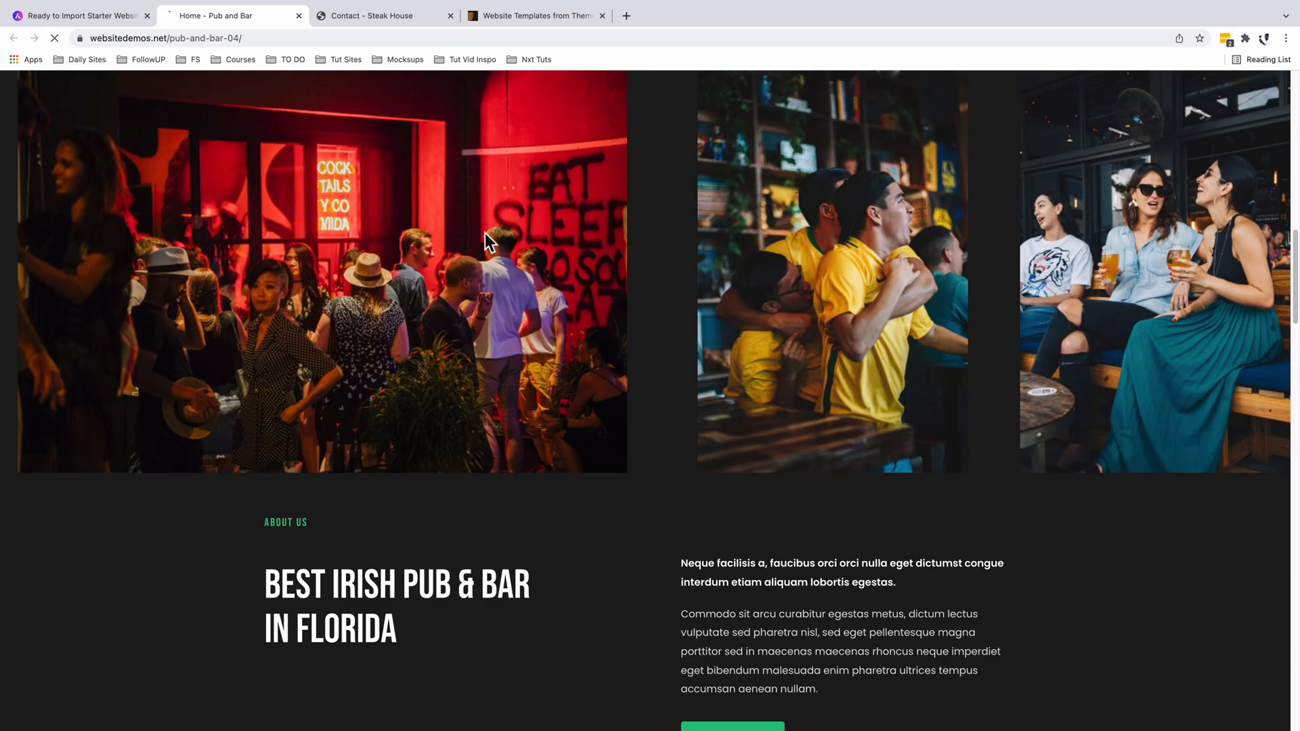
scroll(down, 3)
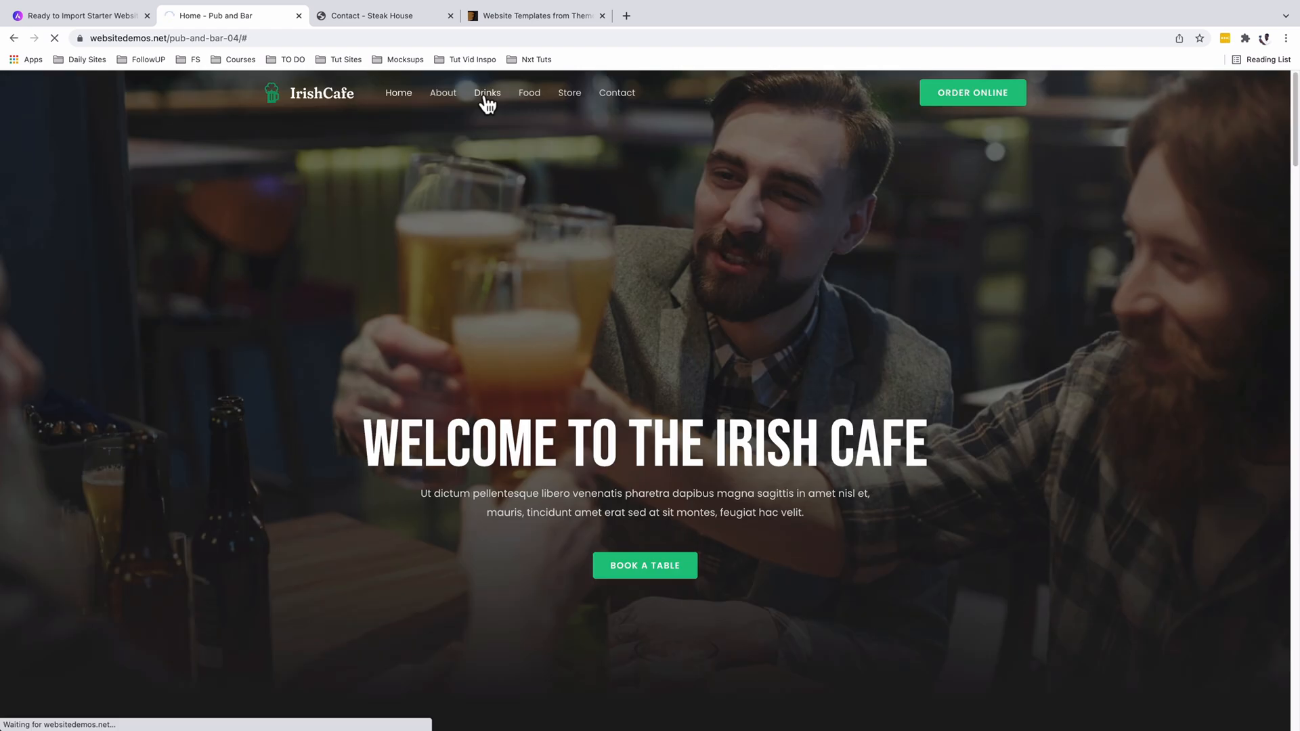
Scroll the Drinks page through tap beer and wine
click(488, 92)
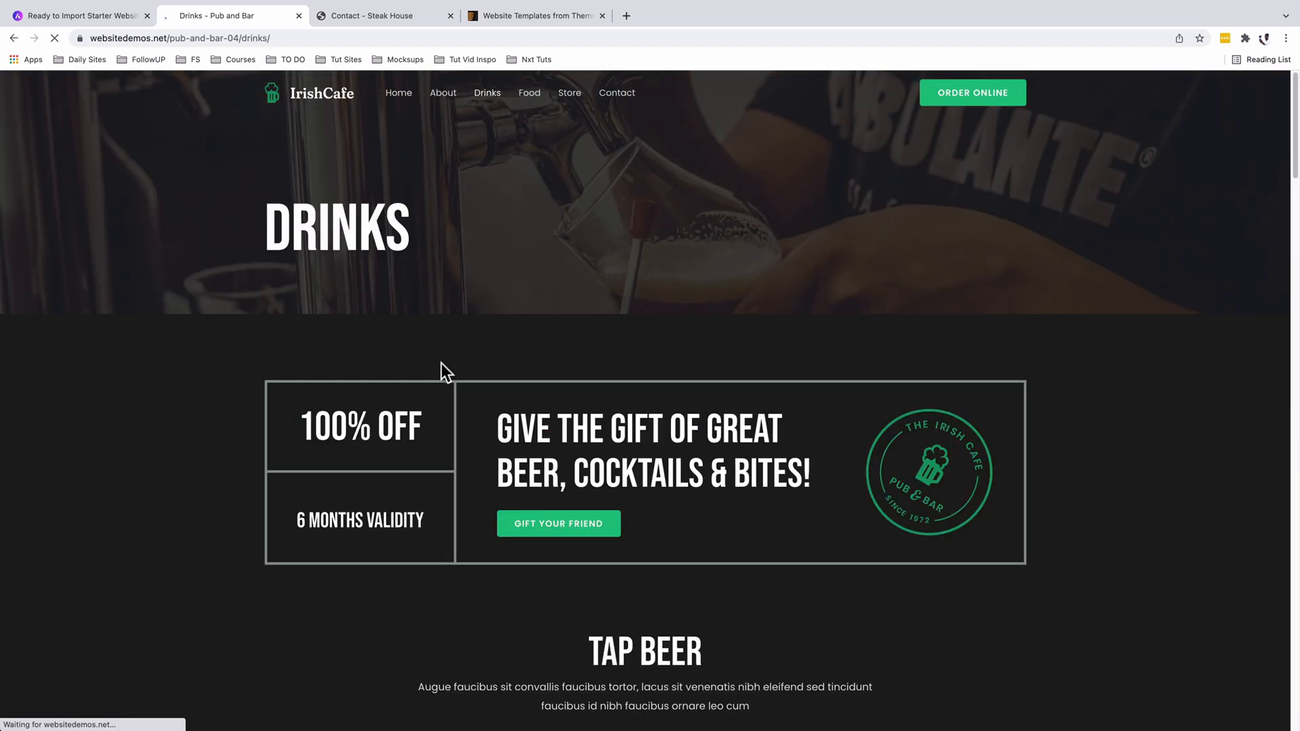
scroll(down, 3)
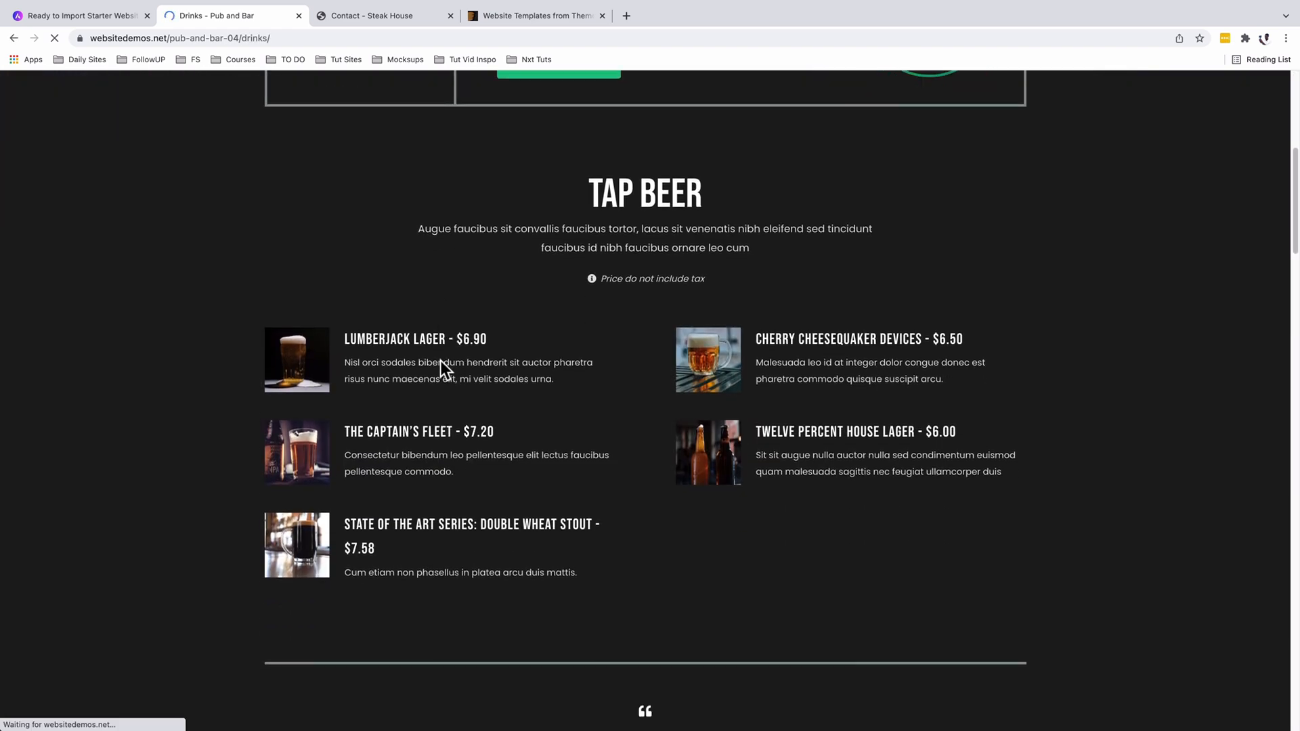
scroll(down, 3)
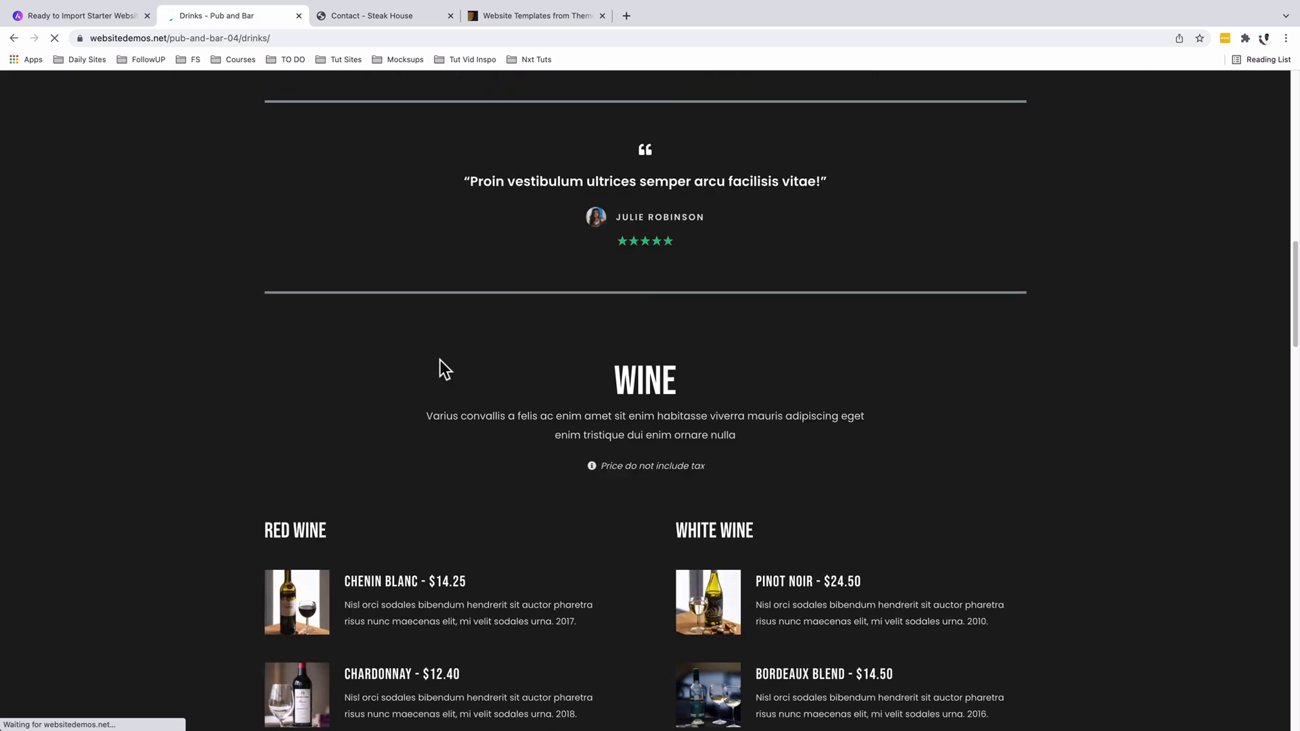
scroll(down, 3)
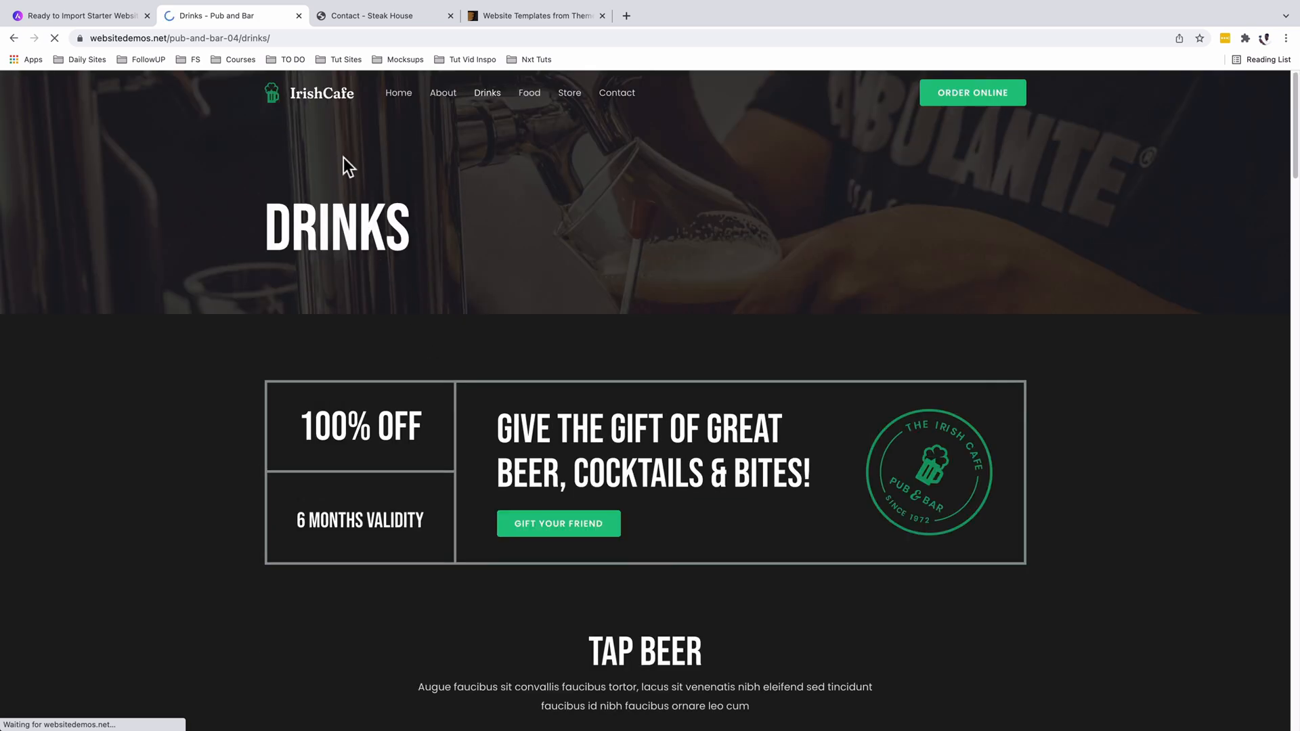
mouse_move(302, 233)
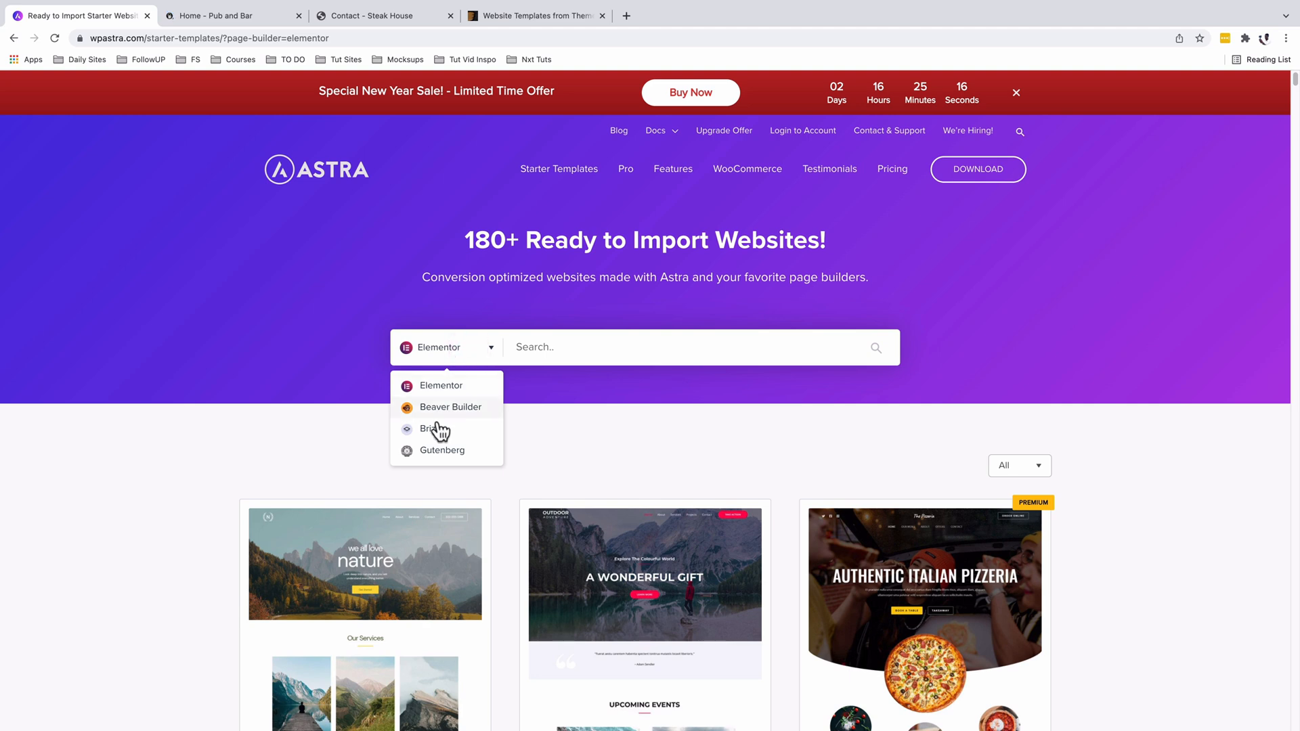
click(442, 450)
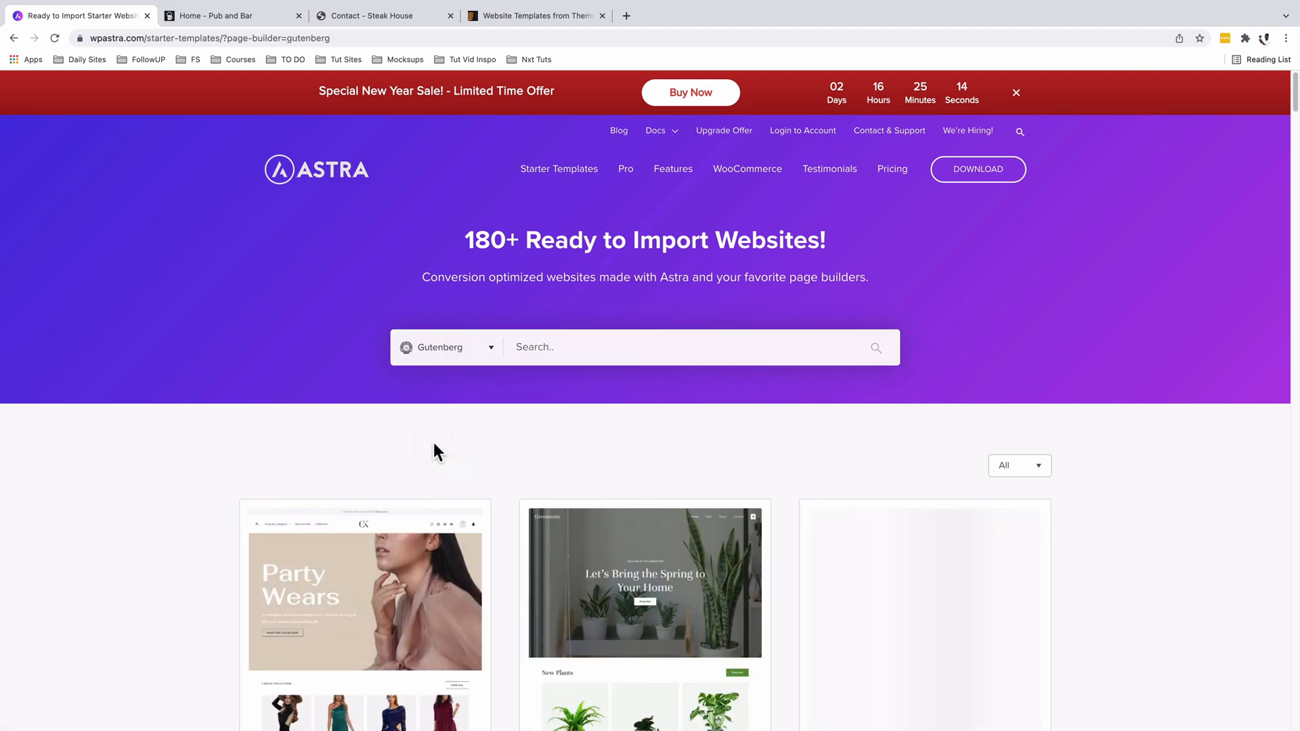
scroll(down, 3)
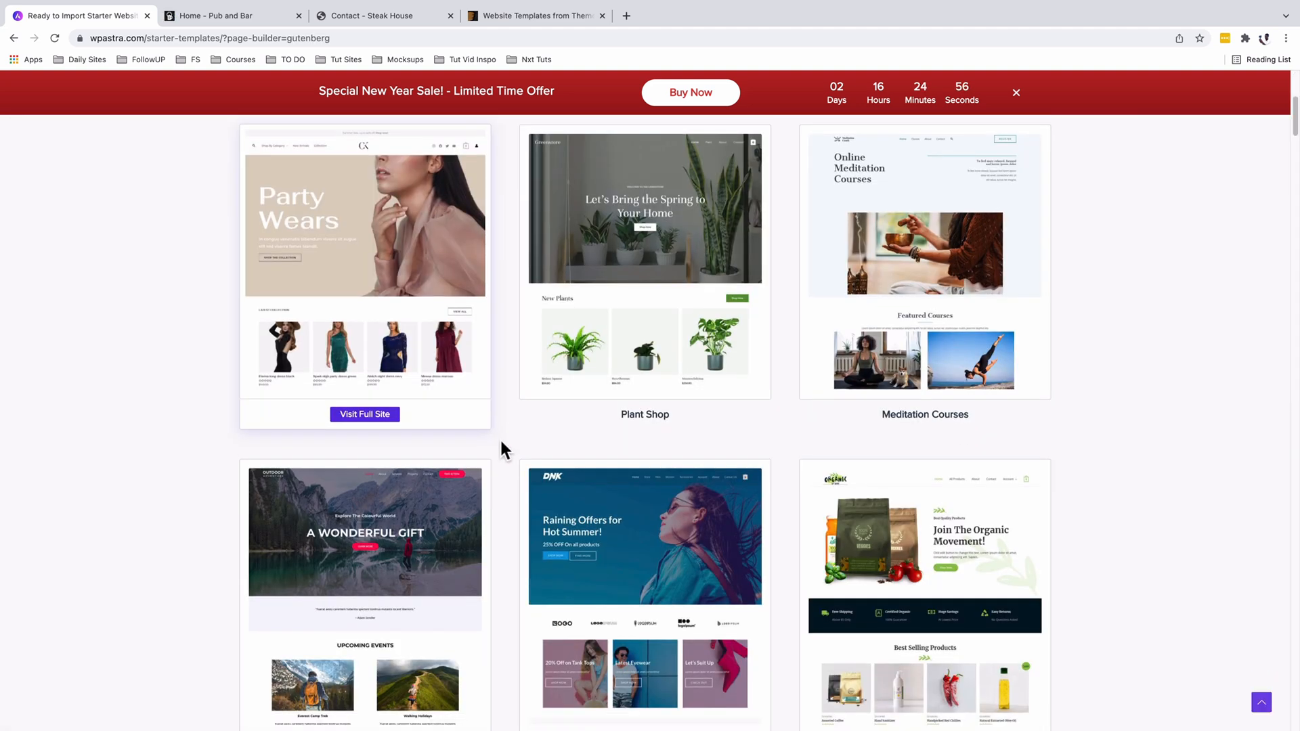
scroll(down, 3)
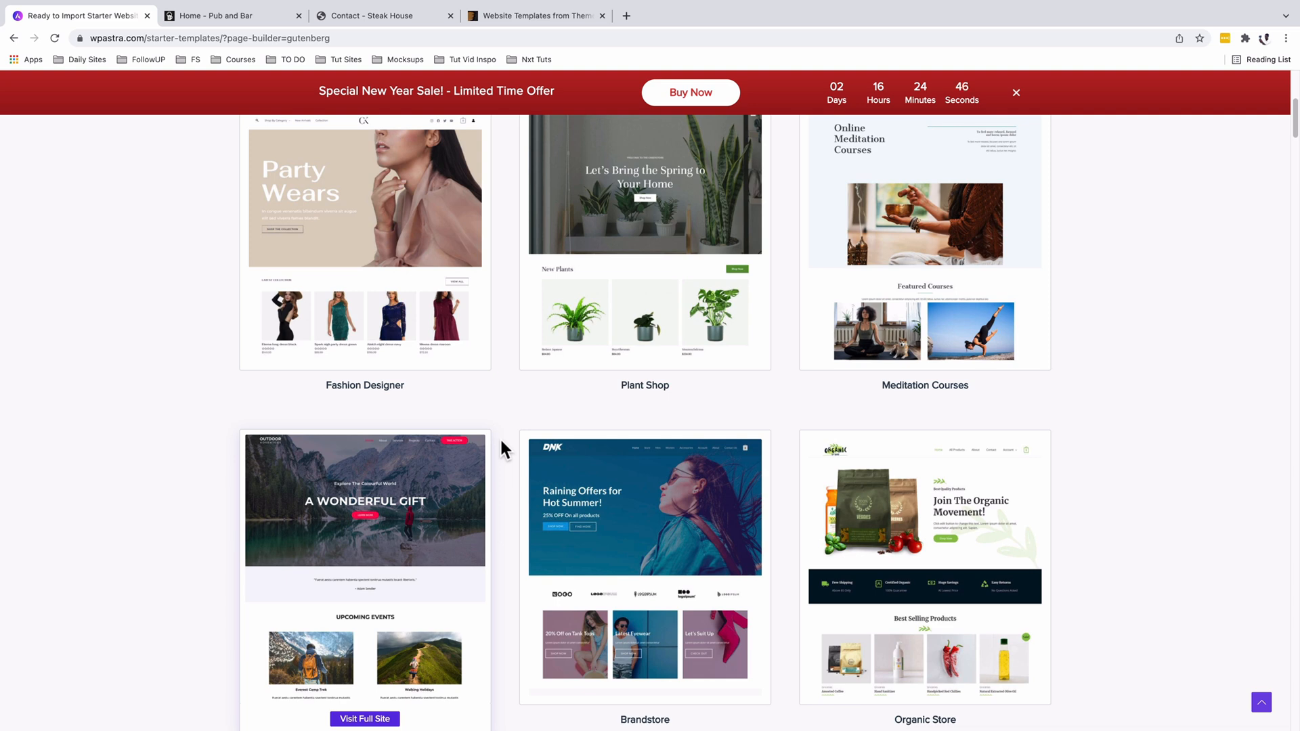
scroll(down, 3)
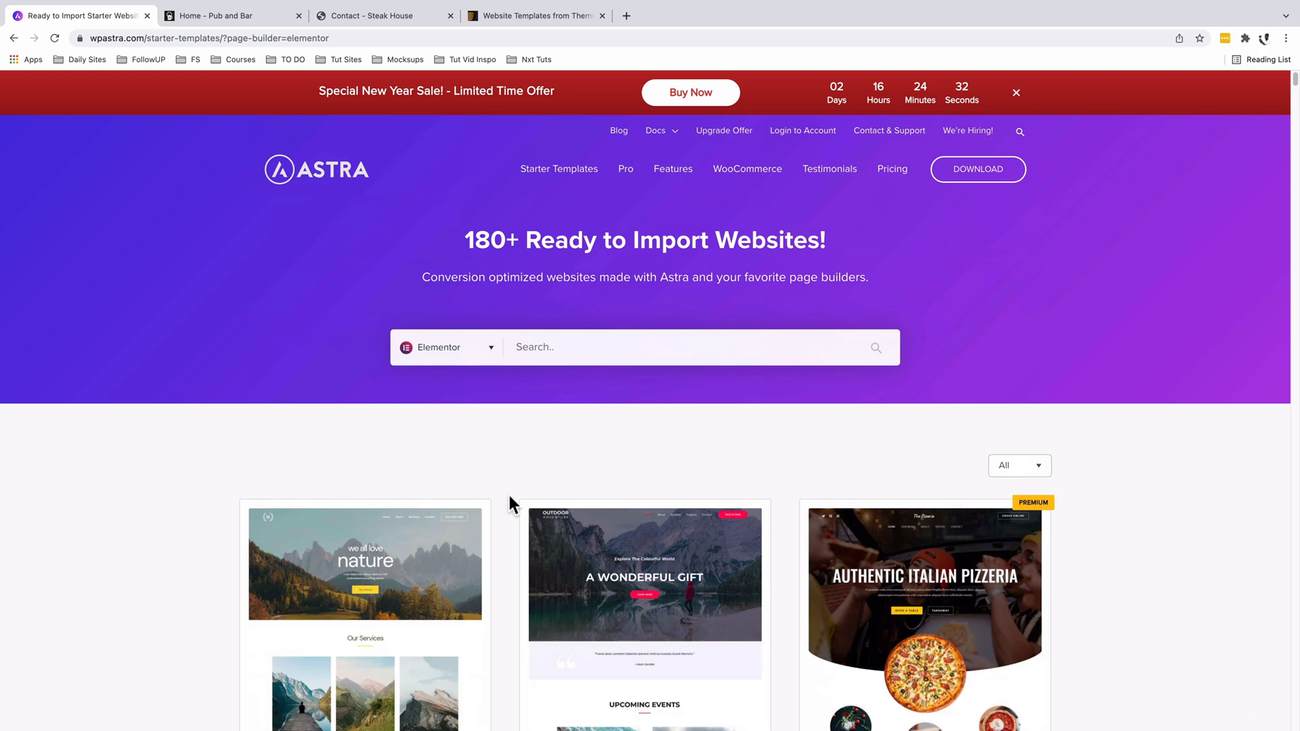
scroll(down, 3)
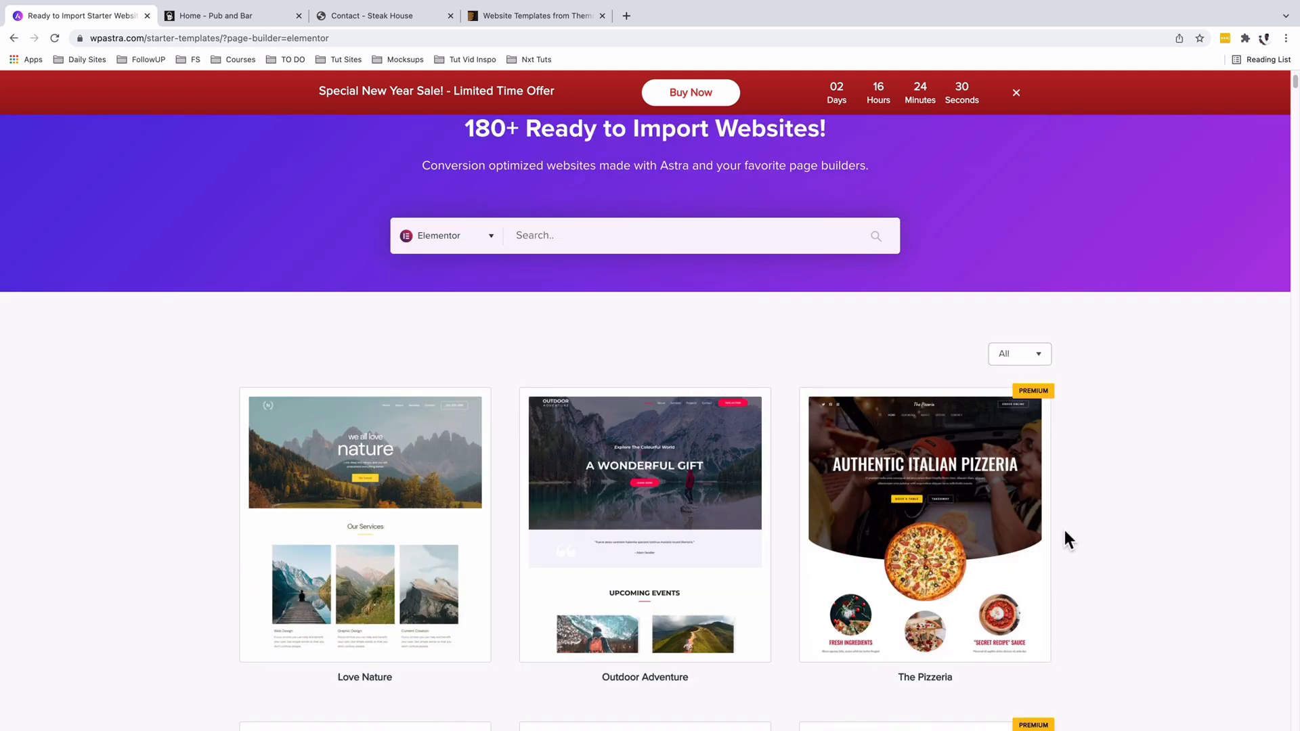
scroll(down, 3)
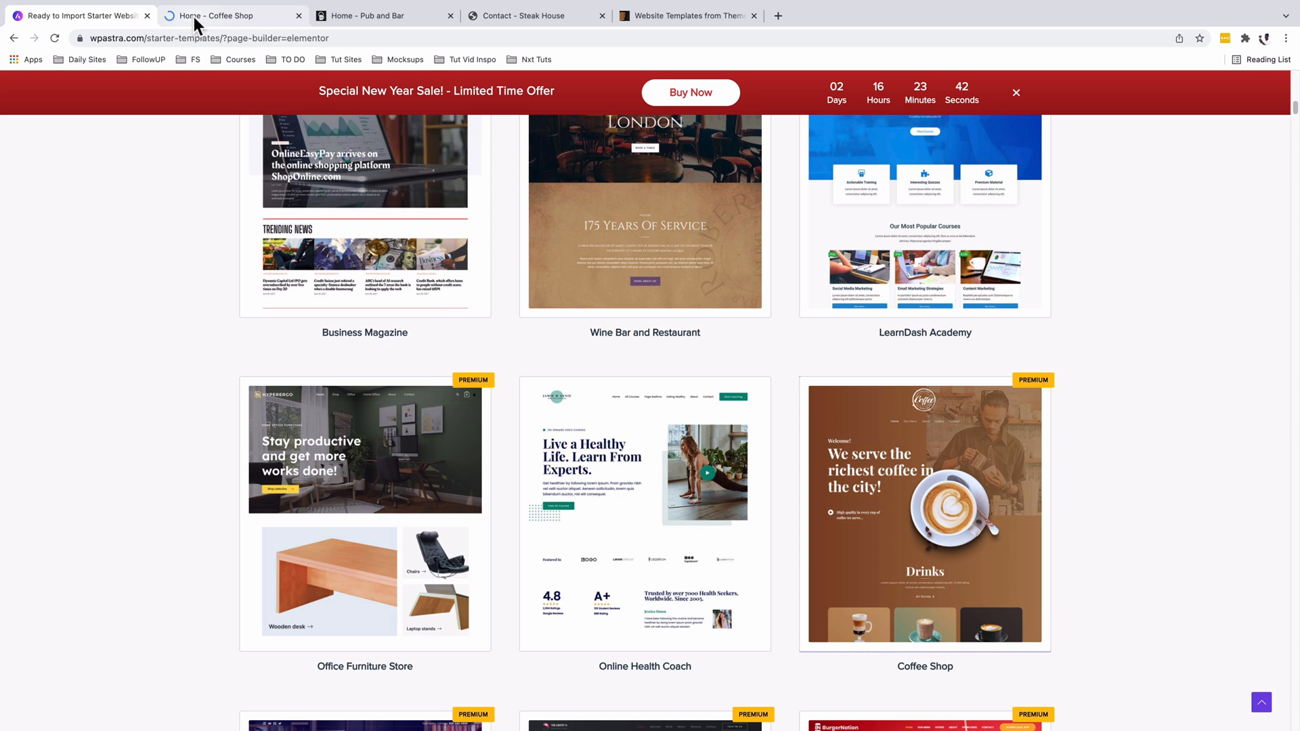
Preview the Coffee Shop demo's homepage, then browse its Our Menu drinks page
click(923, 514)
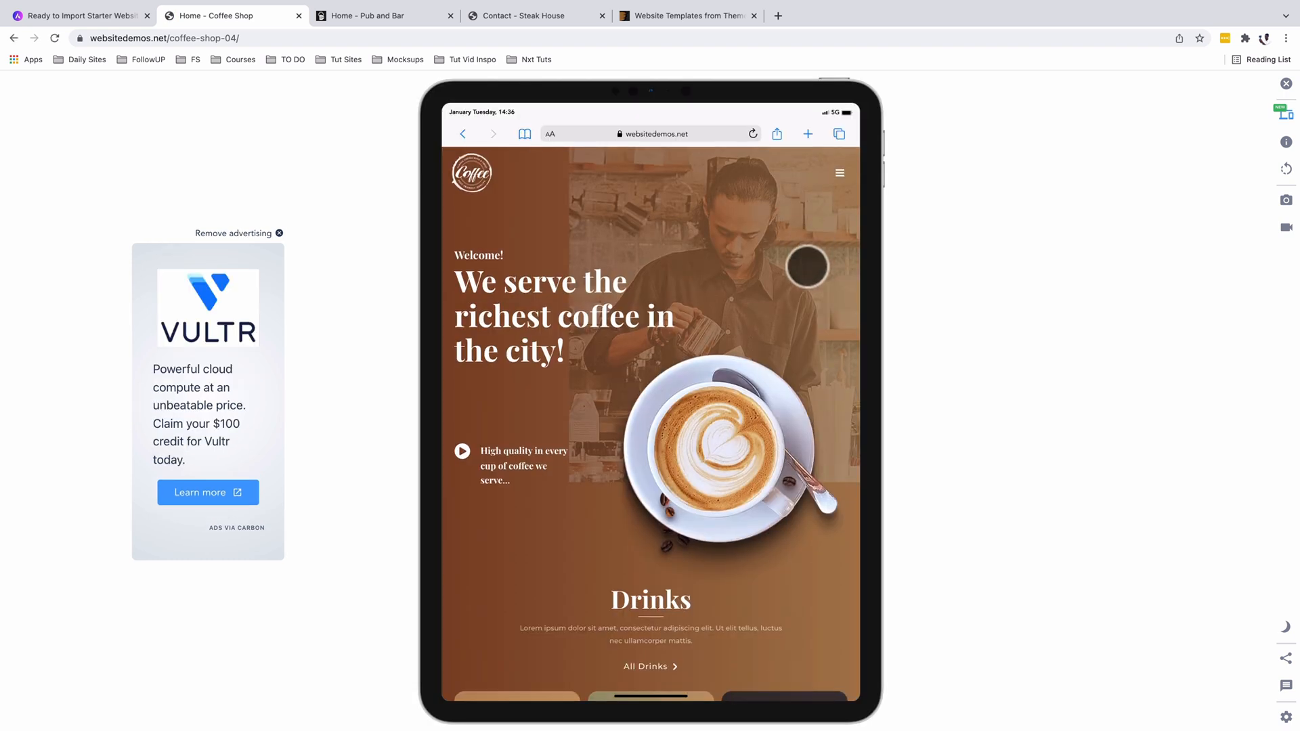
scroll(down, 3)
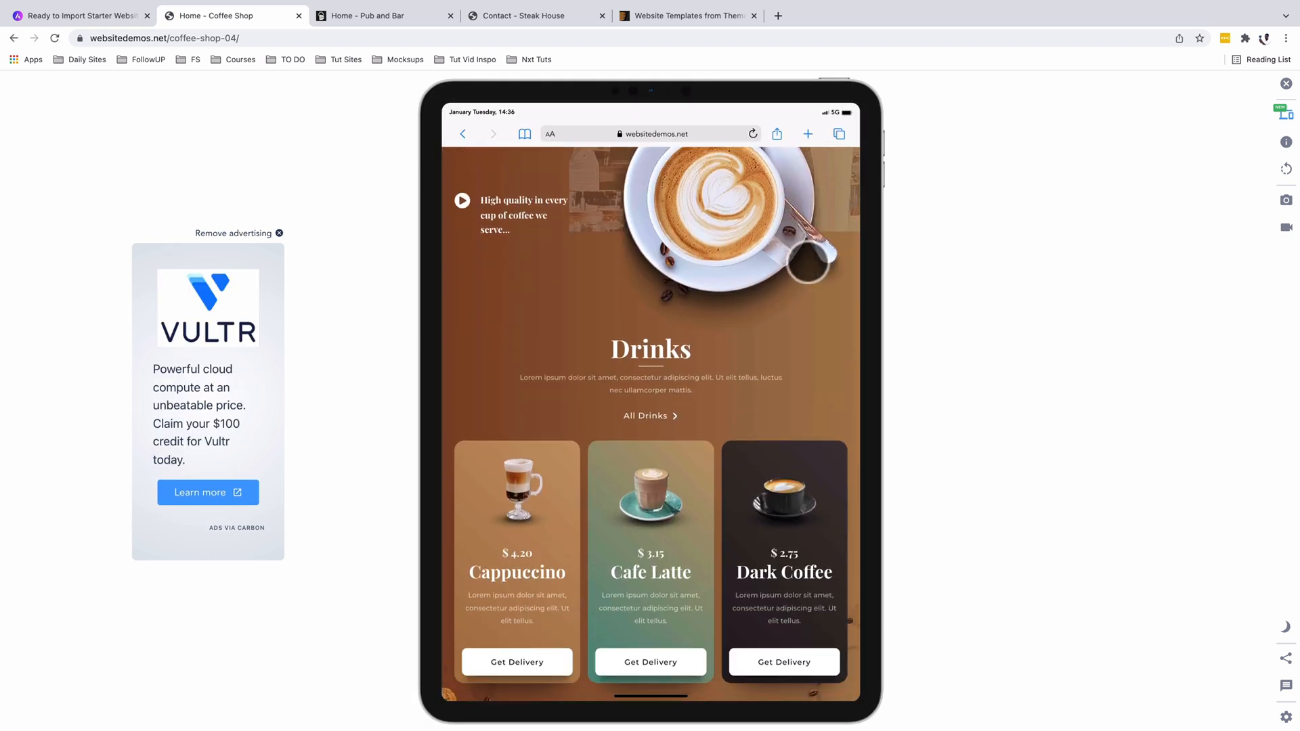
scroll(down, 3)
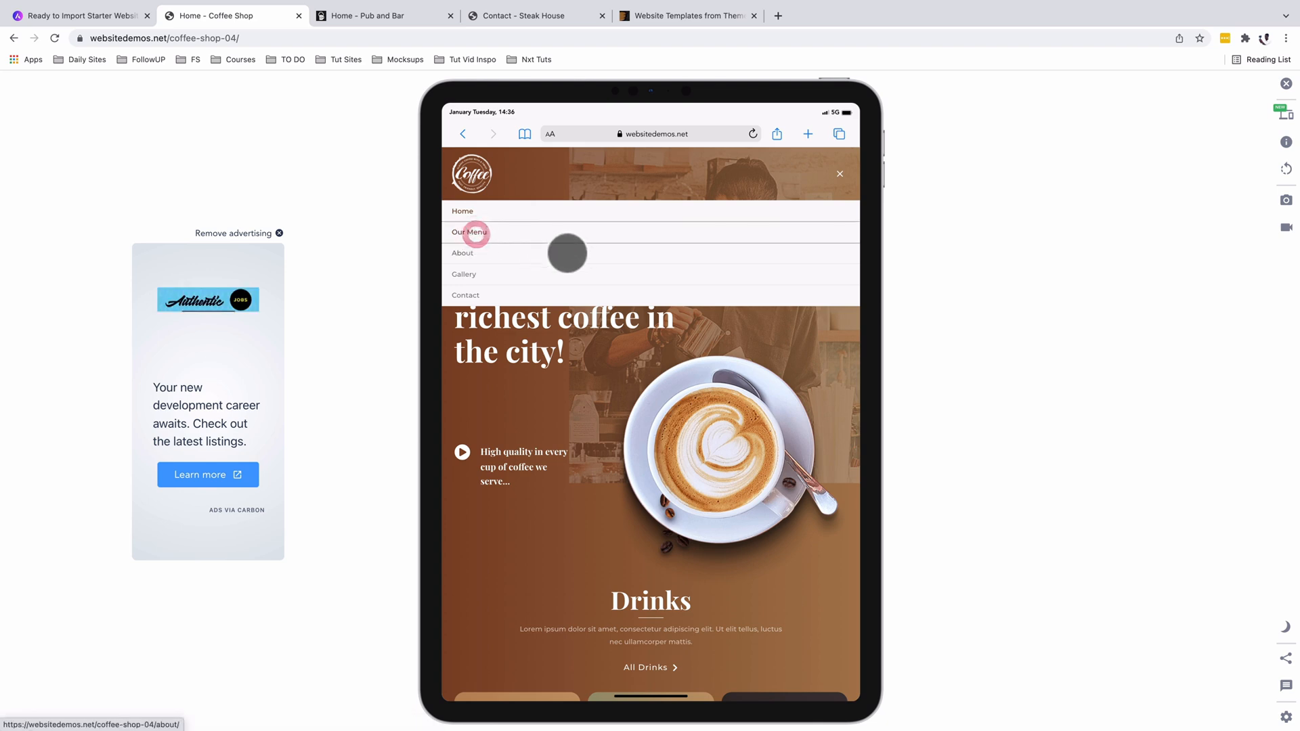
click(470, 232)
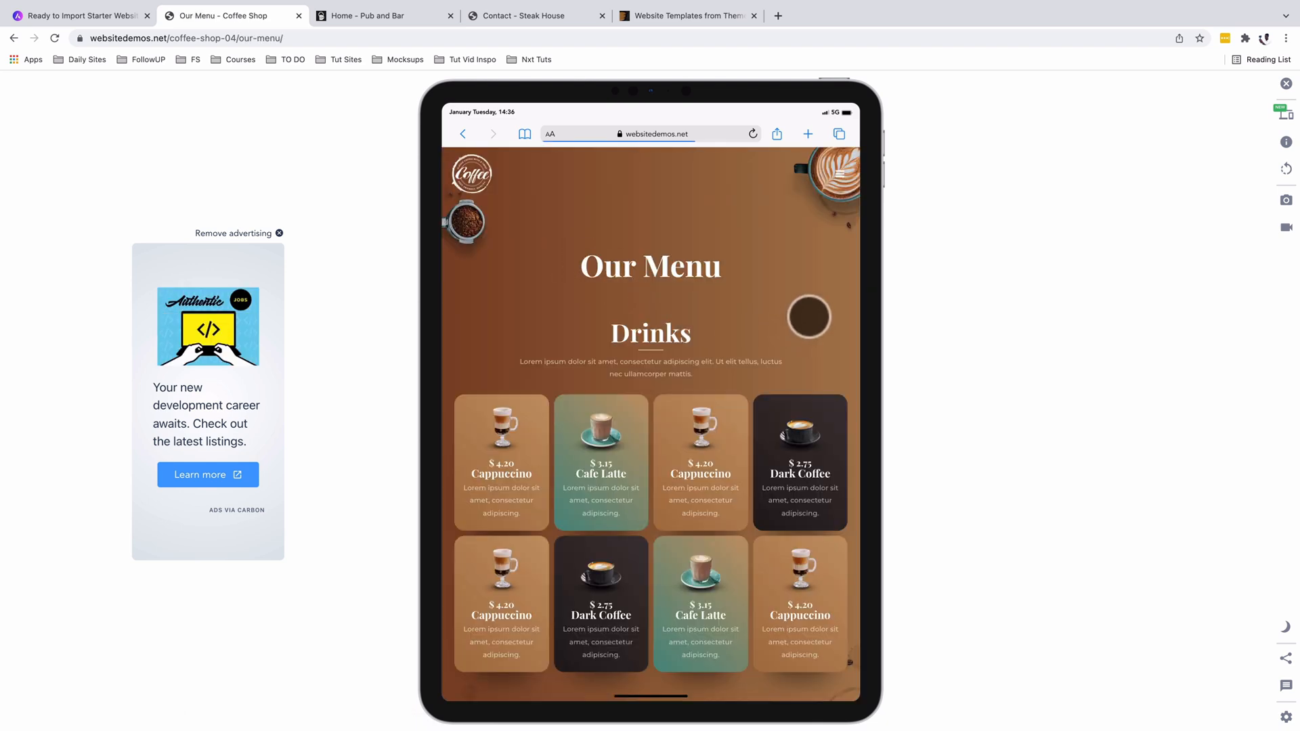
scroll(down, 3)
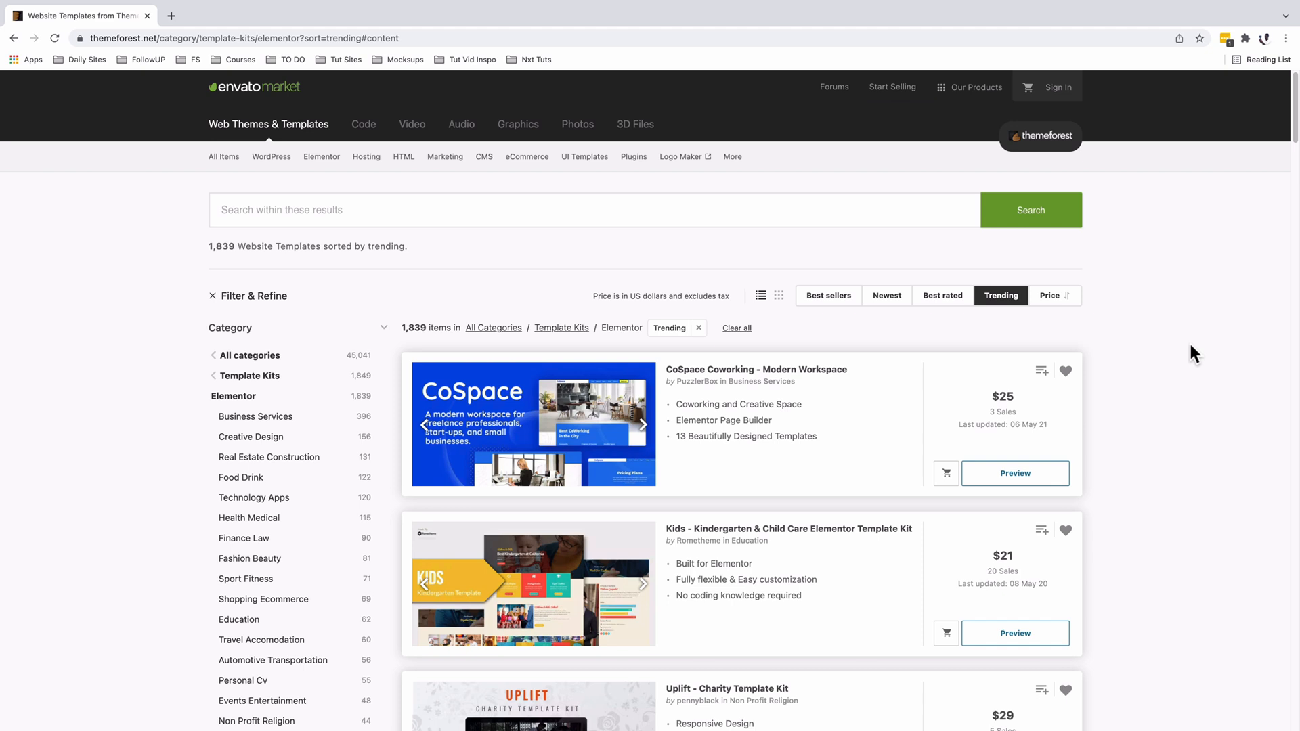
mouse_move(961, 481)
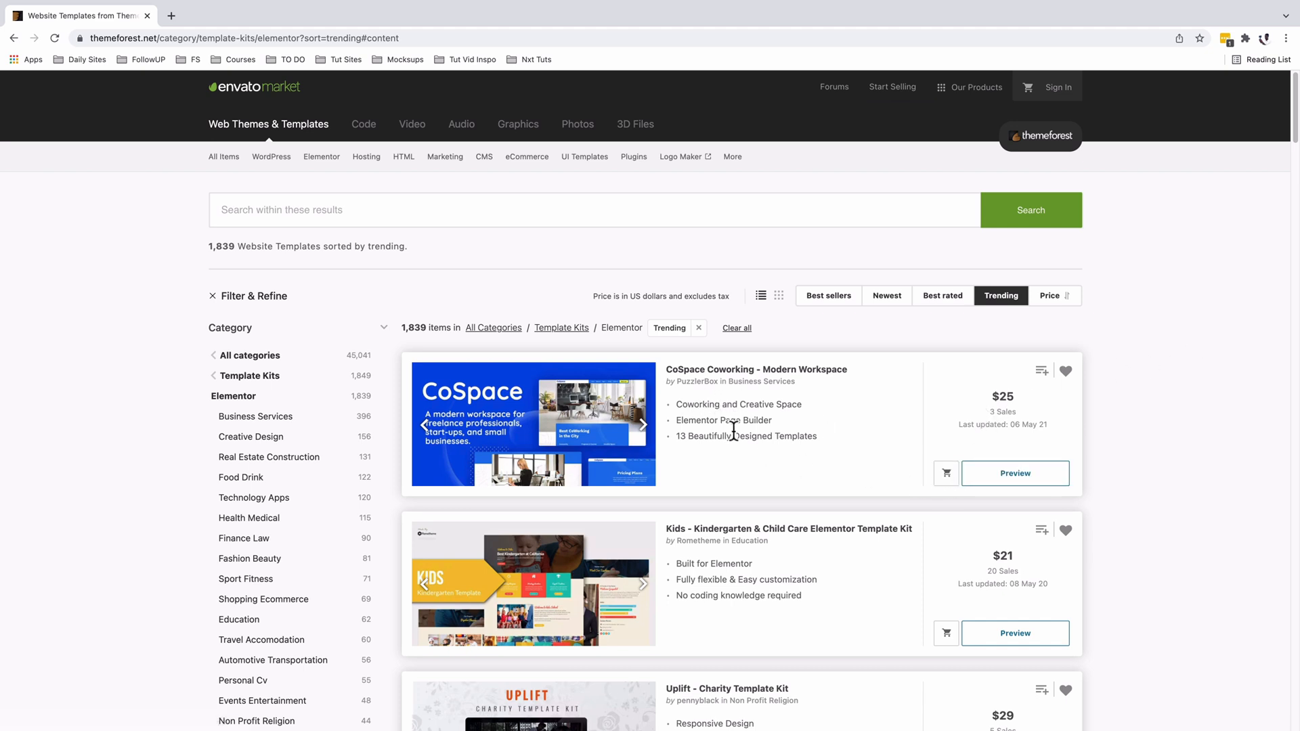
Filter ThemeForest's Elementor kits to Weddings and launch the Riqa kit's preview
scroll(down, 3)
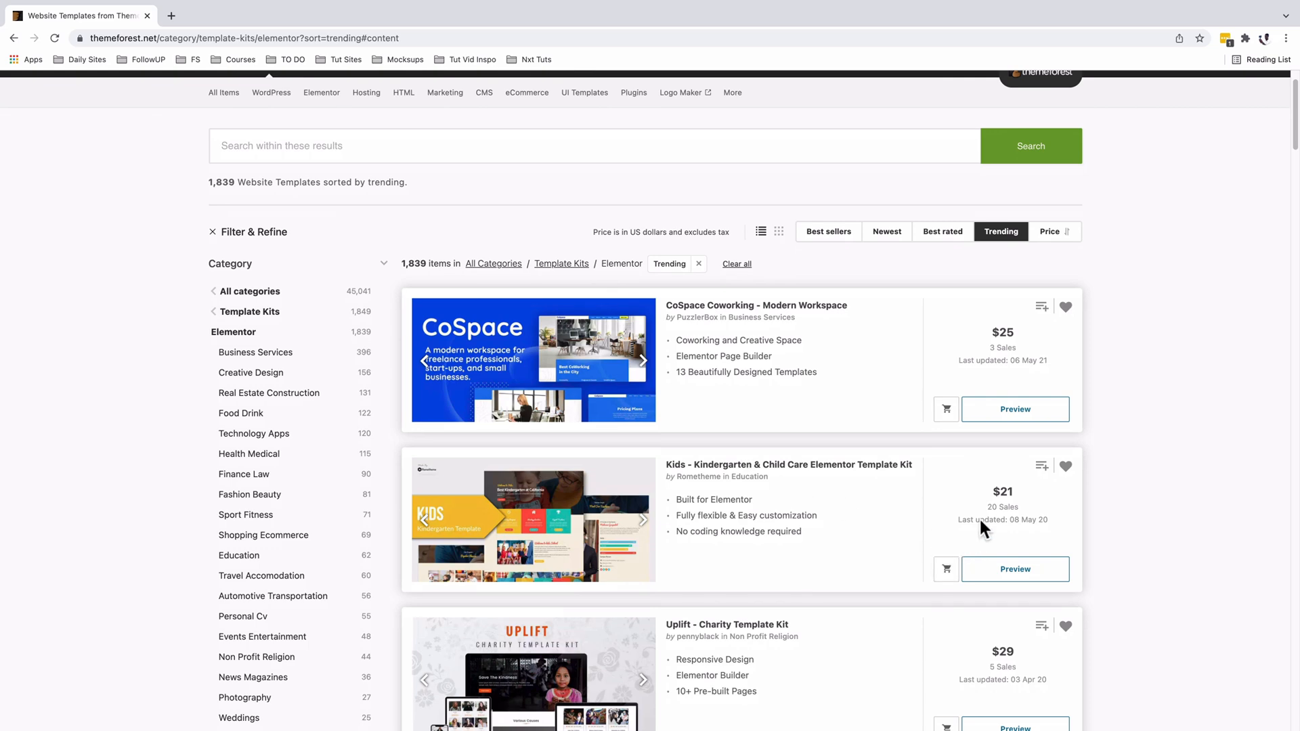
scroll(down, 3)
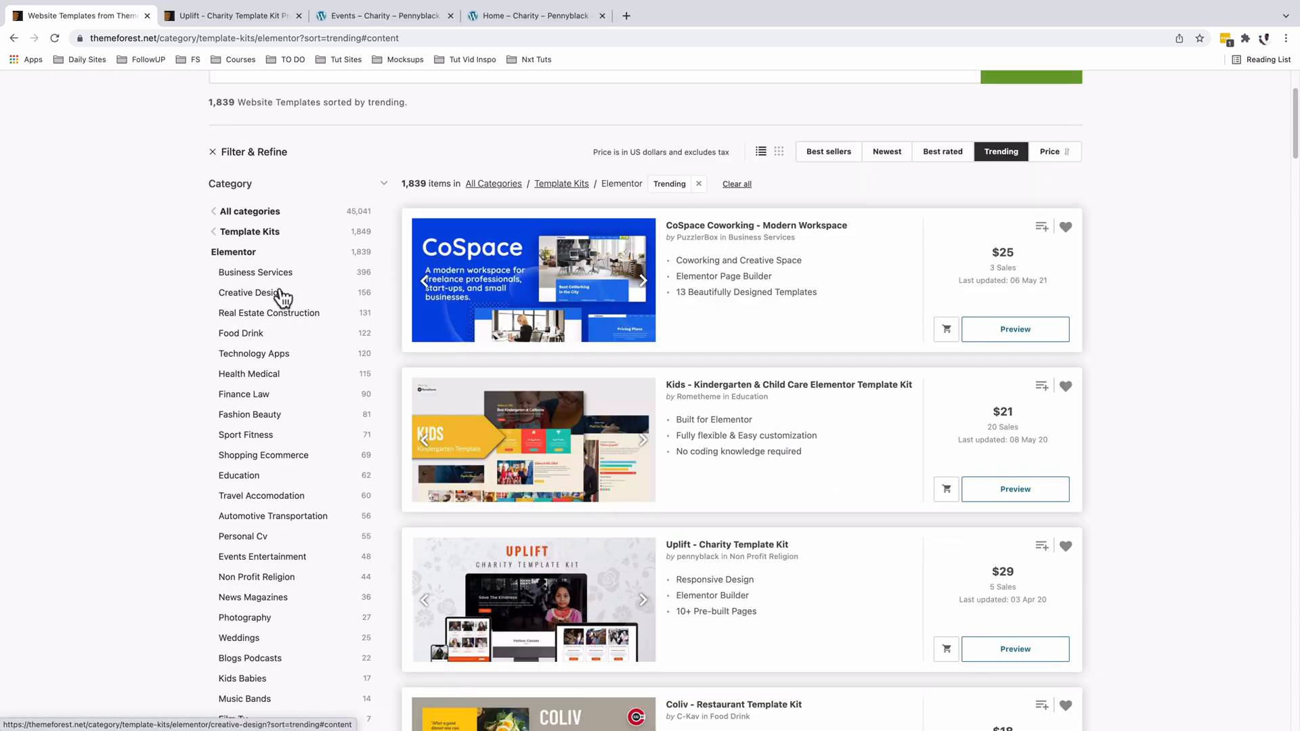
scroll(down, 3)
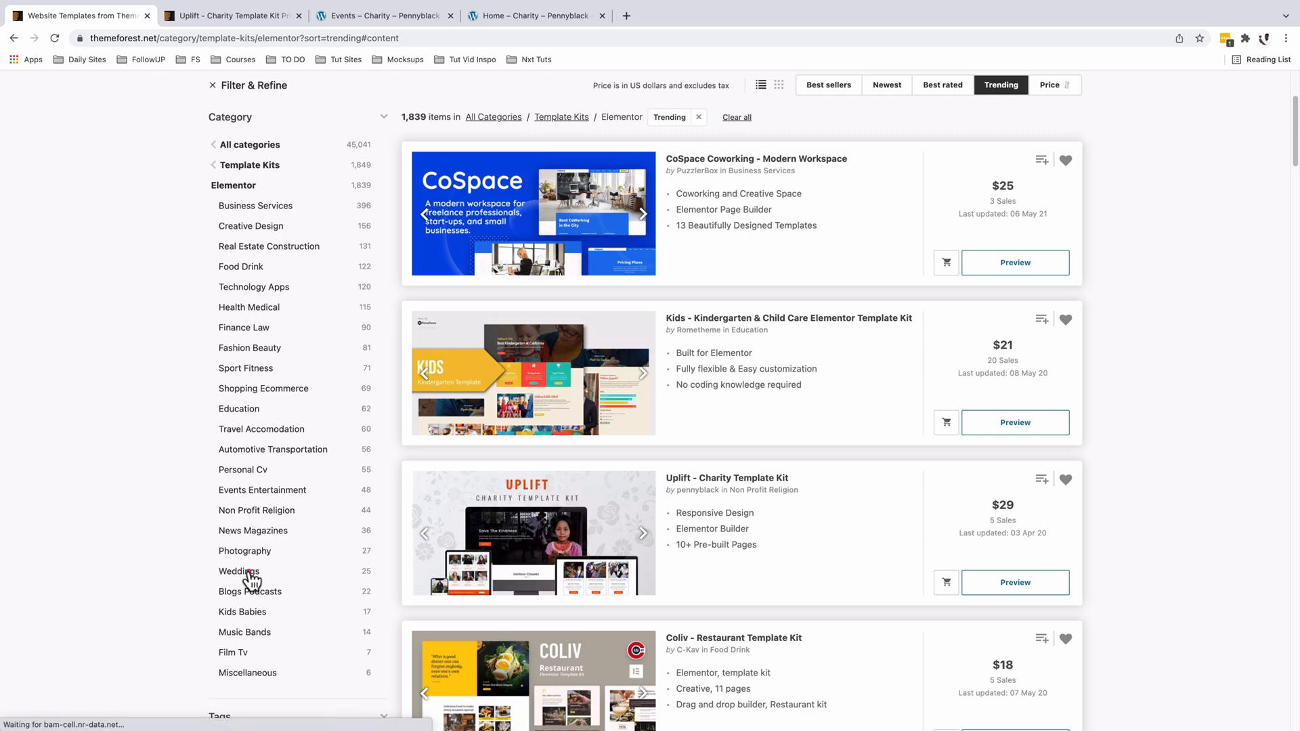
click(239, 571)
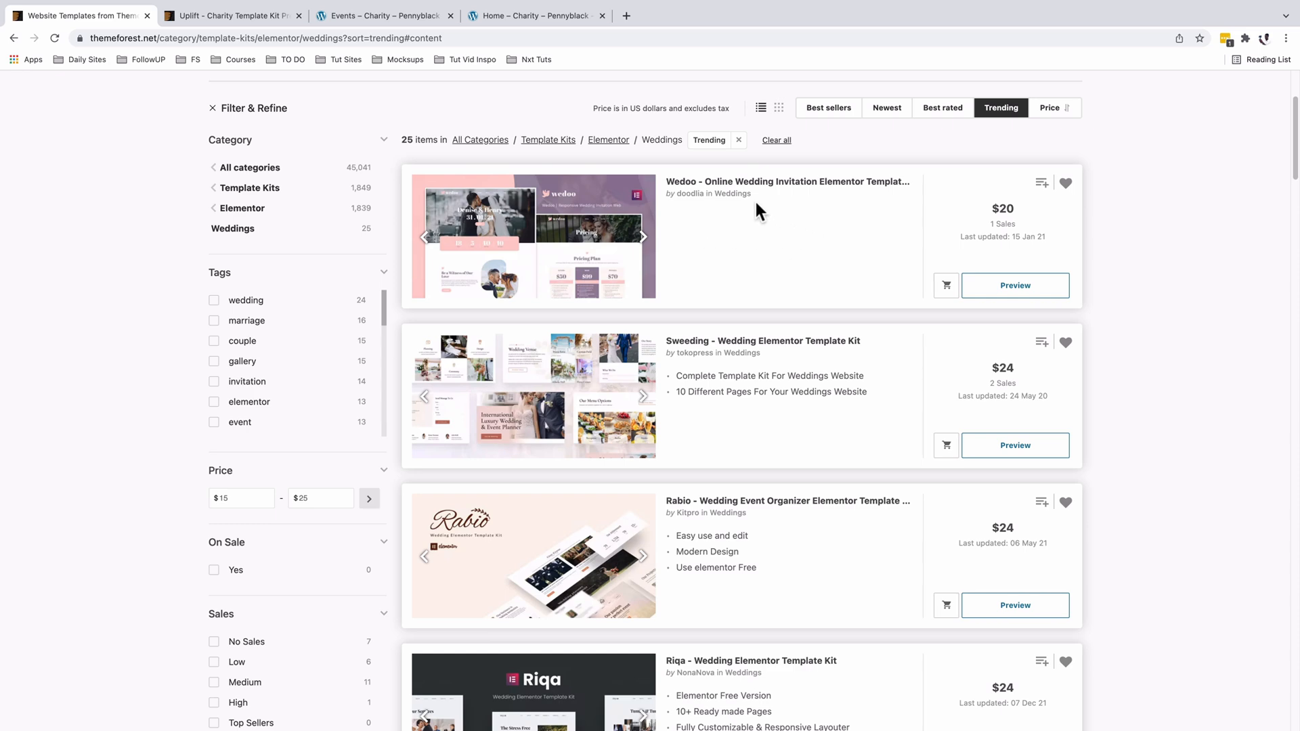
mouse_move(791, 410)
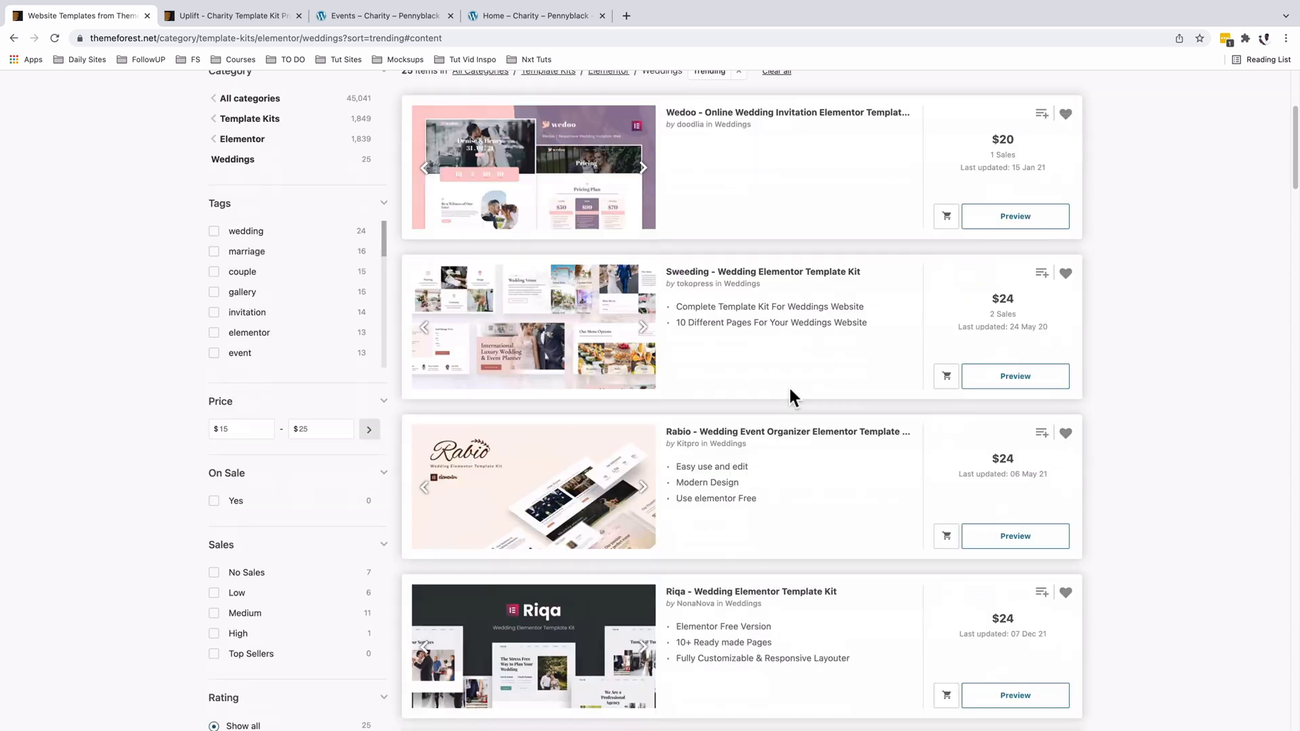
scroll(down, 3)
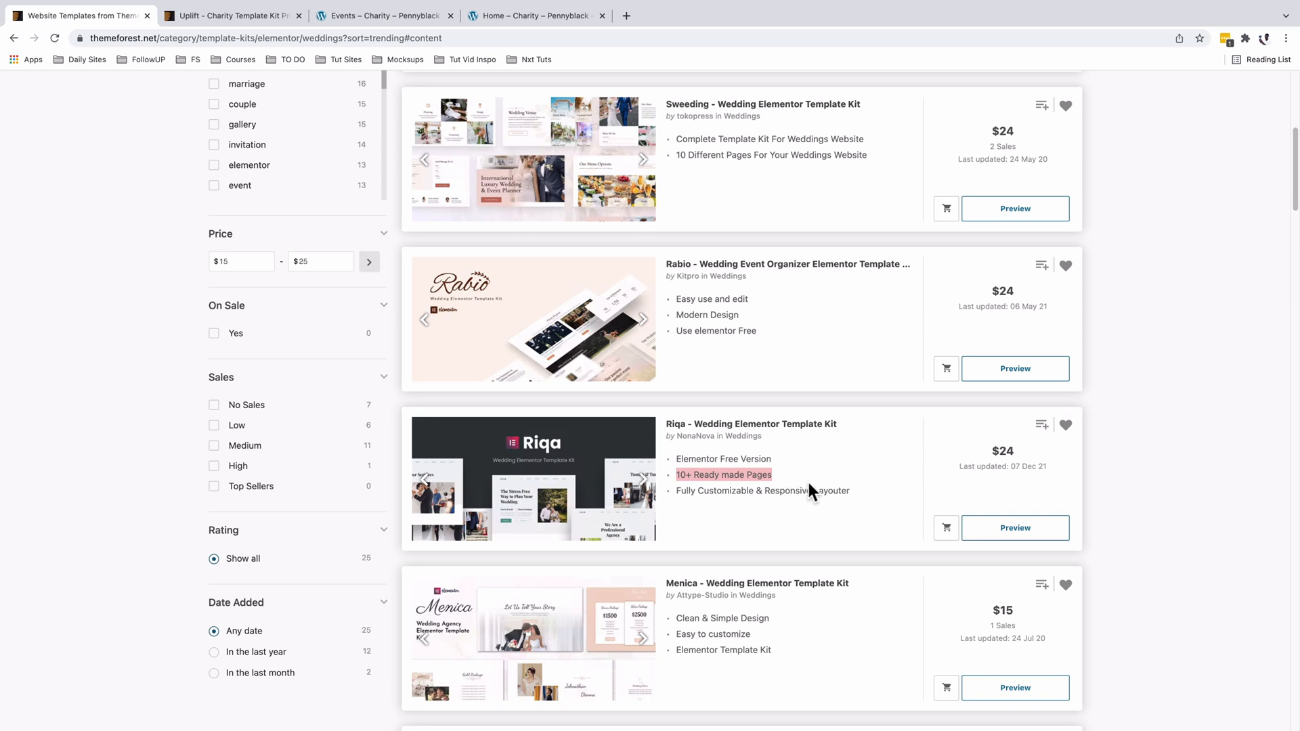
click(1013, 528)
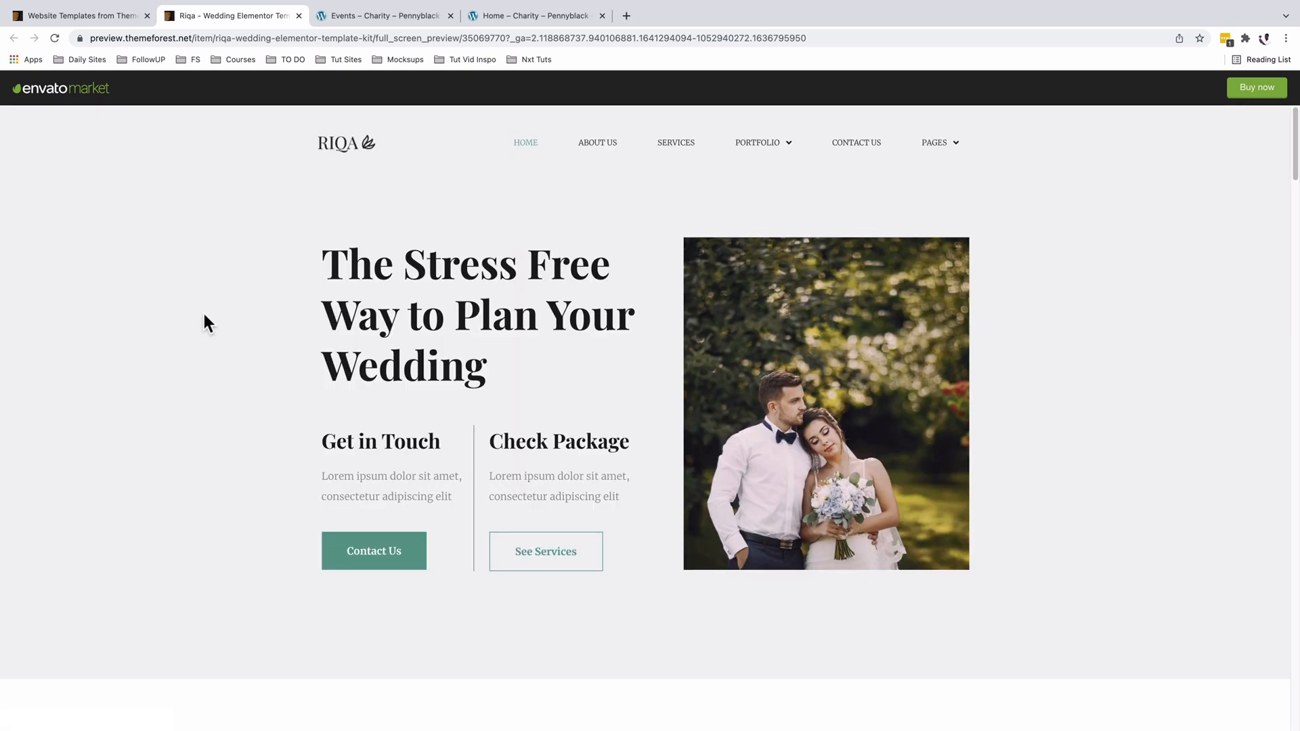
mouse_move(240, 383)
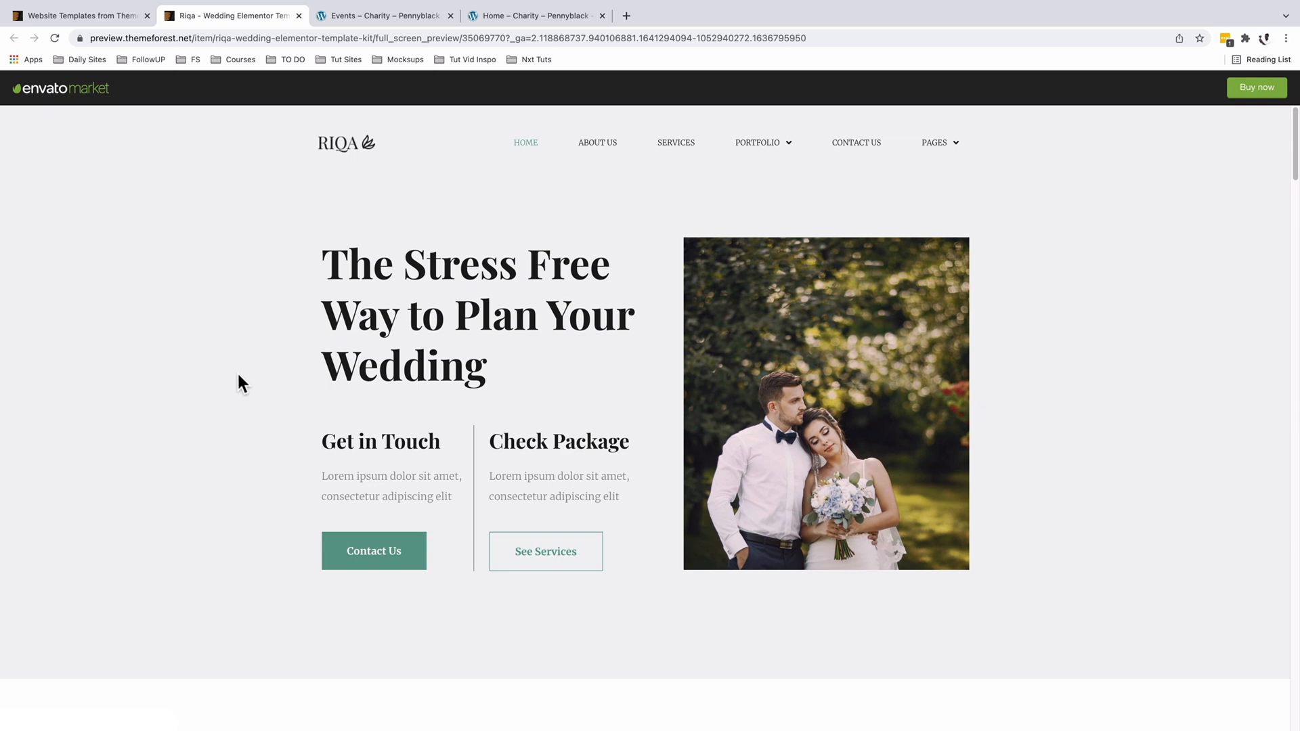
Scroll through the Riqa wedding kit's home page
scroll(down, 3)
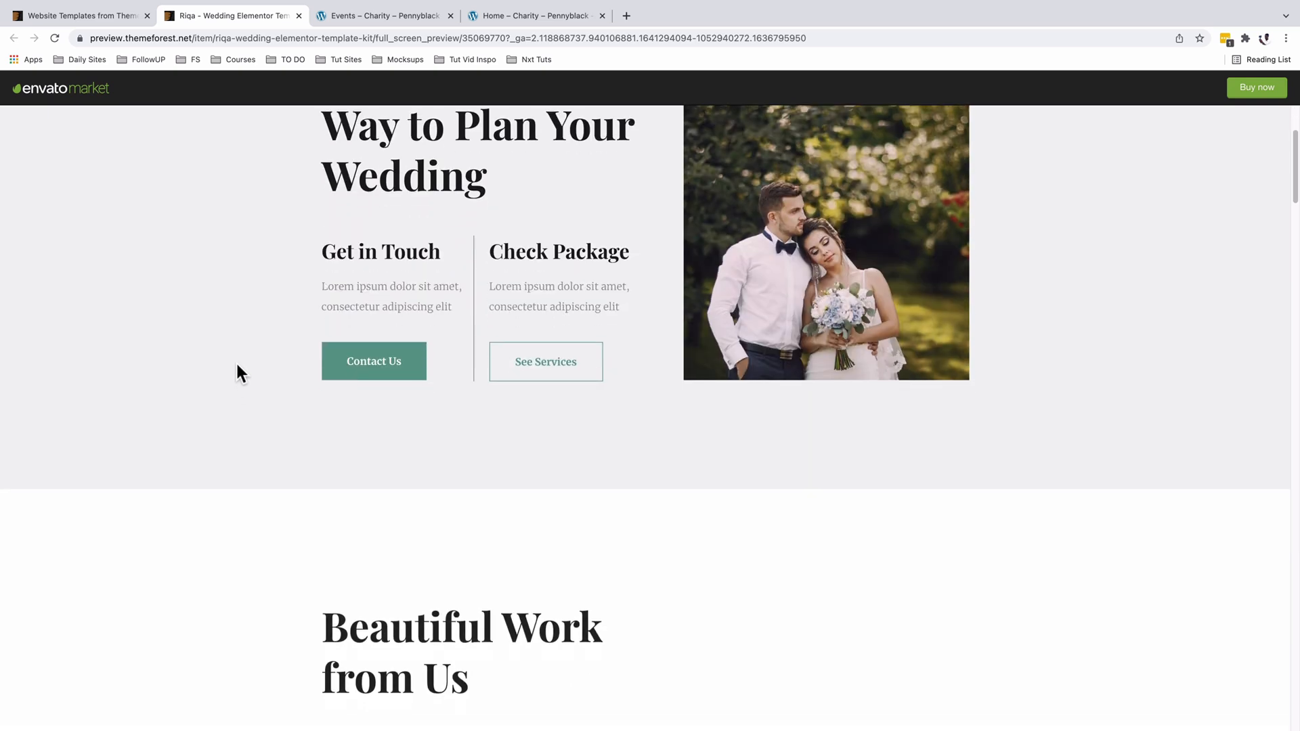
scroll(down, 3)
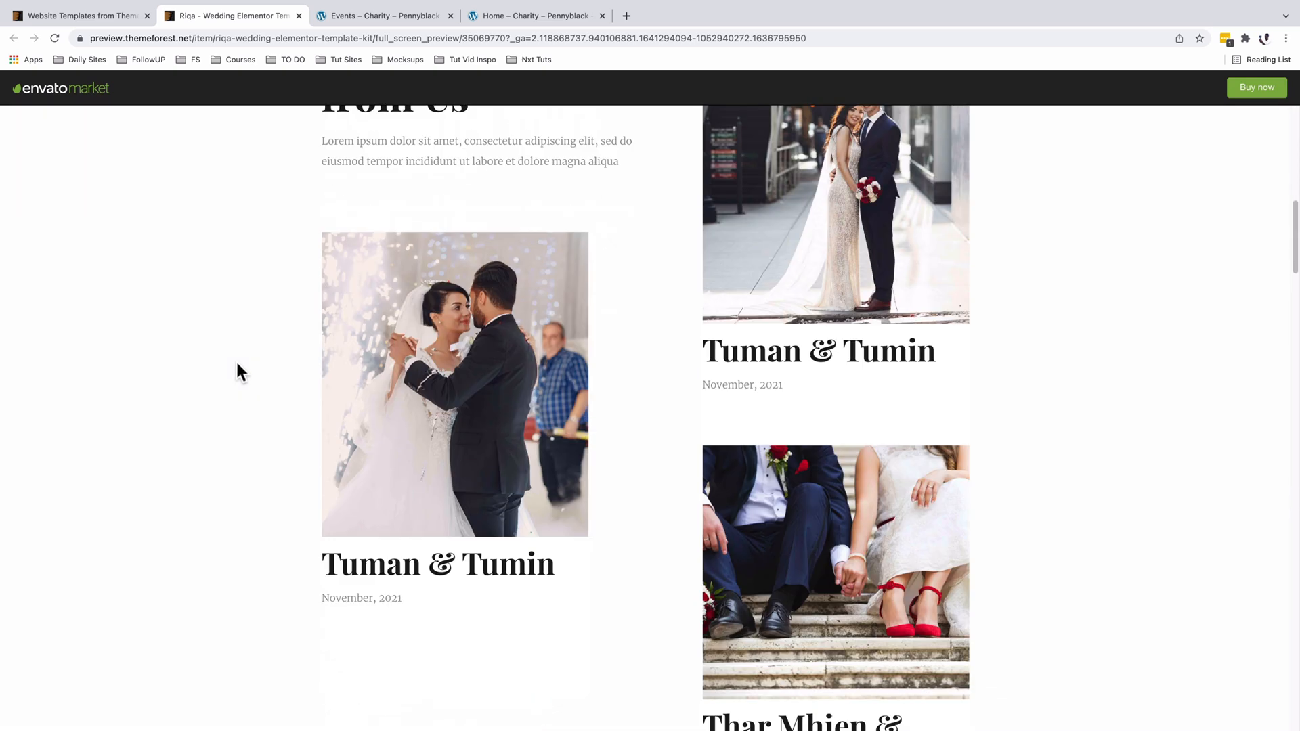
scroll(down, 3)
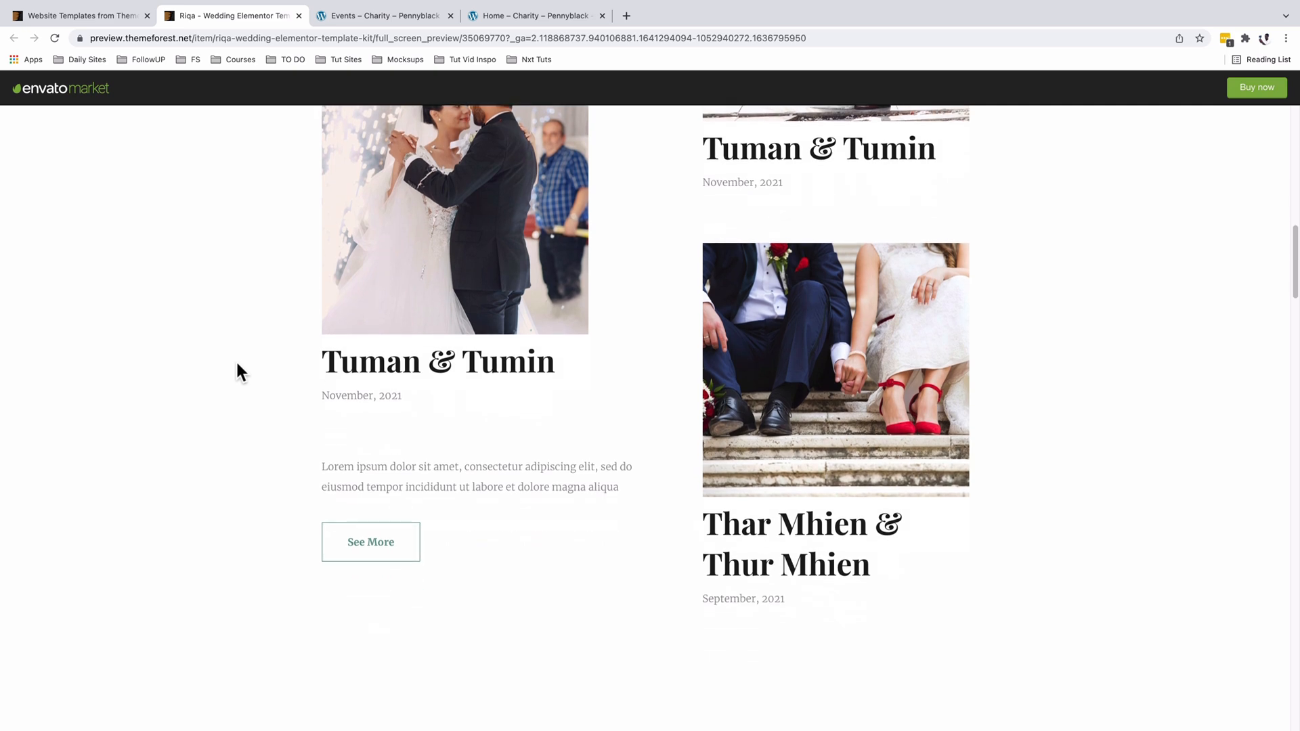
scroll(down, 3)
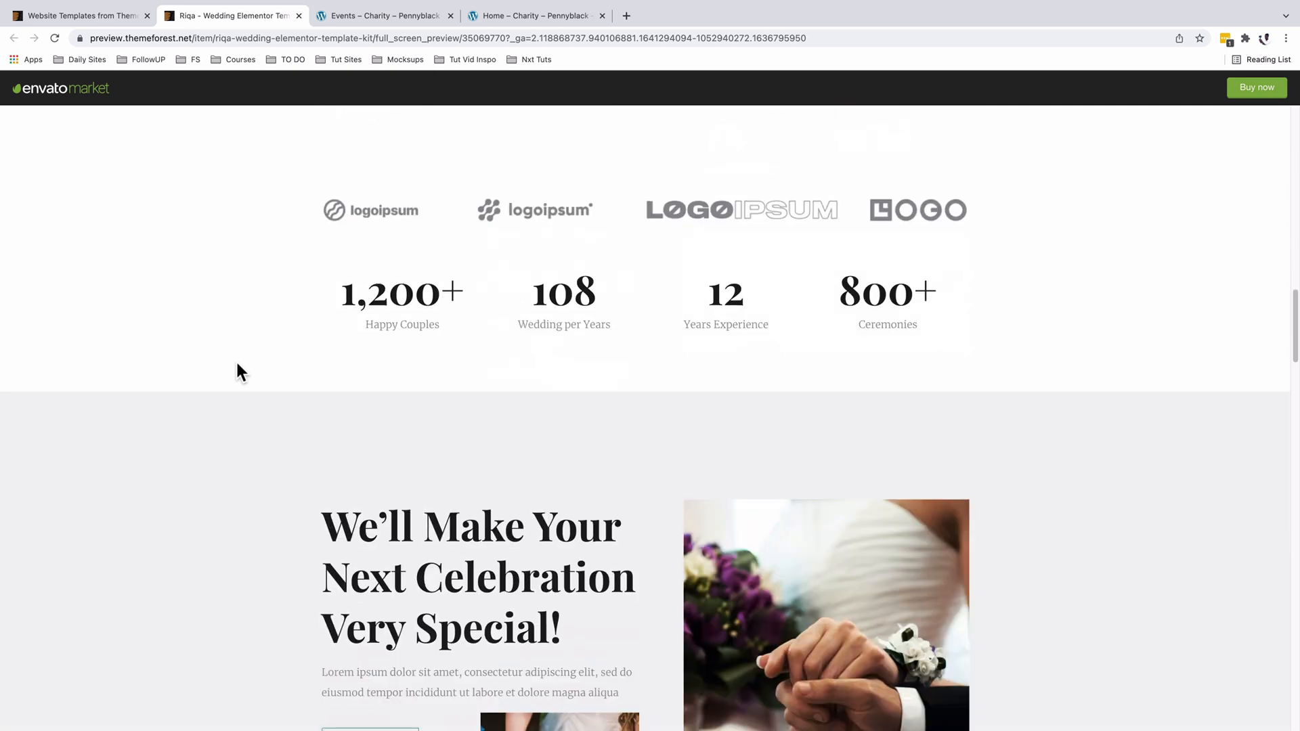
scroll(down, 3)
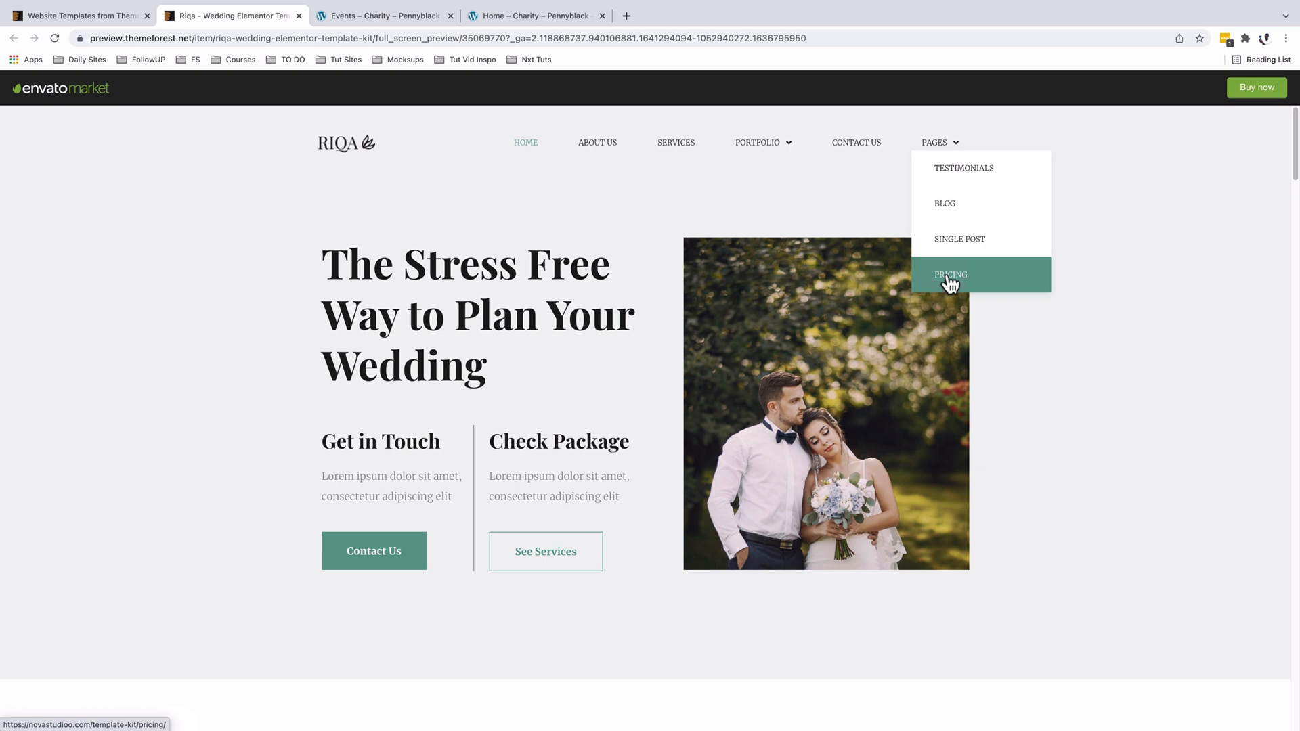
Browse the Standard, Premium and Exclusive pricing plans, then follow the footer's Services link
click(950, 274)
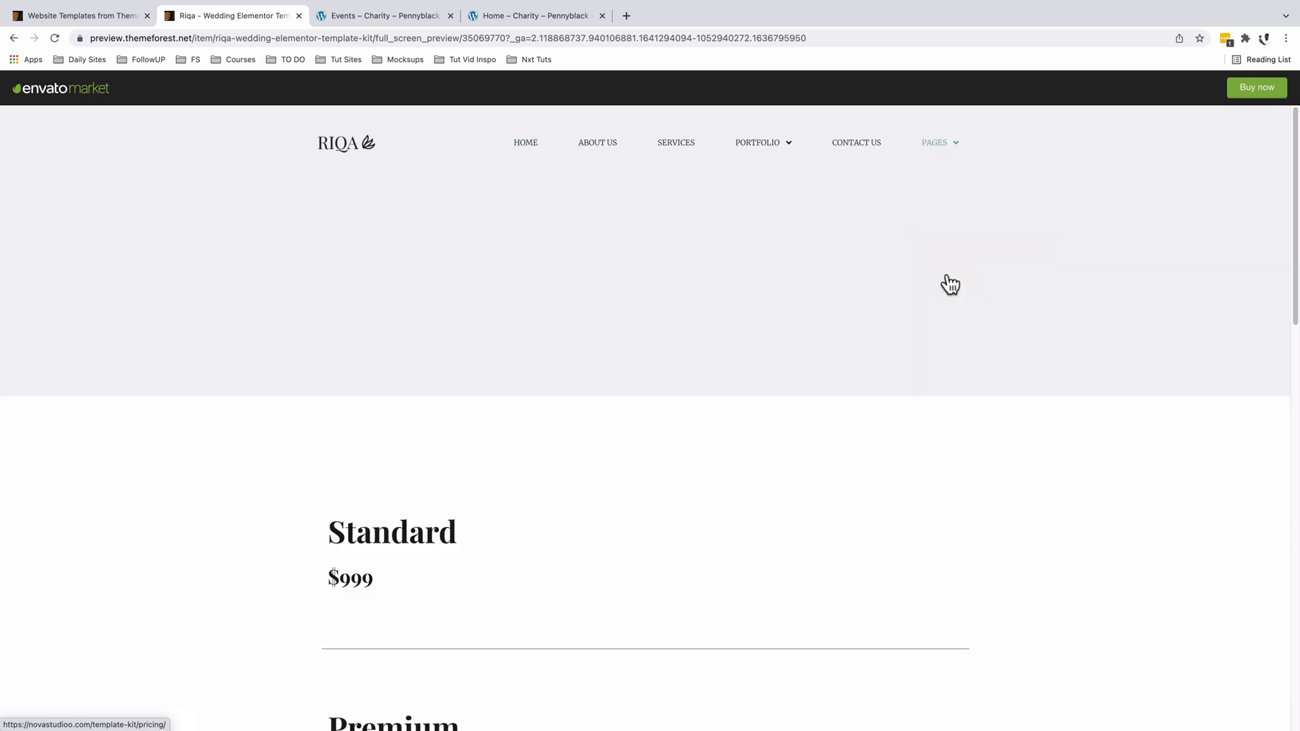
scroll(down, 3)
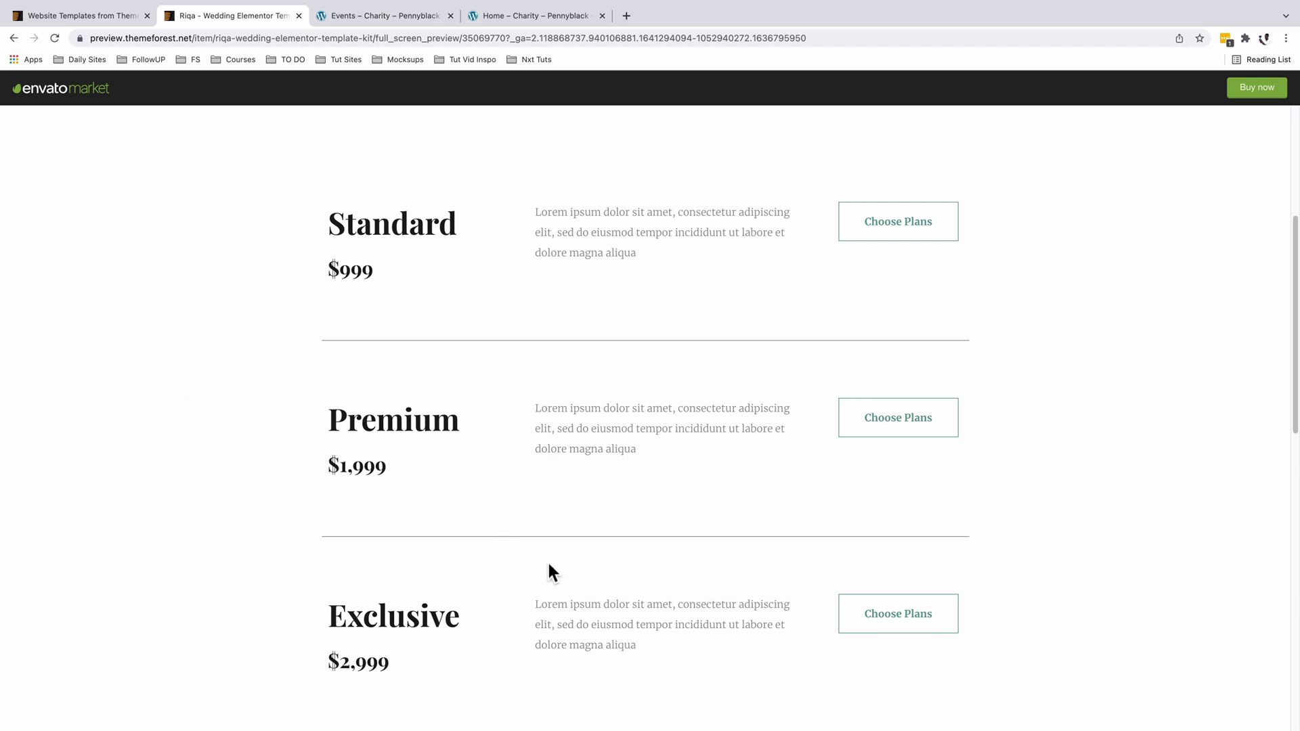
mouse_move(898, 417)
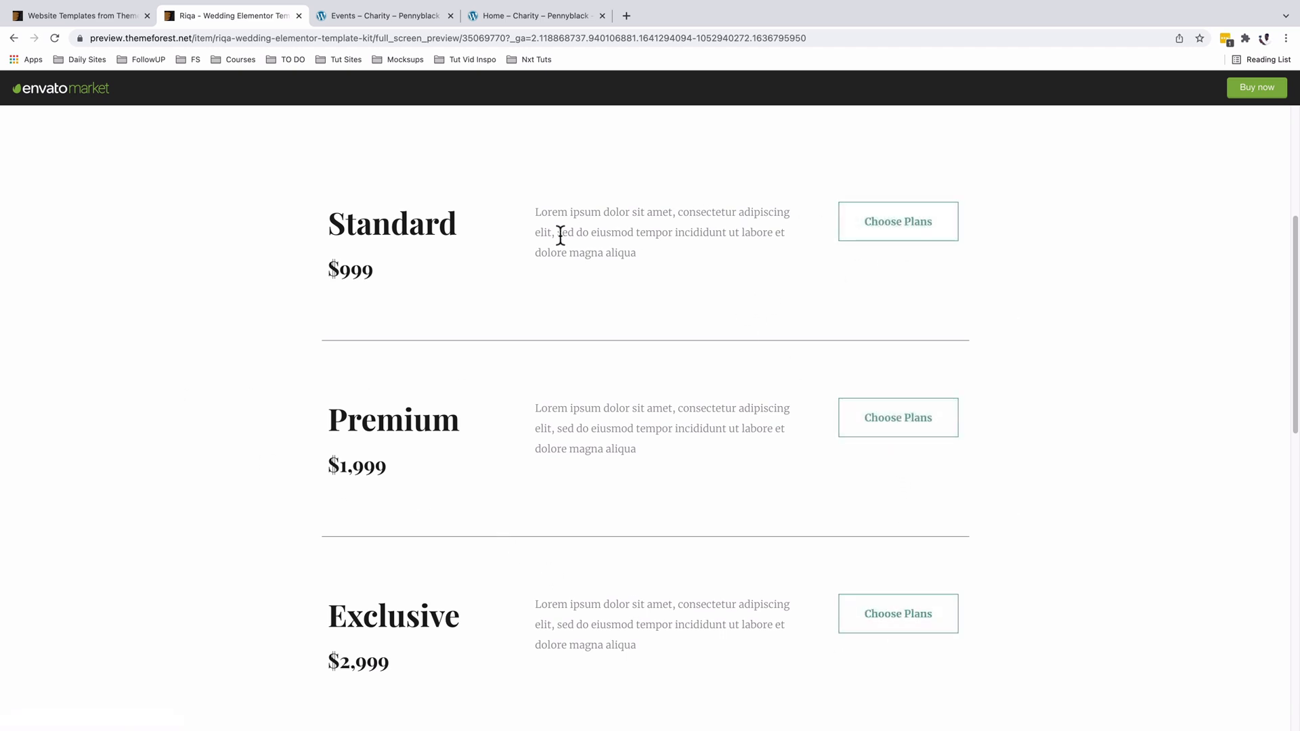
scroll(down, 3)
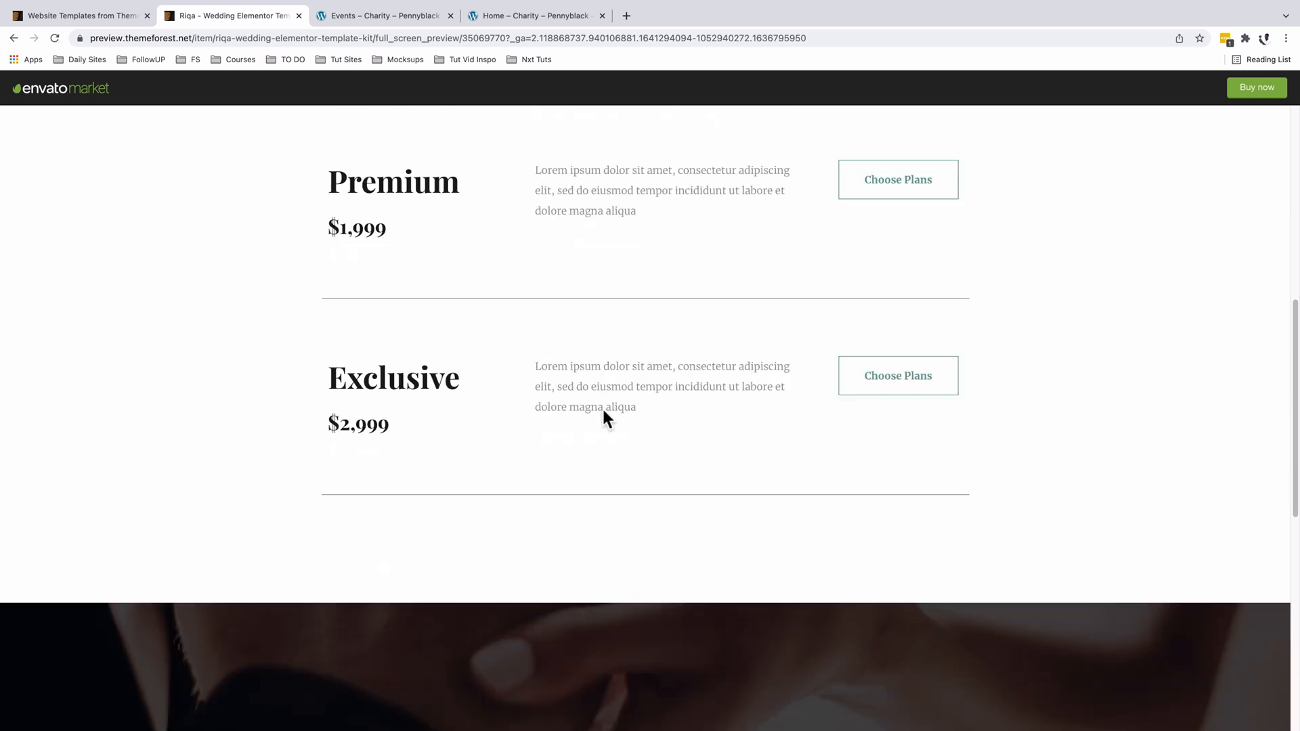
scroll(down, 3)
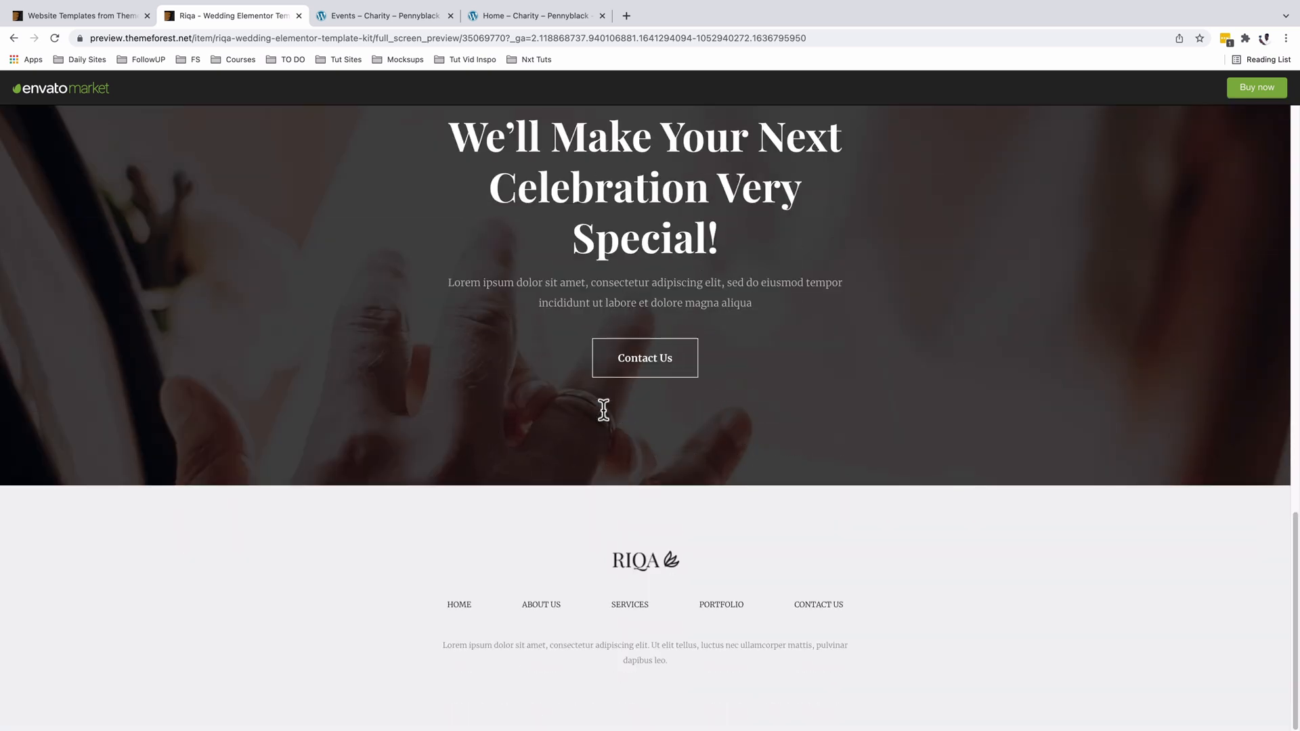
click(629, 605)
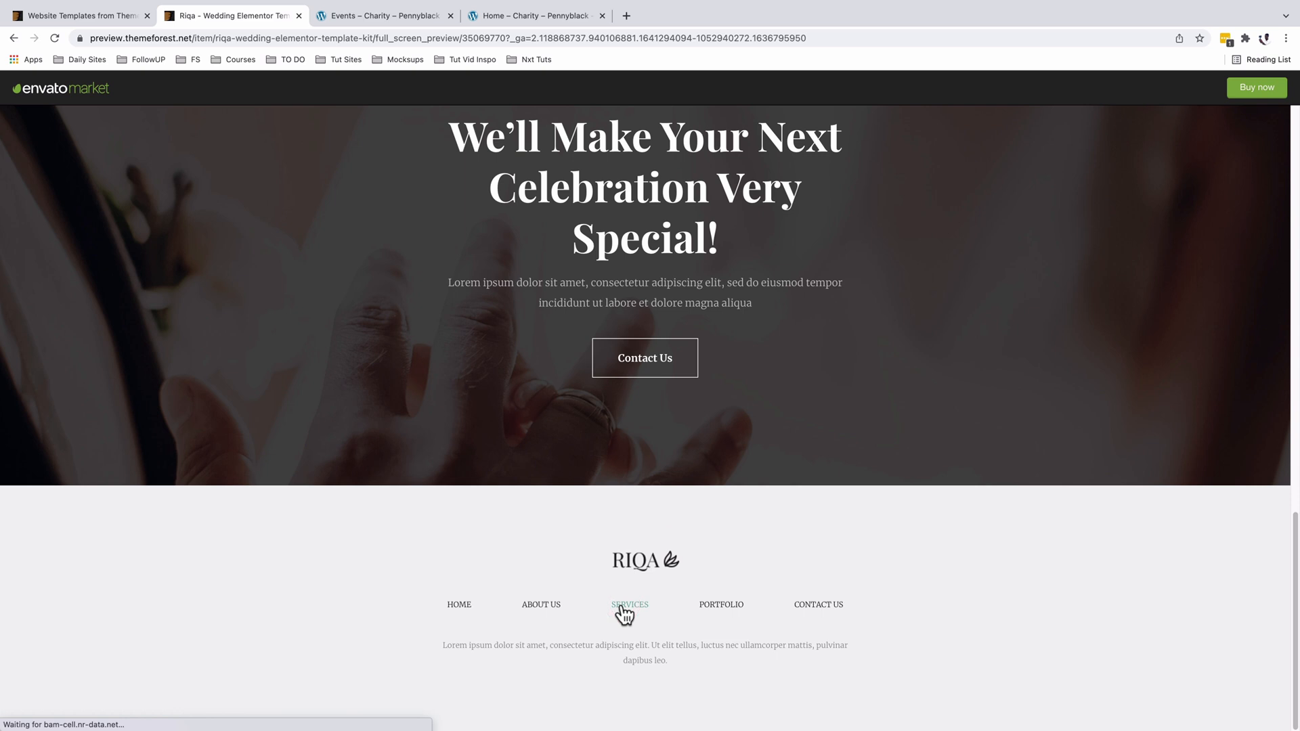
Go back to the Weddings kit results and scroll down to Riqa
click(78, 15)
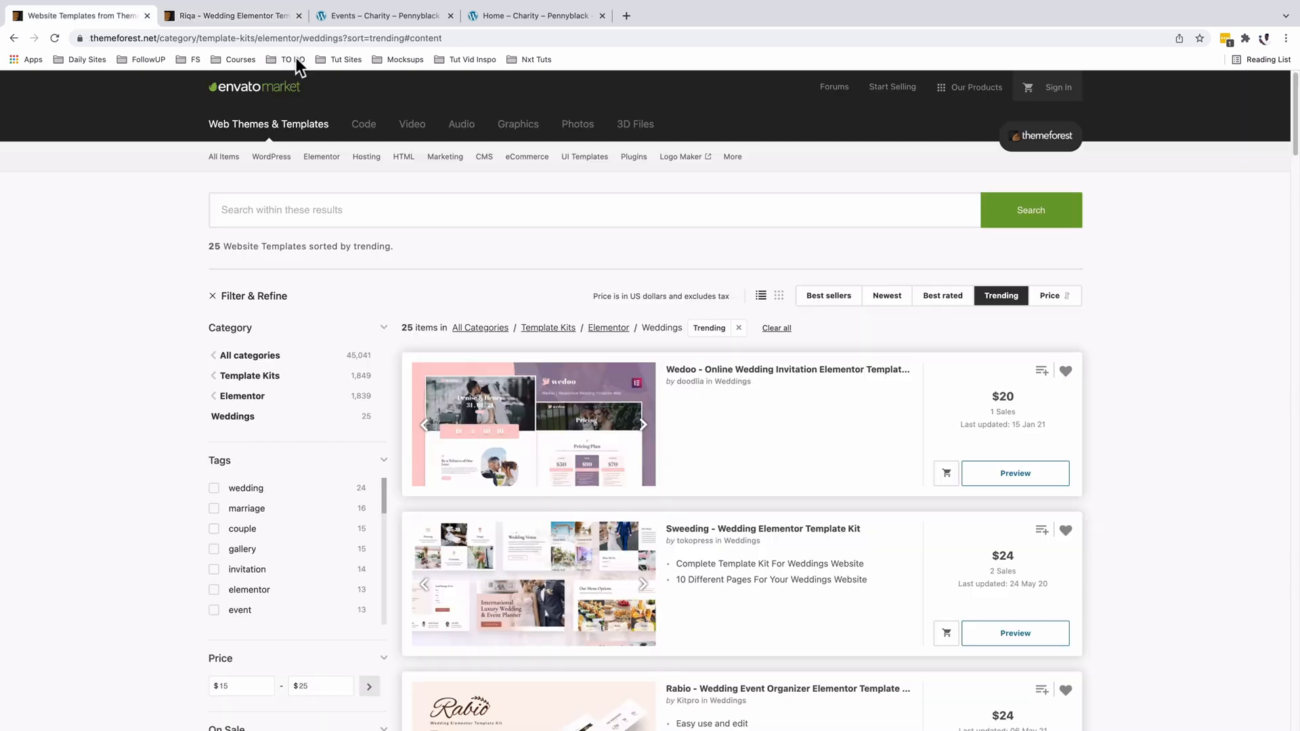
mouse_move(253, 347)
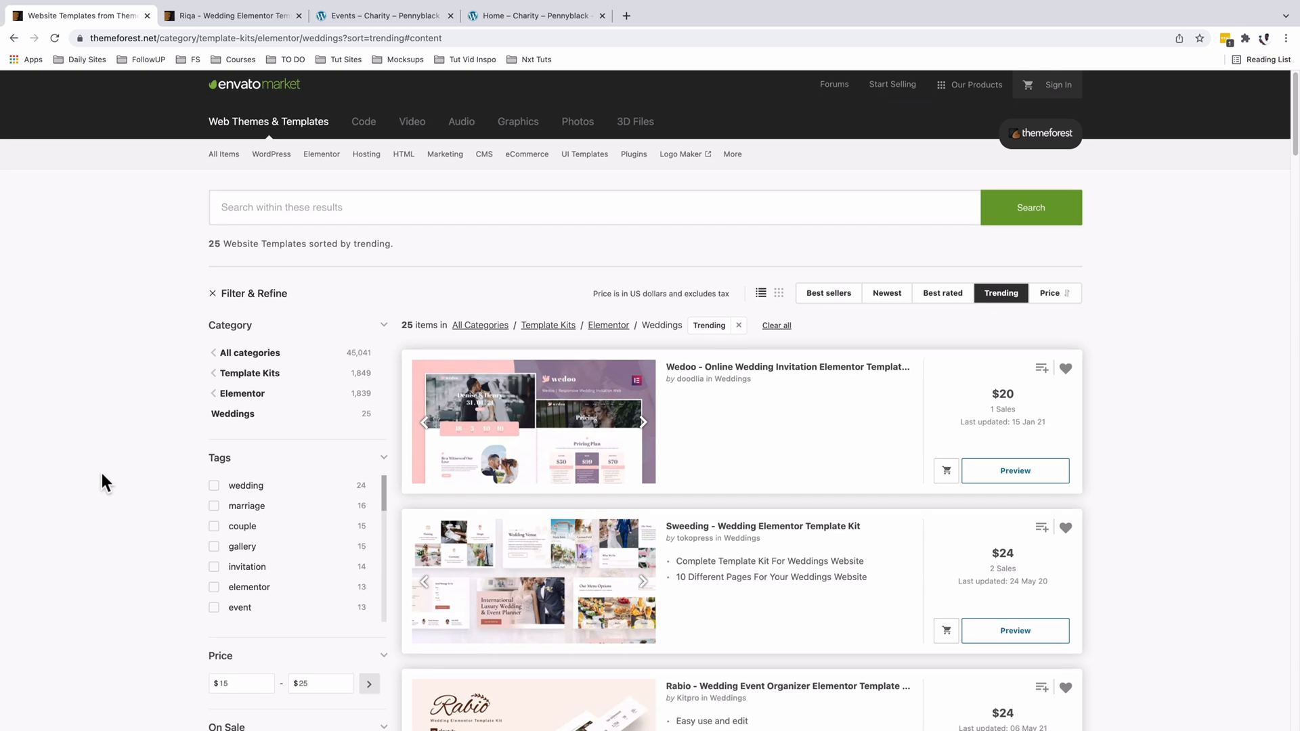
scroll(down, 3)
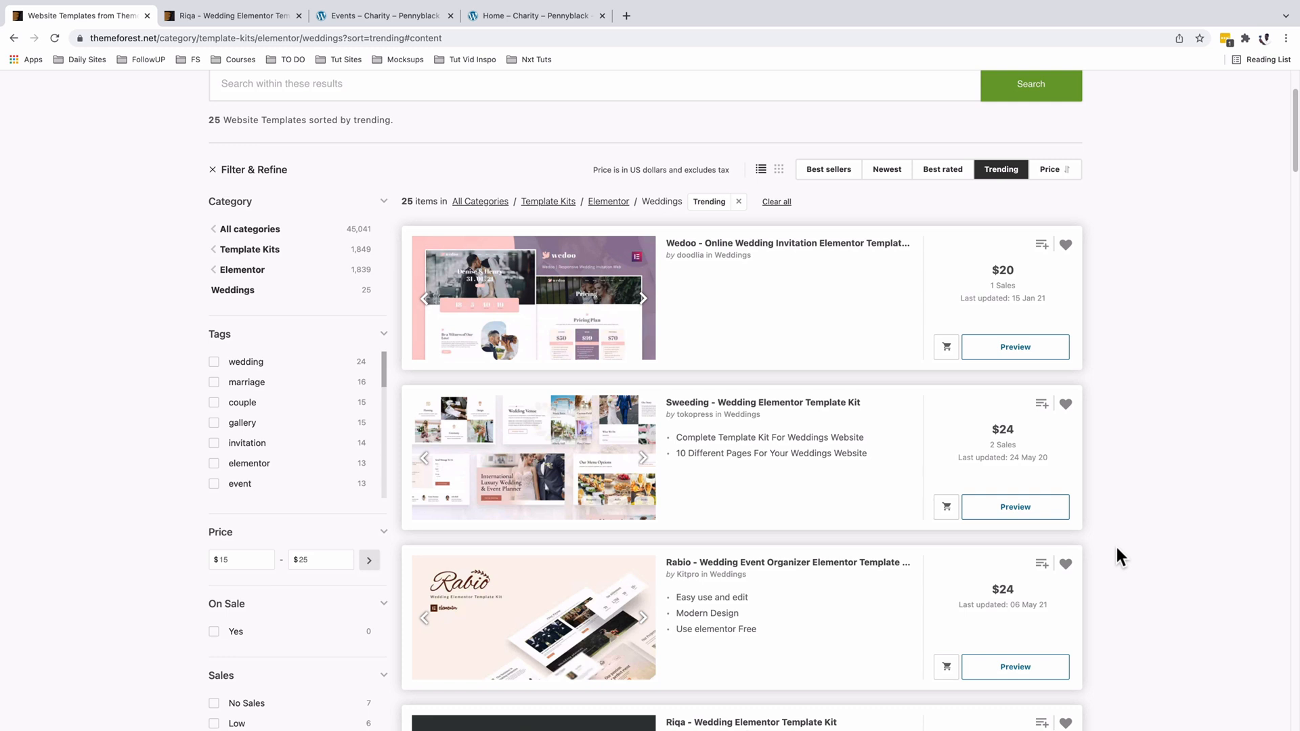
mouse_move(1114, 555)
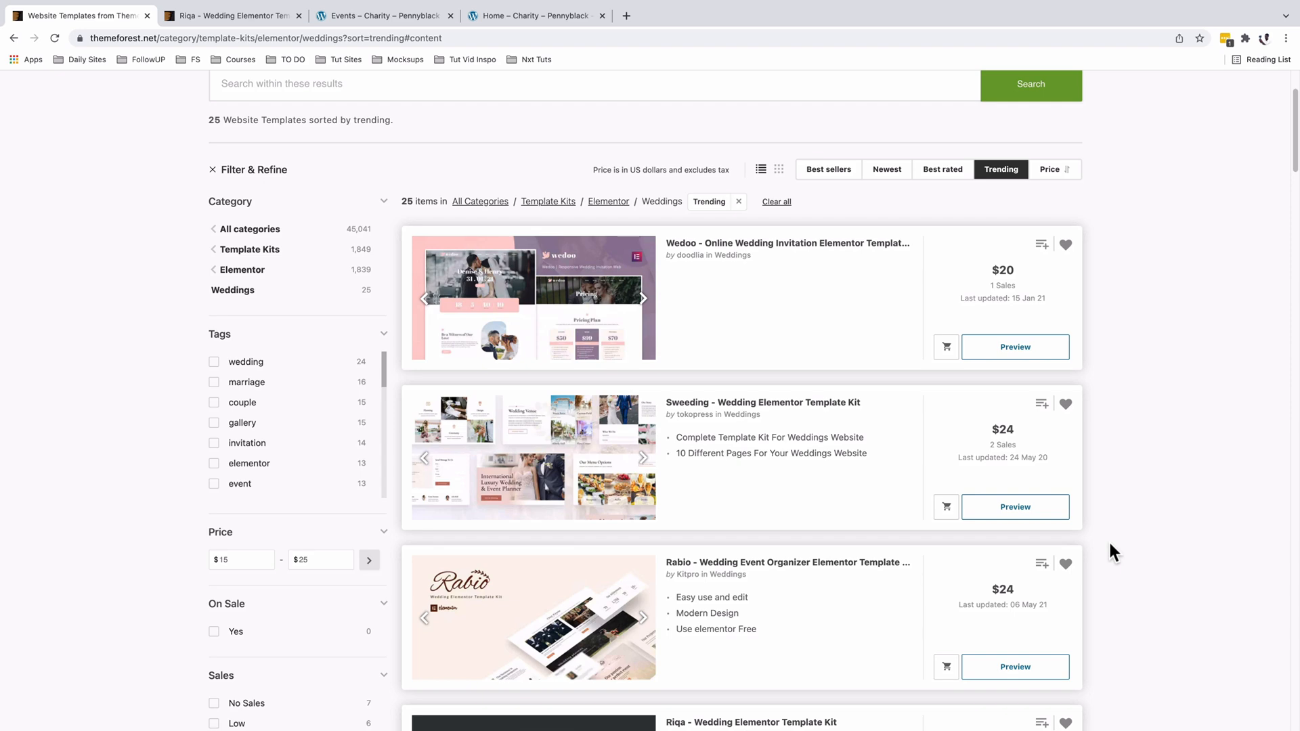
scroll(down, 3)
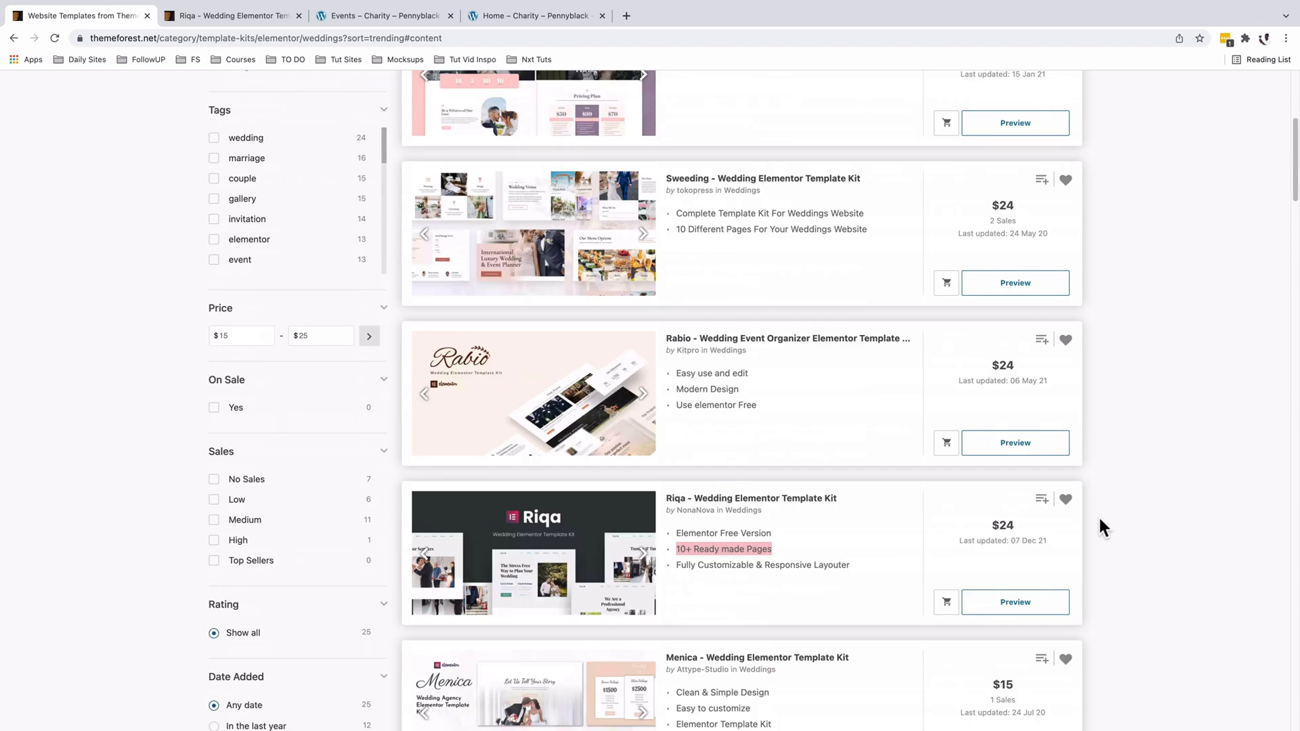